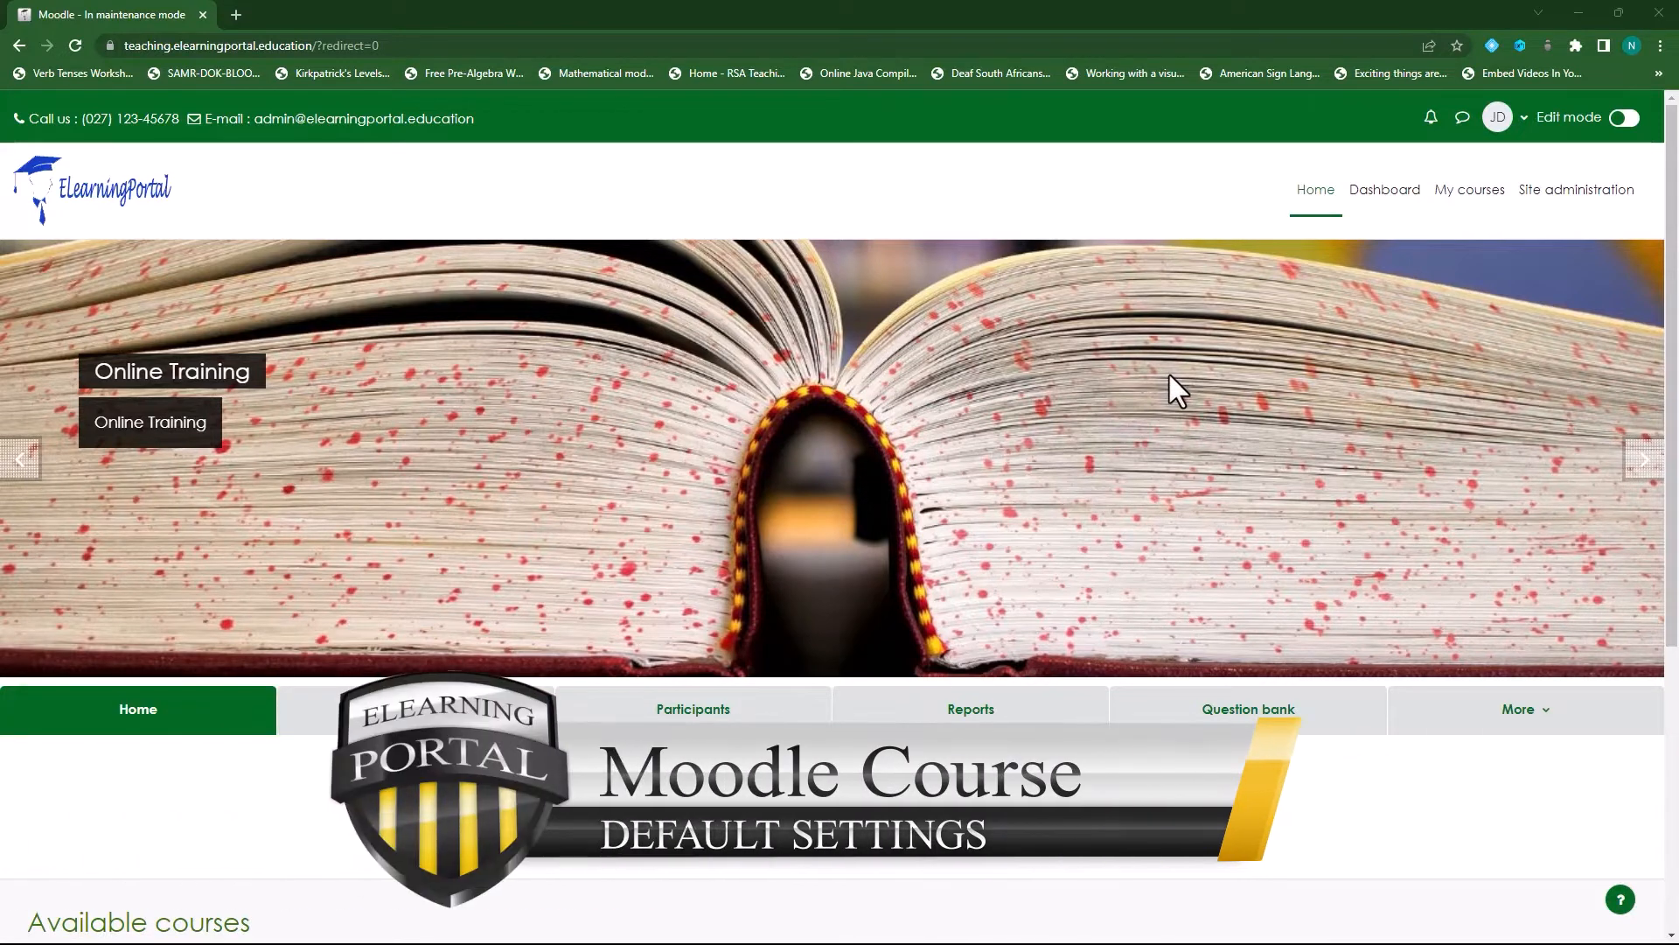
{"action": "mouse_move", "coordinate": [1224, 394]}
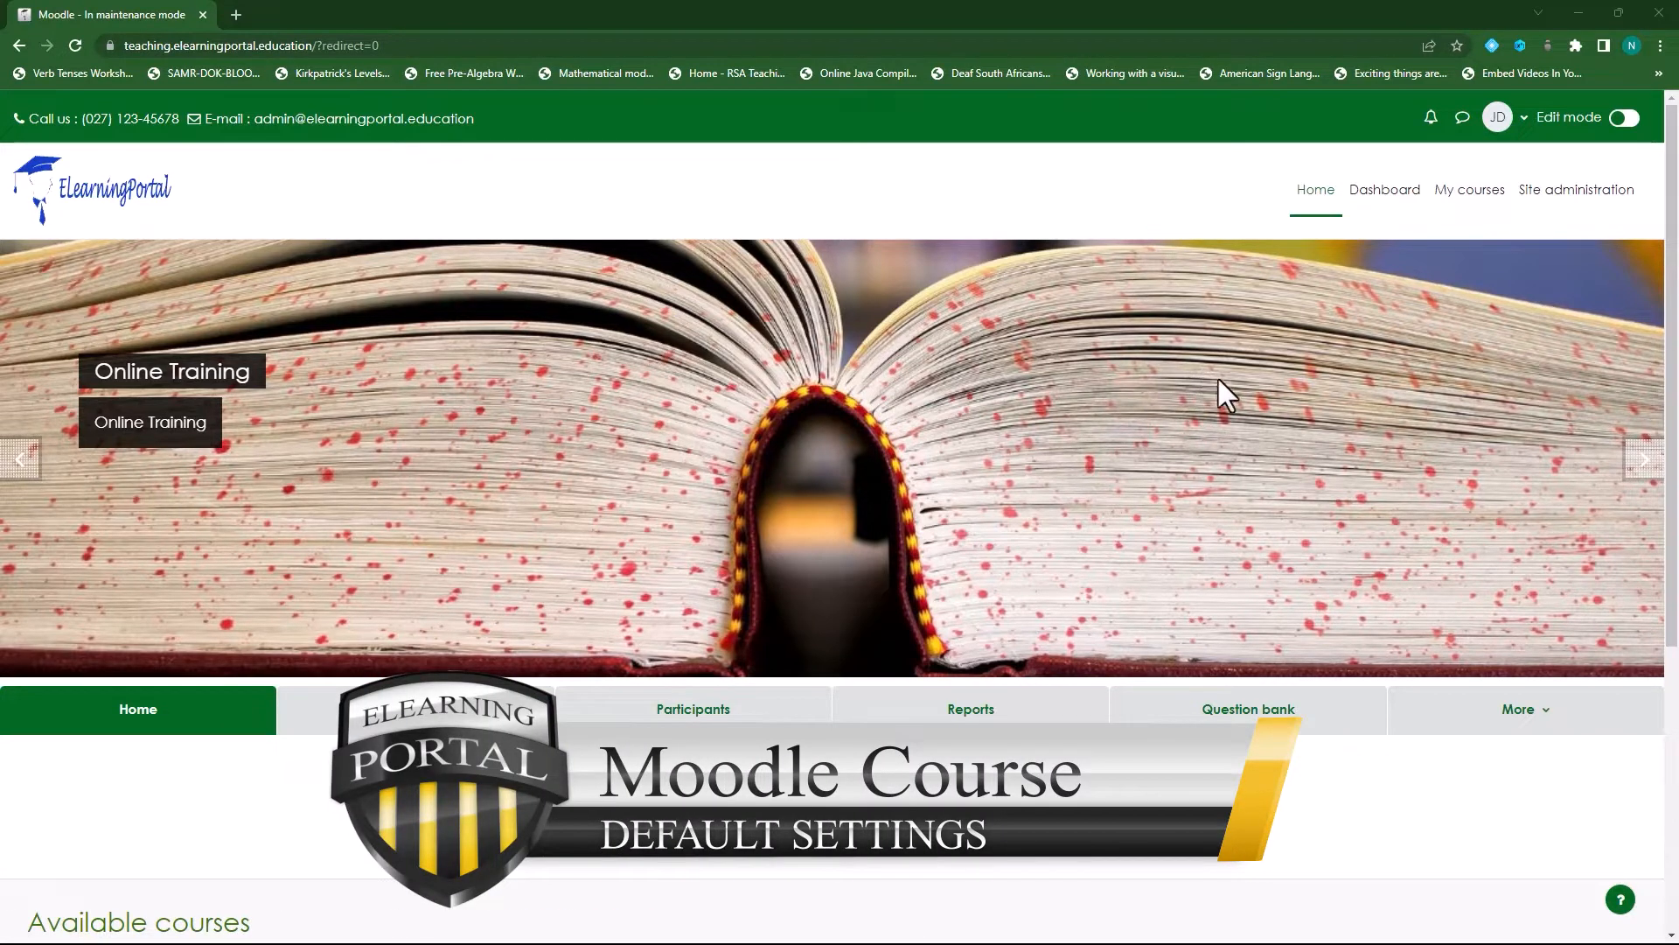
{"action": "mouse_move", "coordinate": [858, 418]}
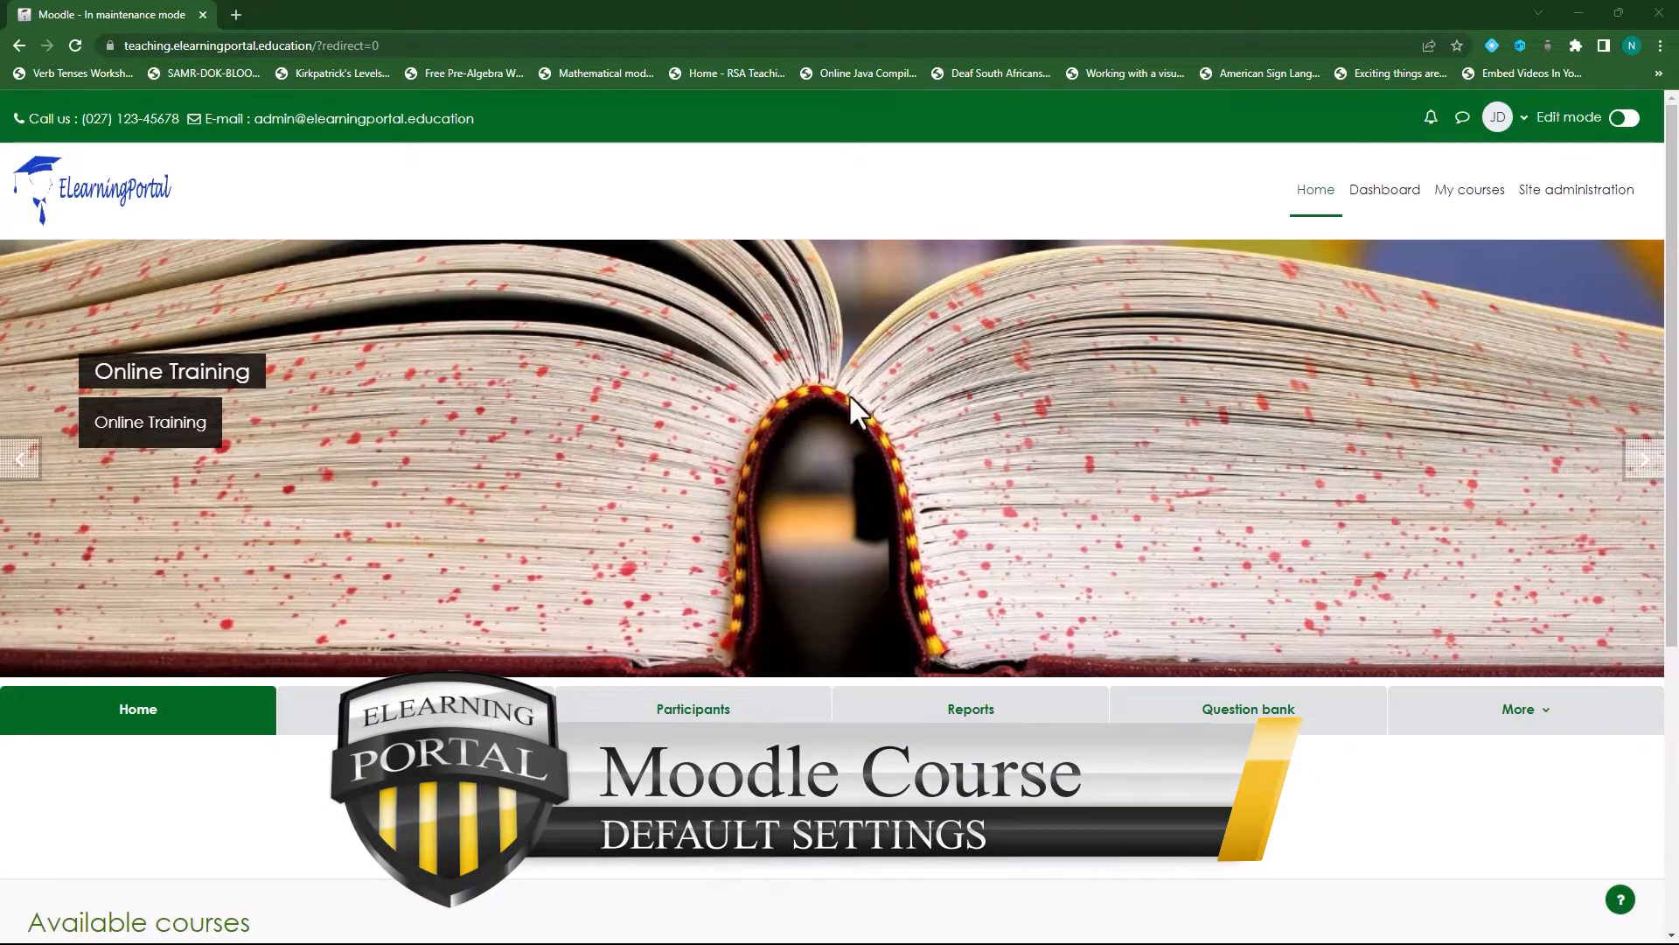
{"action": "mouse_move", "coordinate": [817, 413]}
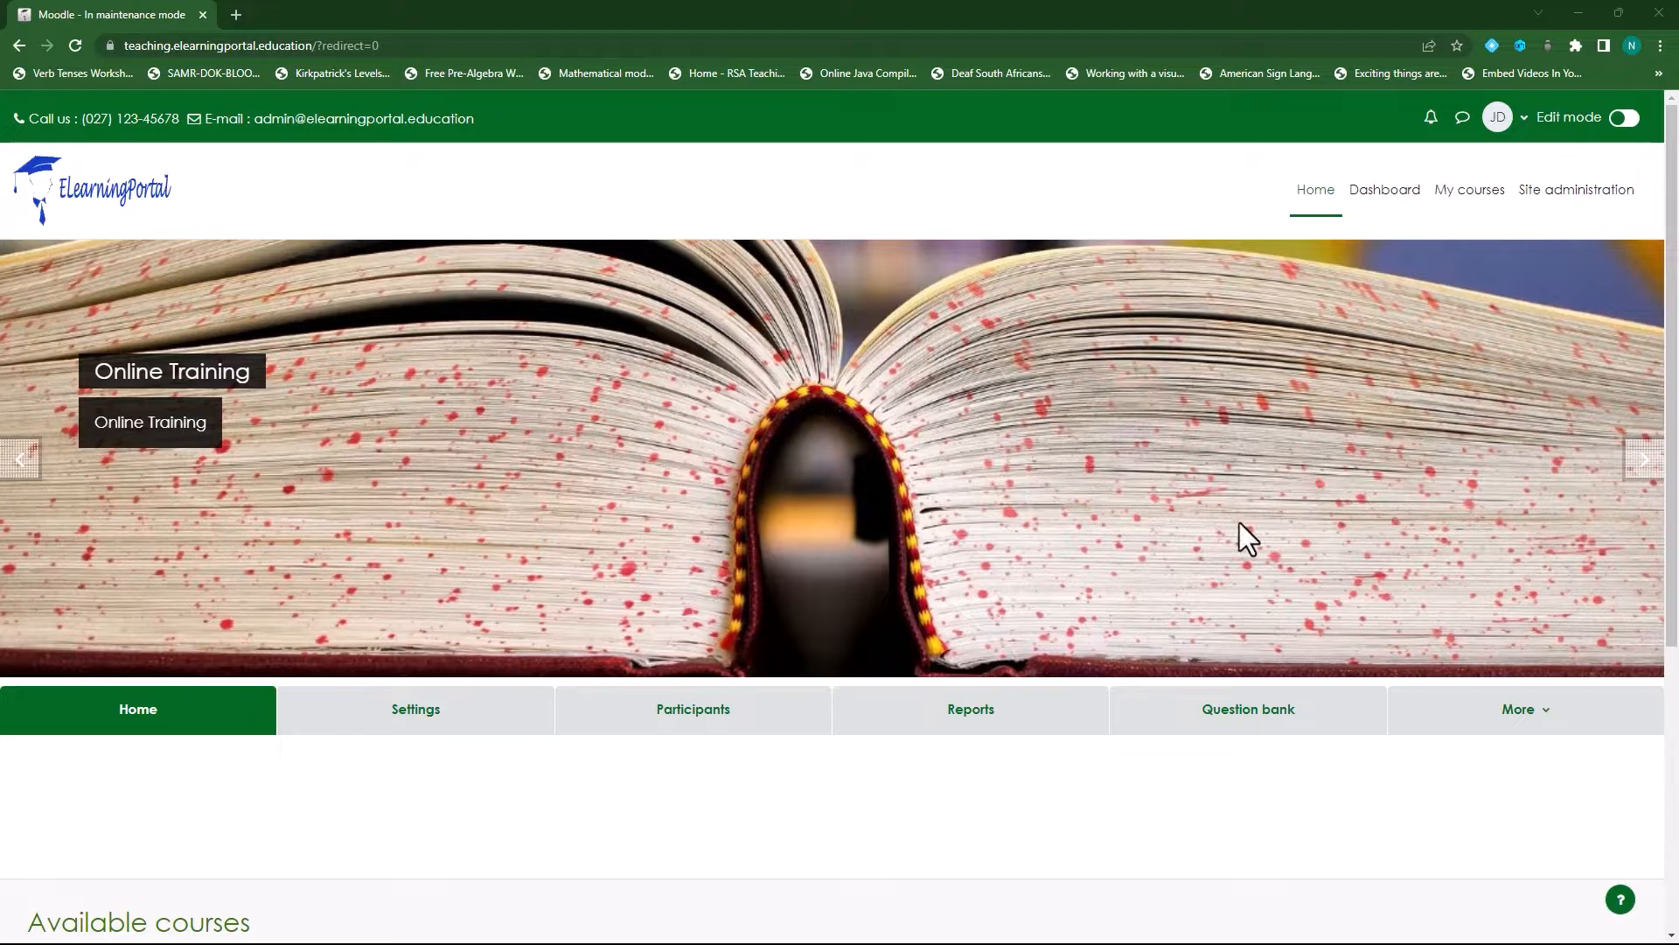
{"action": "mouse_move", "coordinate": [1576, 189]}
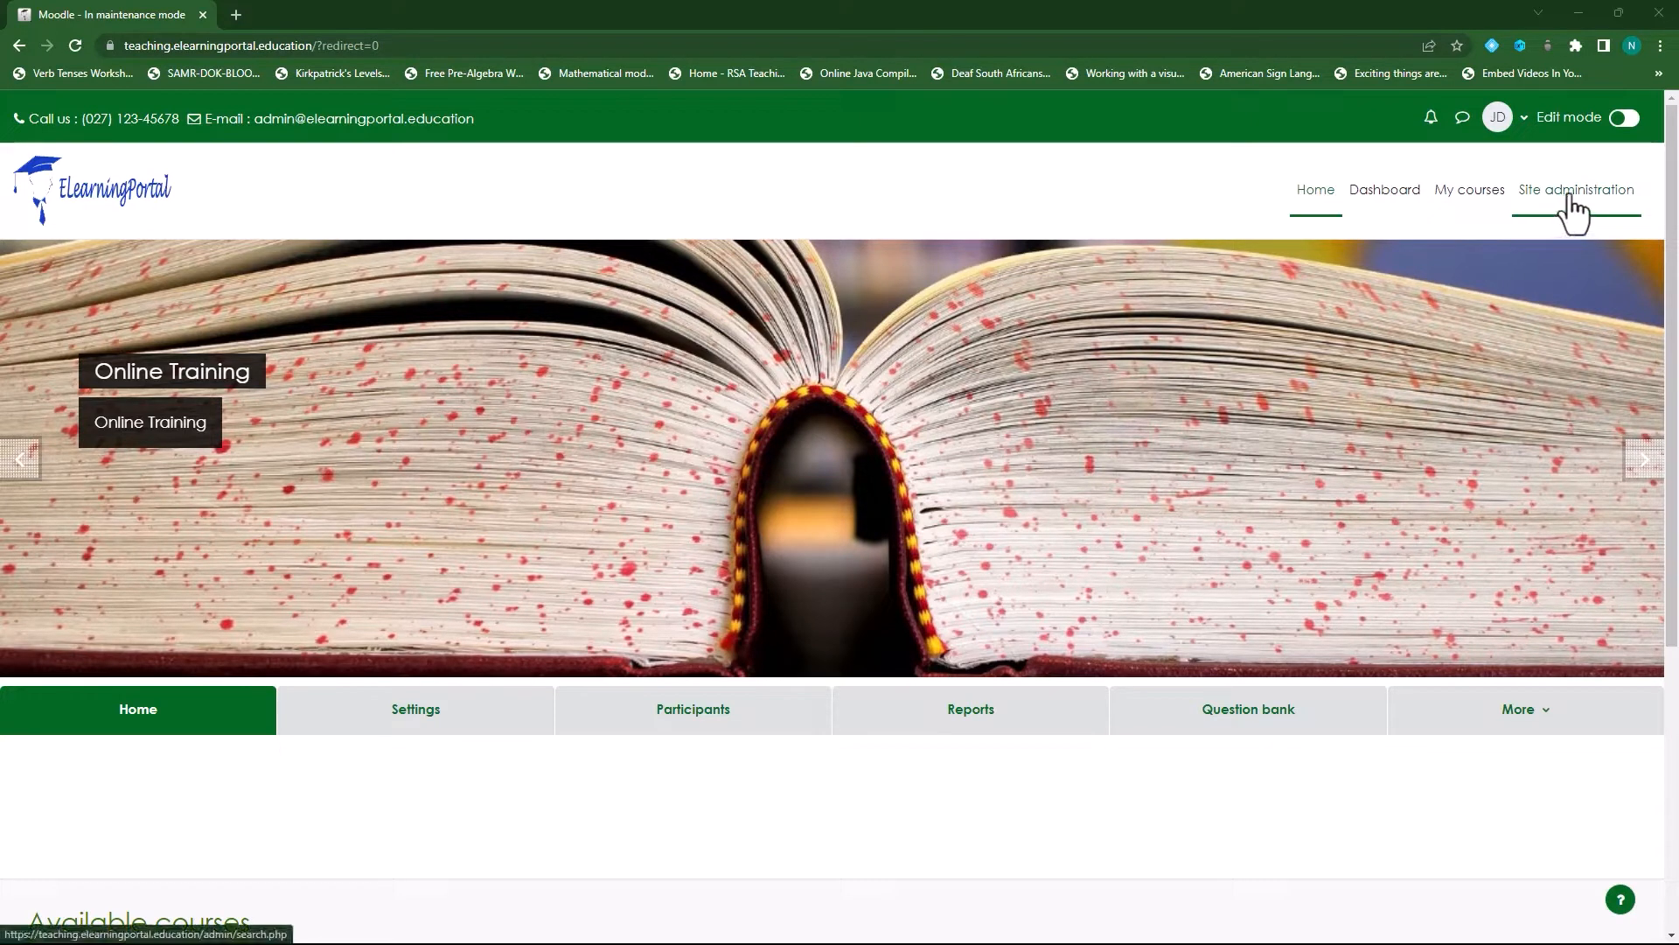
Step: Navigate Site administration > Courses > Course default settings
{"action": "left_click", "coordinate": [1576, 189]}
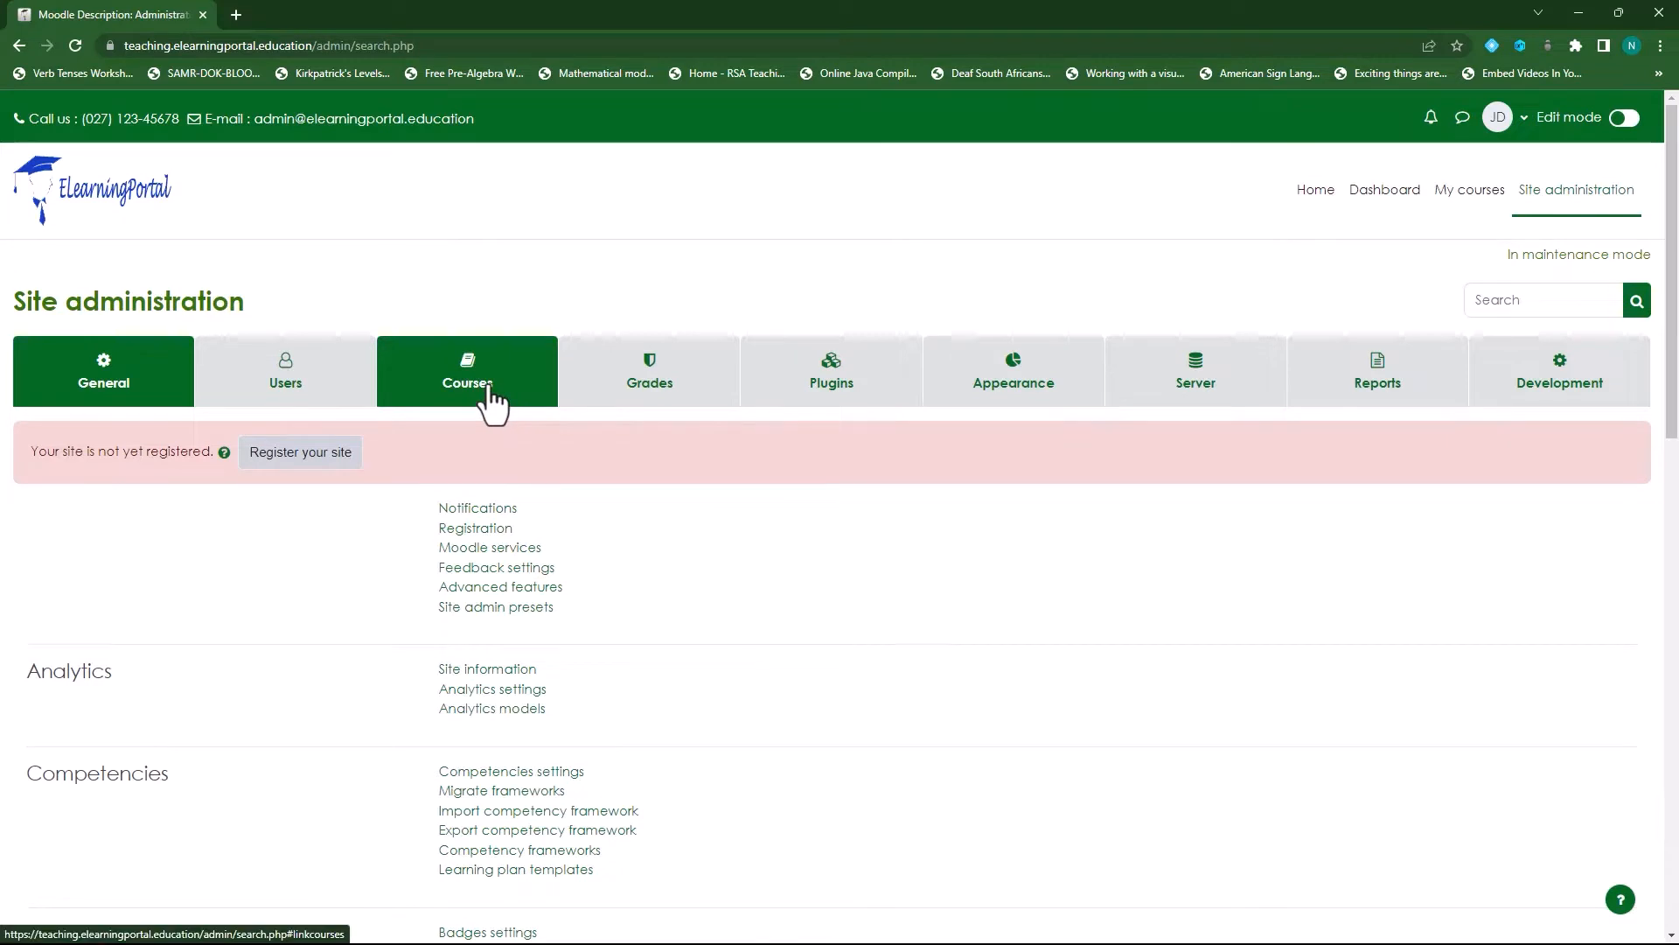
{"action": "left_click", "coordinate": [467, 371]}
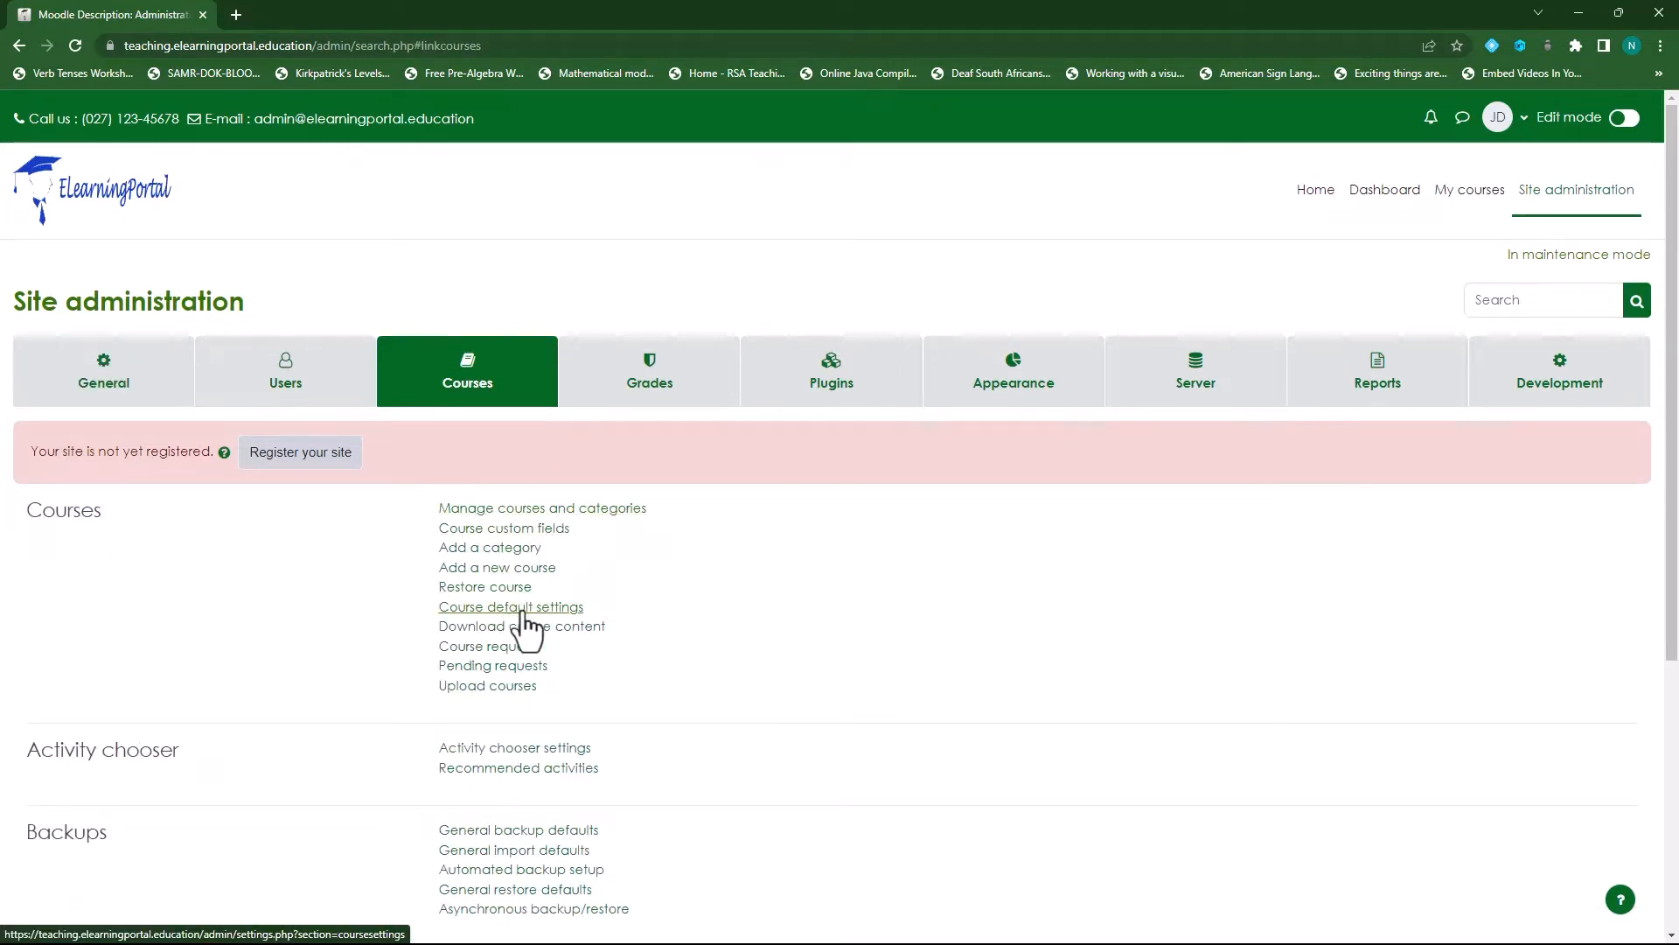
{"action": "left_click", "coordinate": [510, 608]}
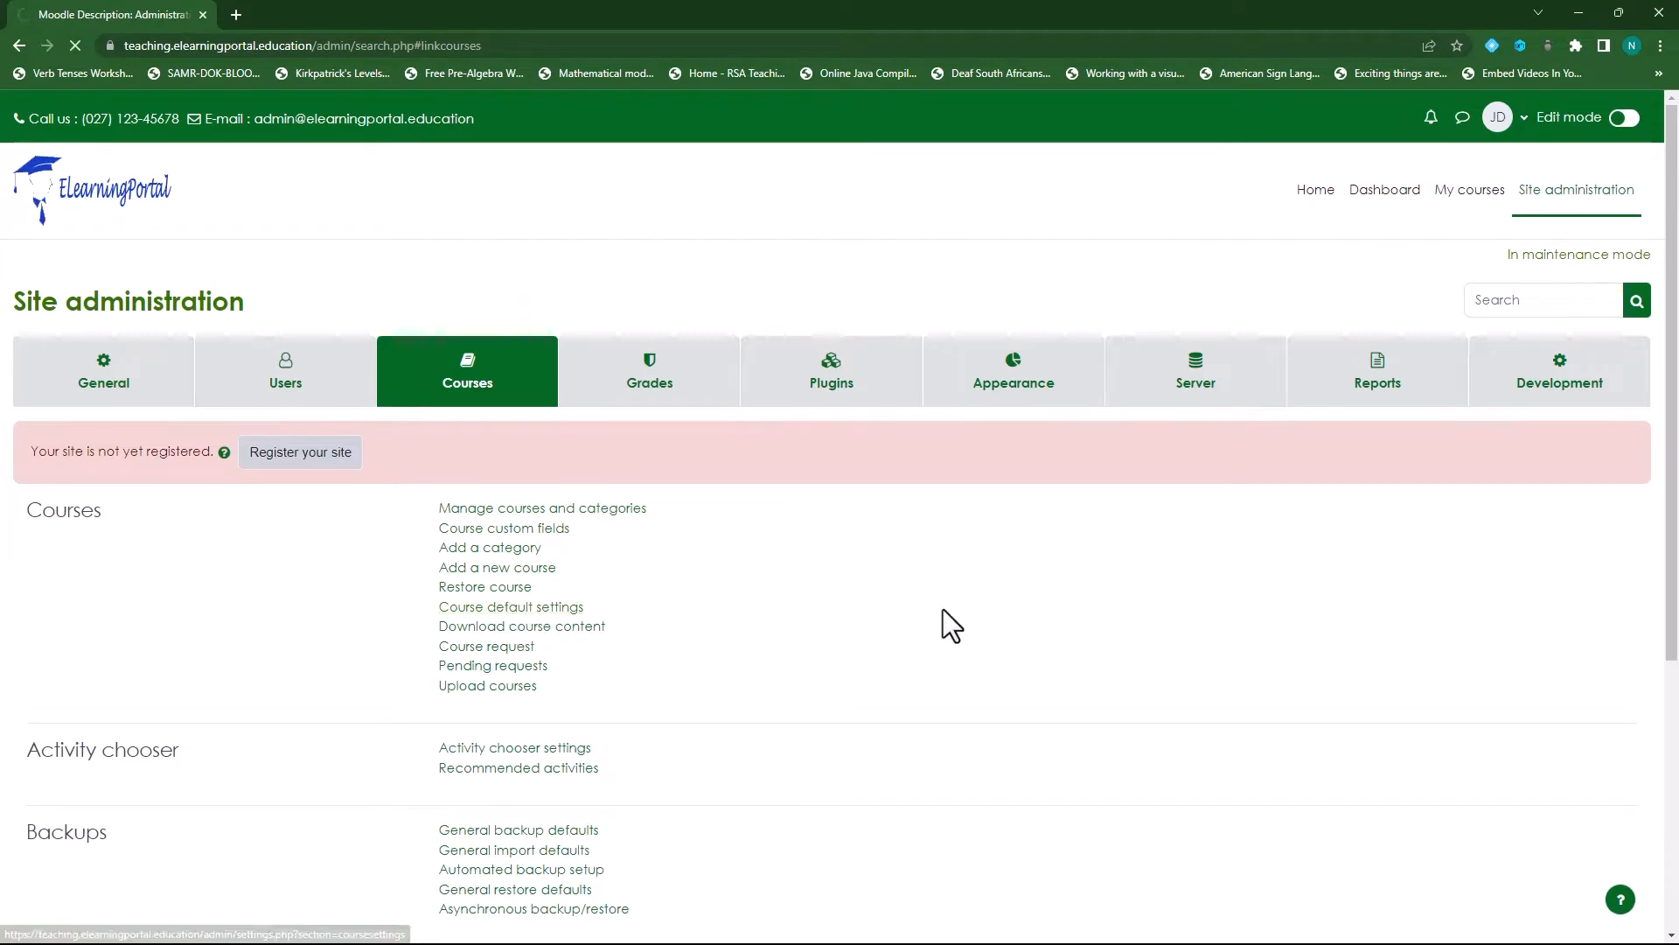
Step: Load the Course default settings page and review its options
{"action": "left_click", "coordinate": [511, 607]}
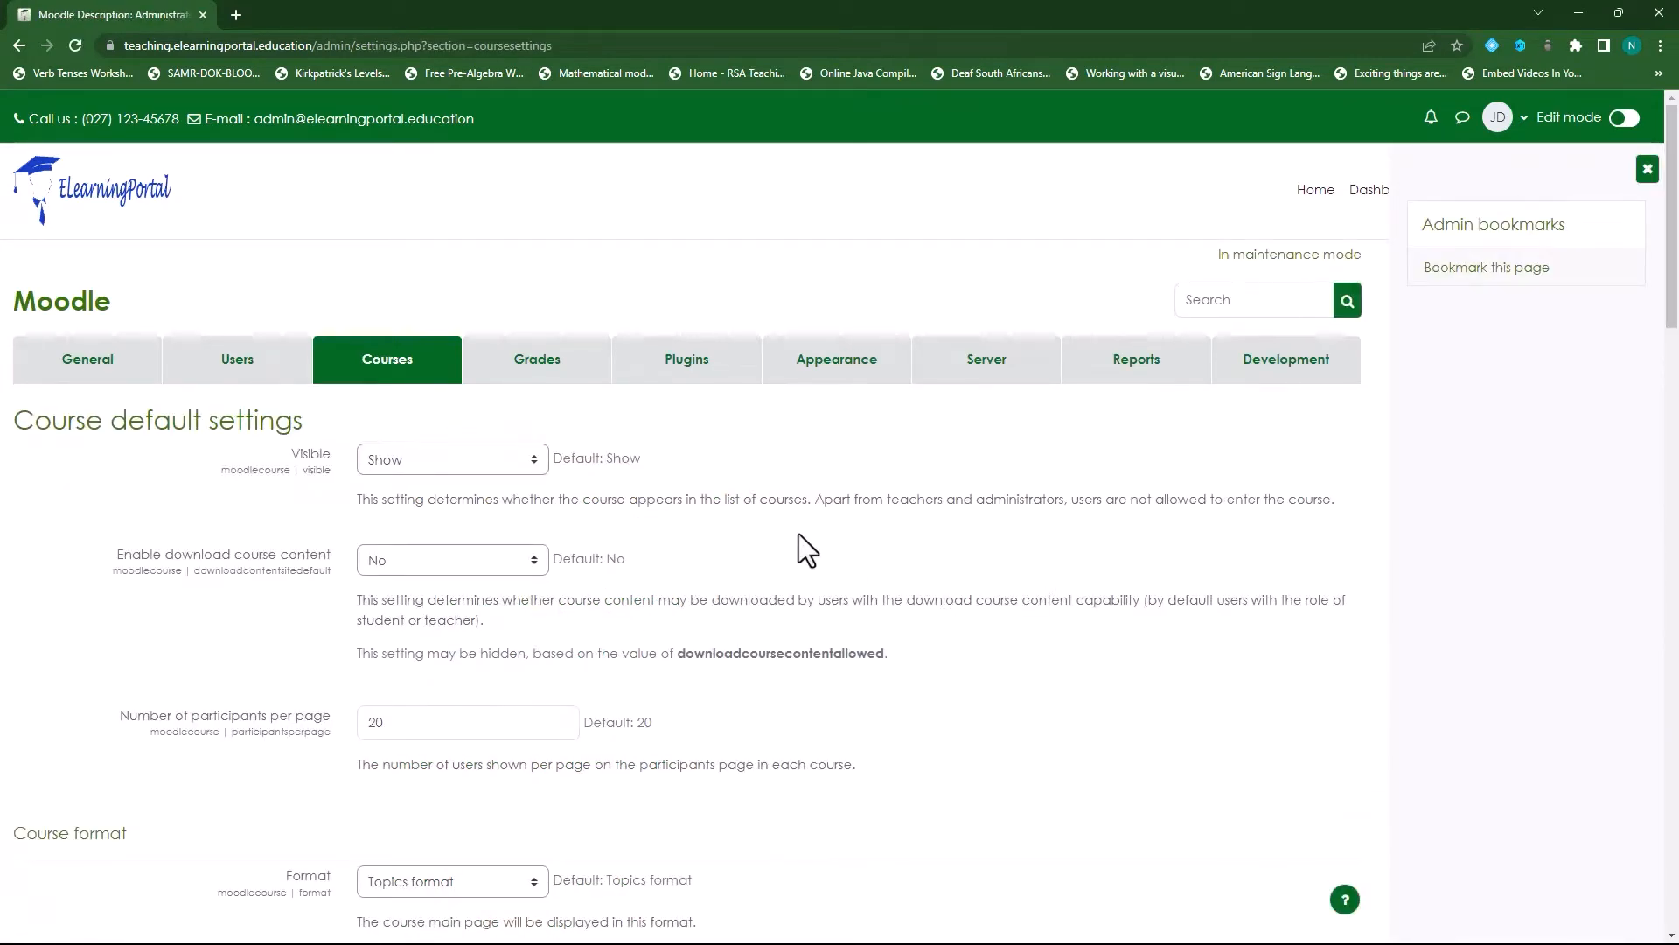
{"action": "mouse_move", "coordinate": [742, 501]}
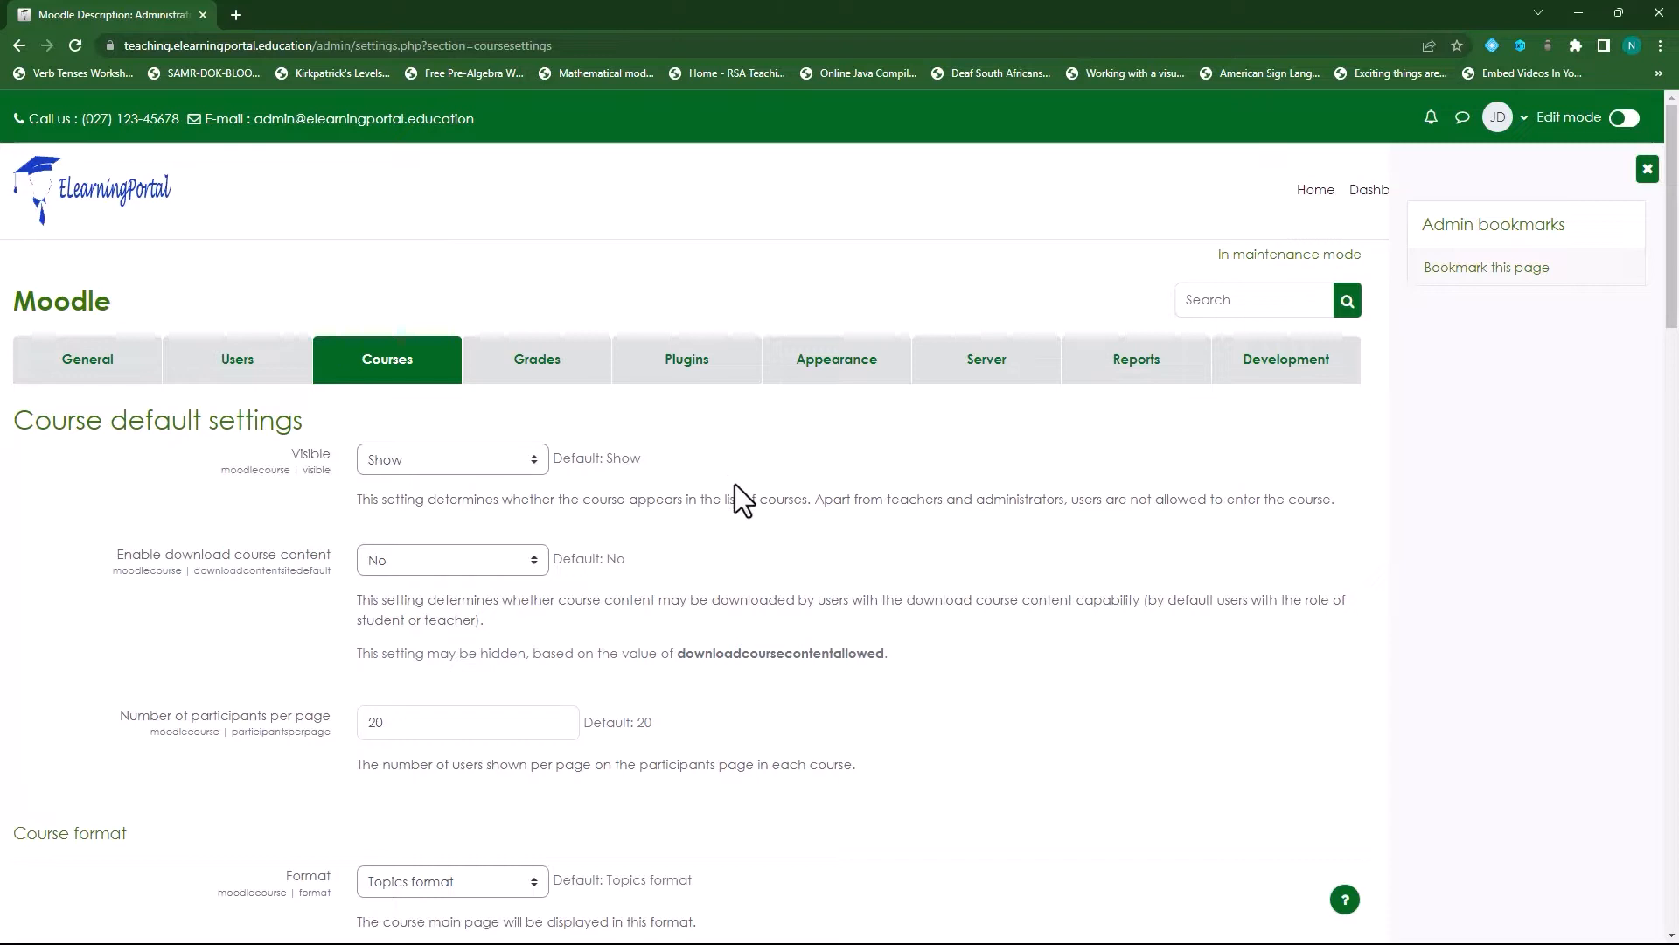
{"action": "mouse_move", "coordinate": [766, 541]}
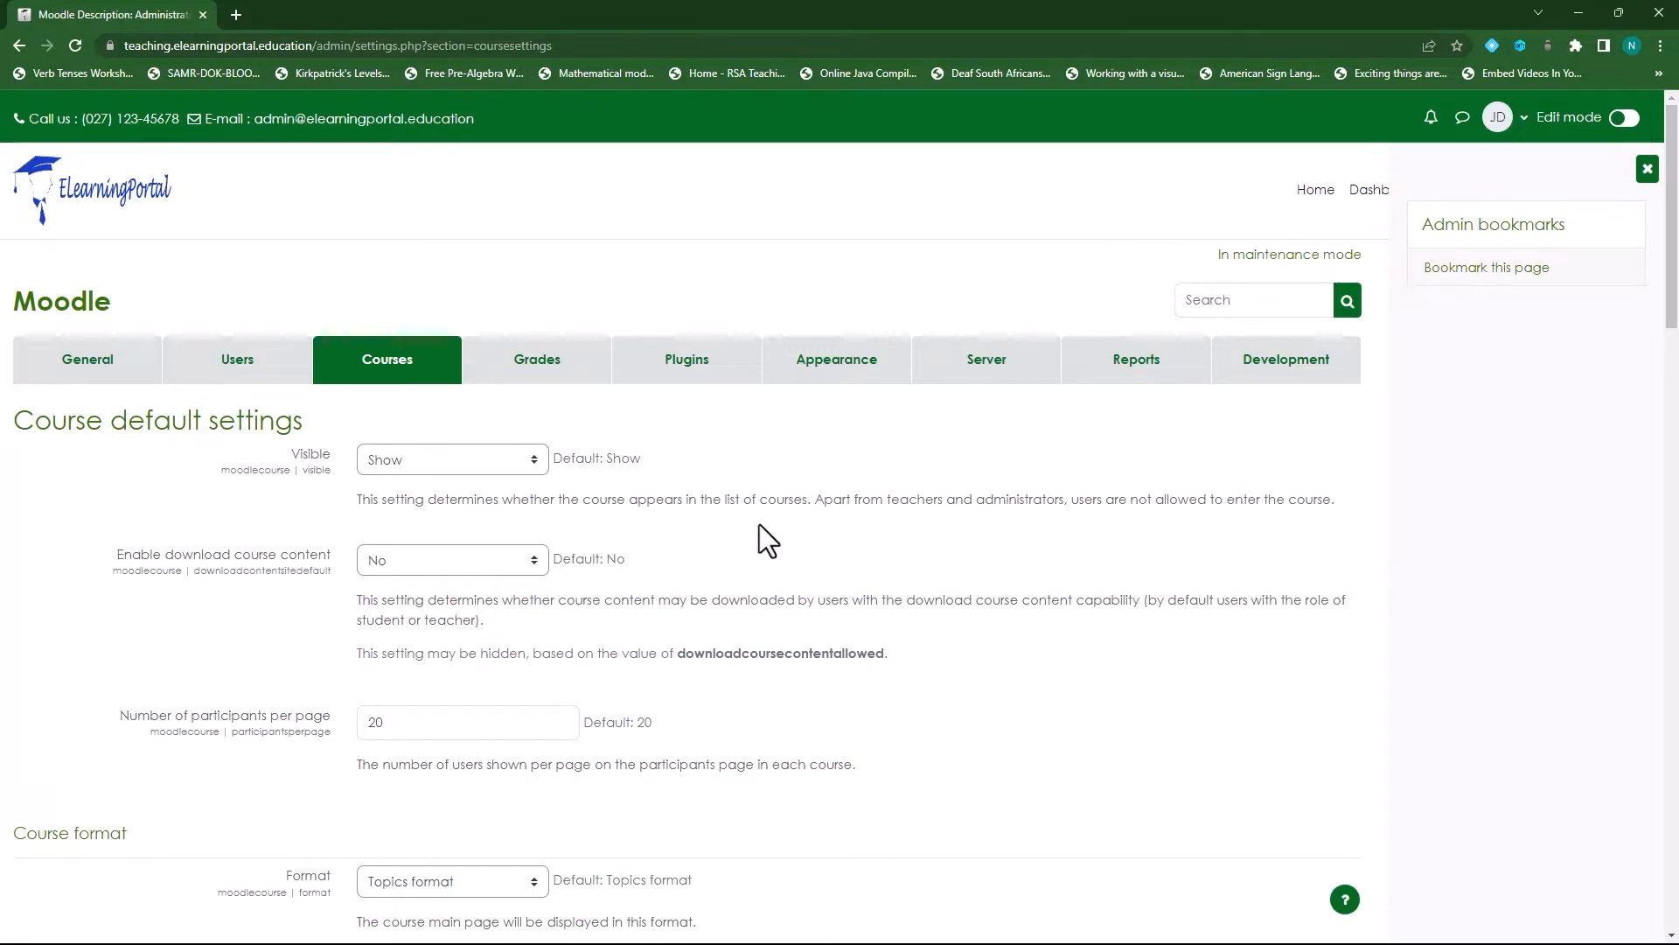
{"action": "mouse_move", "coordinate": [803, 535]}
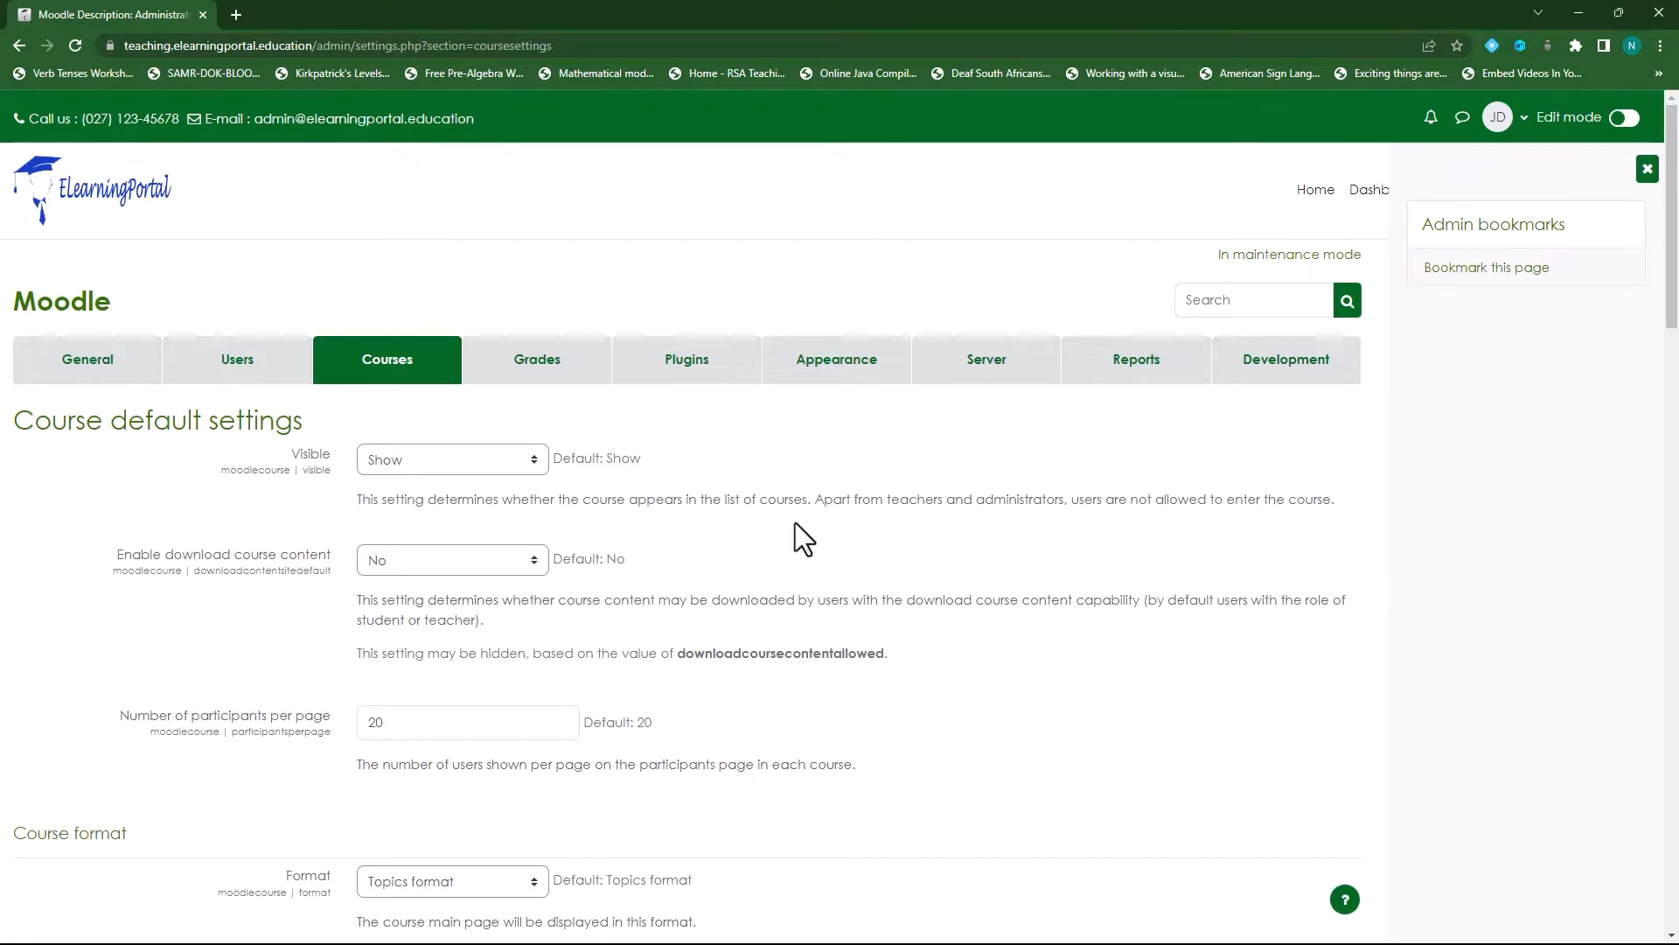
{"action": "mouse_move", "coordinate": [722, 550]}
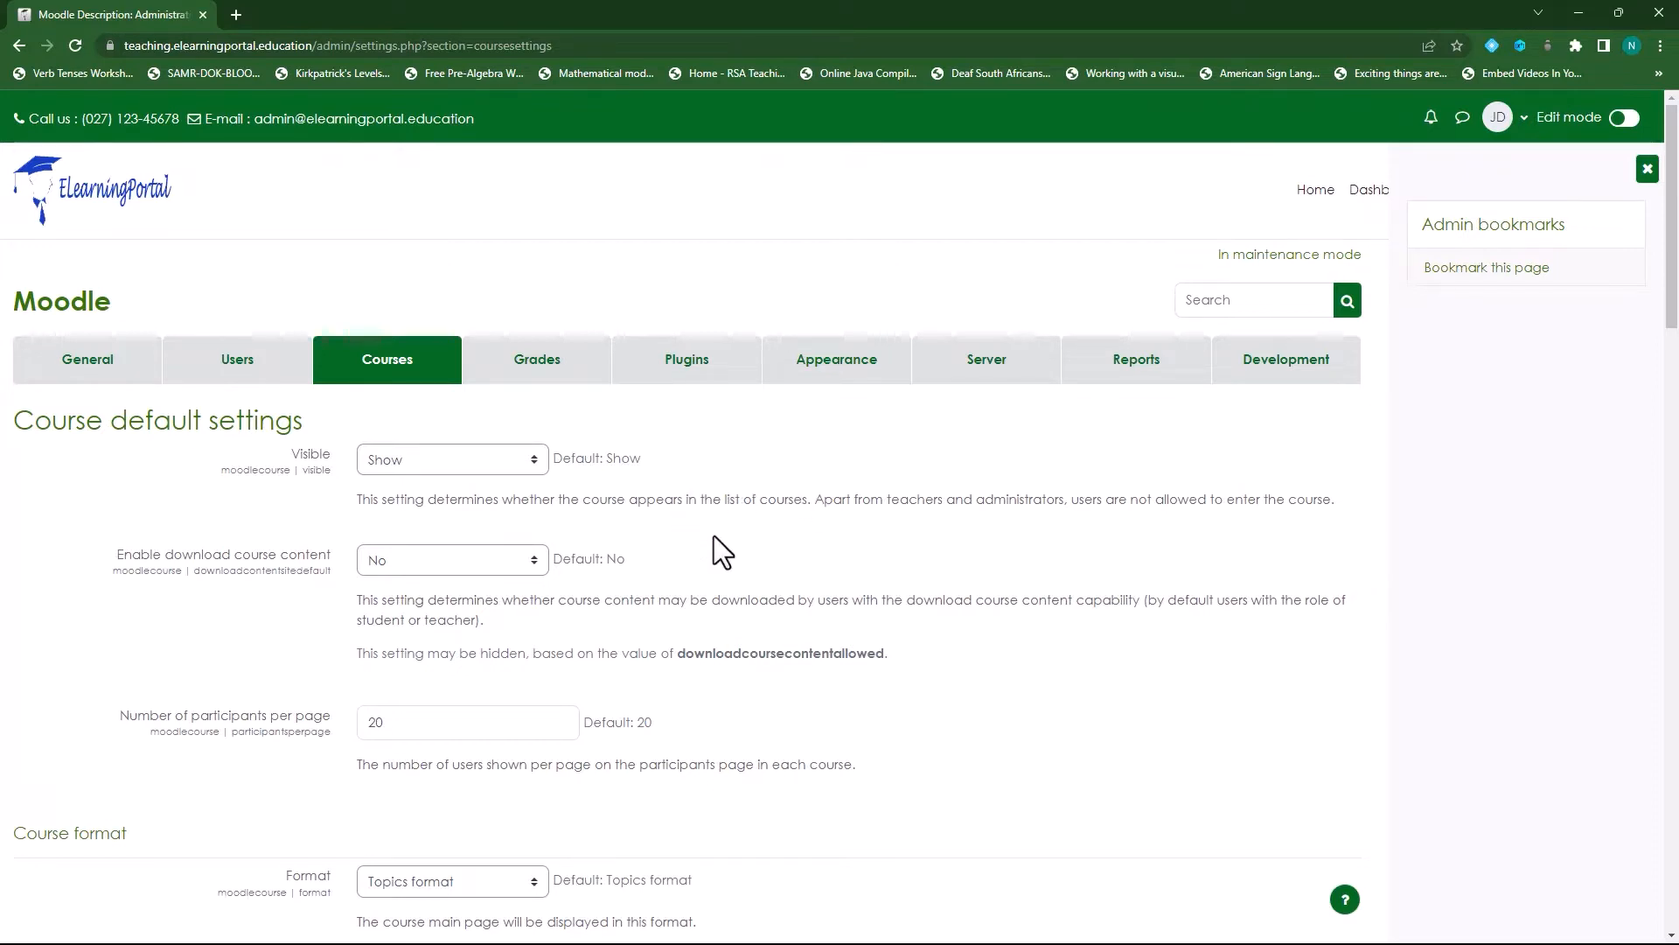
{"action": "mouse_move", "coordinate": [780, 533]}
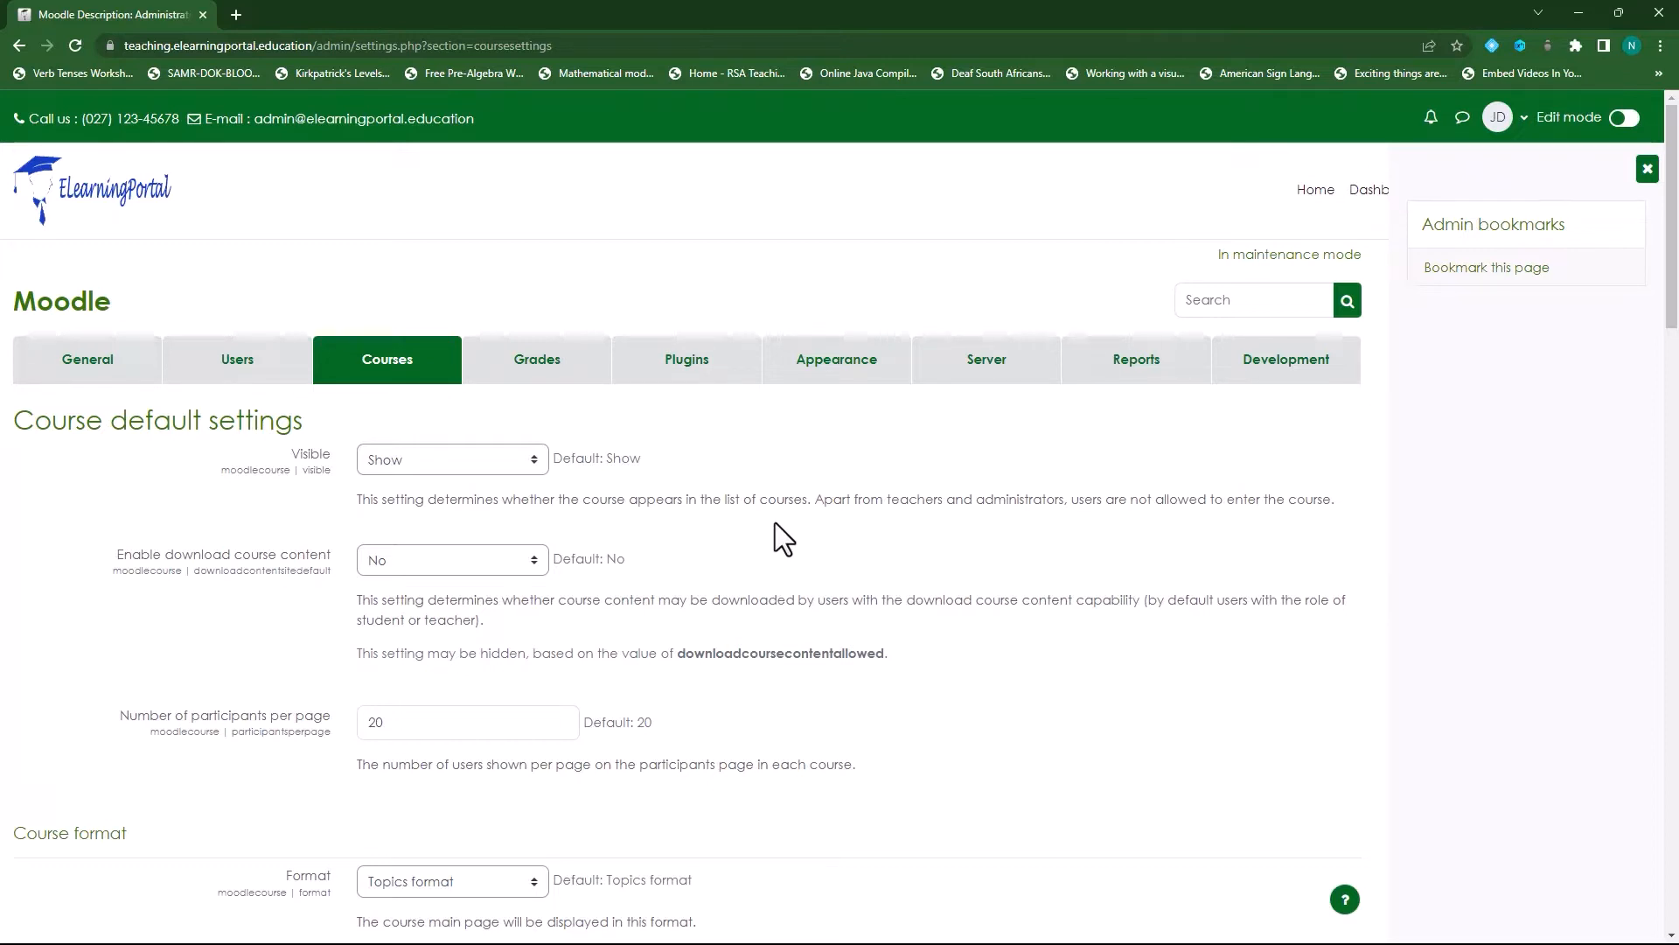
{"action": "mouse_move", "coordinate": [696, 551]}
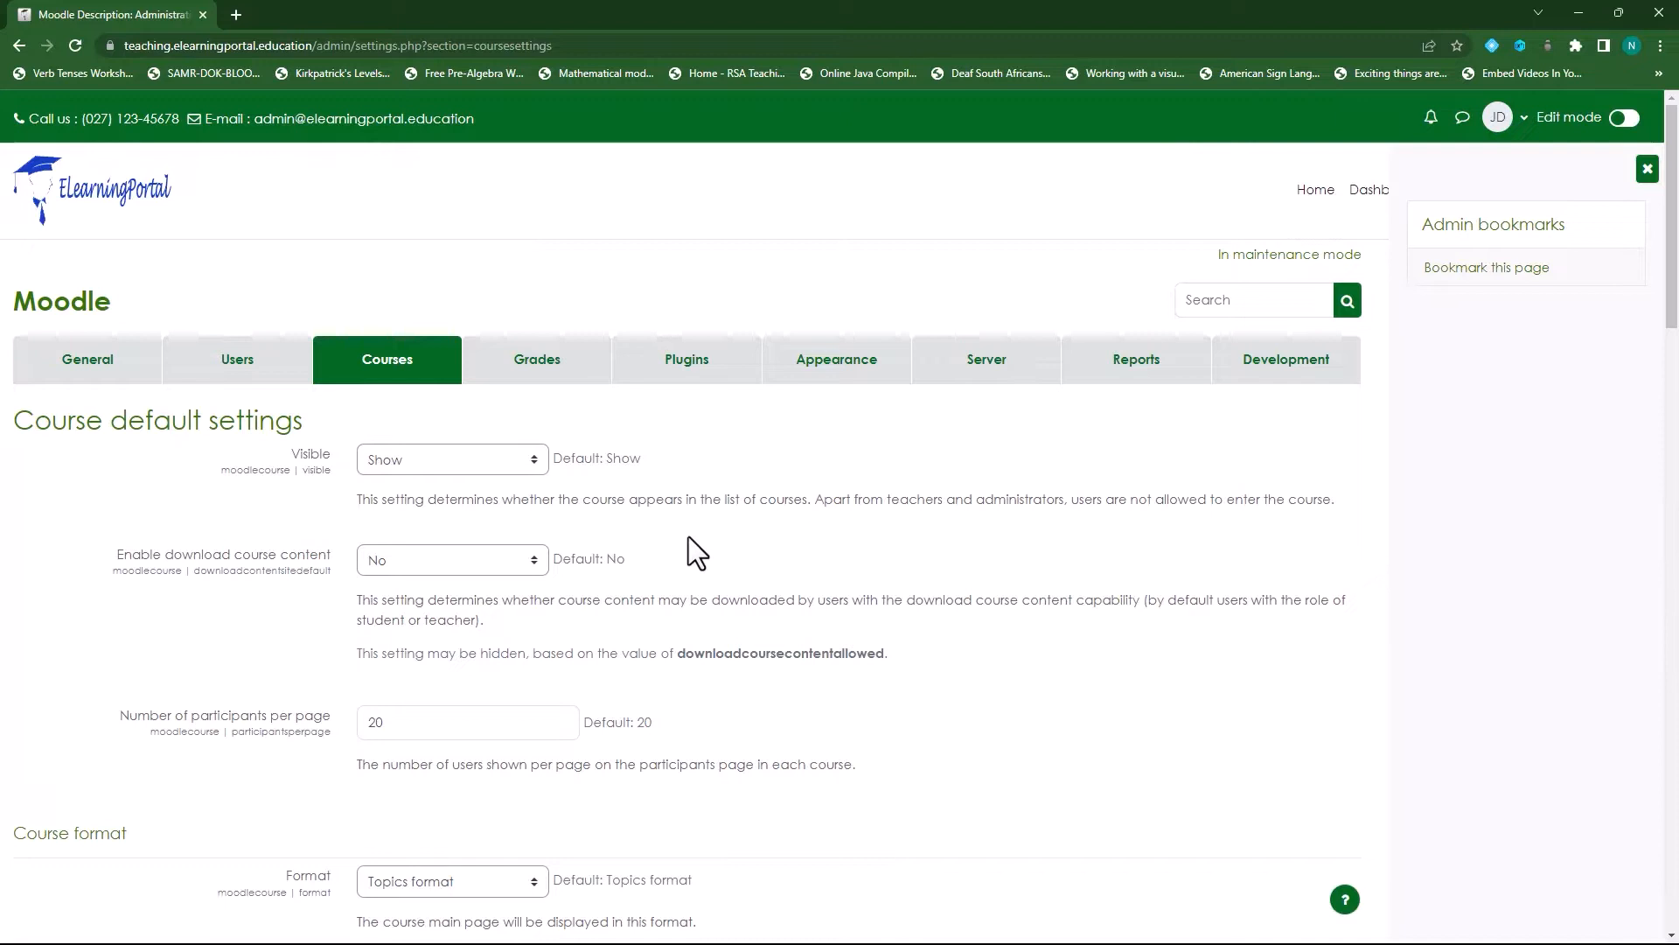
{"action": "mouse_move", "coordinate": [782, 556]}
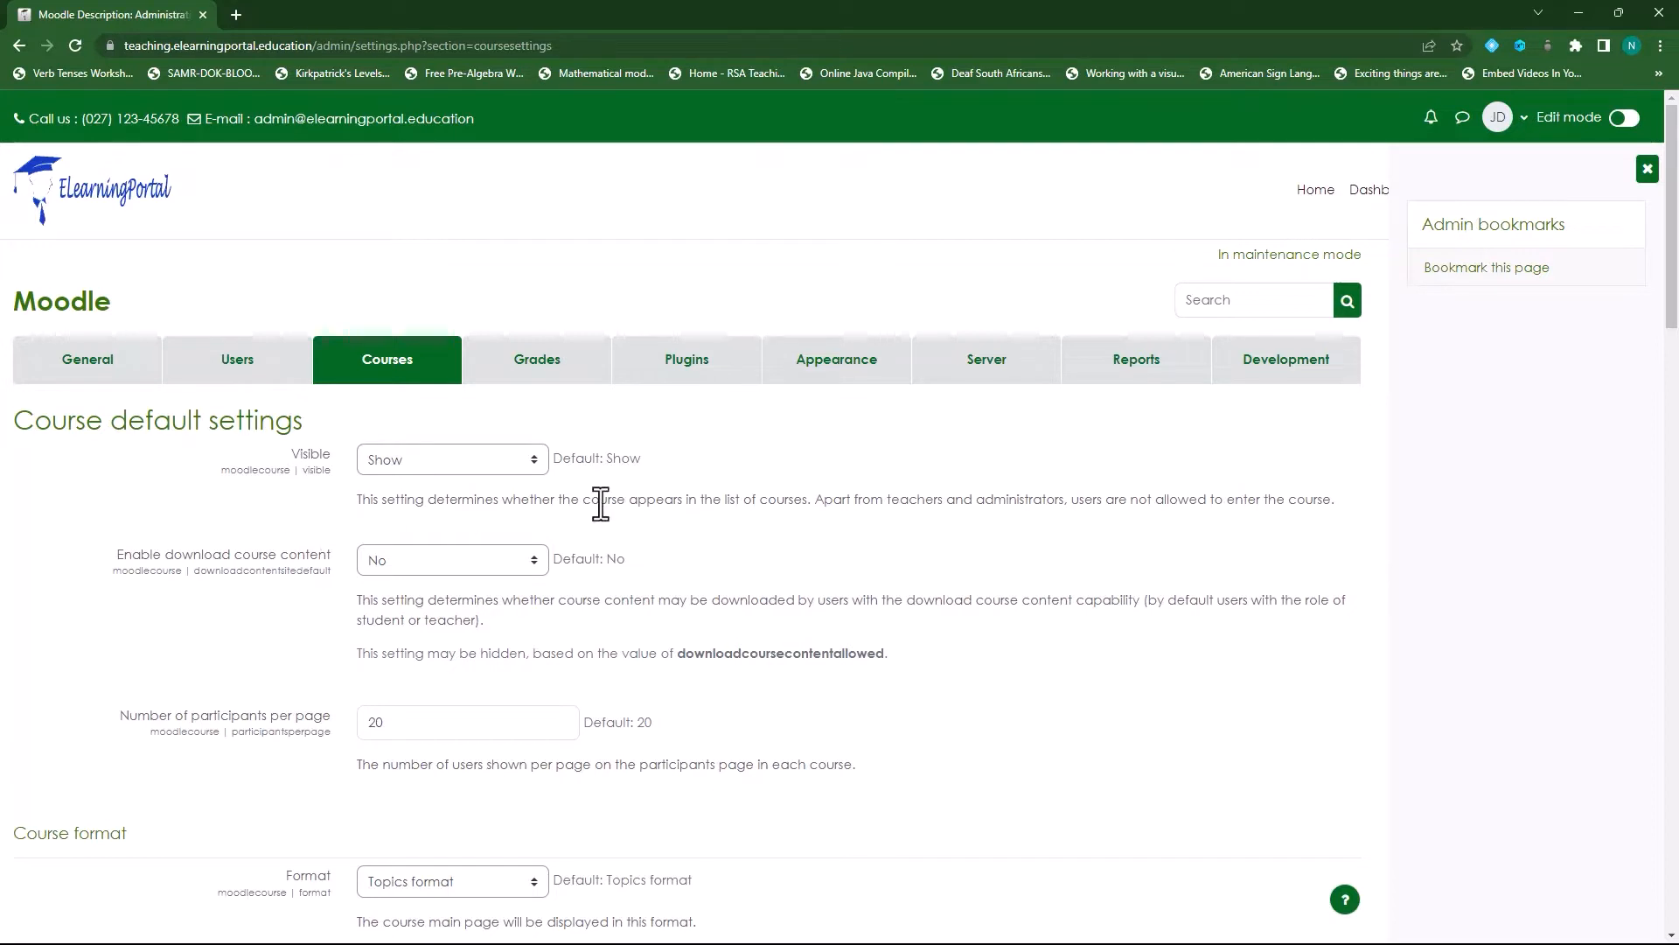
{"action": "mouse_move", "coordinate": [537, 473]}
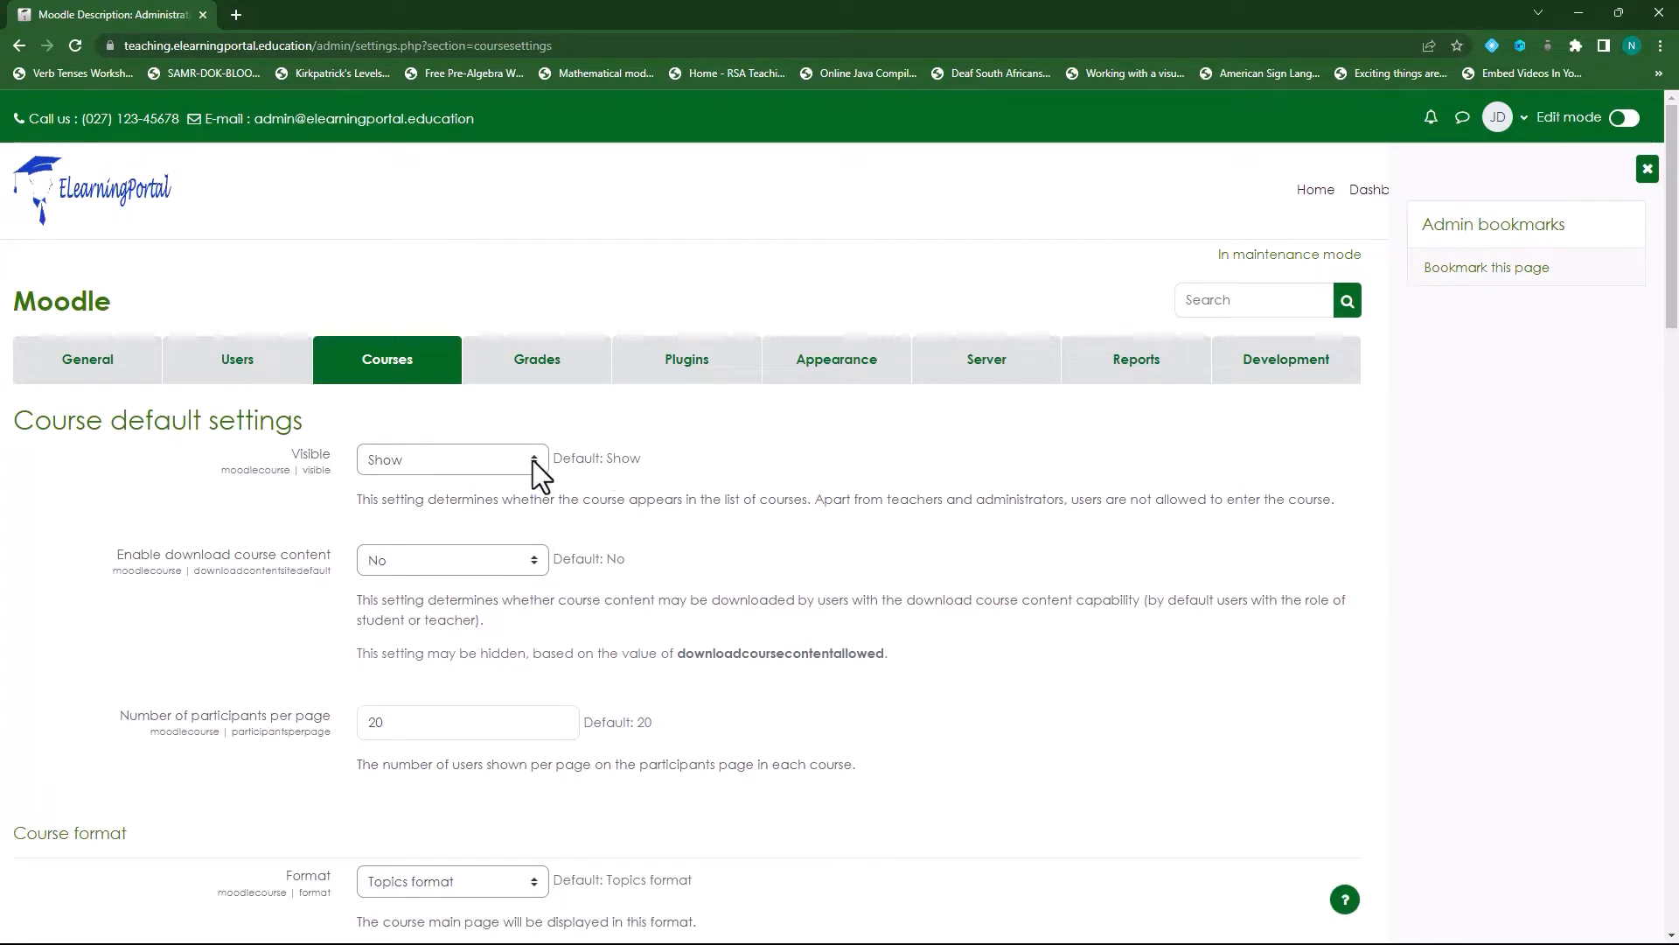
Step: Set the default visibility of new courses to Hide
{"action": "left_click", "coordinate": [452, 459]}
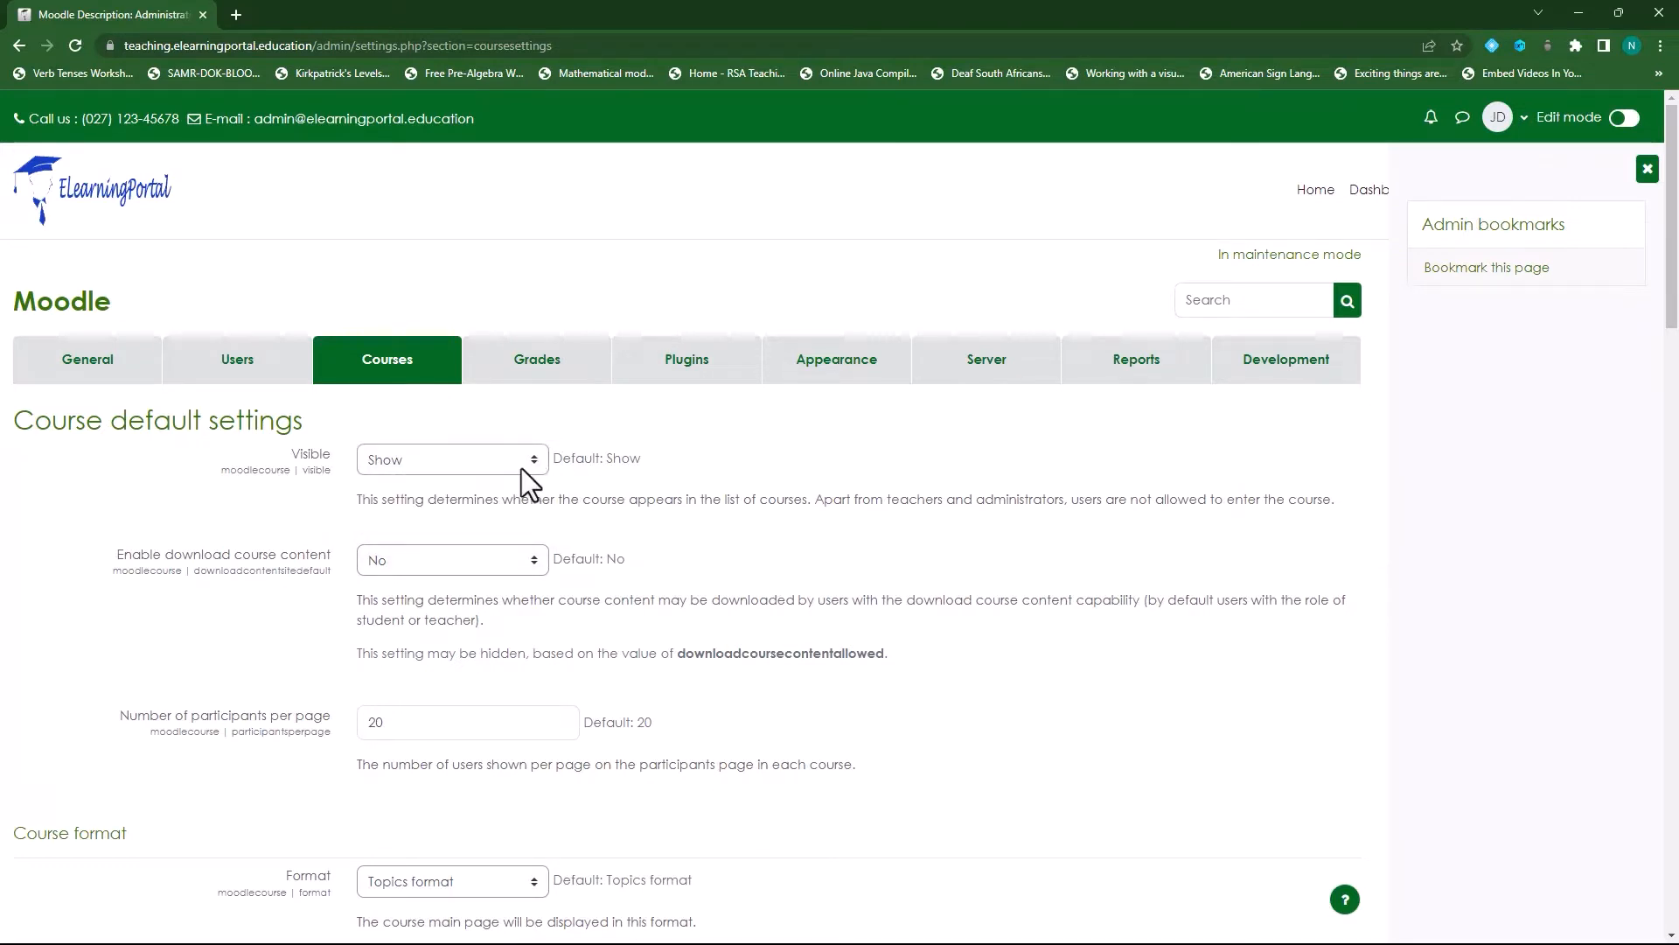
{"action": "left_click", "coordinate": [450, 458]}
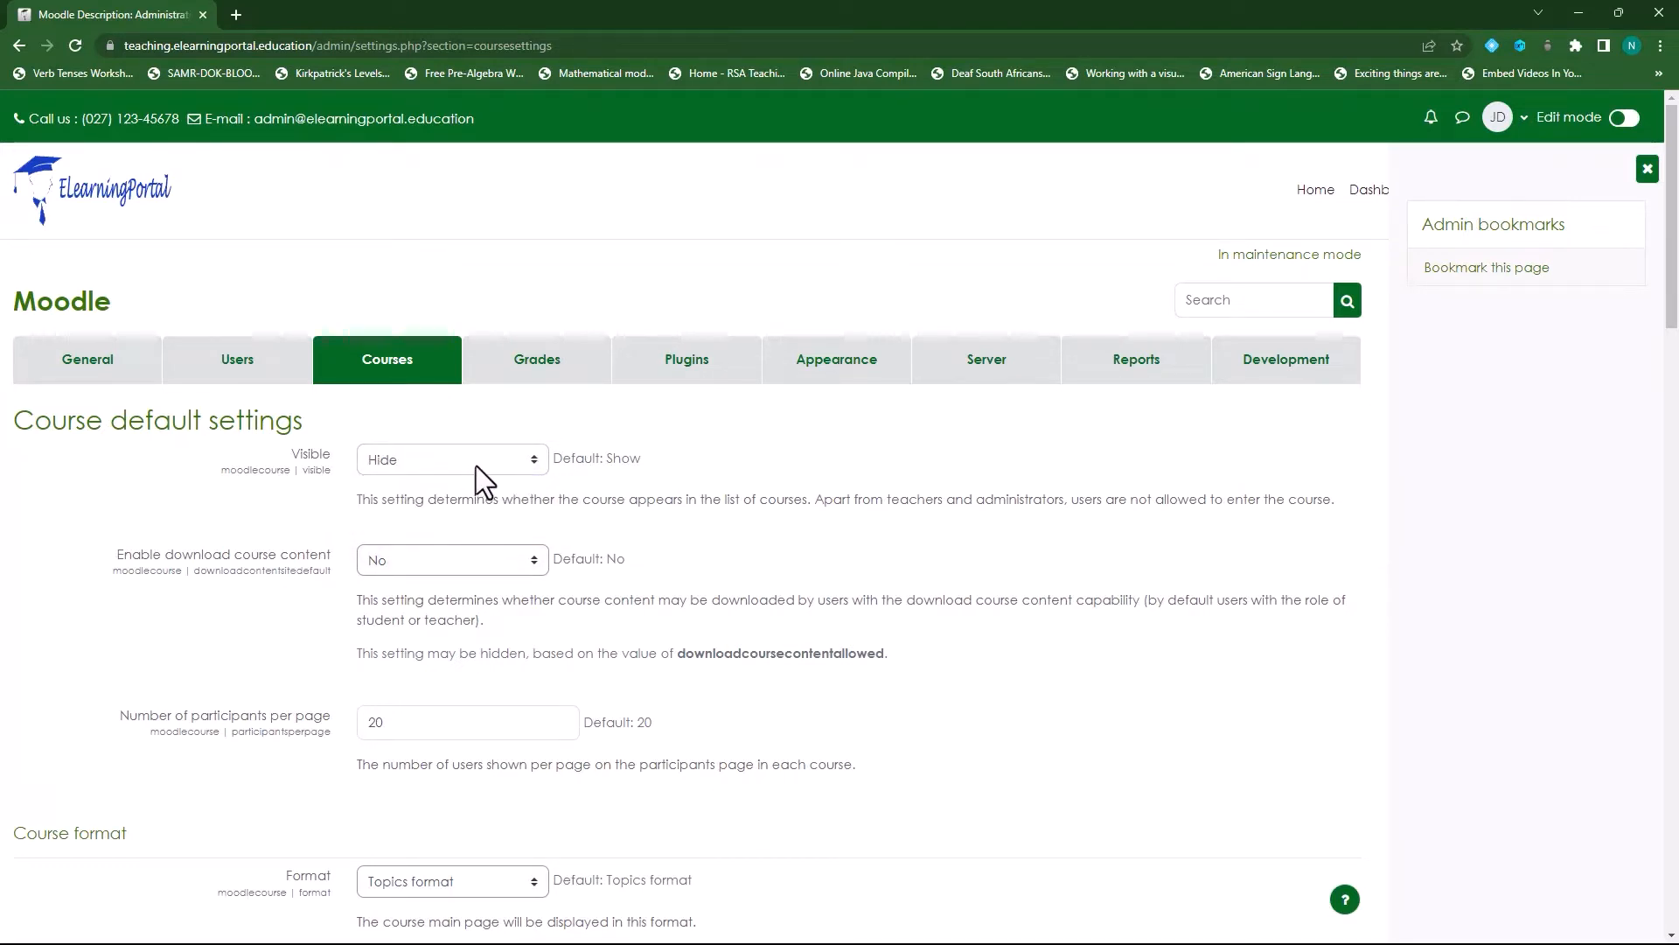
{"action": "mouse_move", "coordinate": [728, 493]}
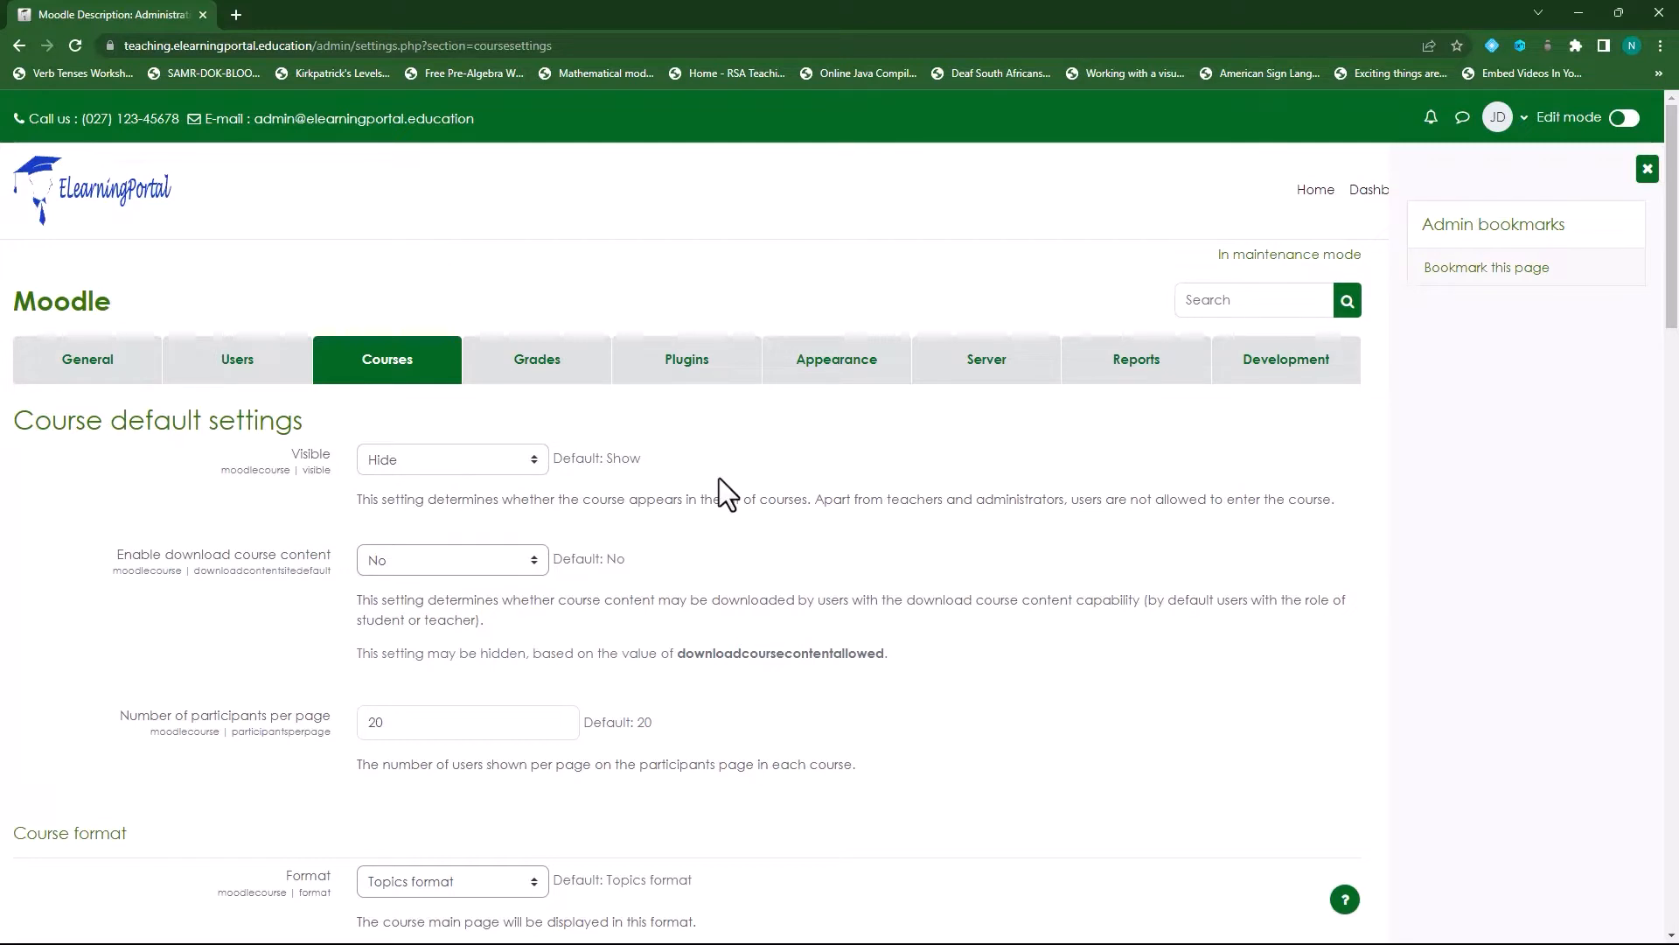
{"action": "mouse_move", "coordinate": [788, 483]}
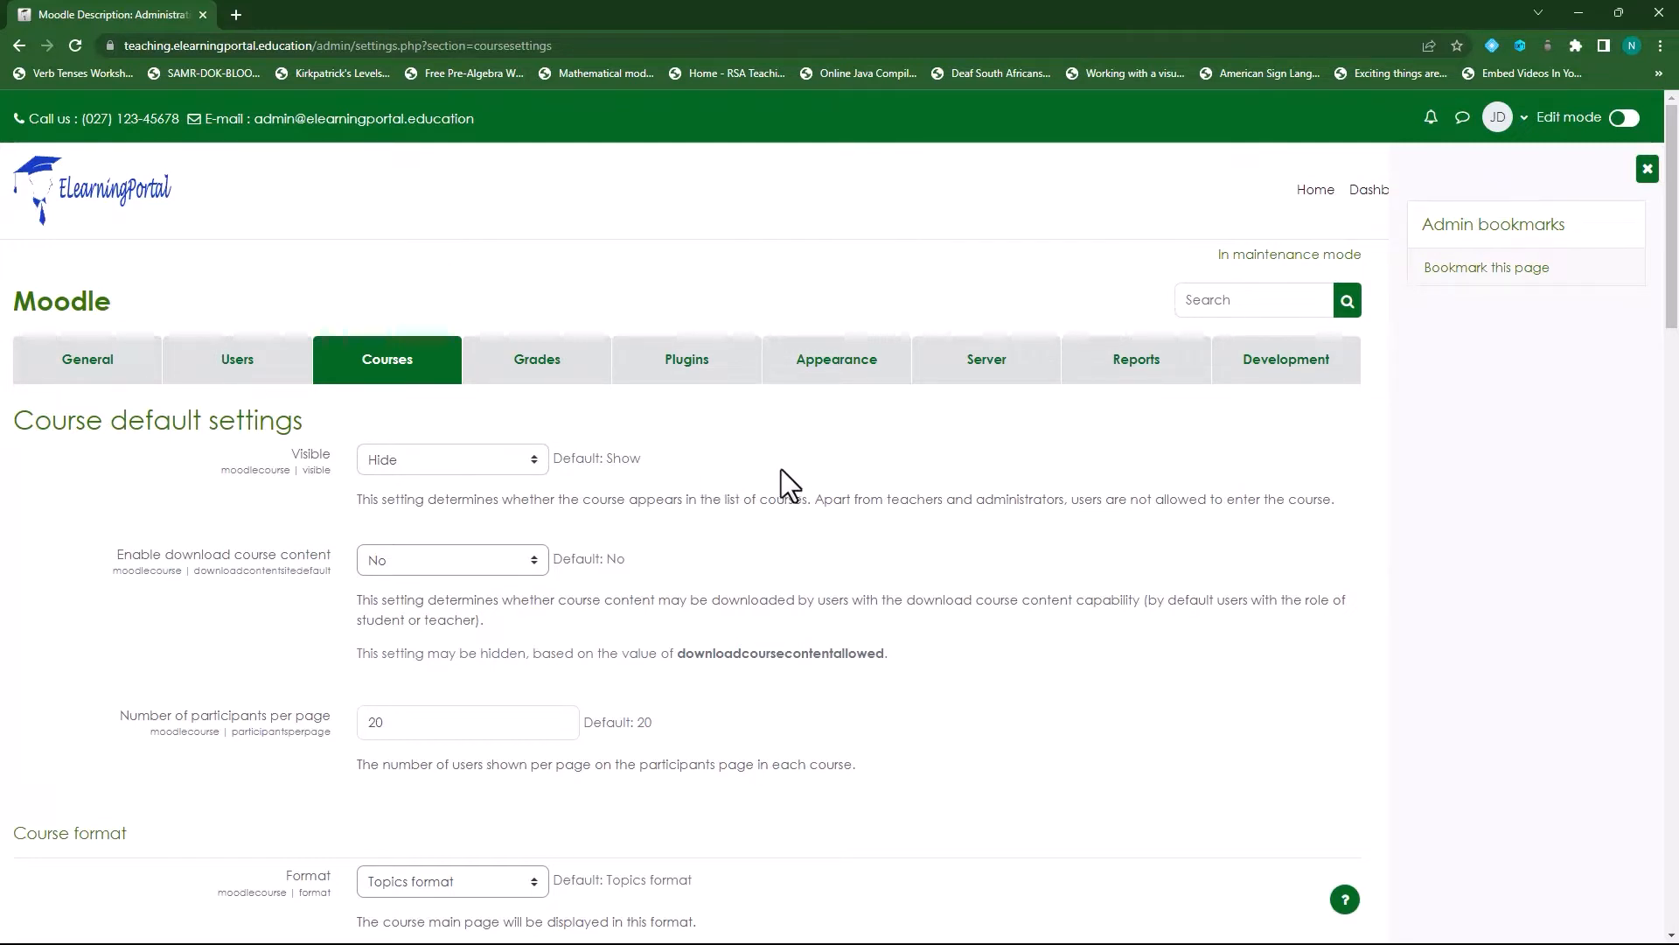
{"action": "left_click", "coordinate": [449, 458]}
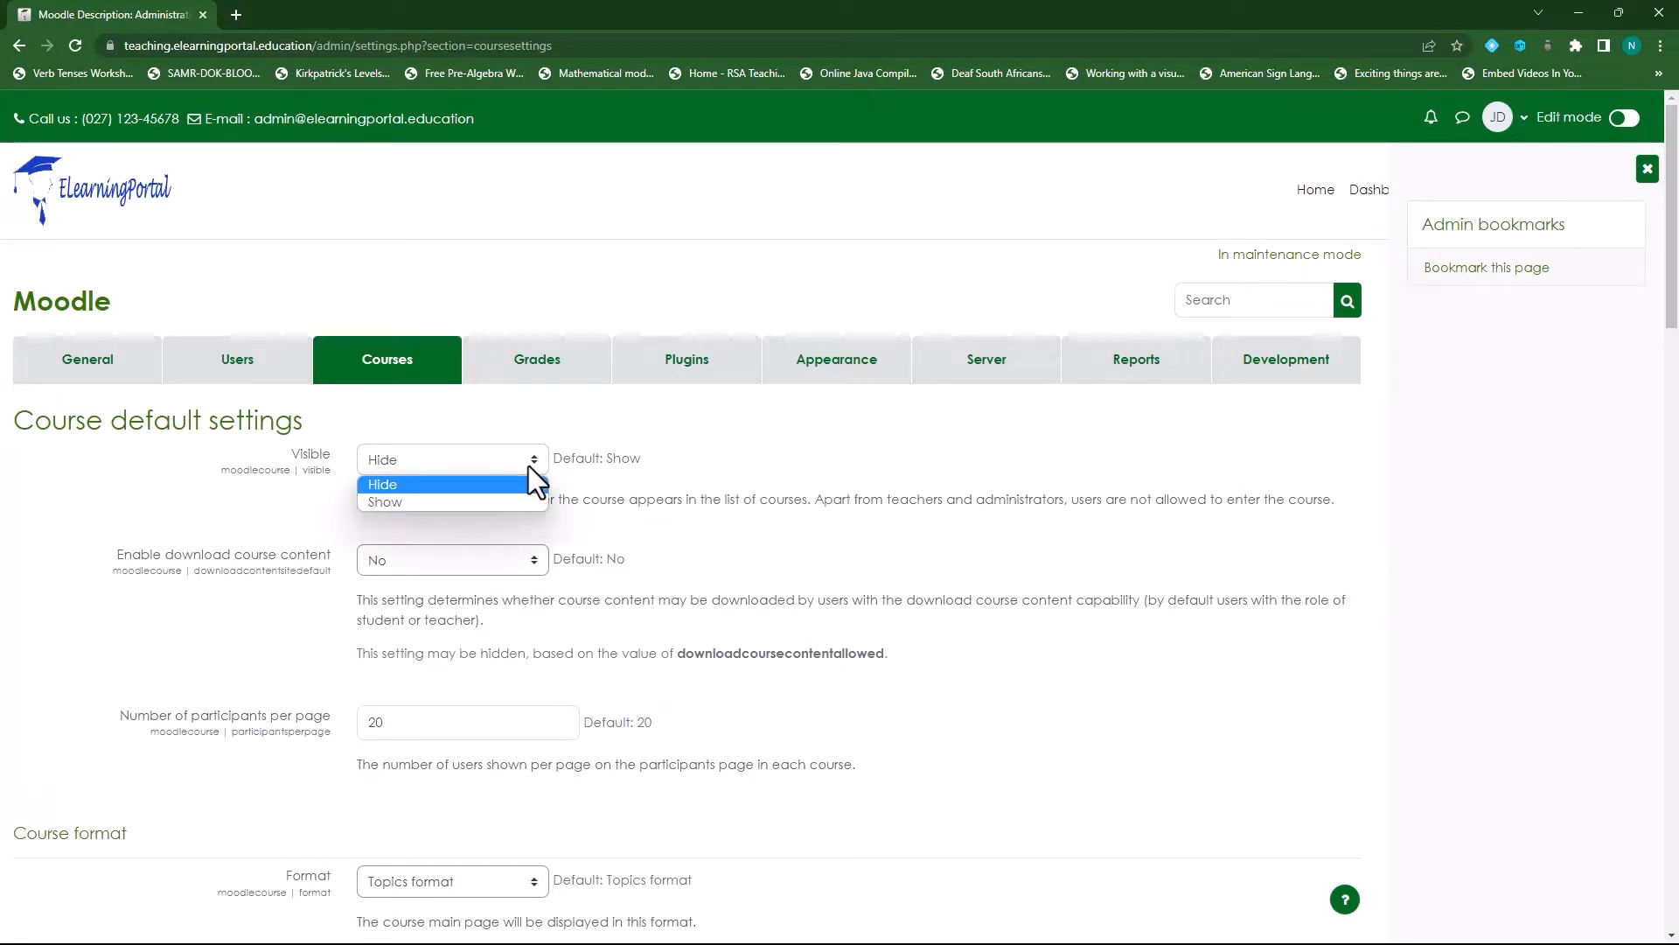
{"action": "mouse_move", "coordinate": [451, 502]}
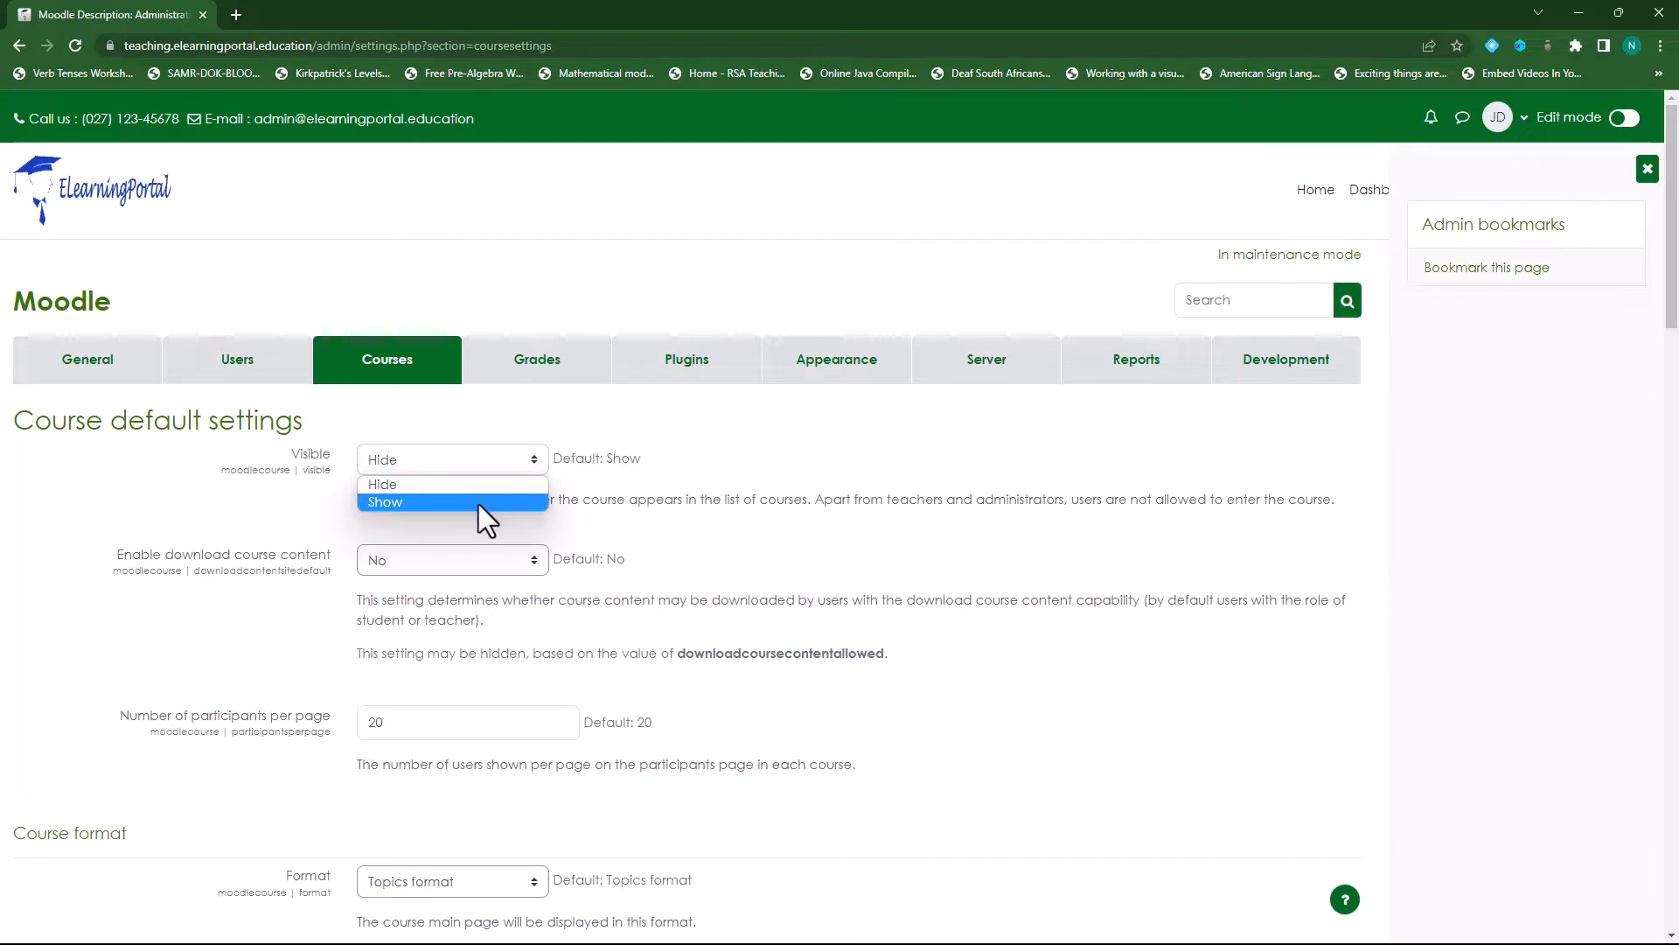
{"action": "left_click", "coordinate": [381, 484]}
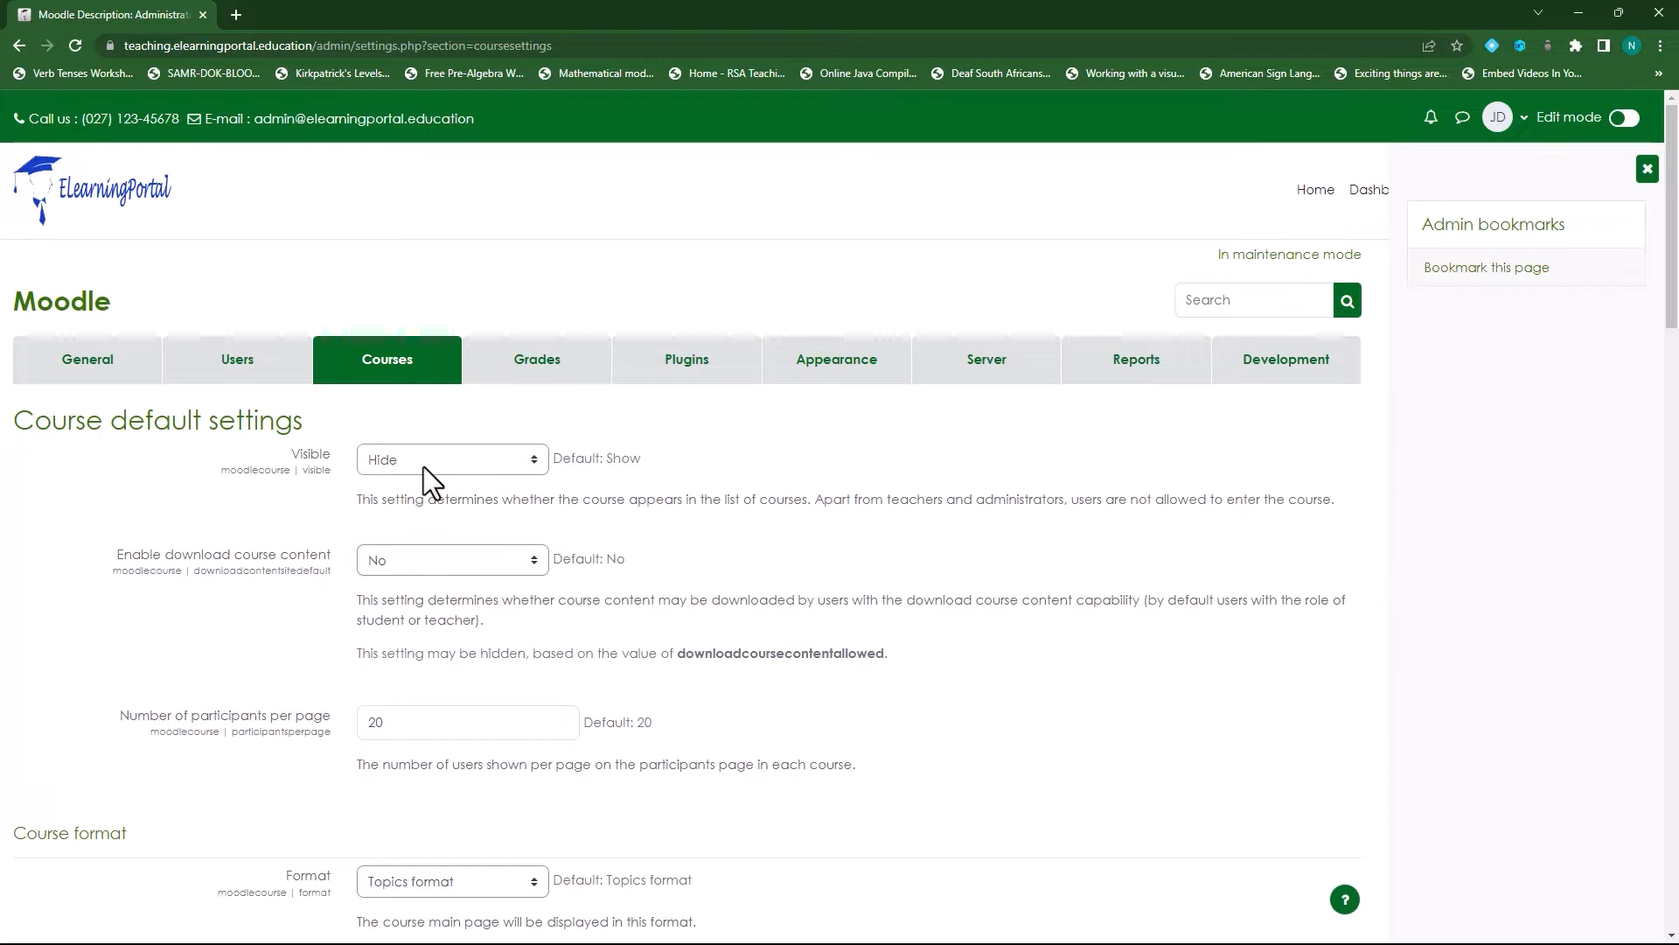
{"action": "mouse_move", "coordinate": [584, 483]}
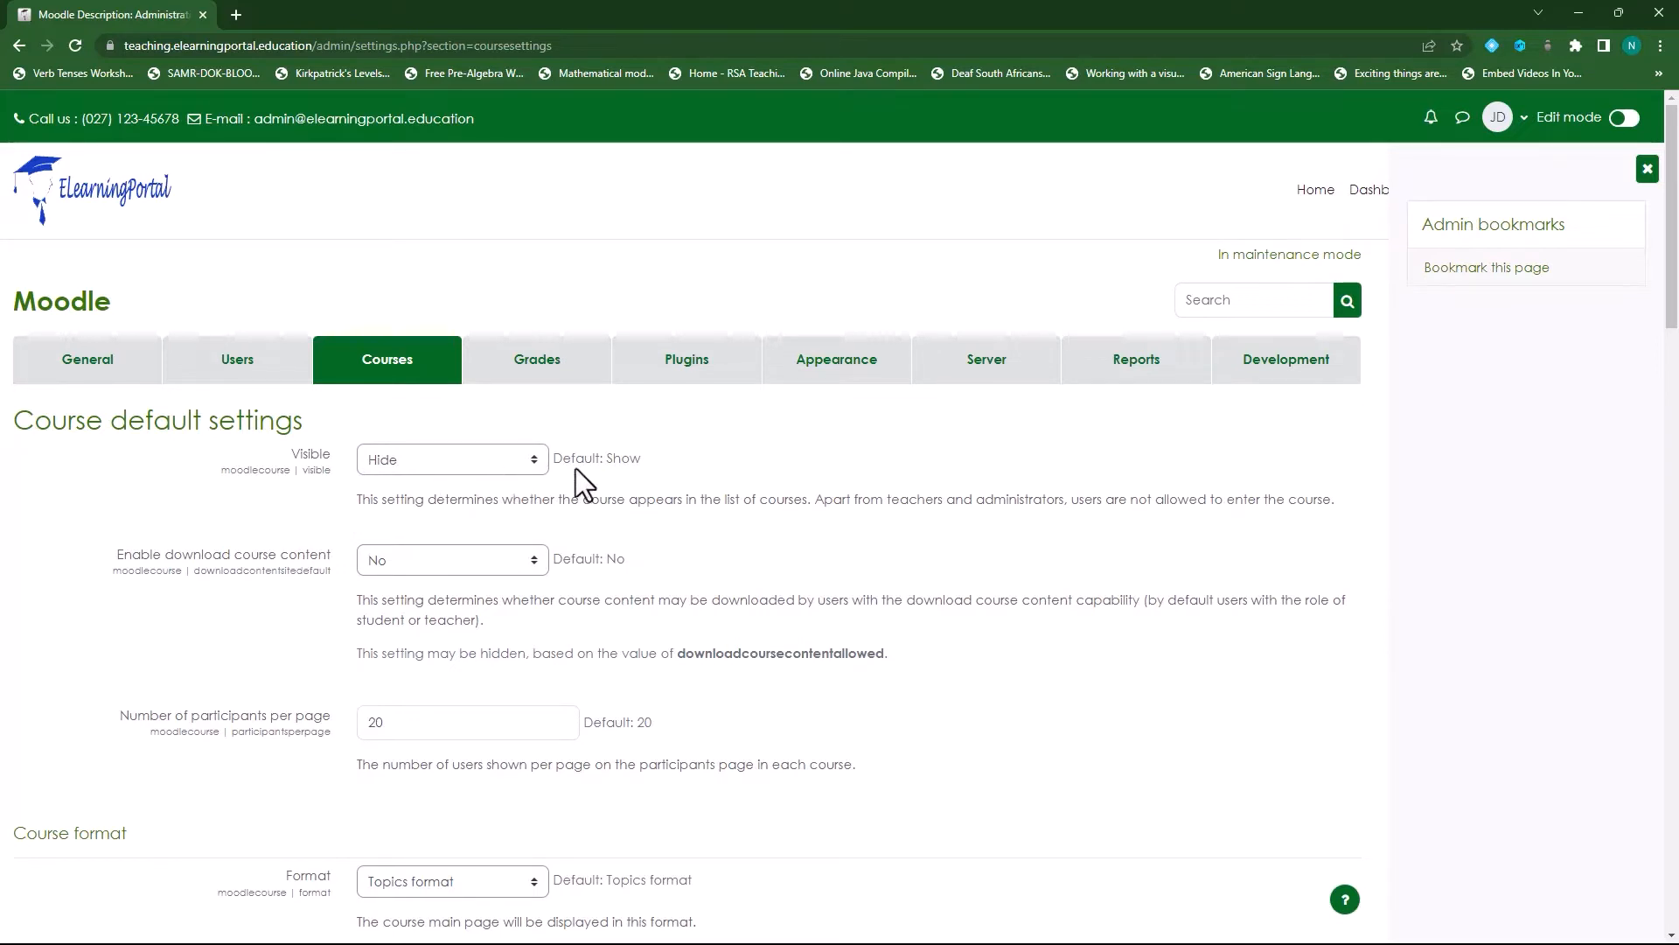
{"action": "mouse_move", "coordinate": [742, 476]}
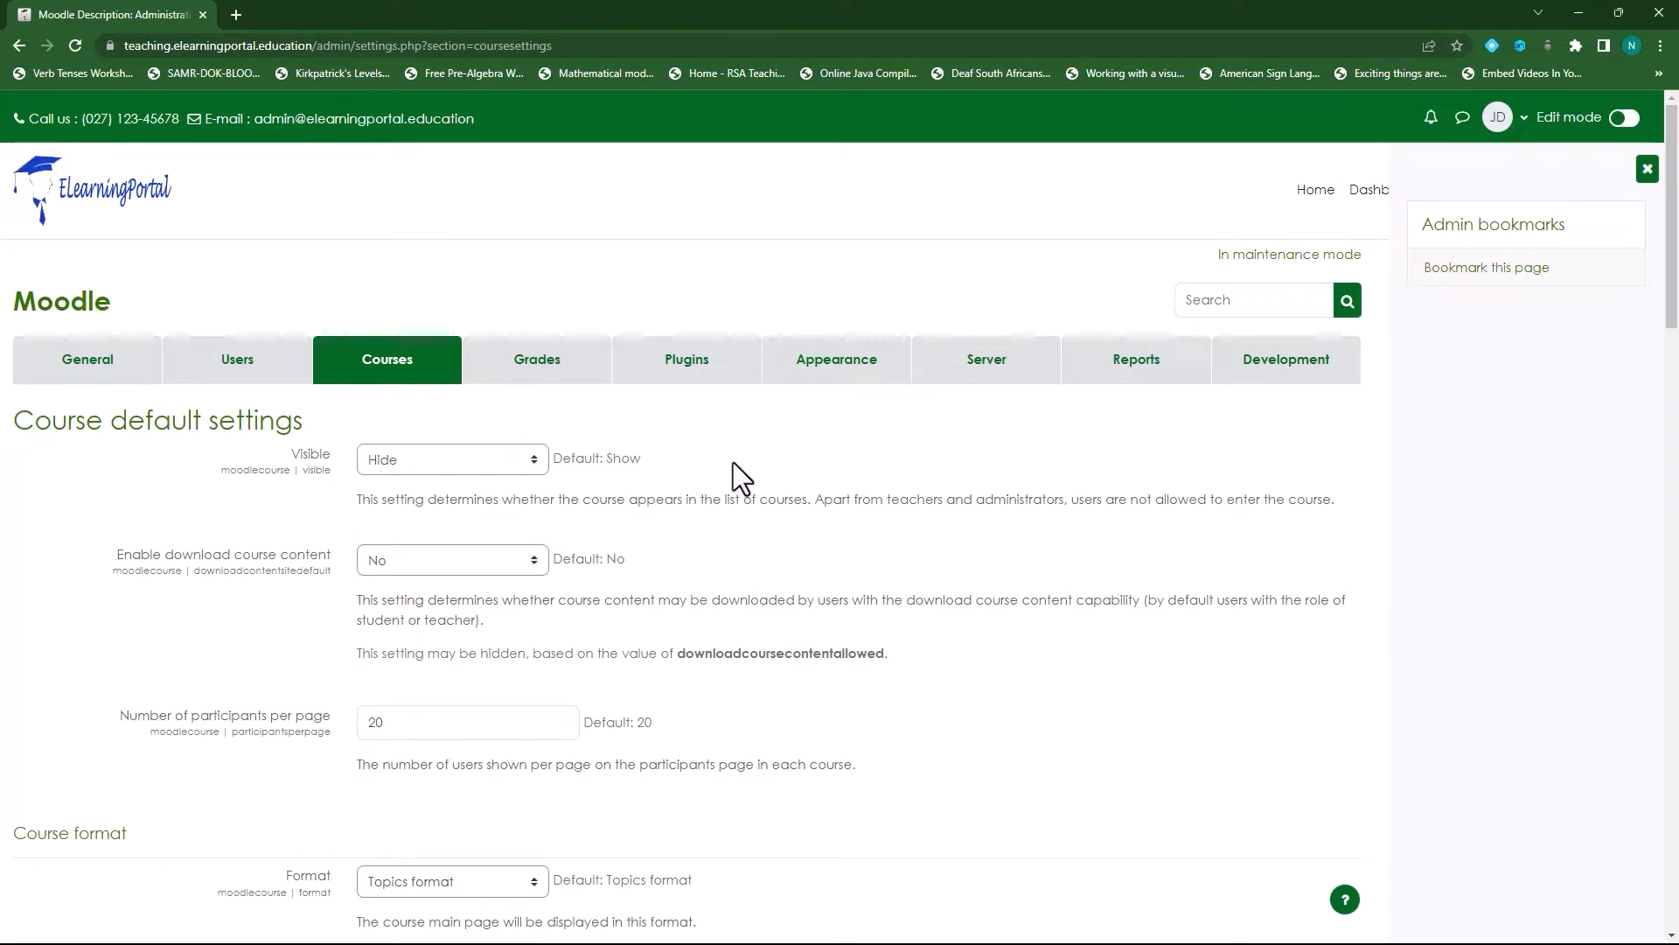
{"action": "mouse_move", "coordinate": [863, 555]}
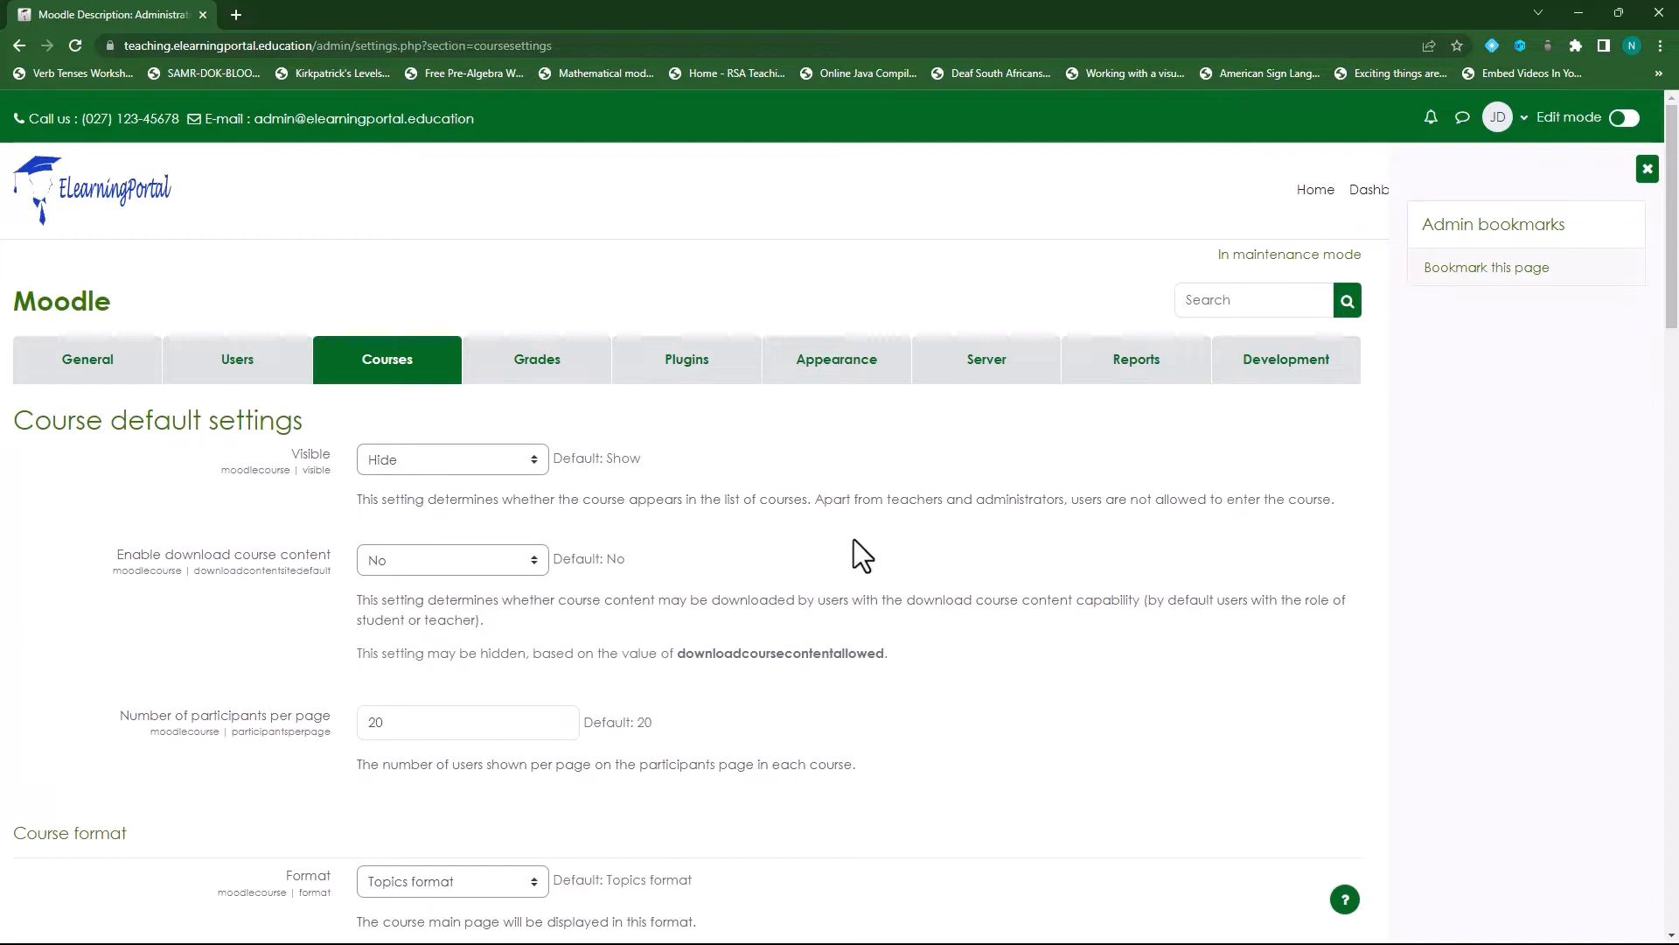
{"action": "mouse_move", "coordinate": [600, 504]}
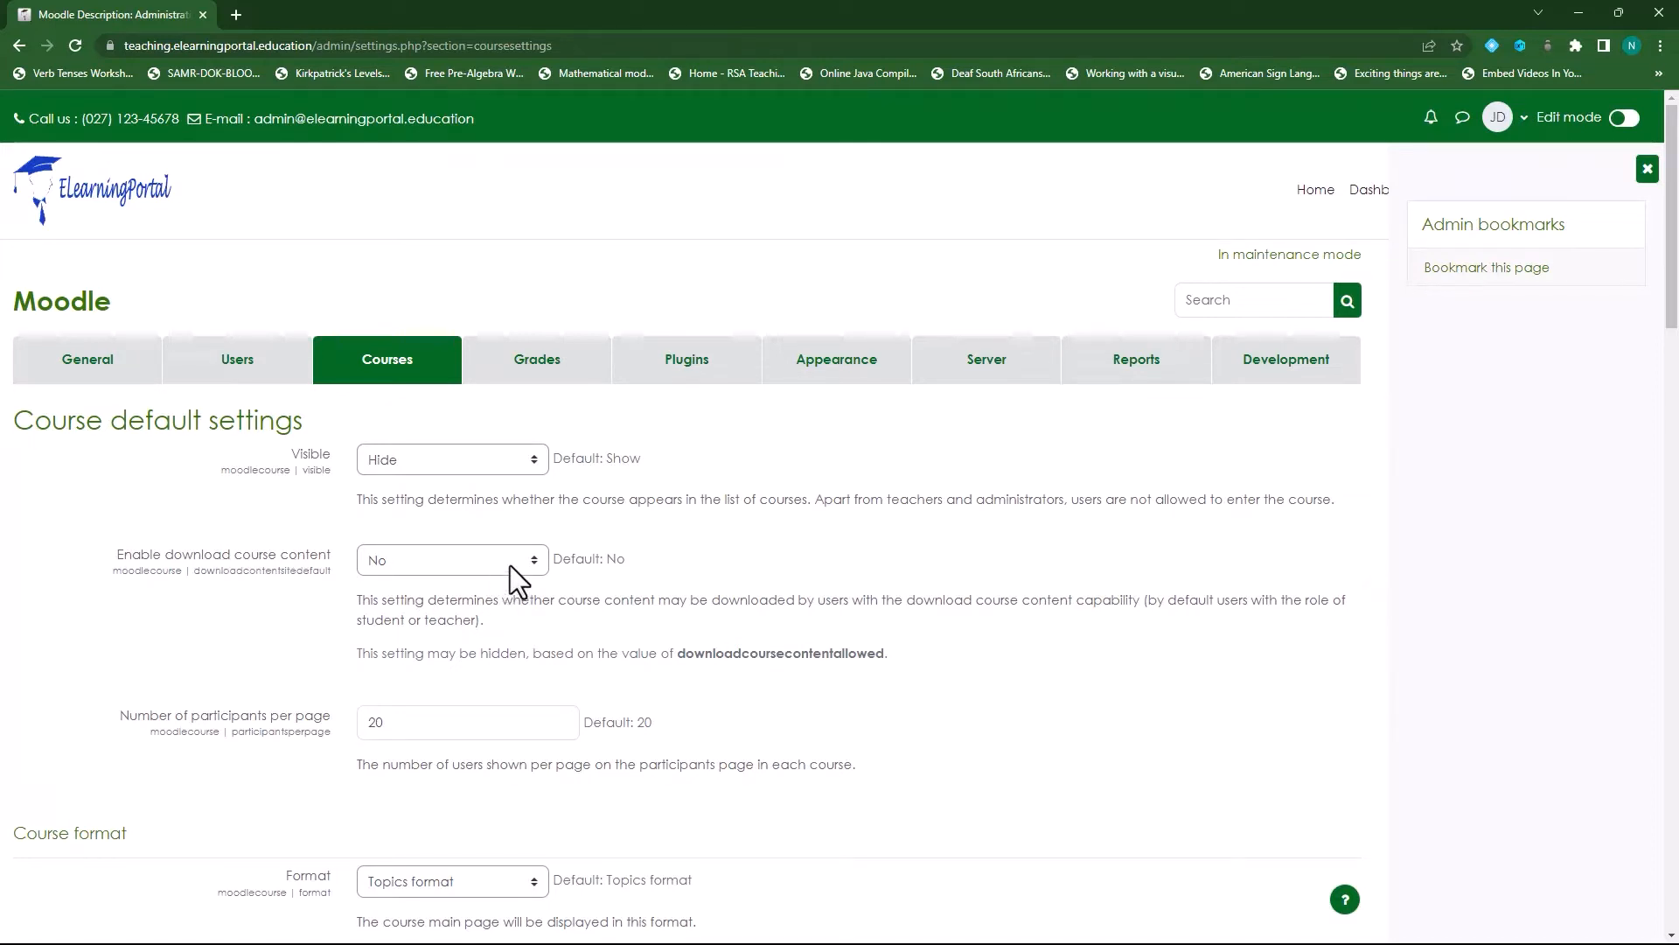
{"action": "mouse_move", "coordinate": [702, 567]}
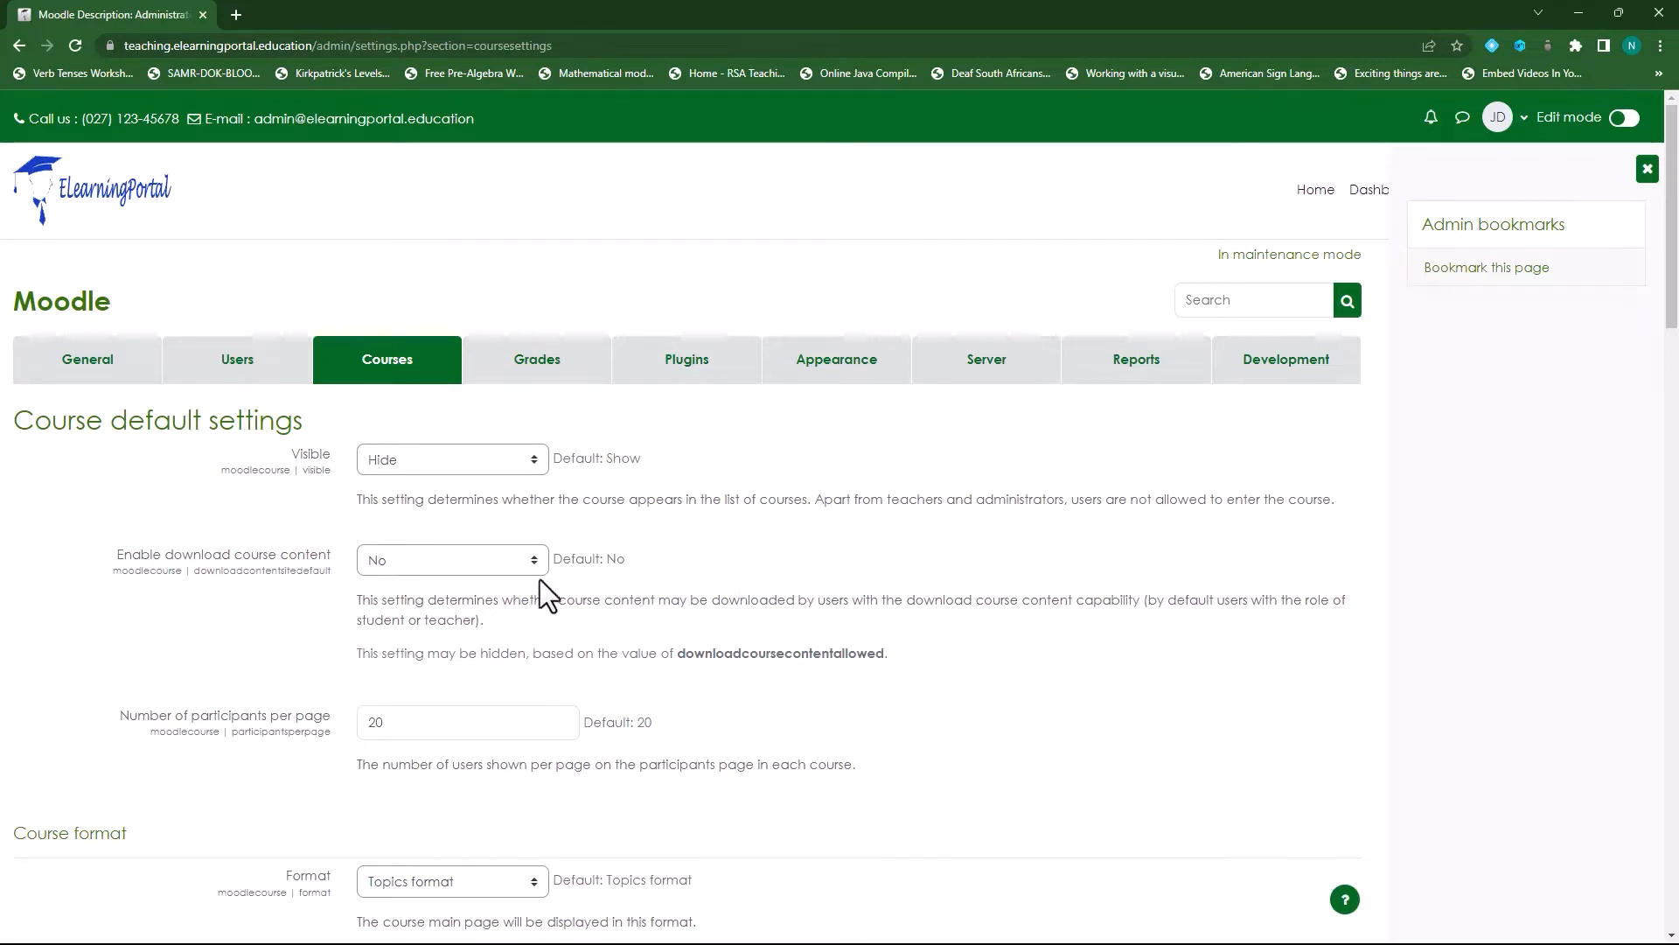
{"action": "left_click", "coordinate": [450, 560]}
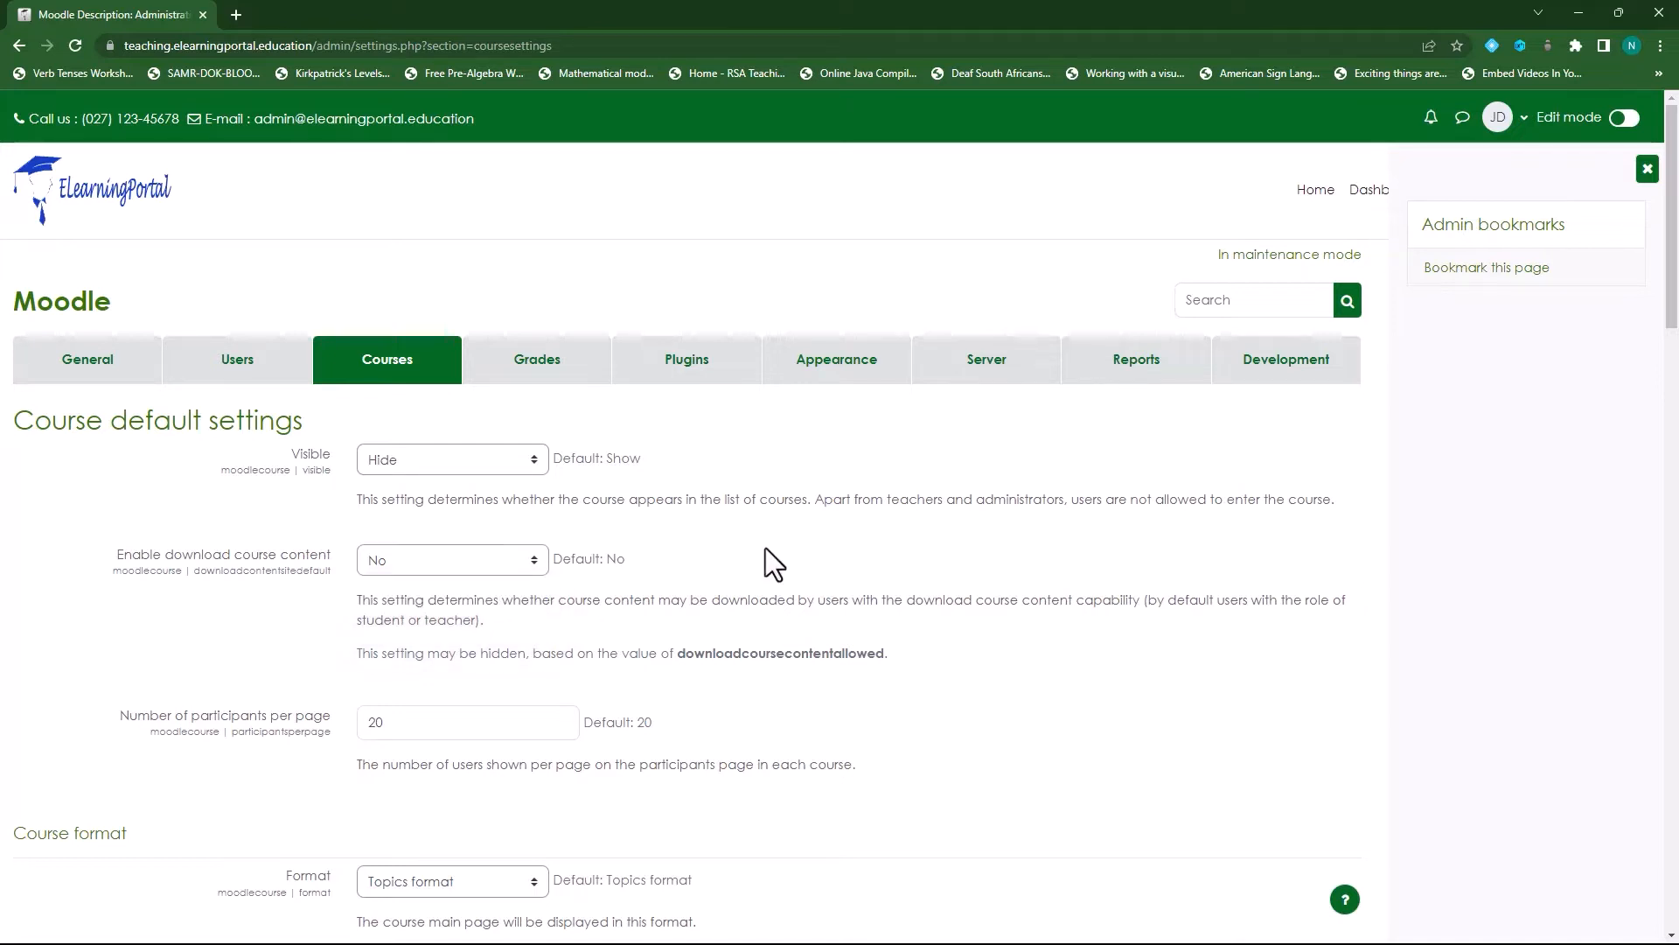
{"action": "scroll", "scroll_direction": "down", "scroll_amount": 3}
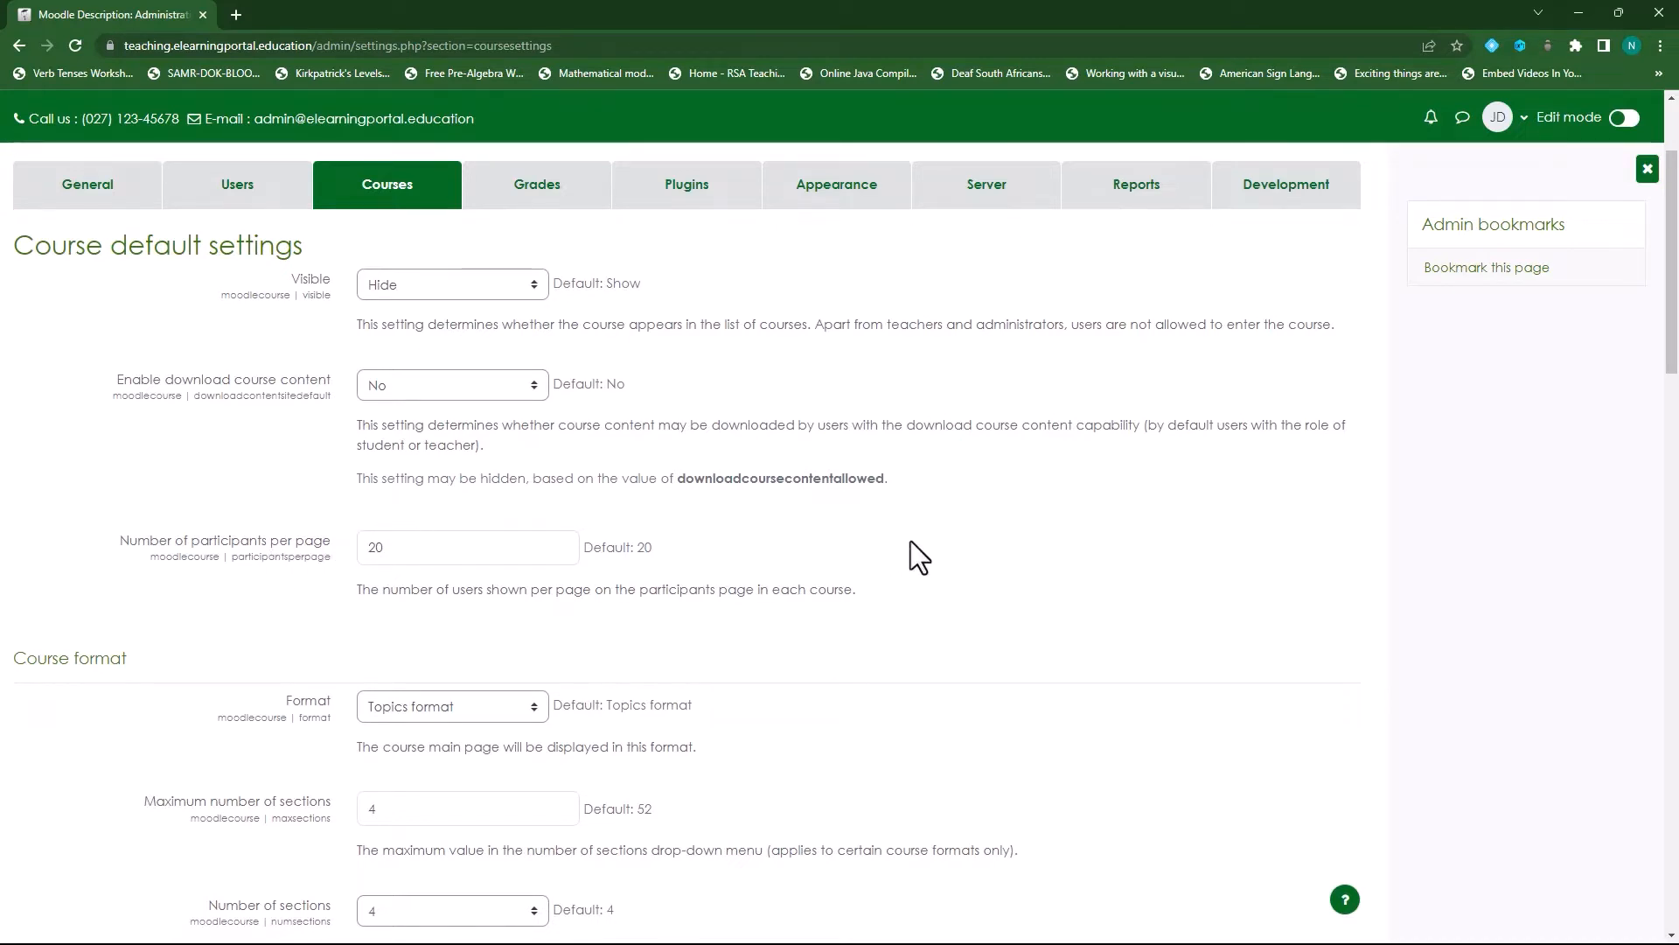
{"action": "mouse_move", "coordinate": [941, 565]}
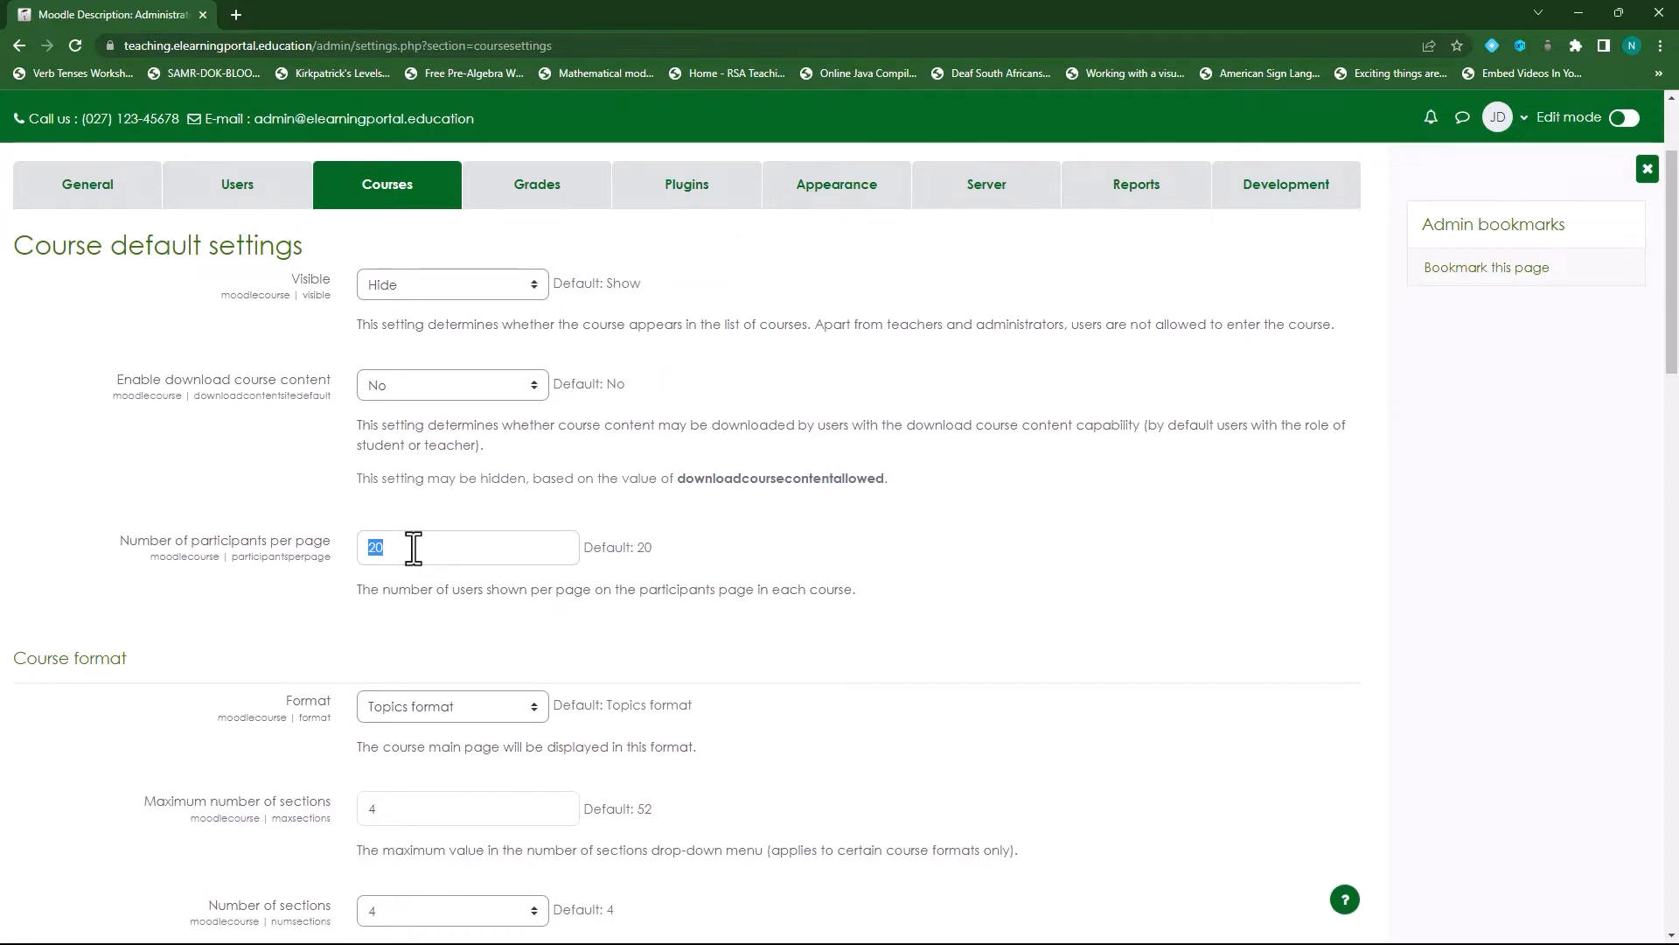
{"action": "mouse_move", "coordinate": [547, 547]}
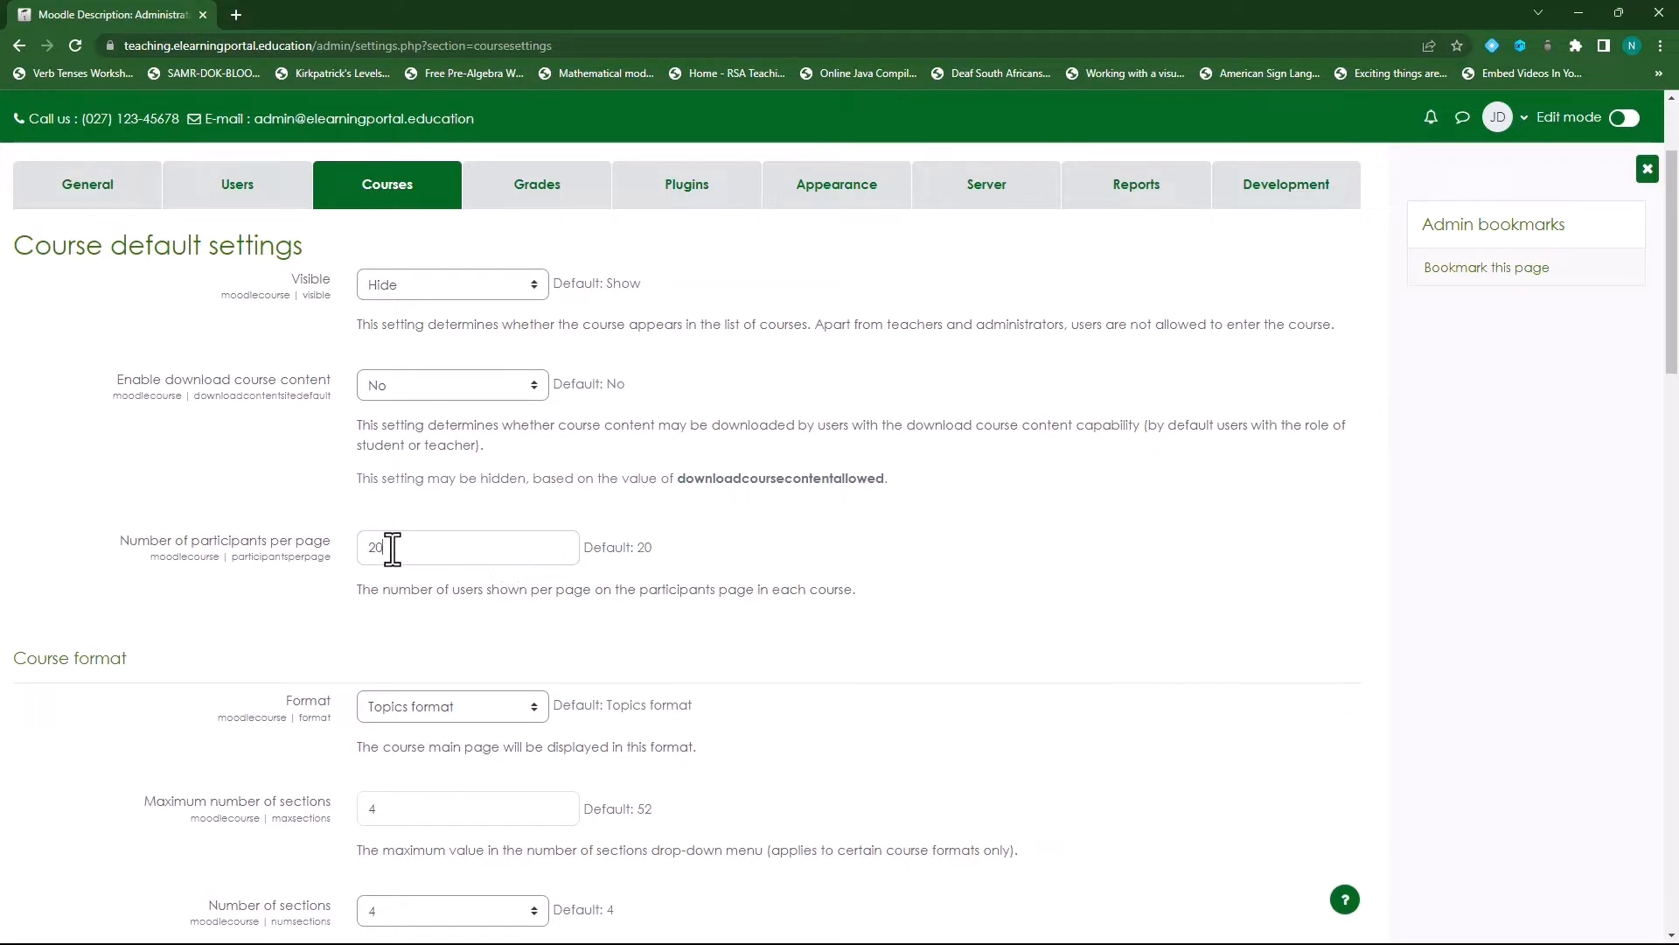
{"action": "double_click", "coordinate": [374, 547]}
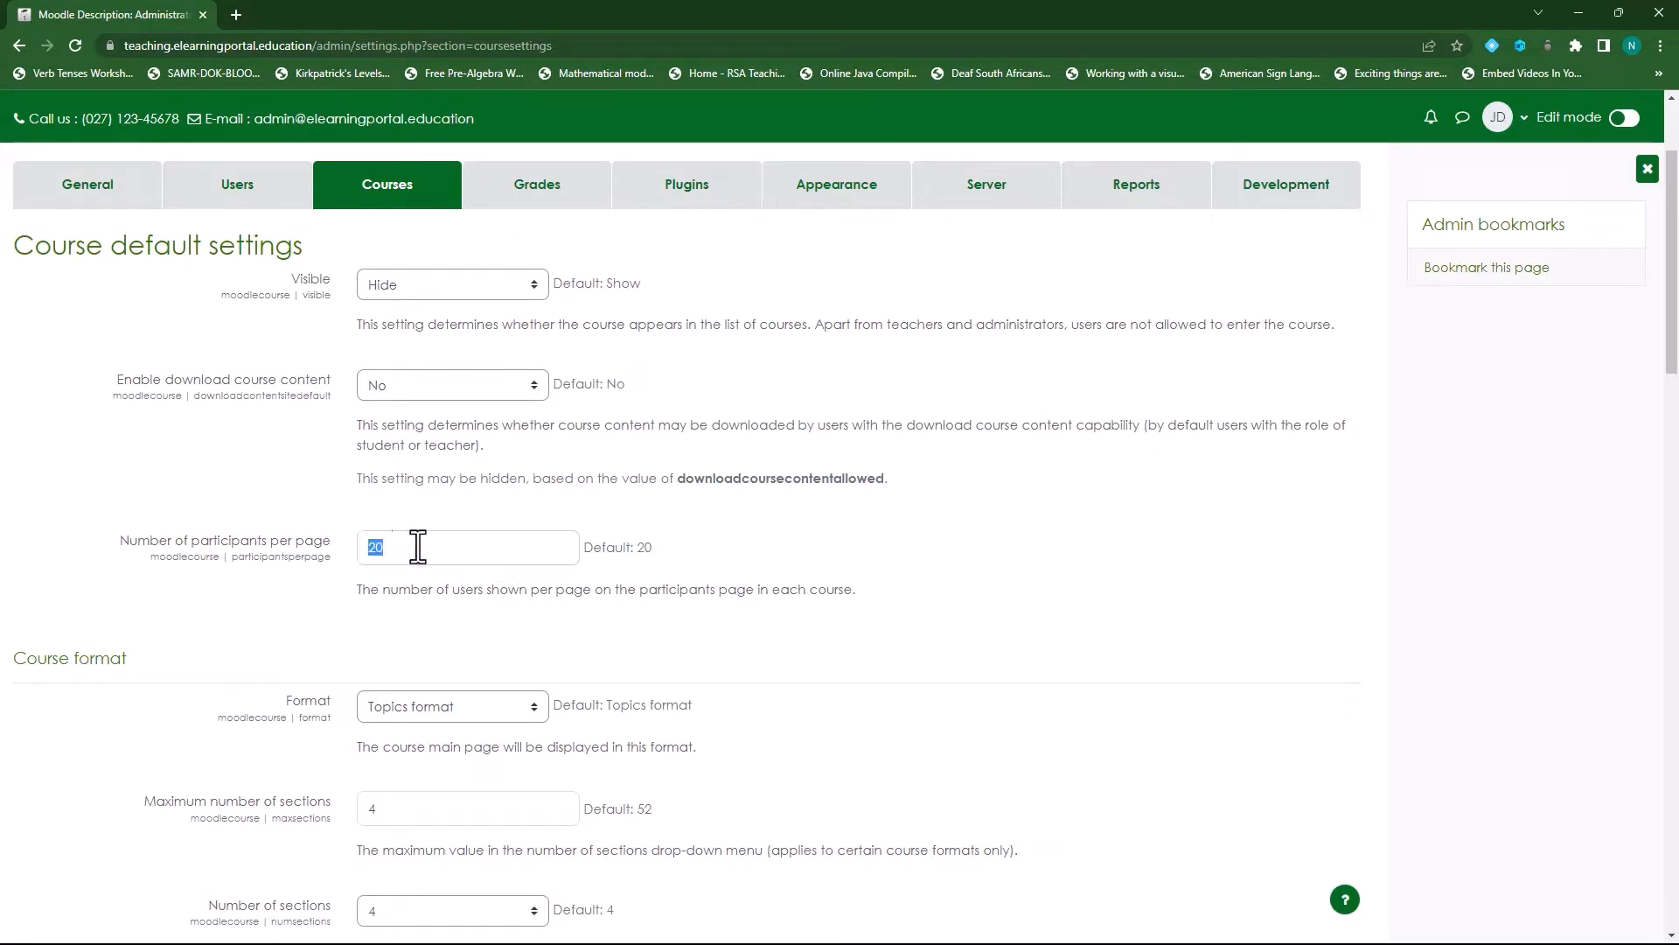
{"action": "type", "text": "50"}
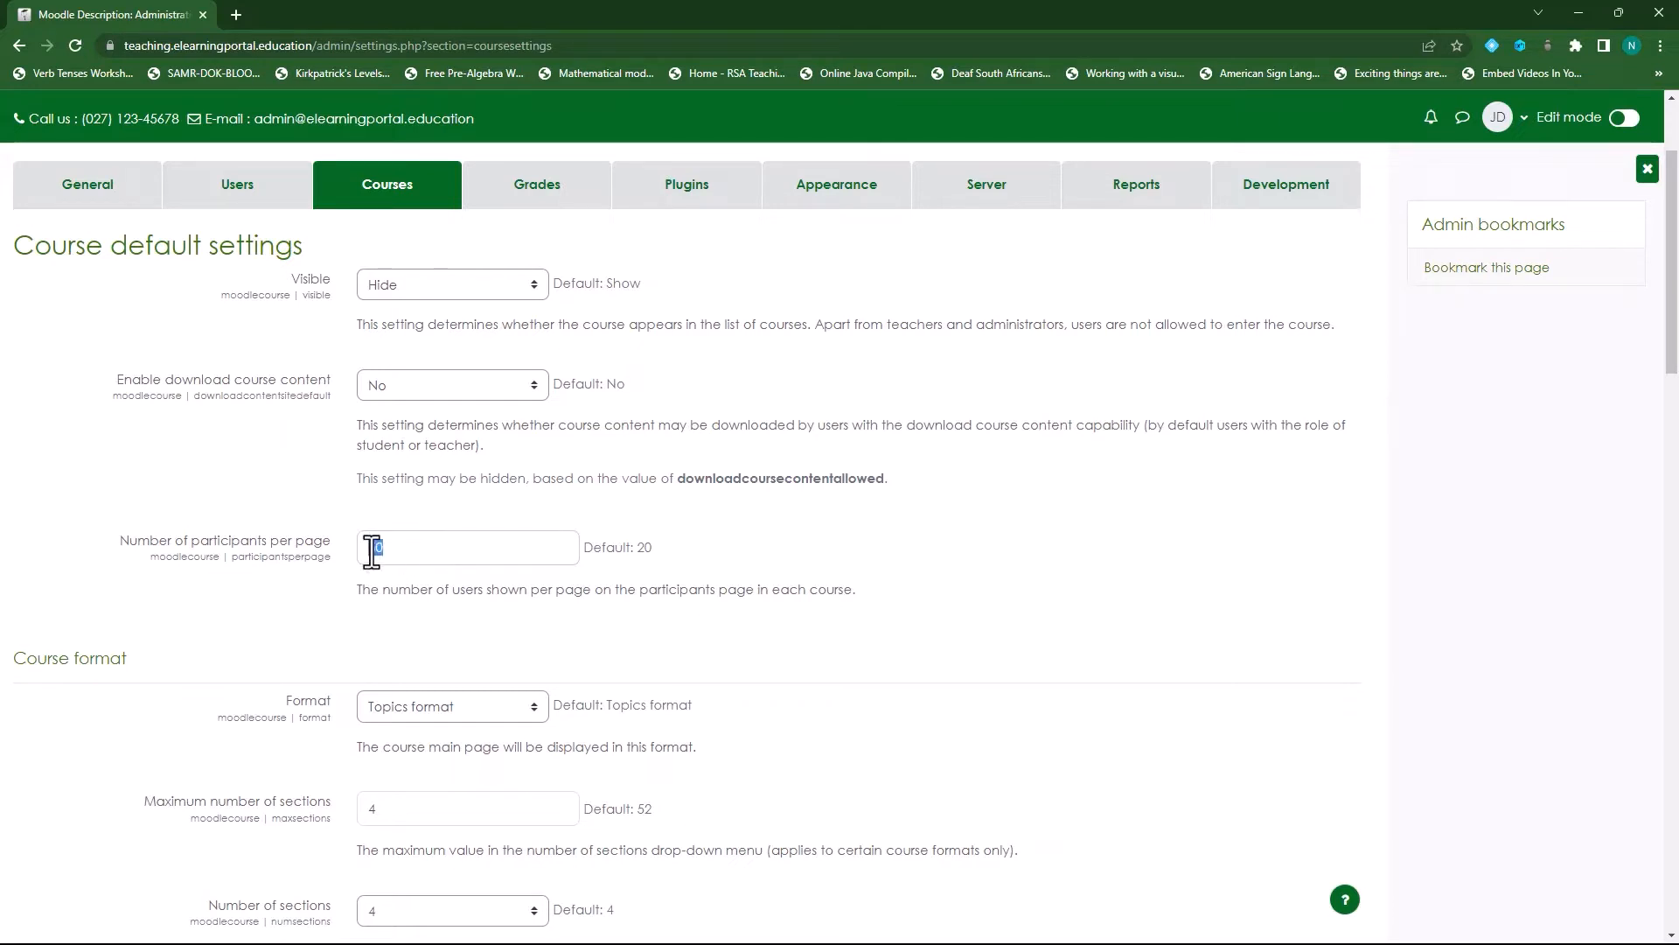
{"action": "type", "text": "20"}
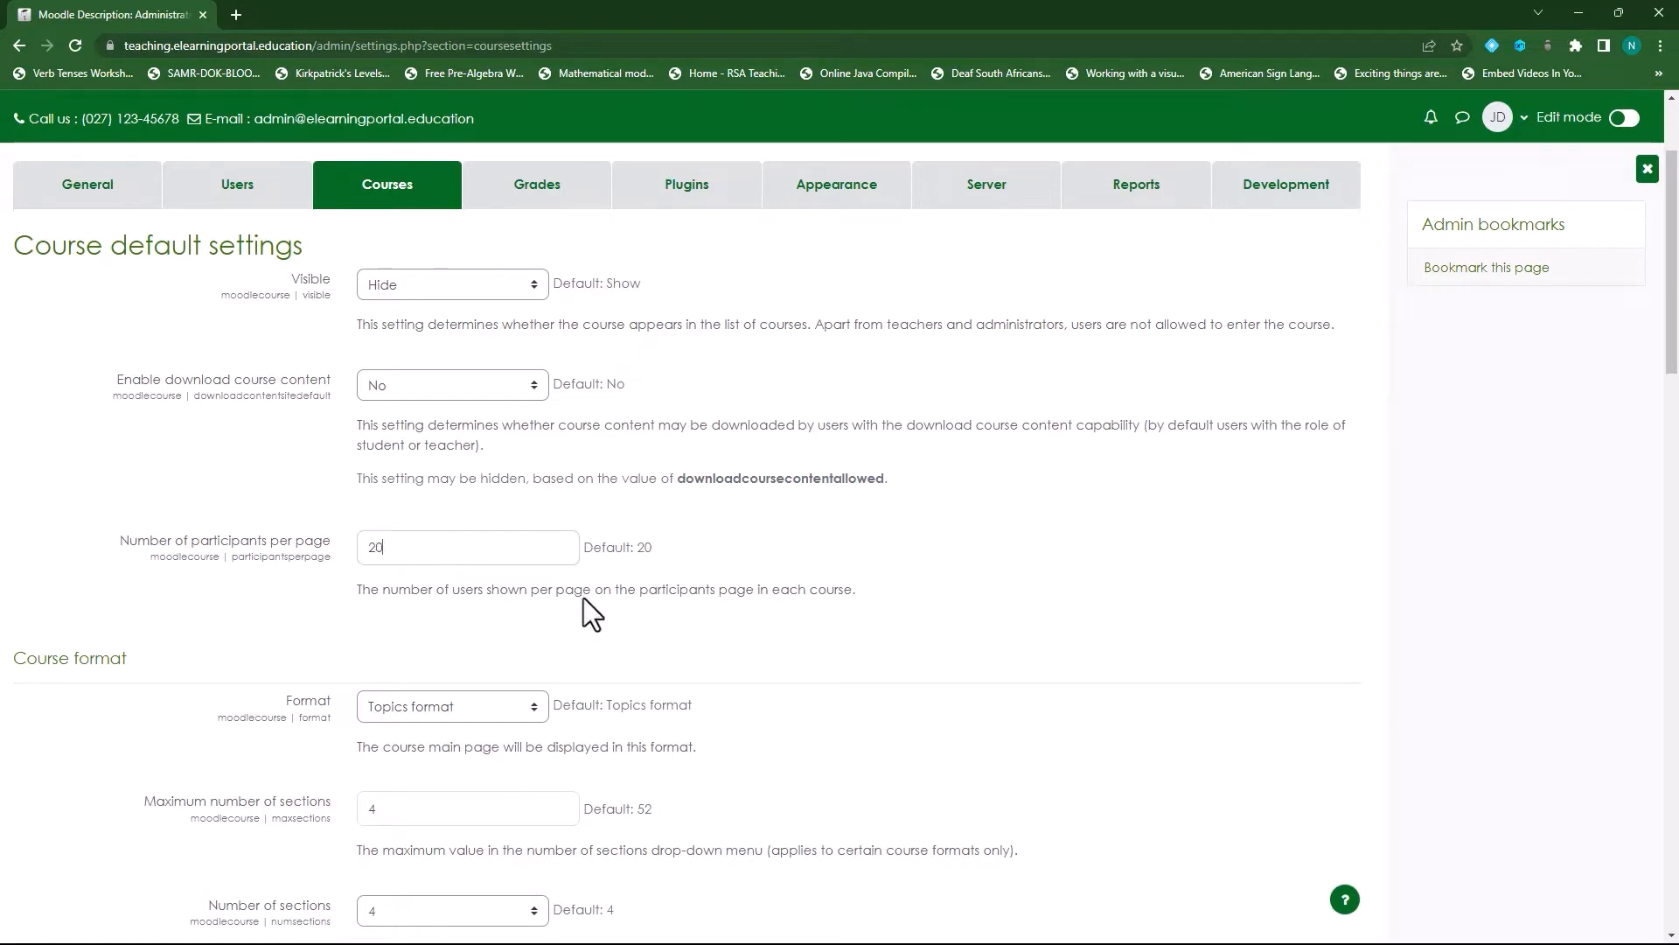
Step: Choose Weekly format as the default course format
{"action": "scroll", "scroll_direction": "down", "scroll_amount": 3}
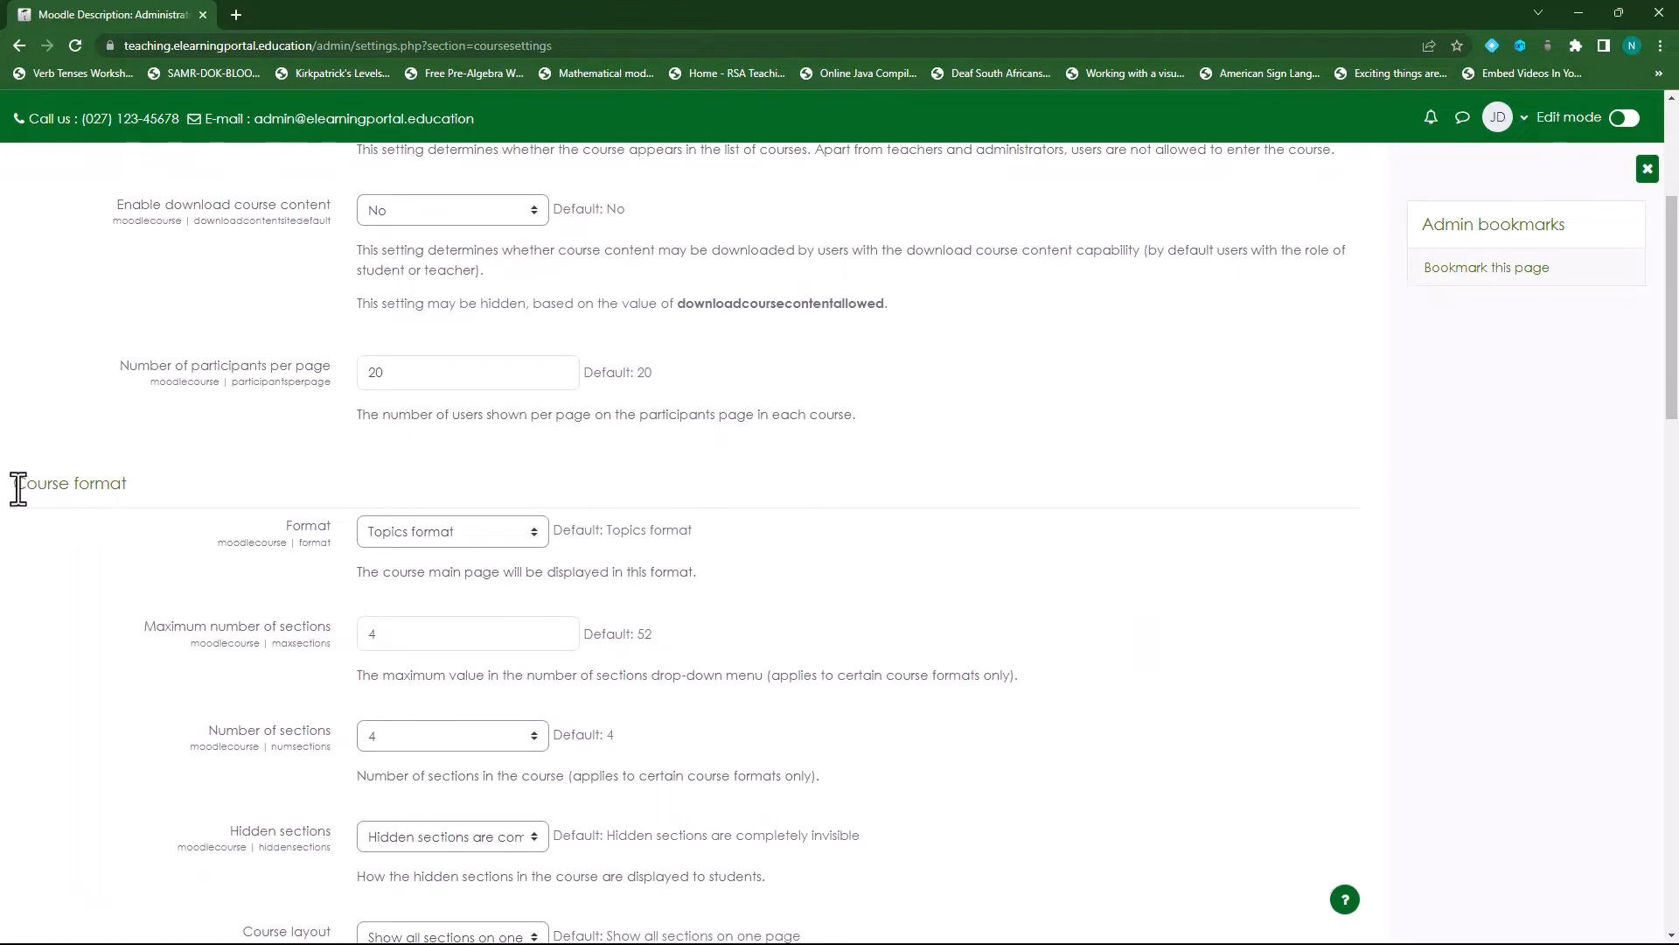
{"action": "mouse_move", "coordinate": [96, 532]}
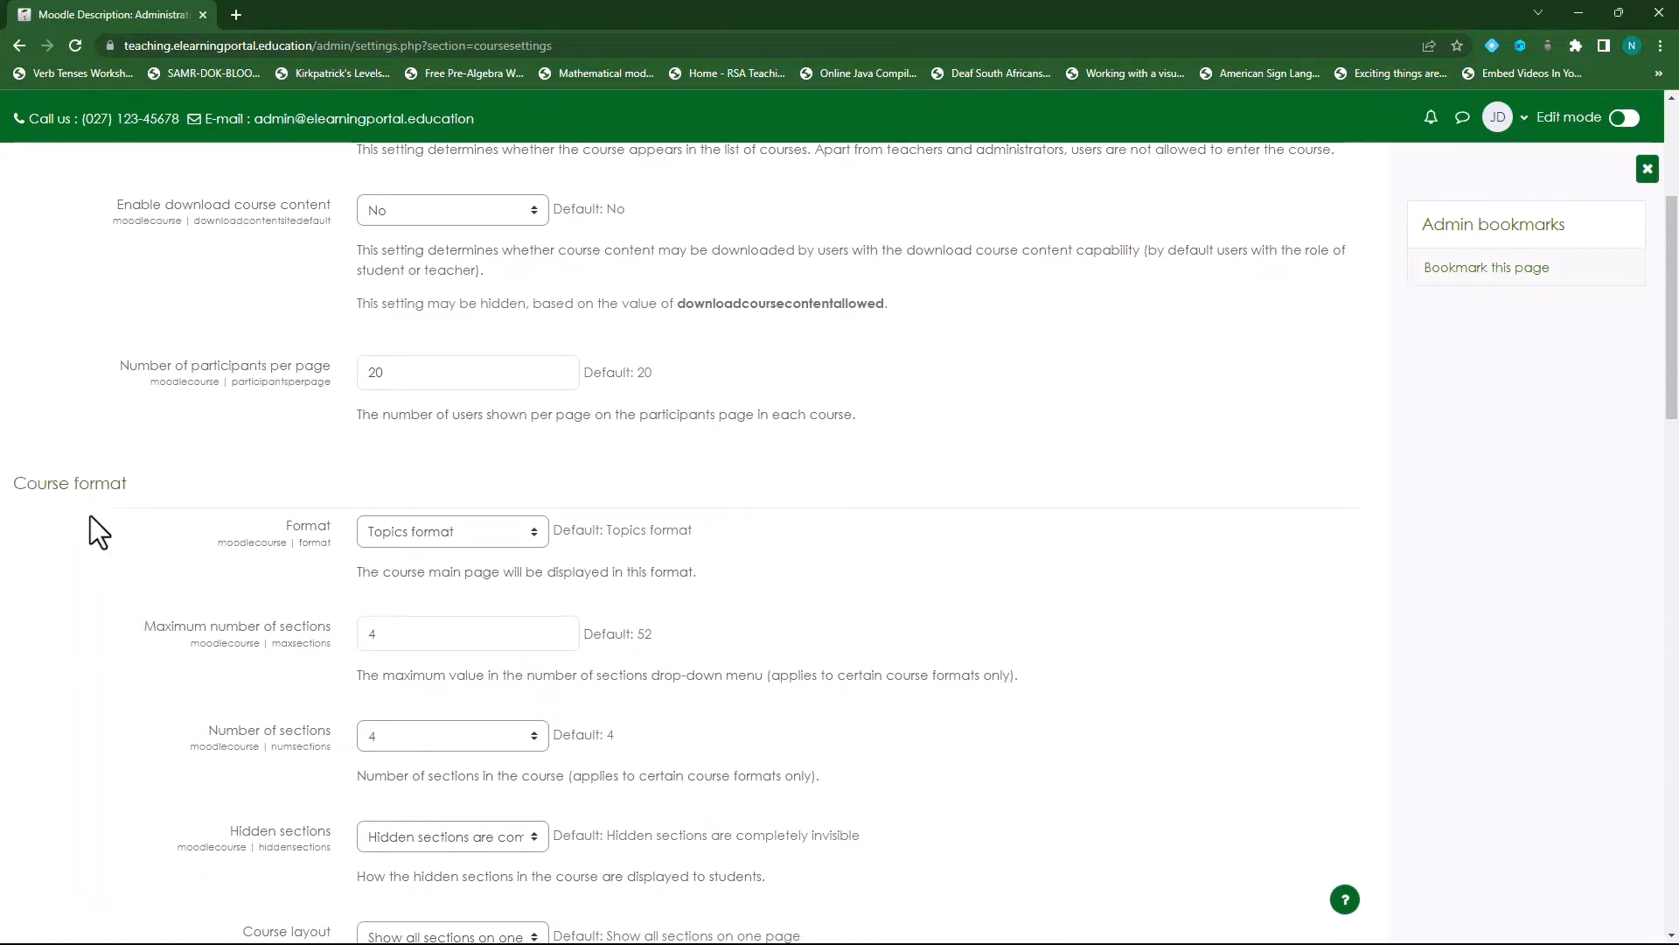
{"action": "mouse_move", "coordinate": [81, 543]}
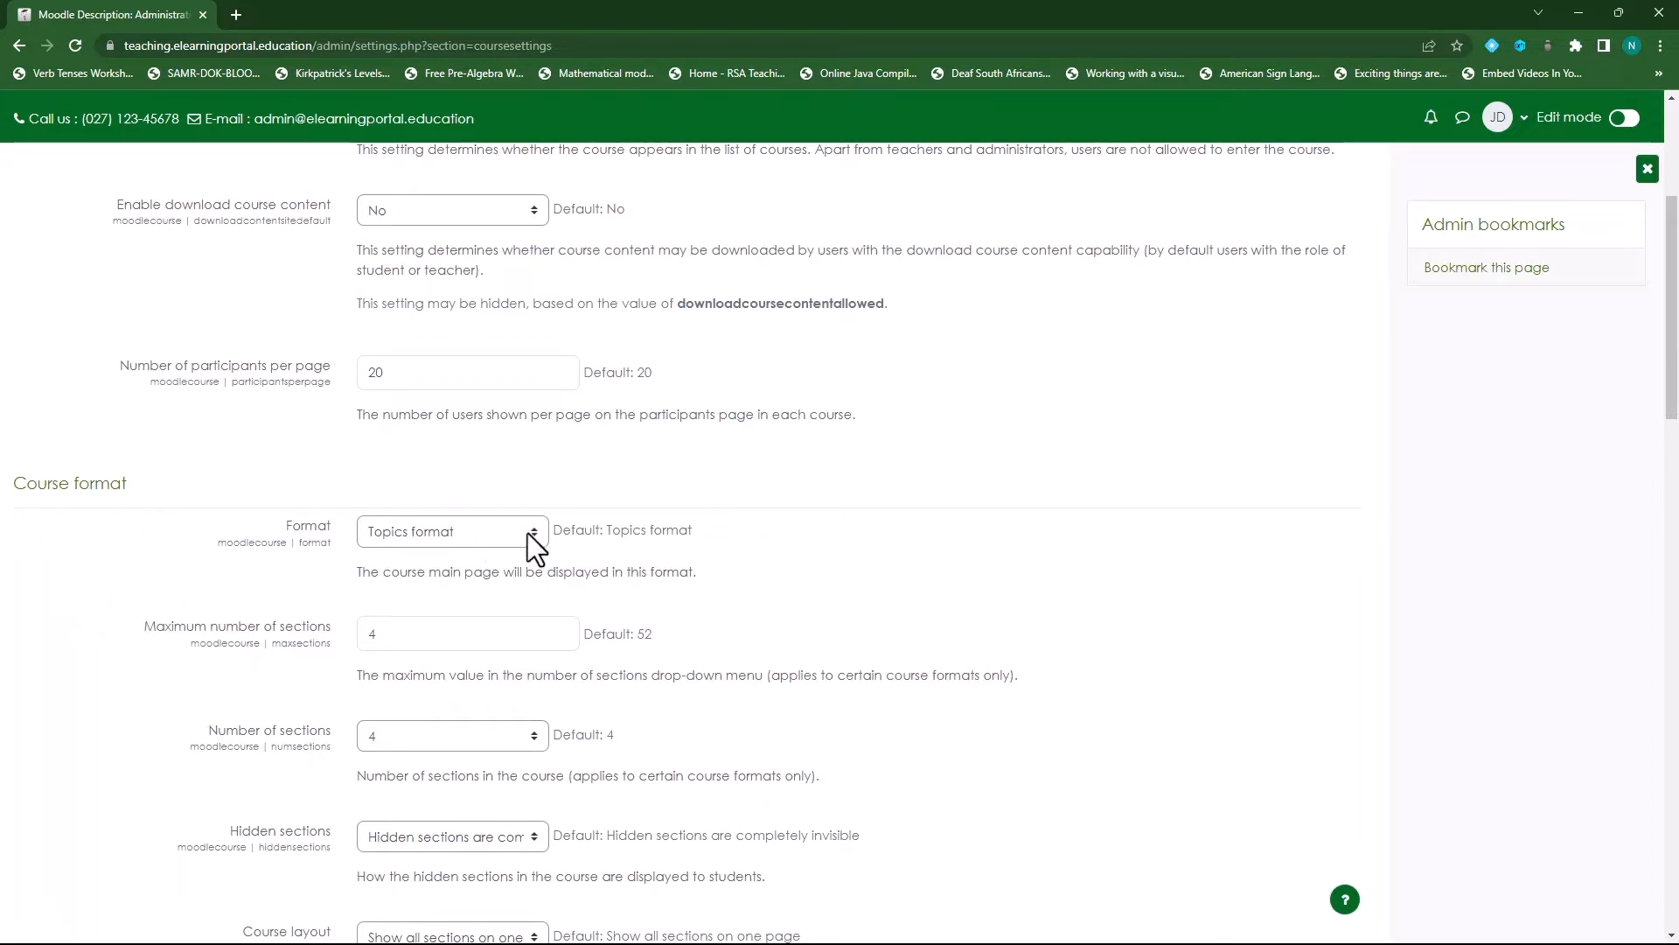
{"action": "left_click", "coordinate": [451, 532]}
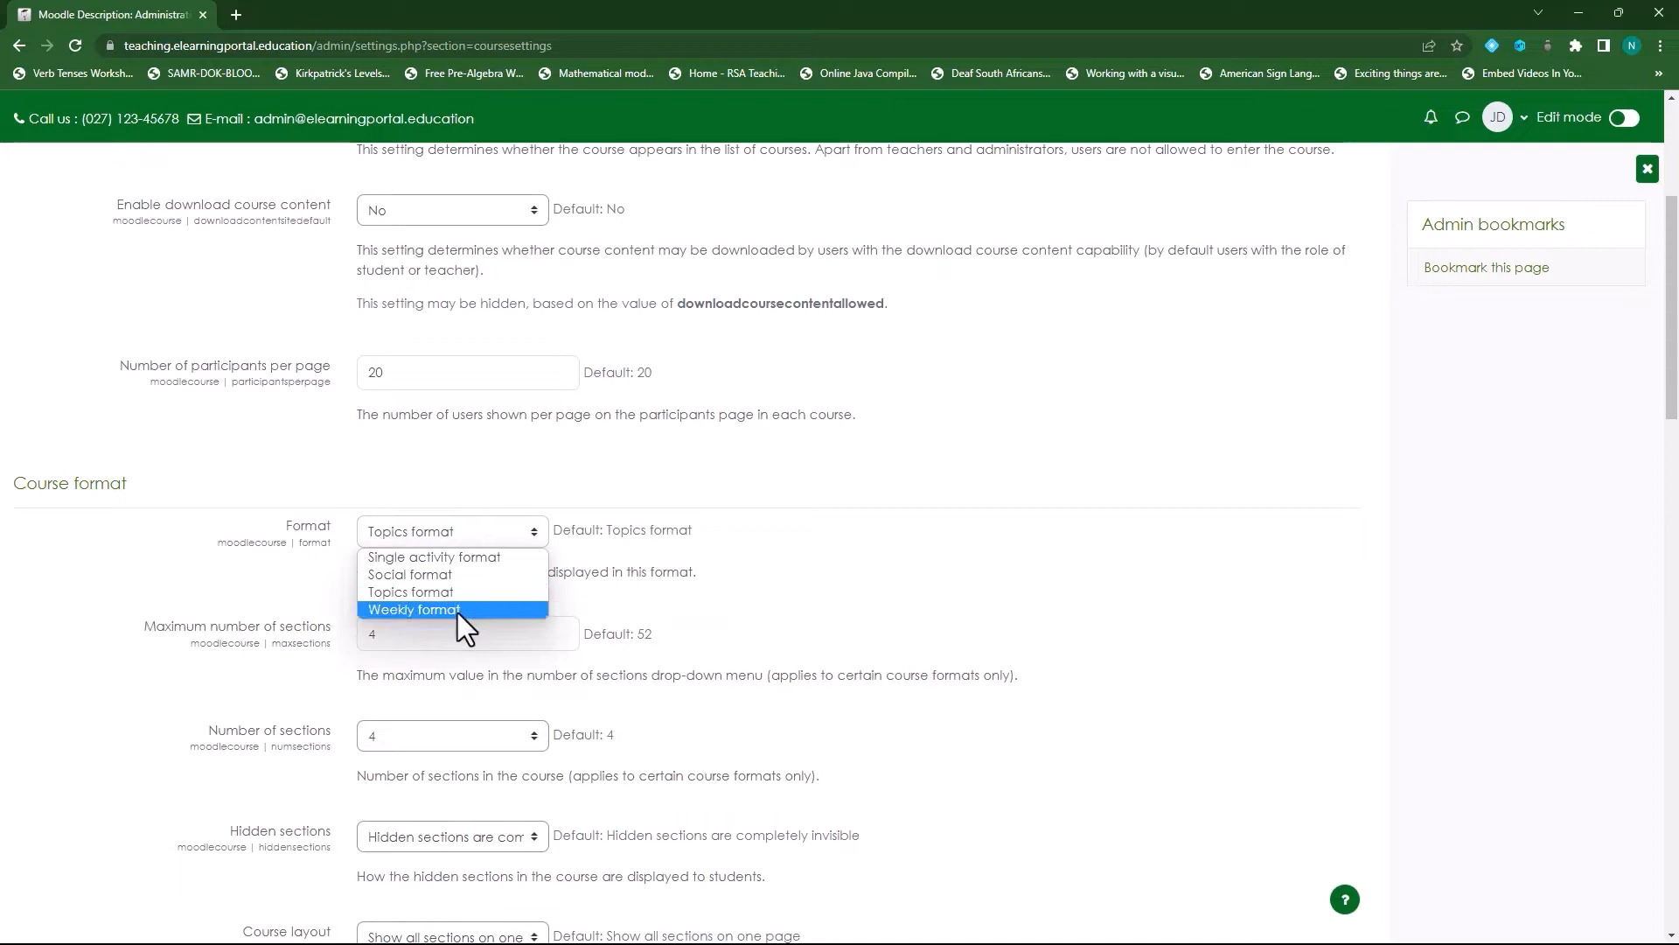
{"action": "left_click", "coordinate": [415, 609]}
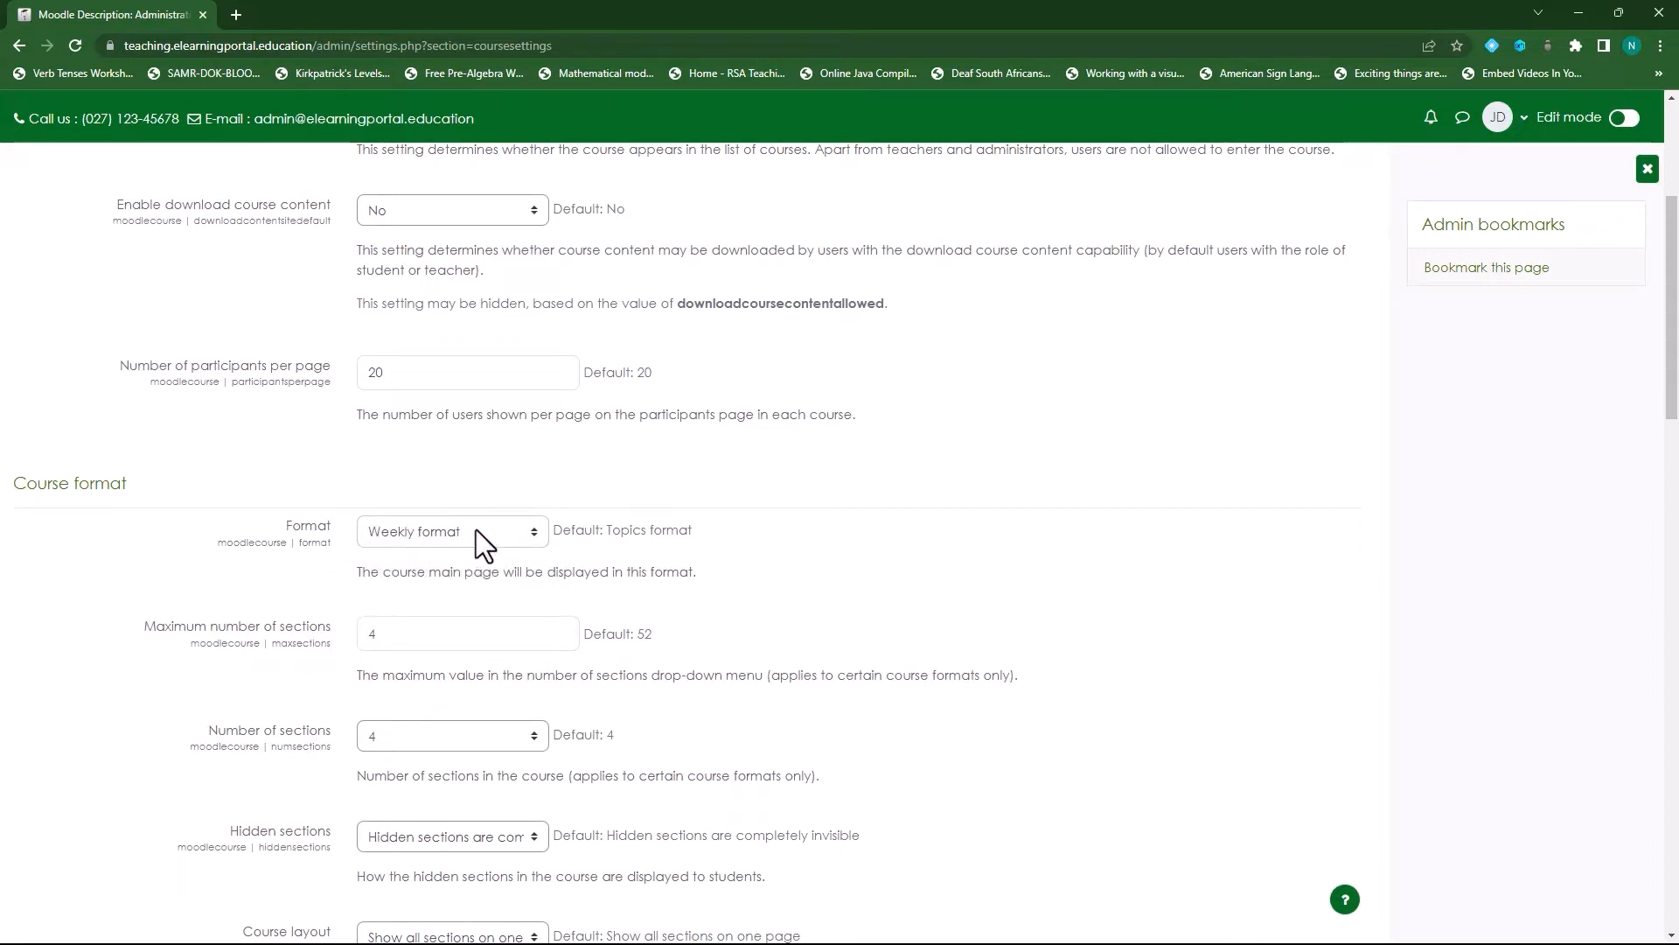
{"action": "mouse_move", "coordinate": [532, 541]}
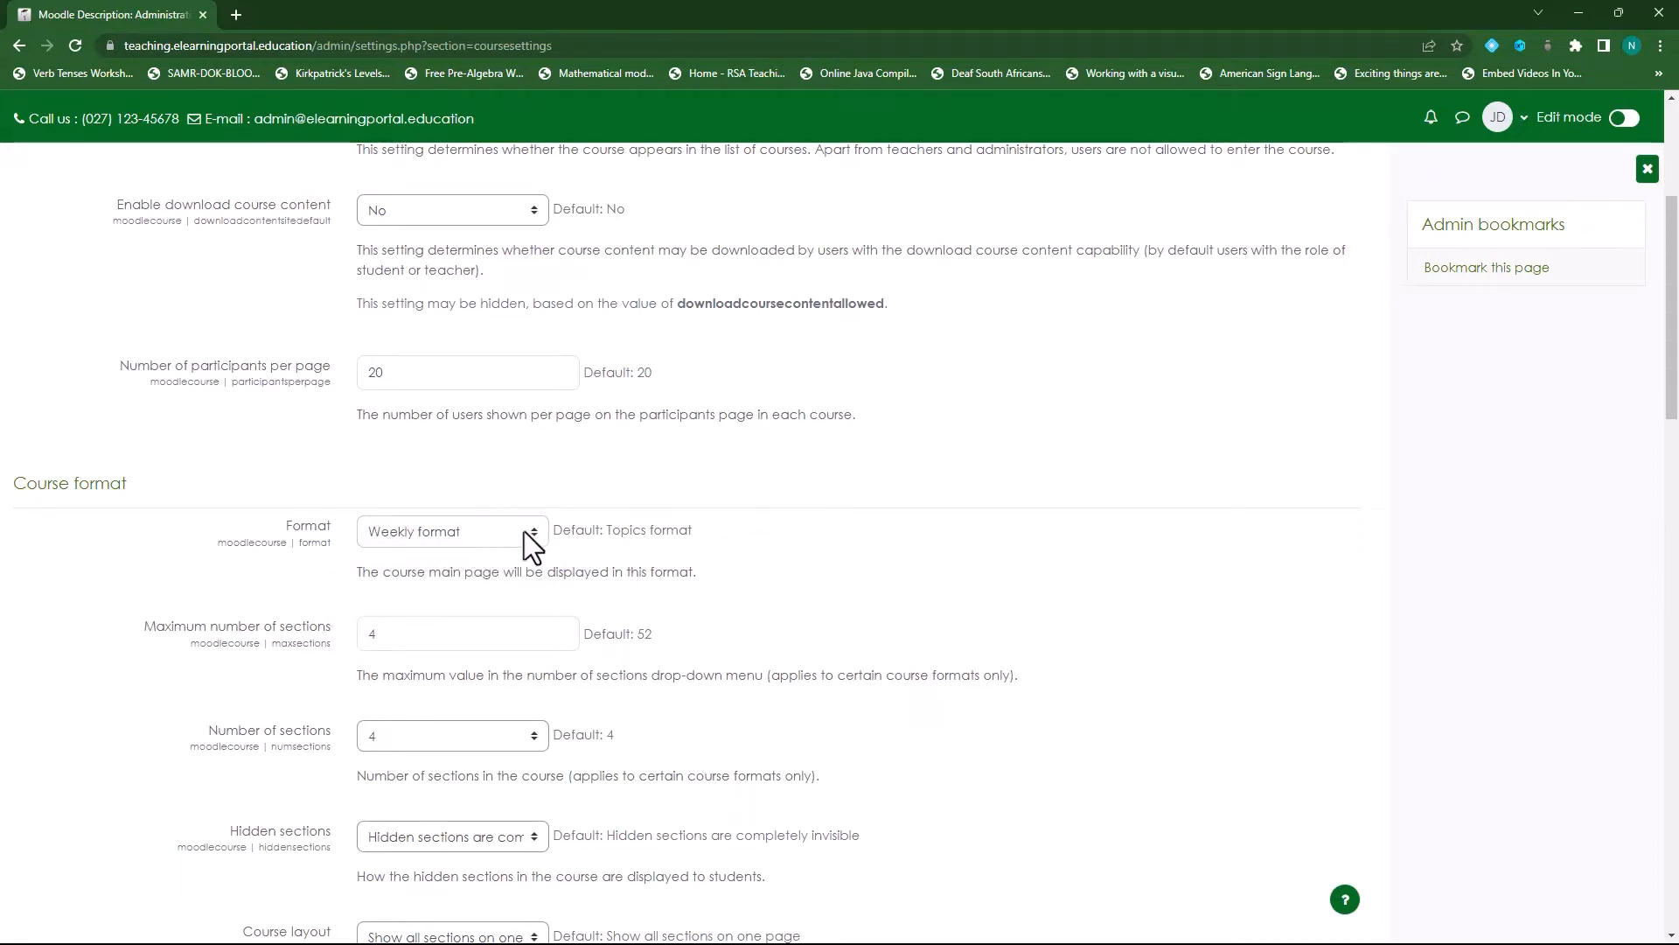
Step: Enter 52 as the maximum number of sections
{"action": "scroll", "scroll_direction": "down", "scroll_amount": 3}
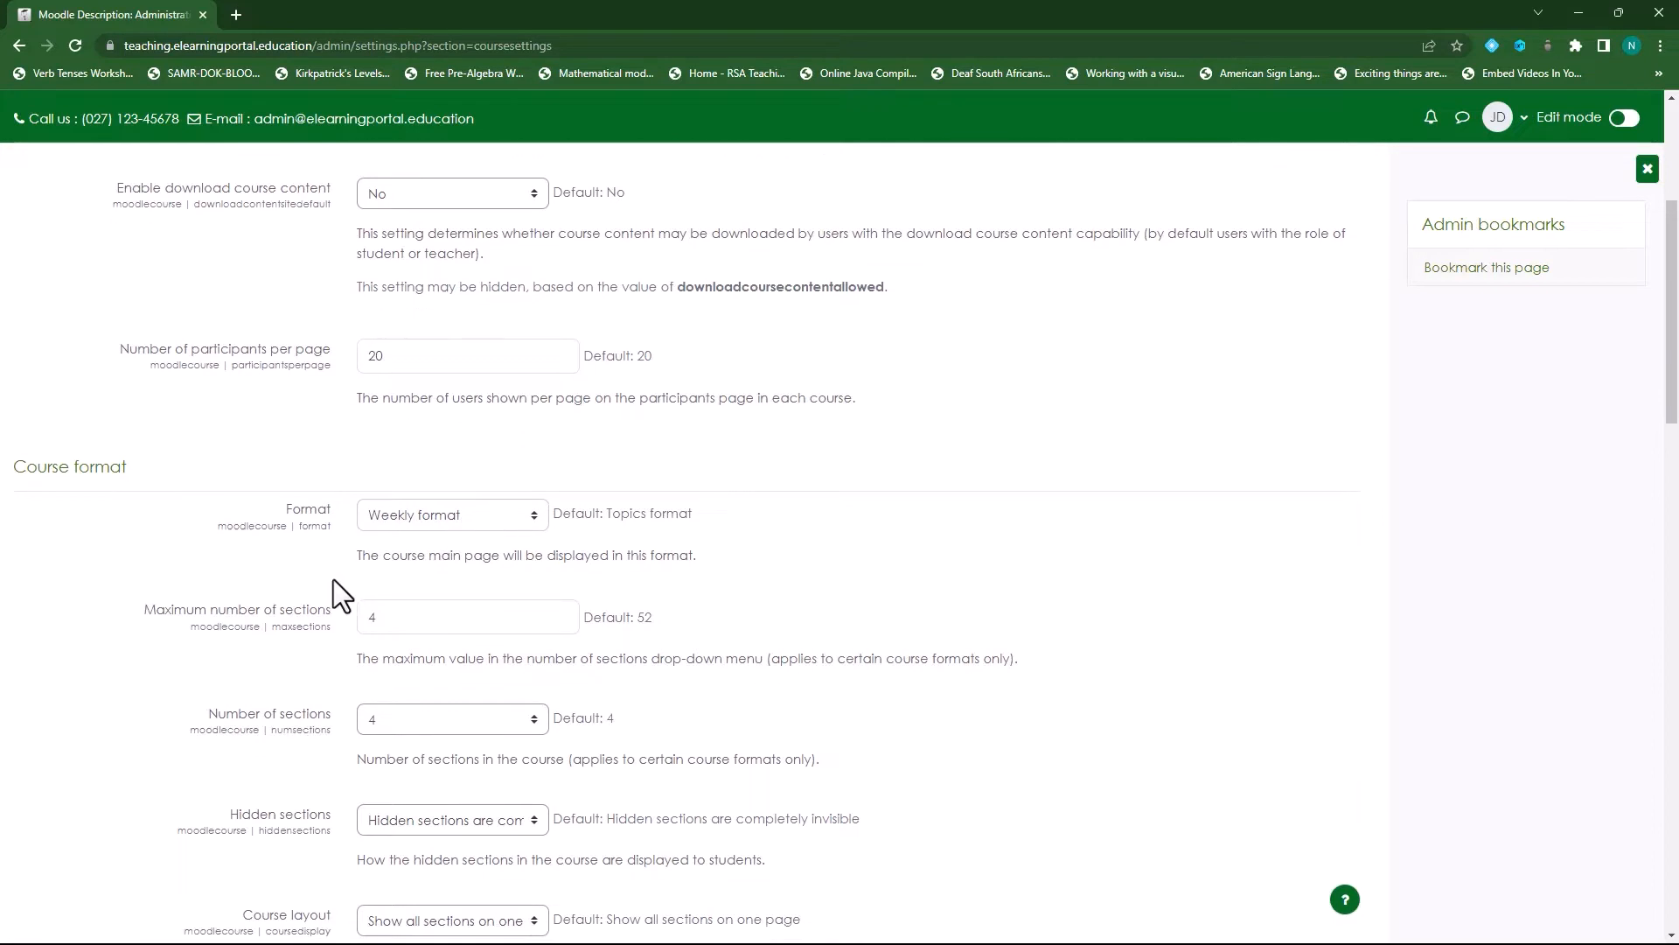
{"action": "scroll", "scroll_direction": "down", "scroll_amount": 3}
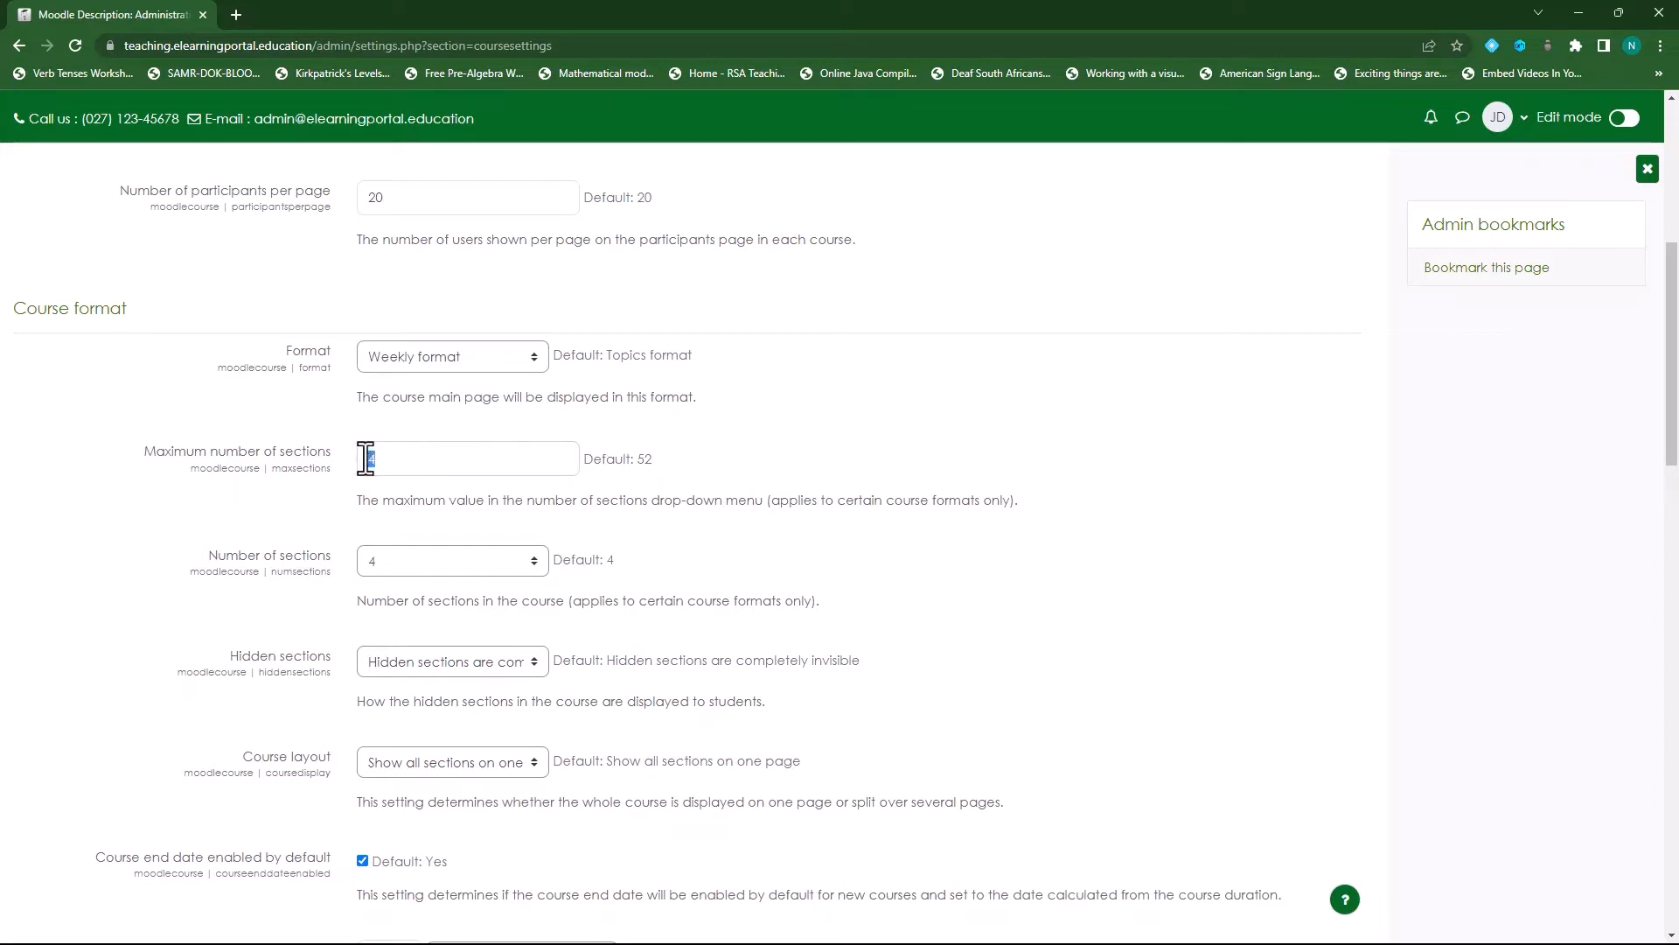
{"action": "type", "text": "52"}
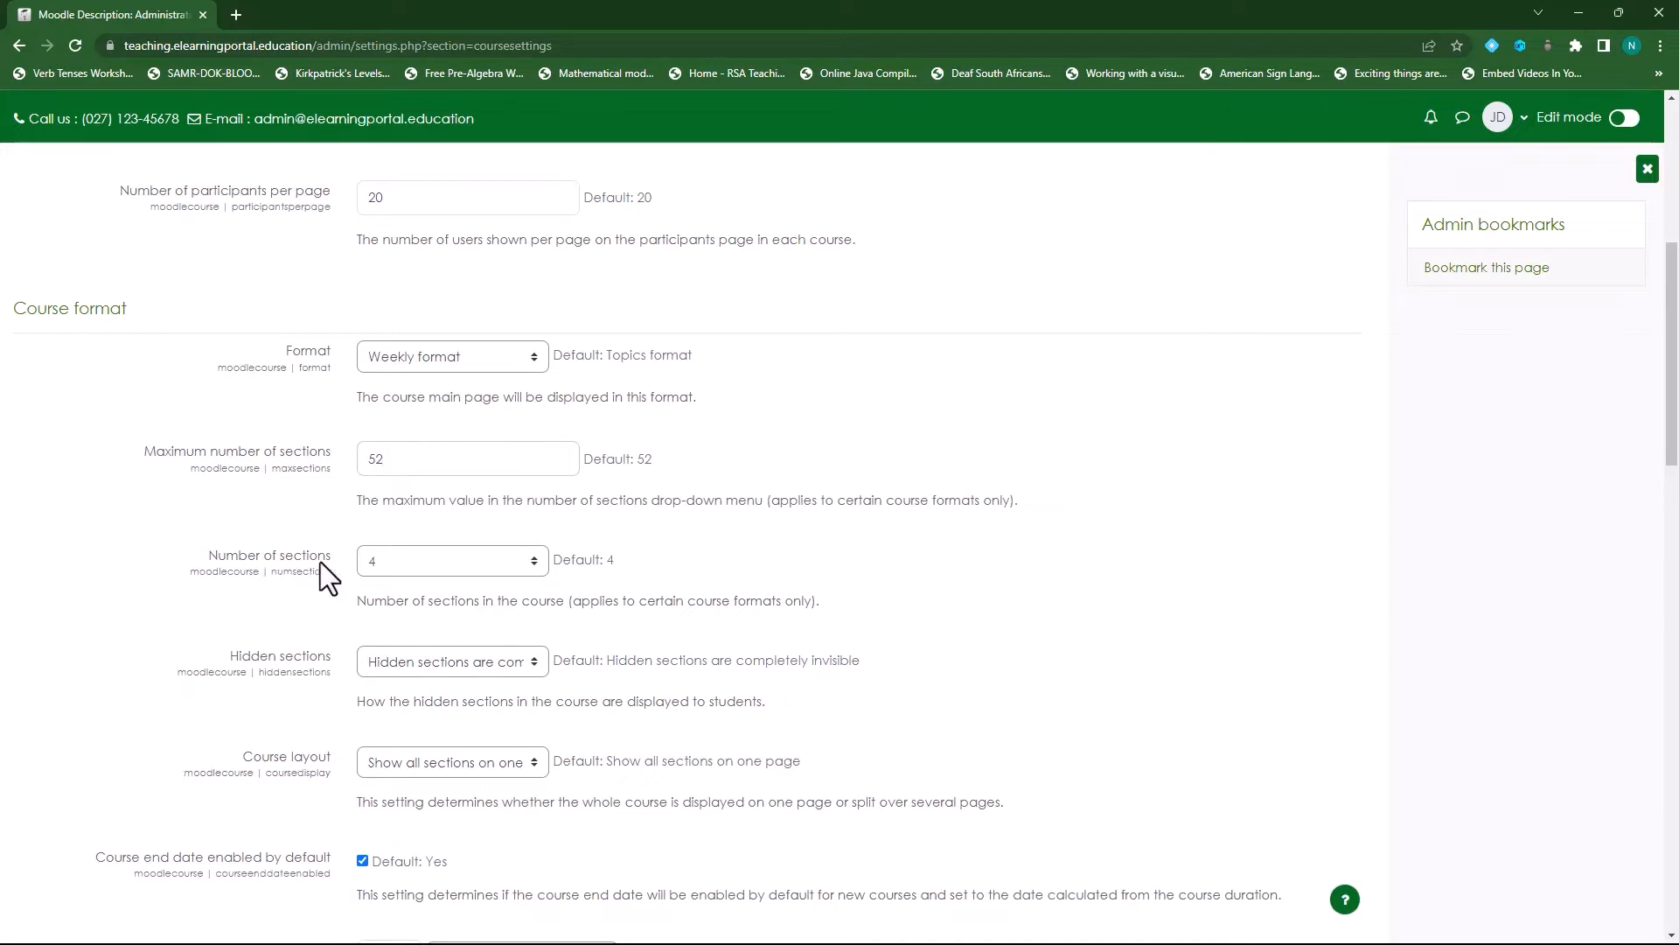
{"action": "left_click", "coordinate": [450, 560]}
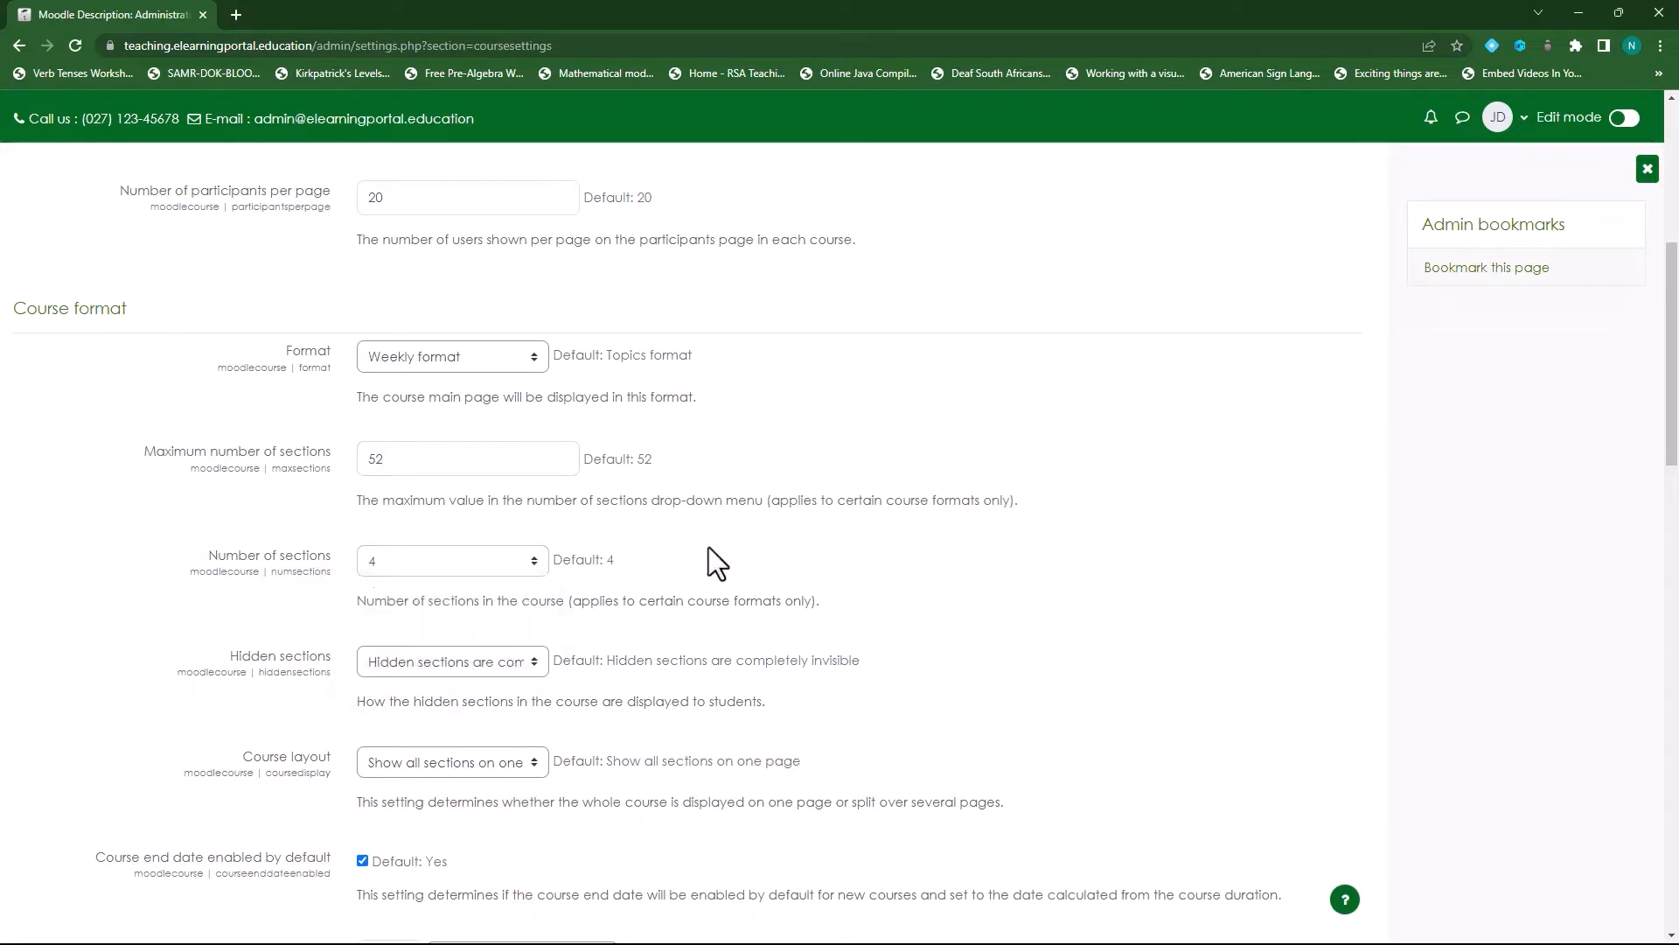
{"action": "mouse_move", "coordinate": [549, 623]}
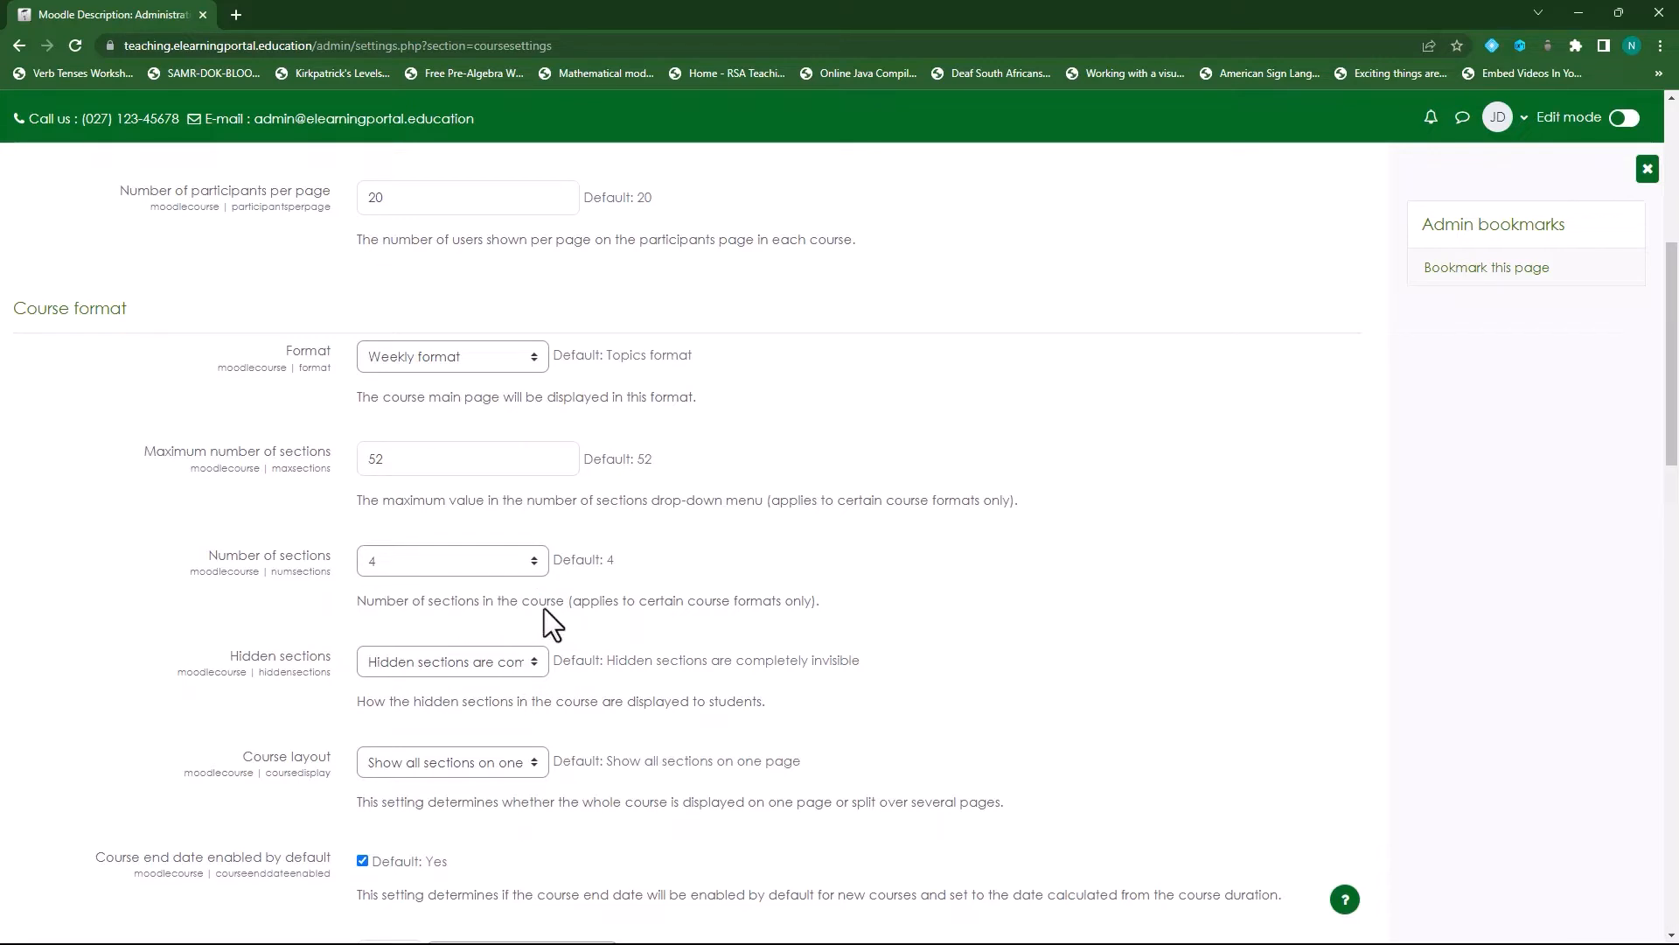
{"action": "mouse_move", "coordinate": [778, 623]}
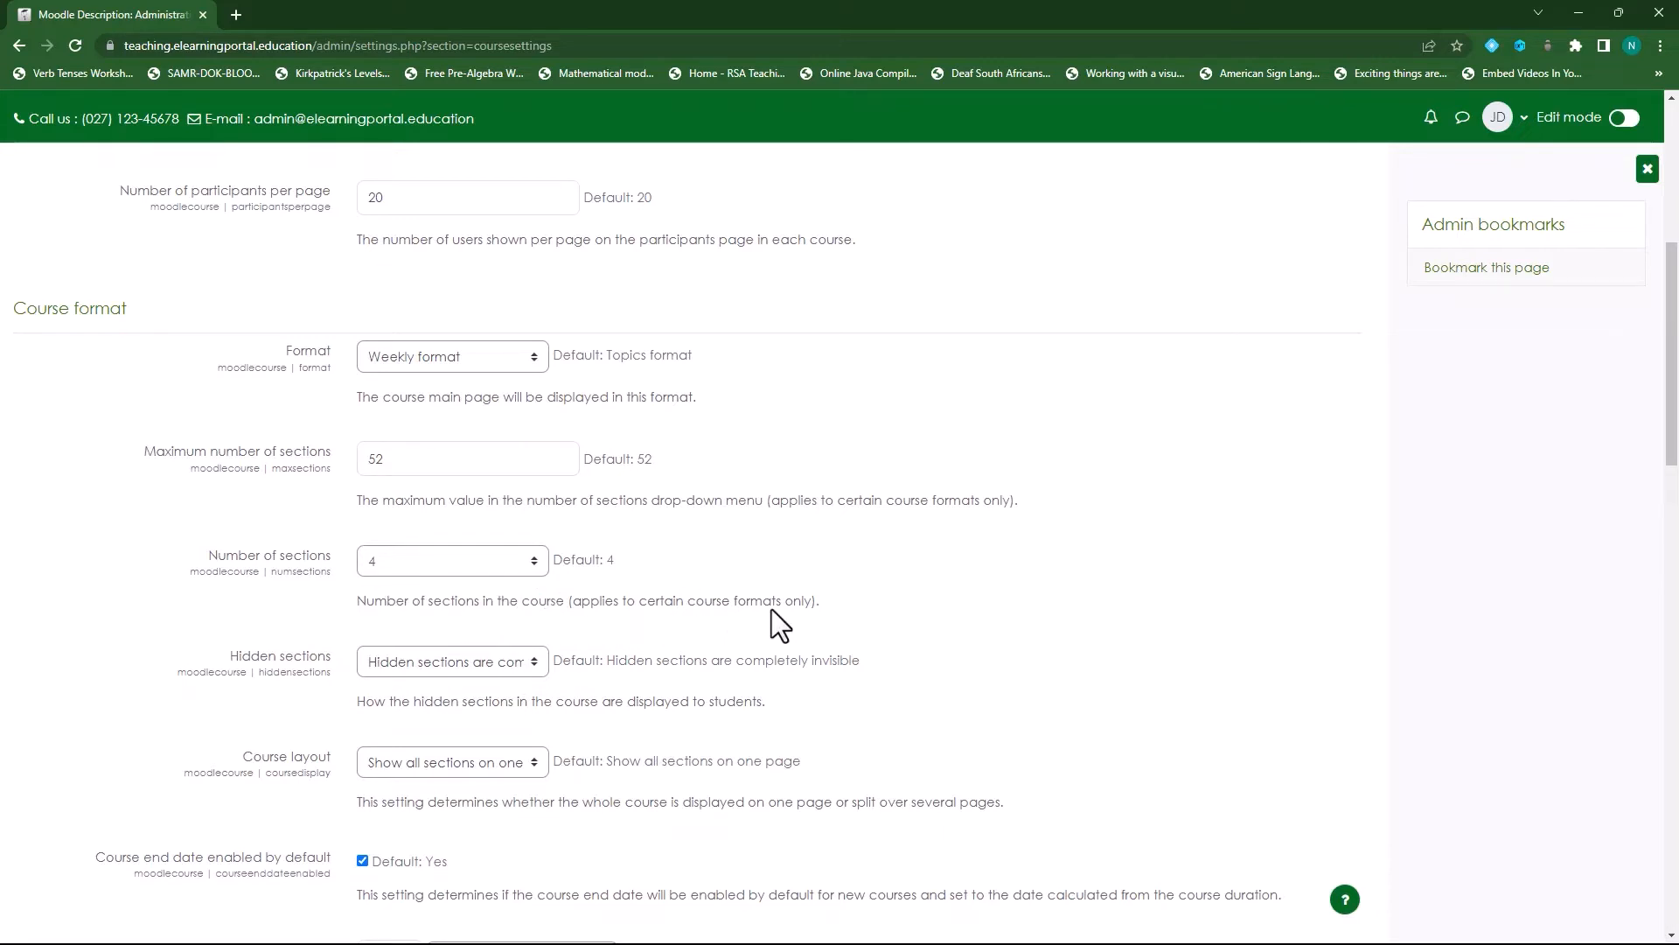
{"action": "mouse_move", "coordinate": [429, 593]}
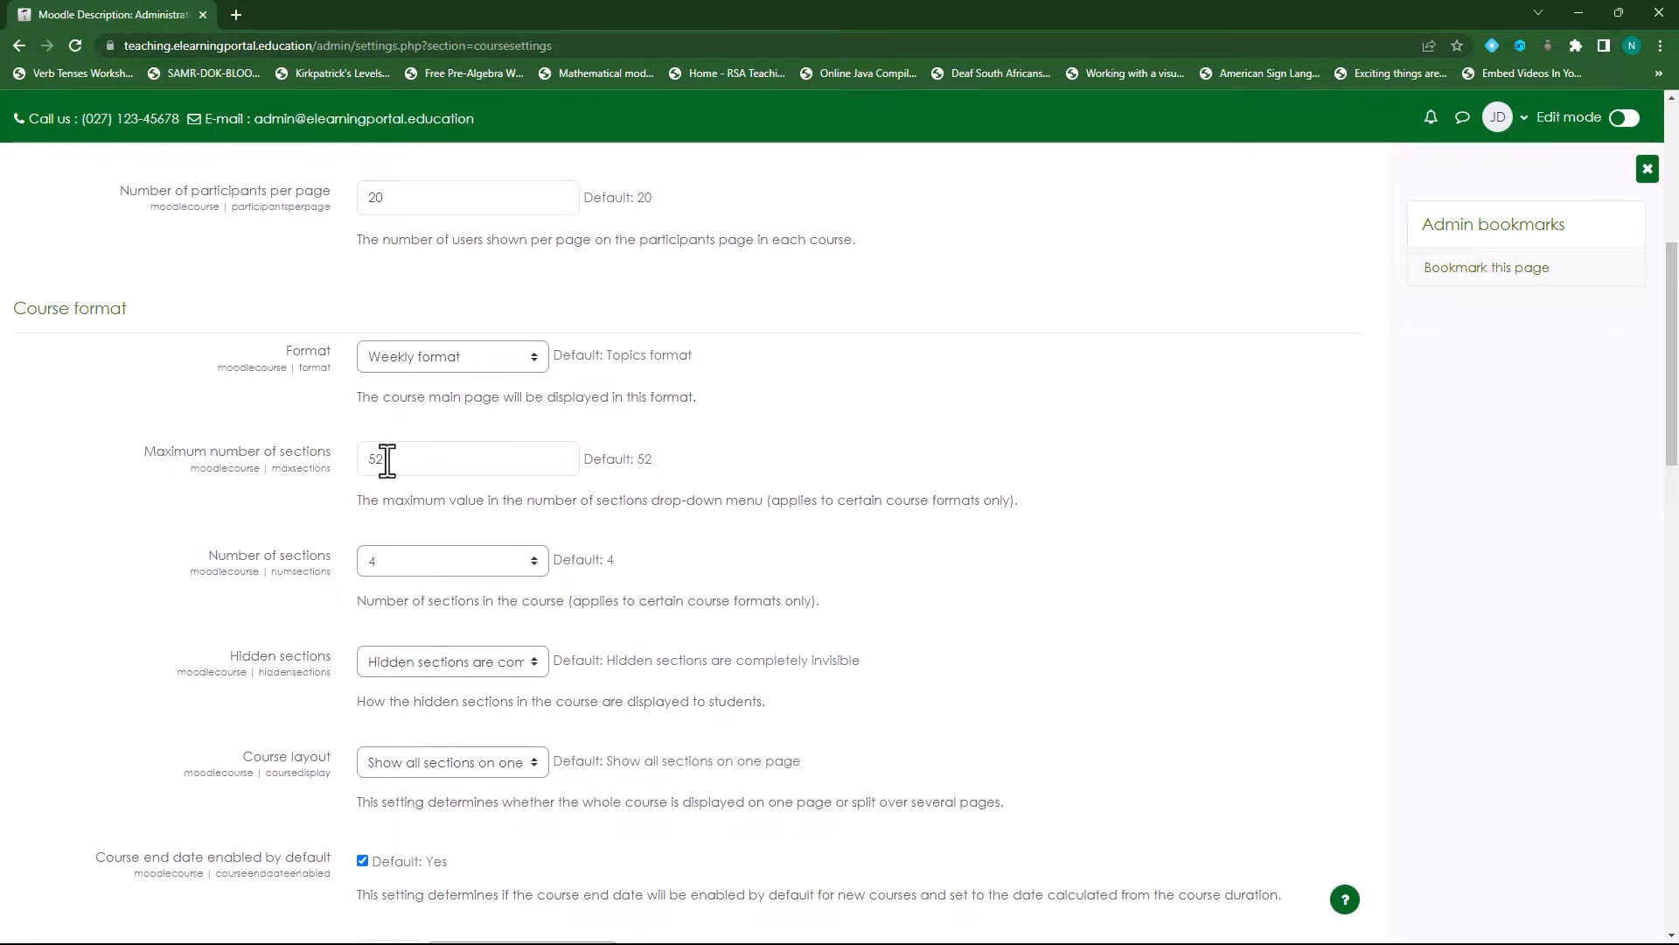
Step: Keep hidden sections completely invisible and all sections shown on one page
{"action": "scroll", "scroll_direction": "down", "scroll_amount": 3}
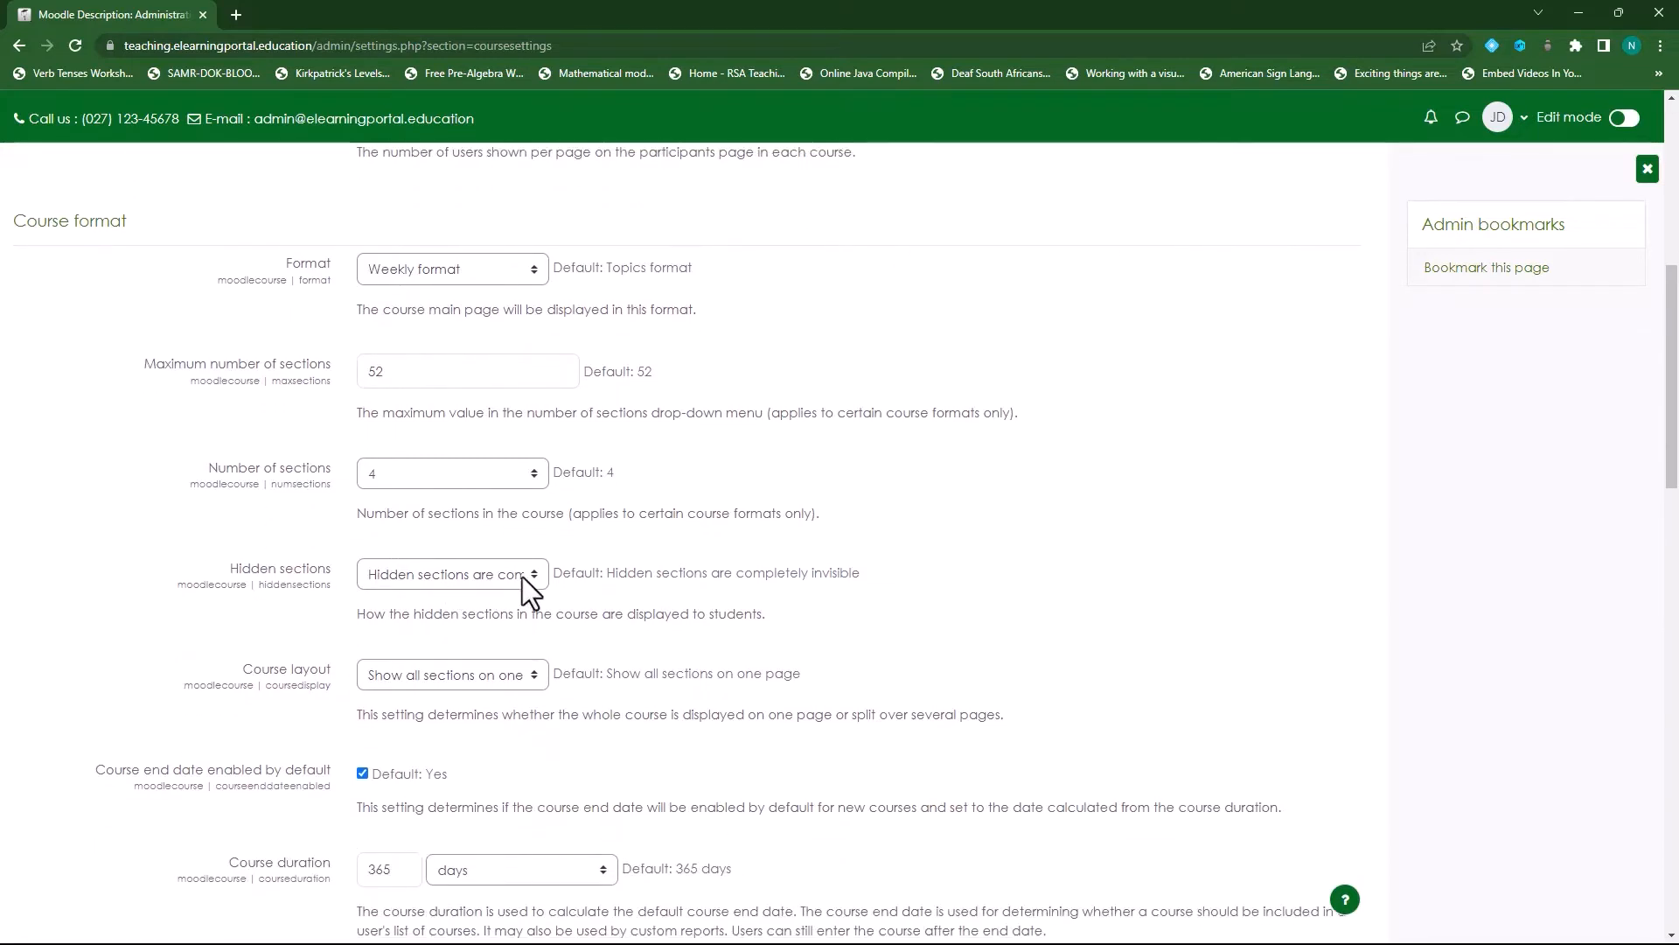
{"action": "left_click", "coordinate": [450, 573]}
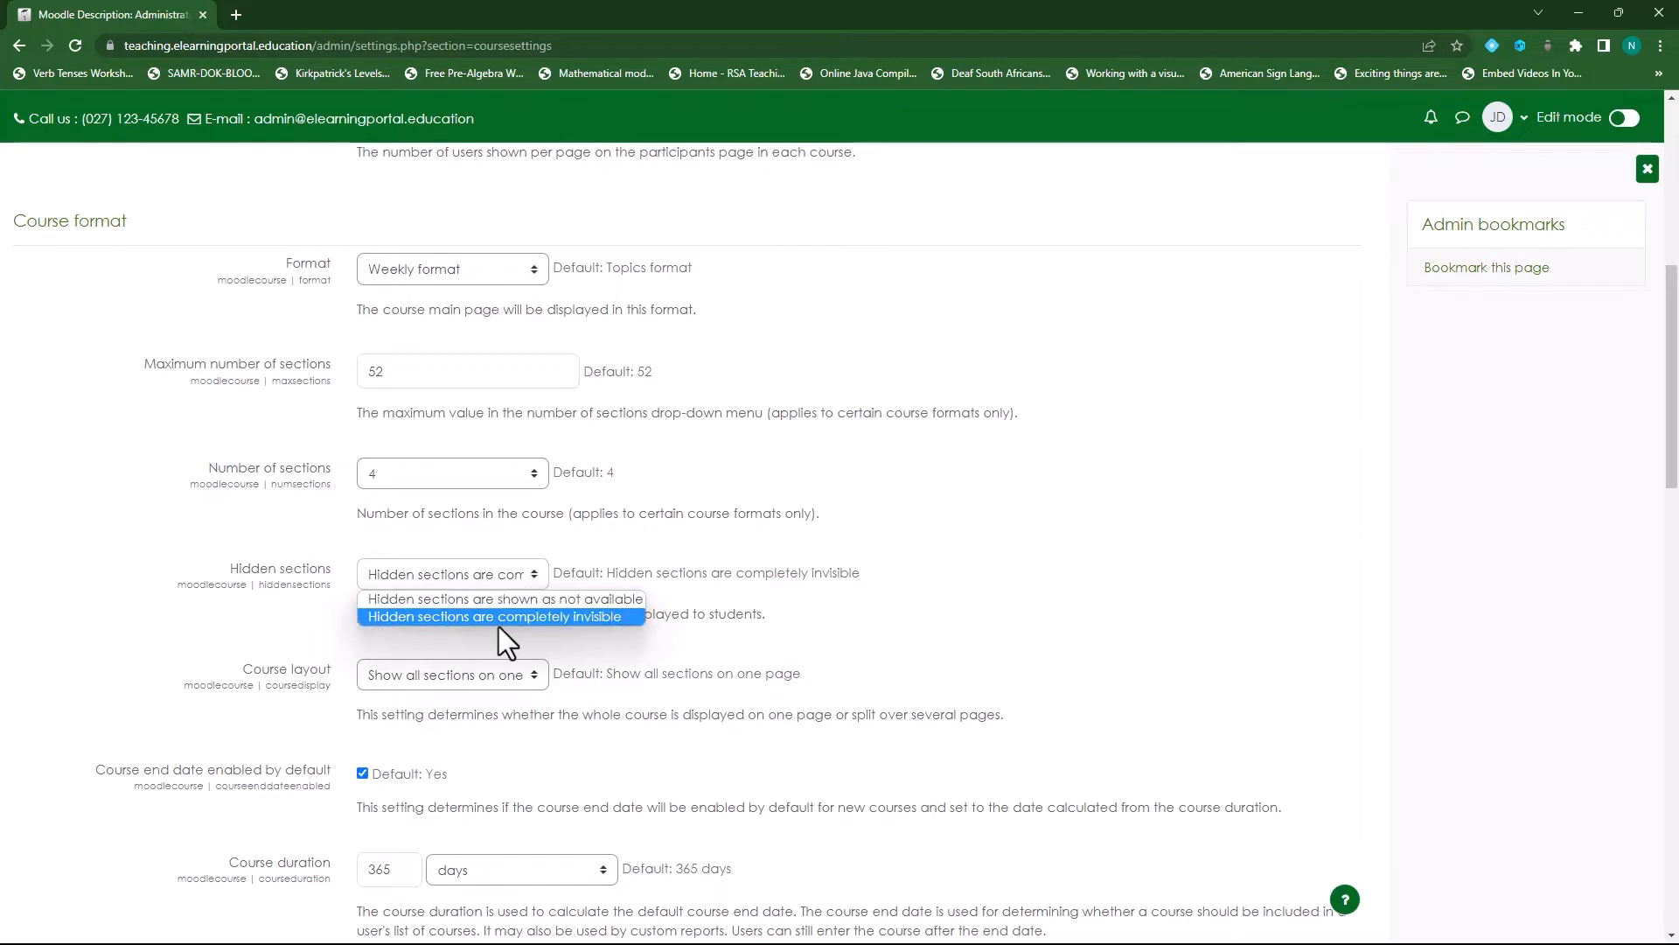
{"action": "left_click", "coordinate": [502, 615]}
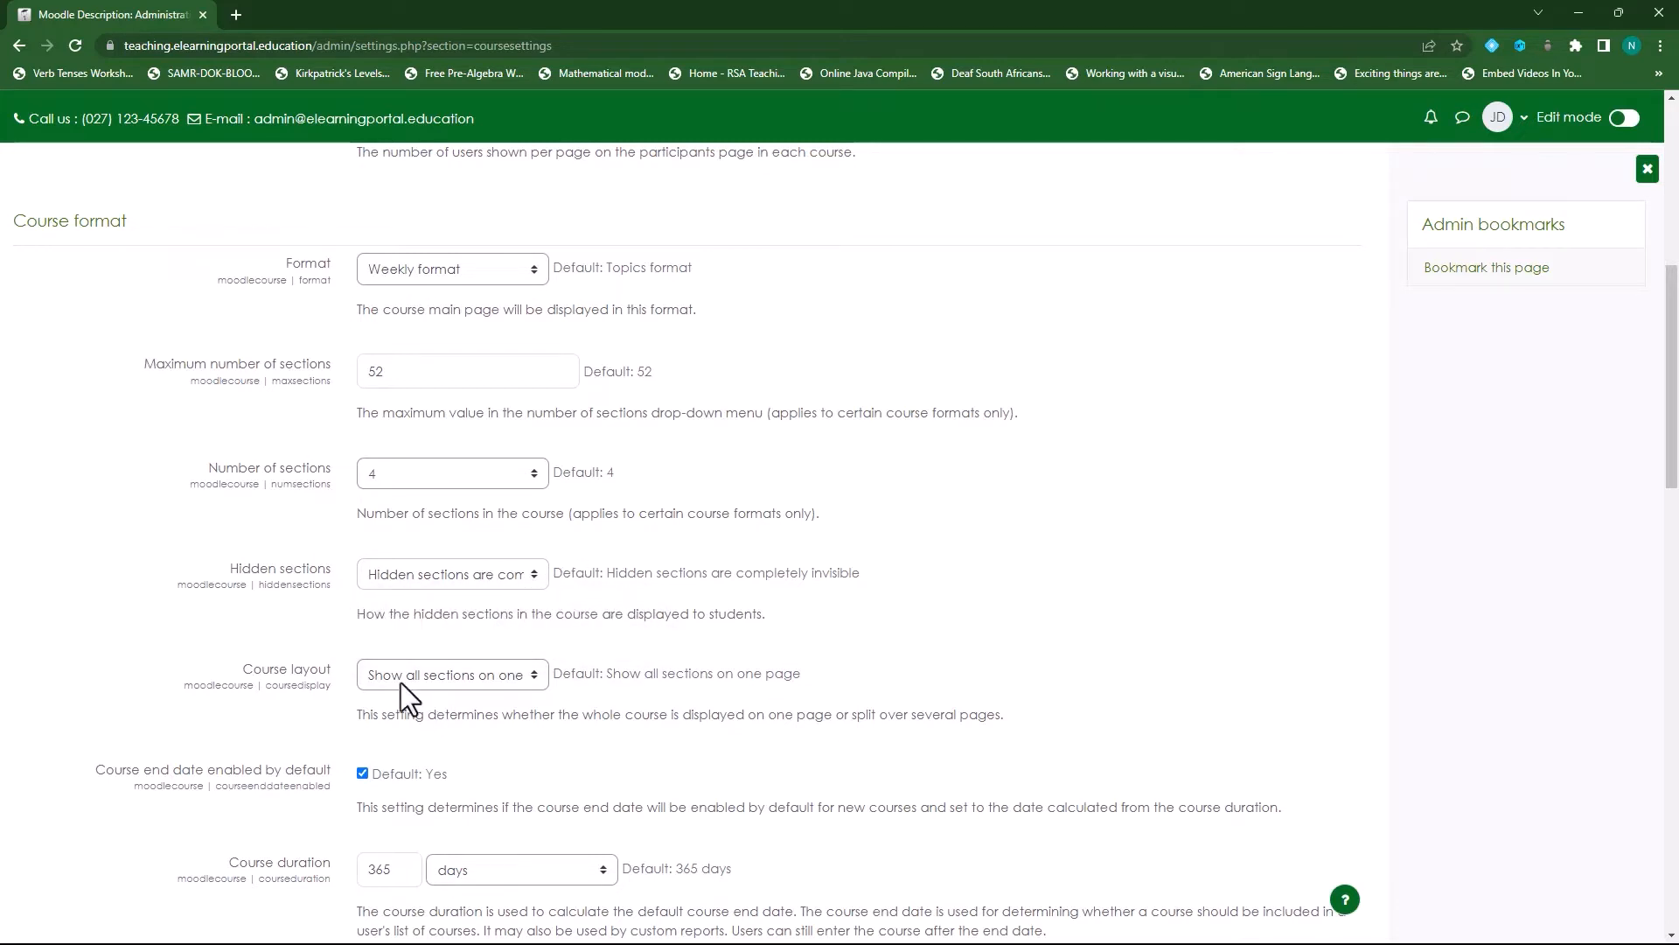
{"action": "left_click", "coordinate": [449, 674]}
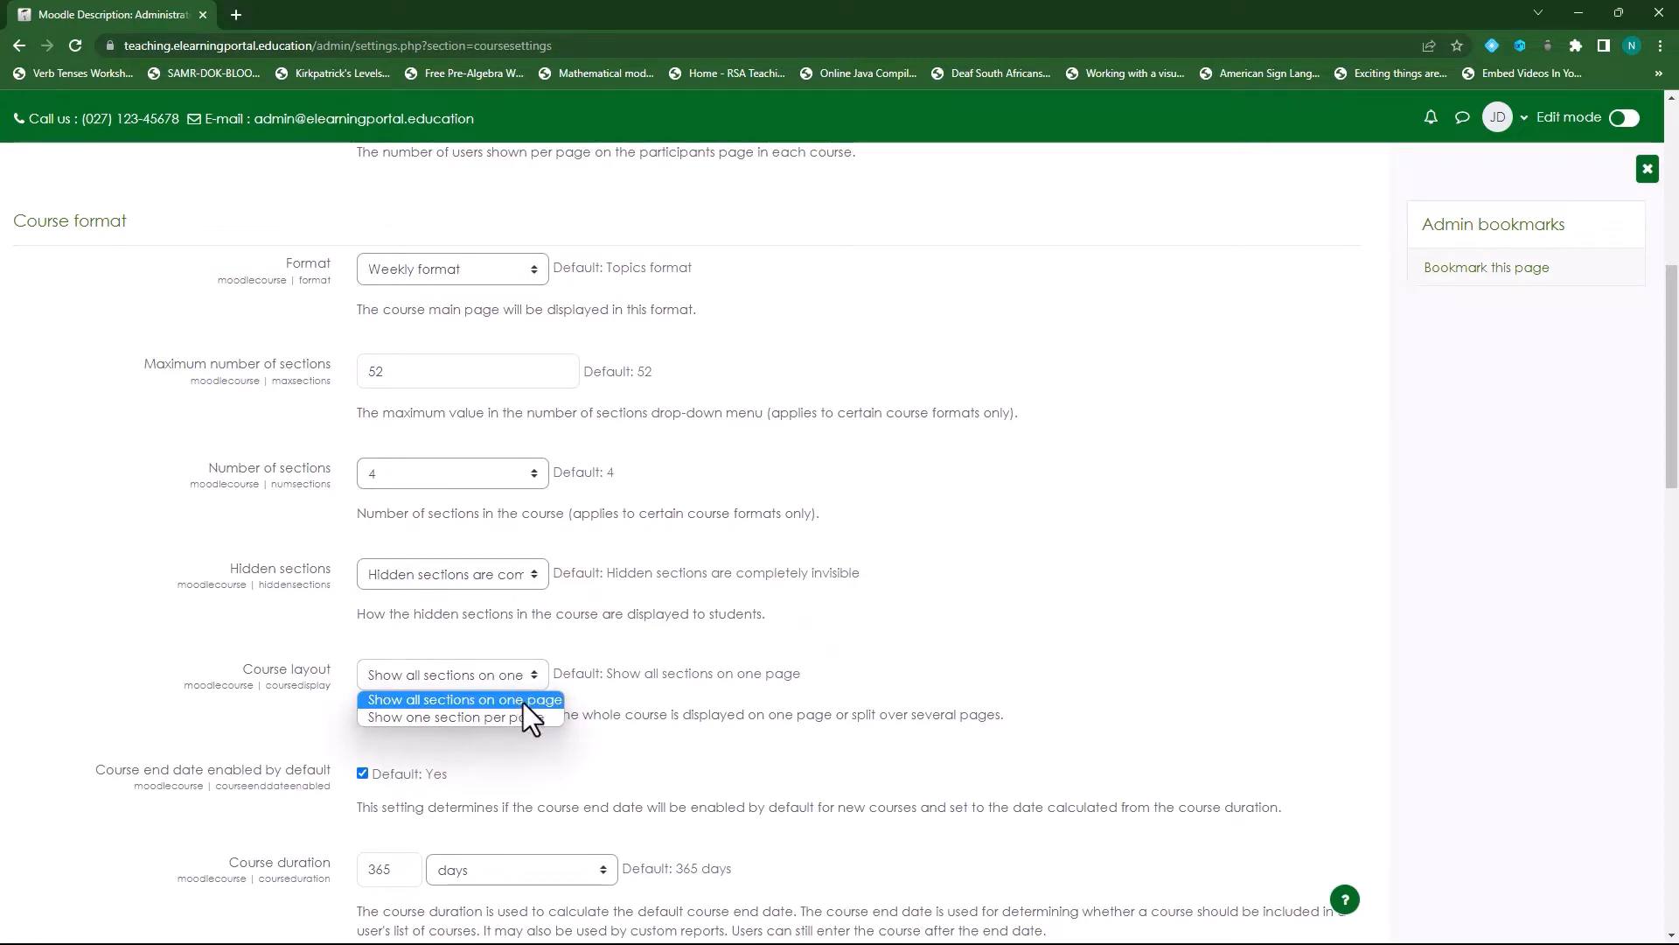
{"action": "left_click", "coordinate": [450, 676]}
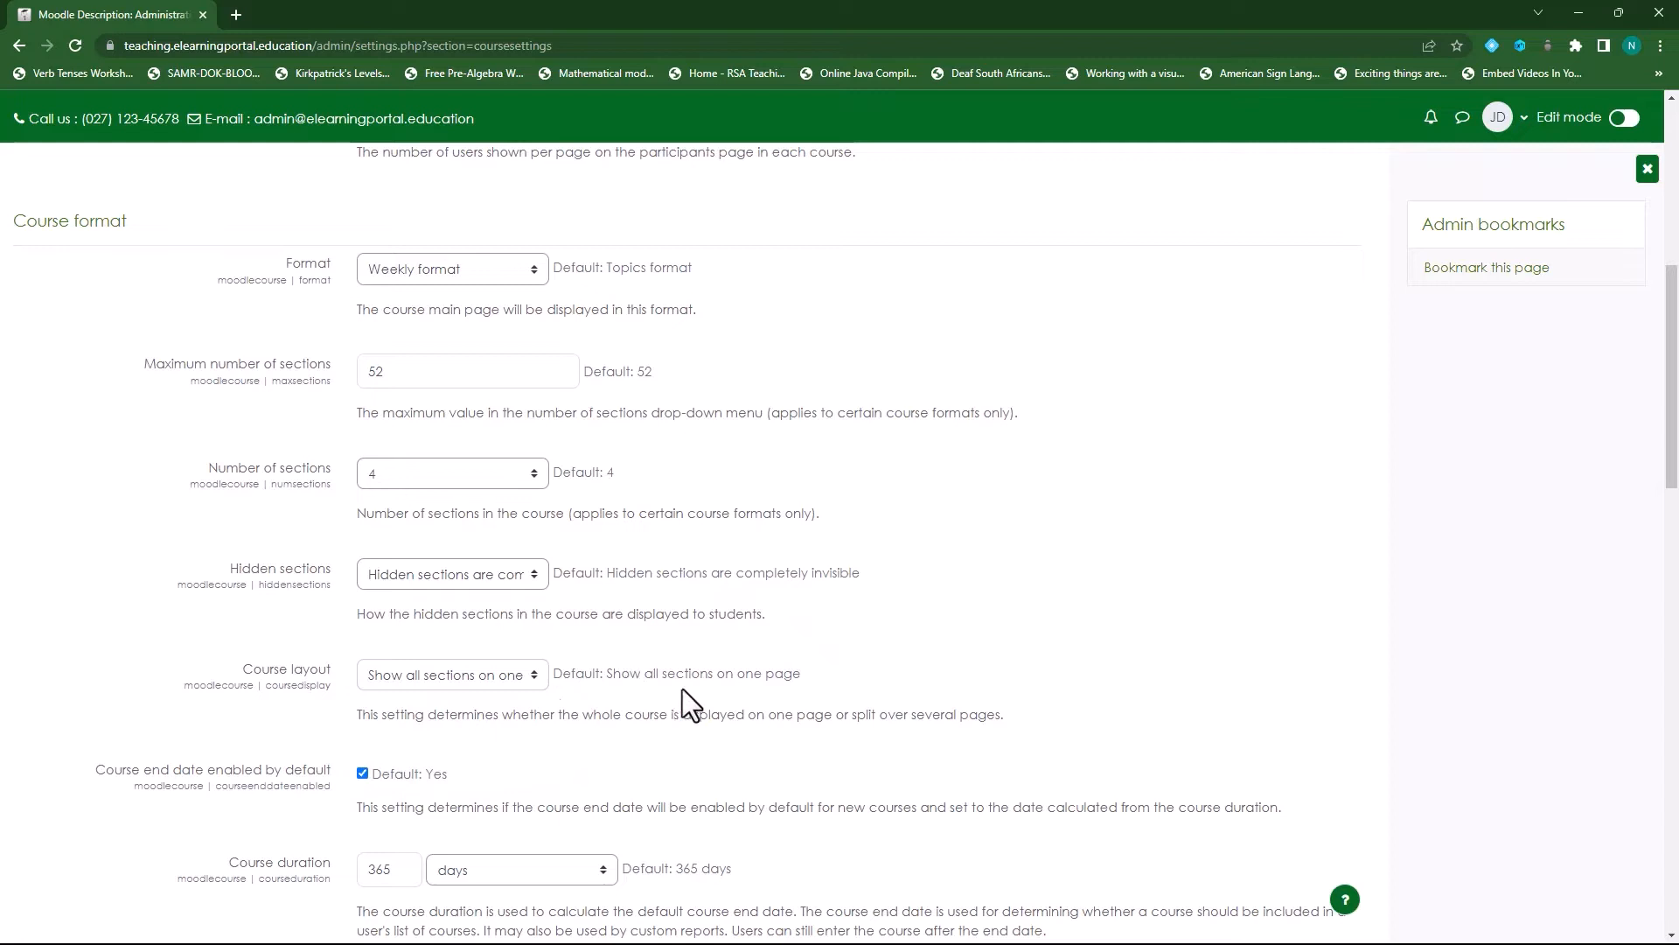
{"action": "mouse_move", "coordinate": [878, 628]}
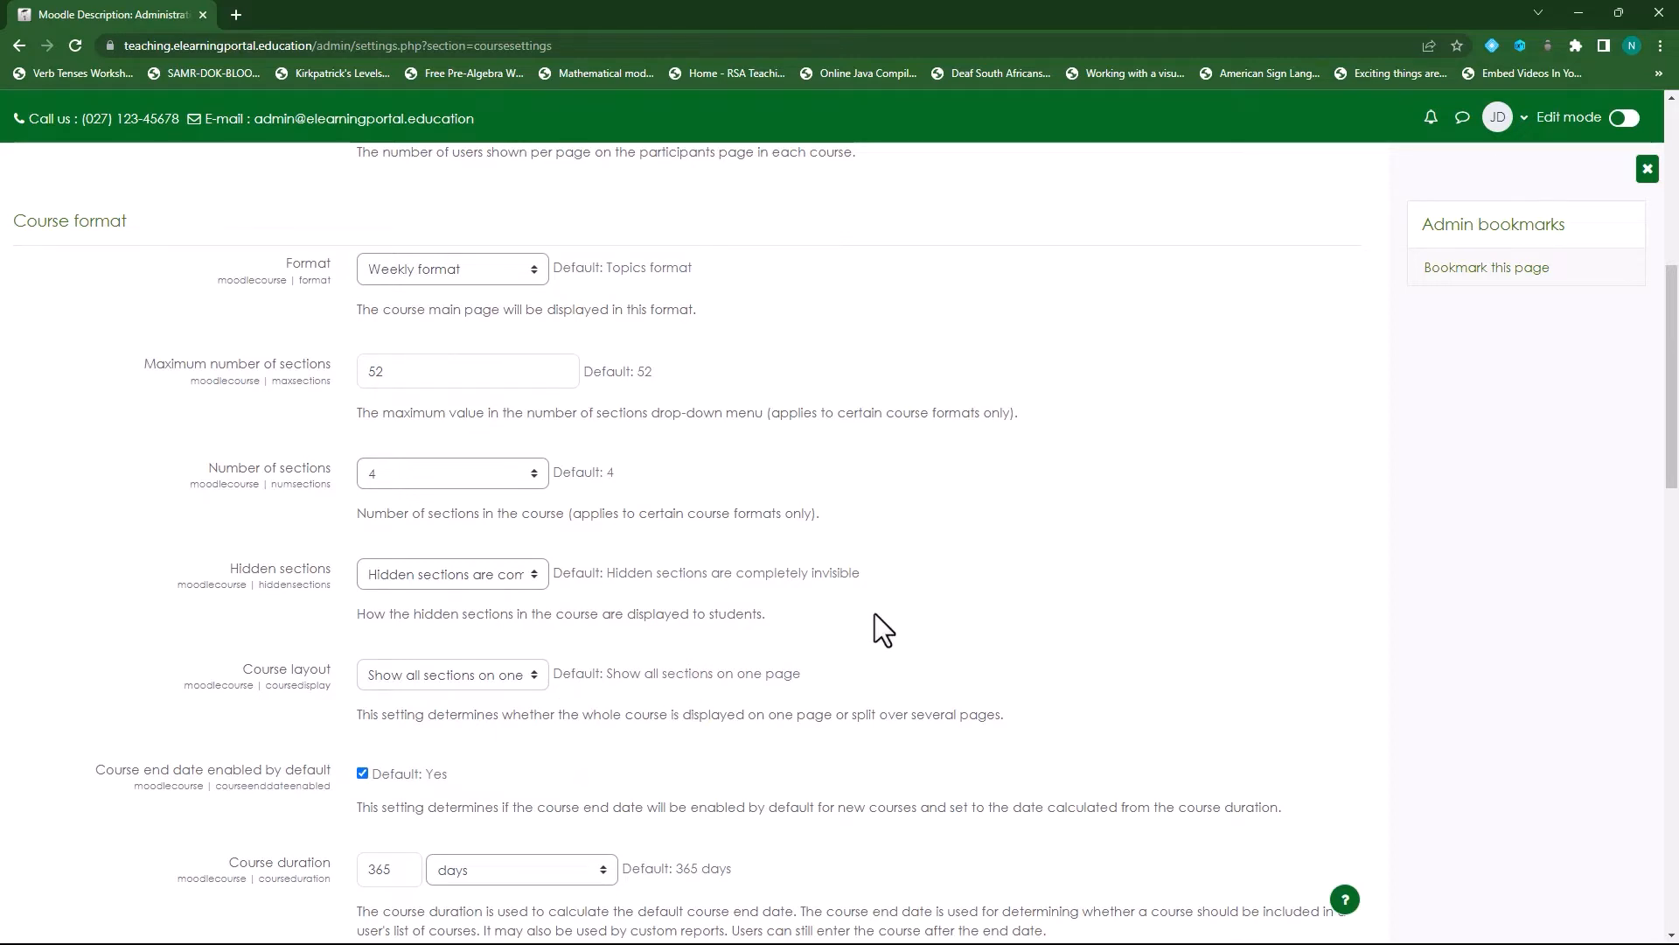
{"action": "scroll", "scroll_direction": "down", "scroll_amount": 3}
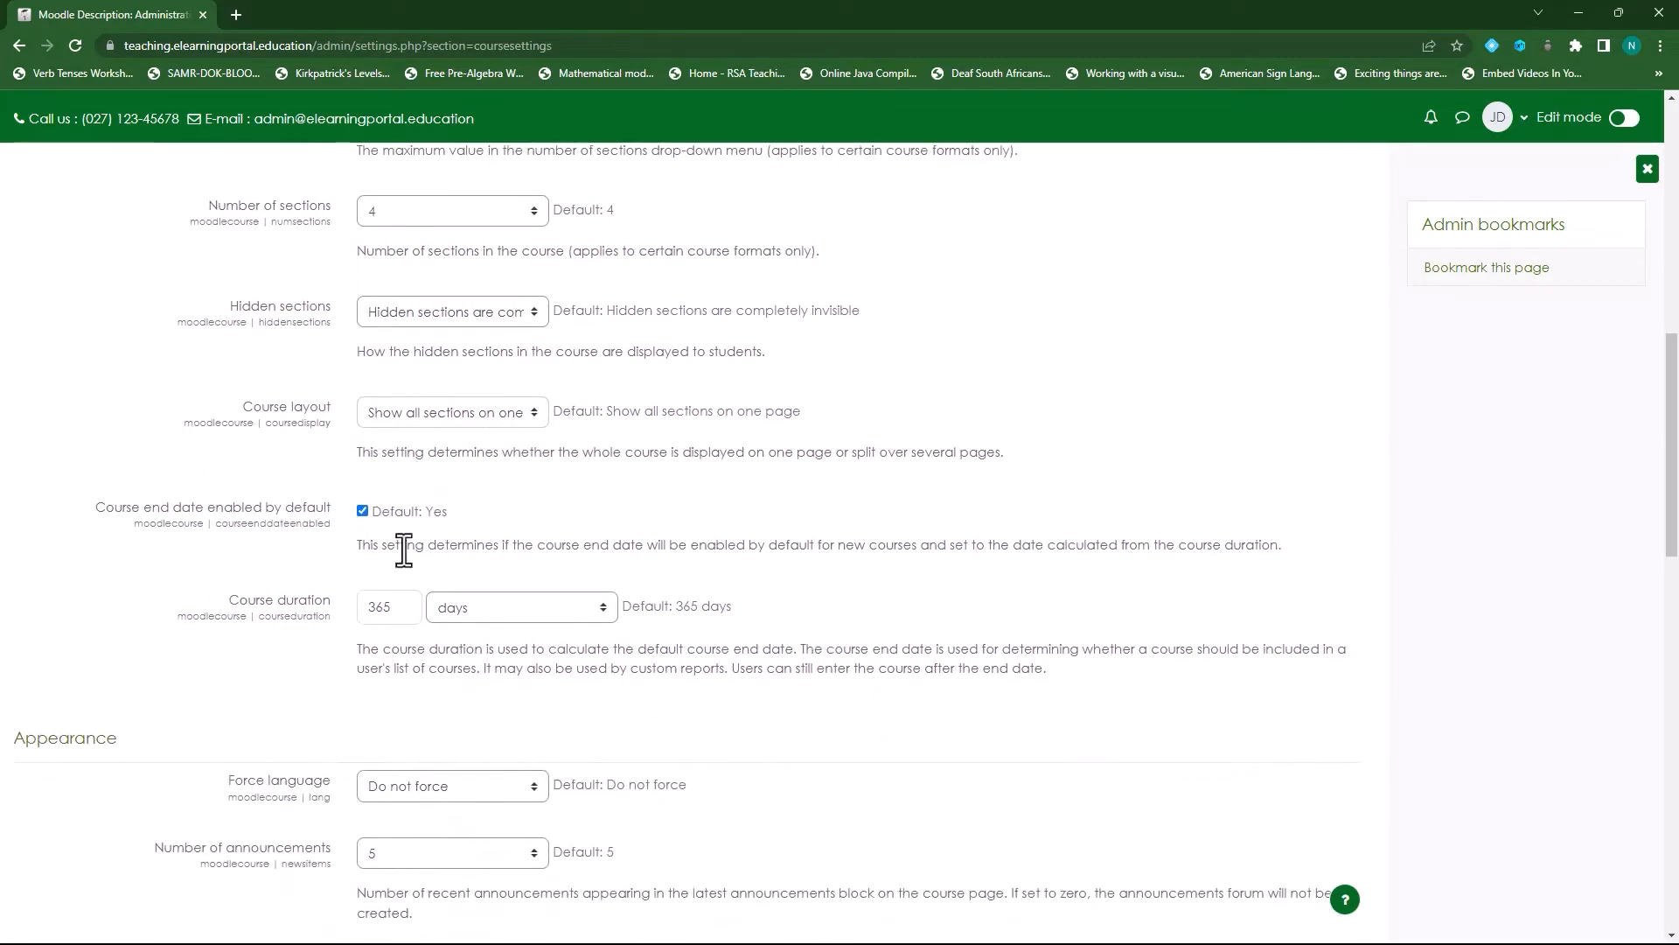
{"action": "mouse_move", "coordinate": [289, 525]}
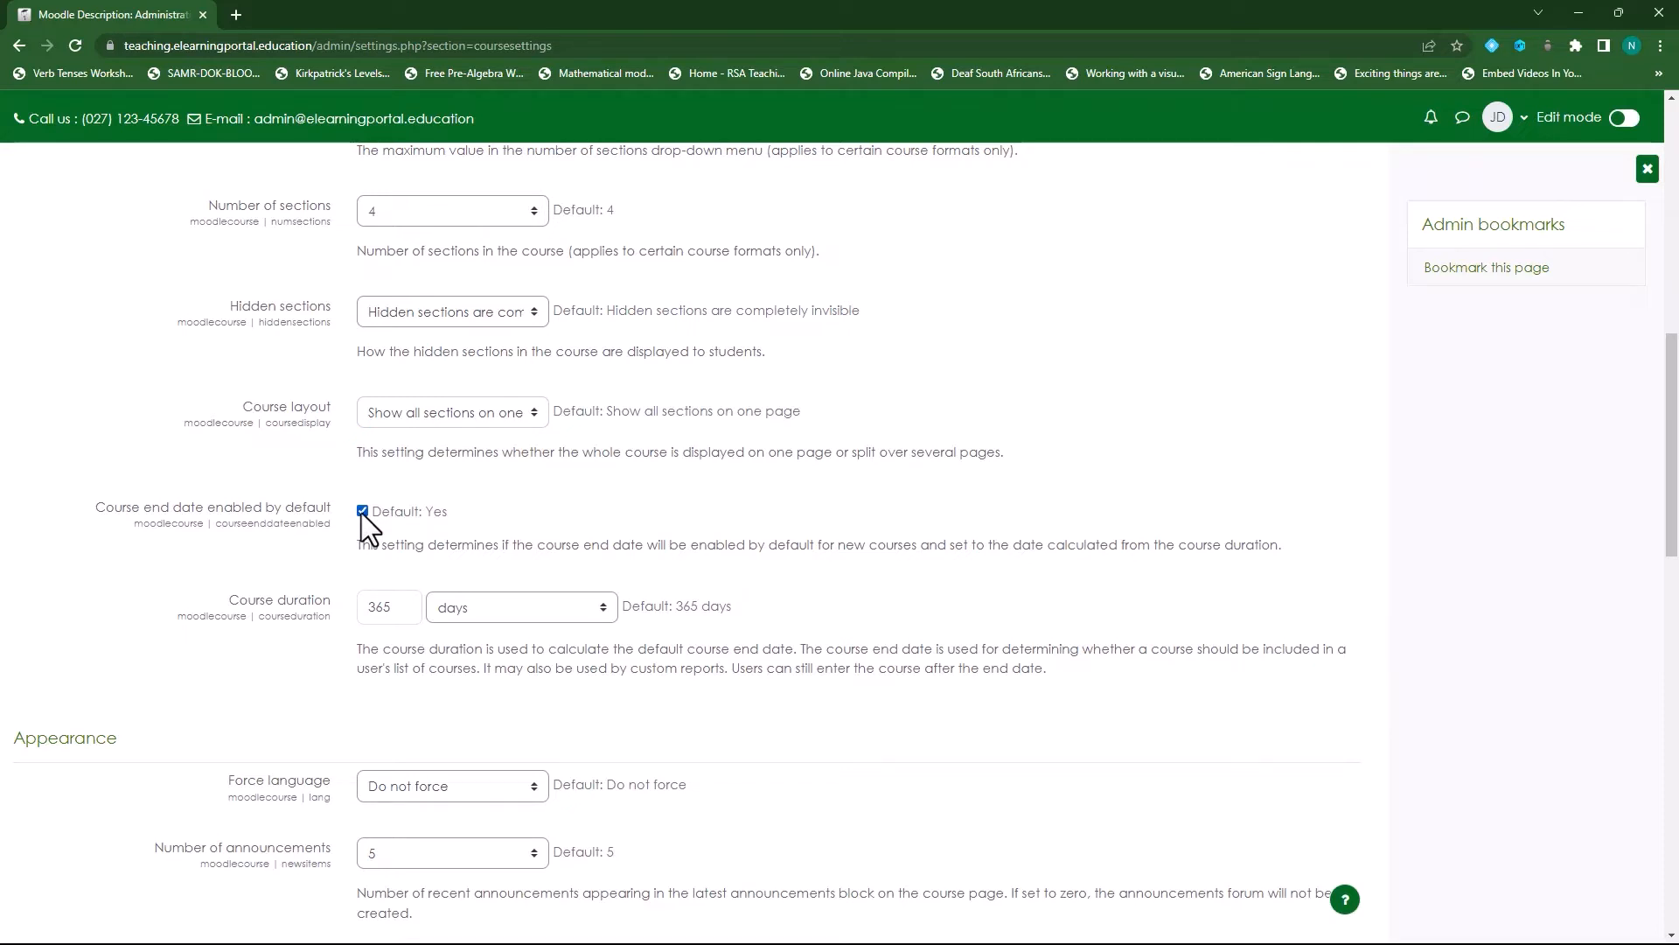
{"action": "mouse_move", "coordinate": [541, 532]}
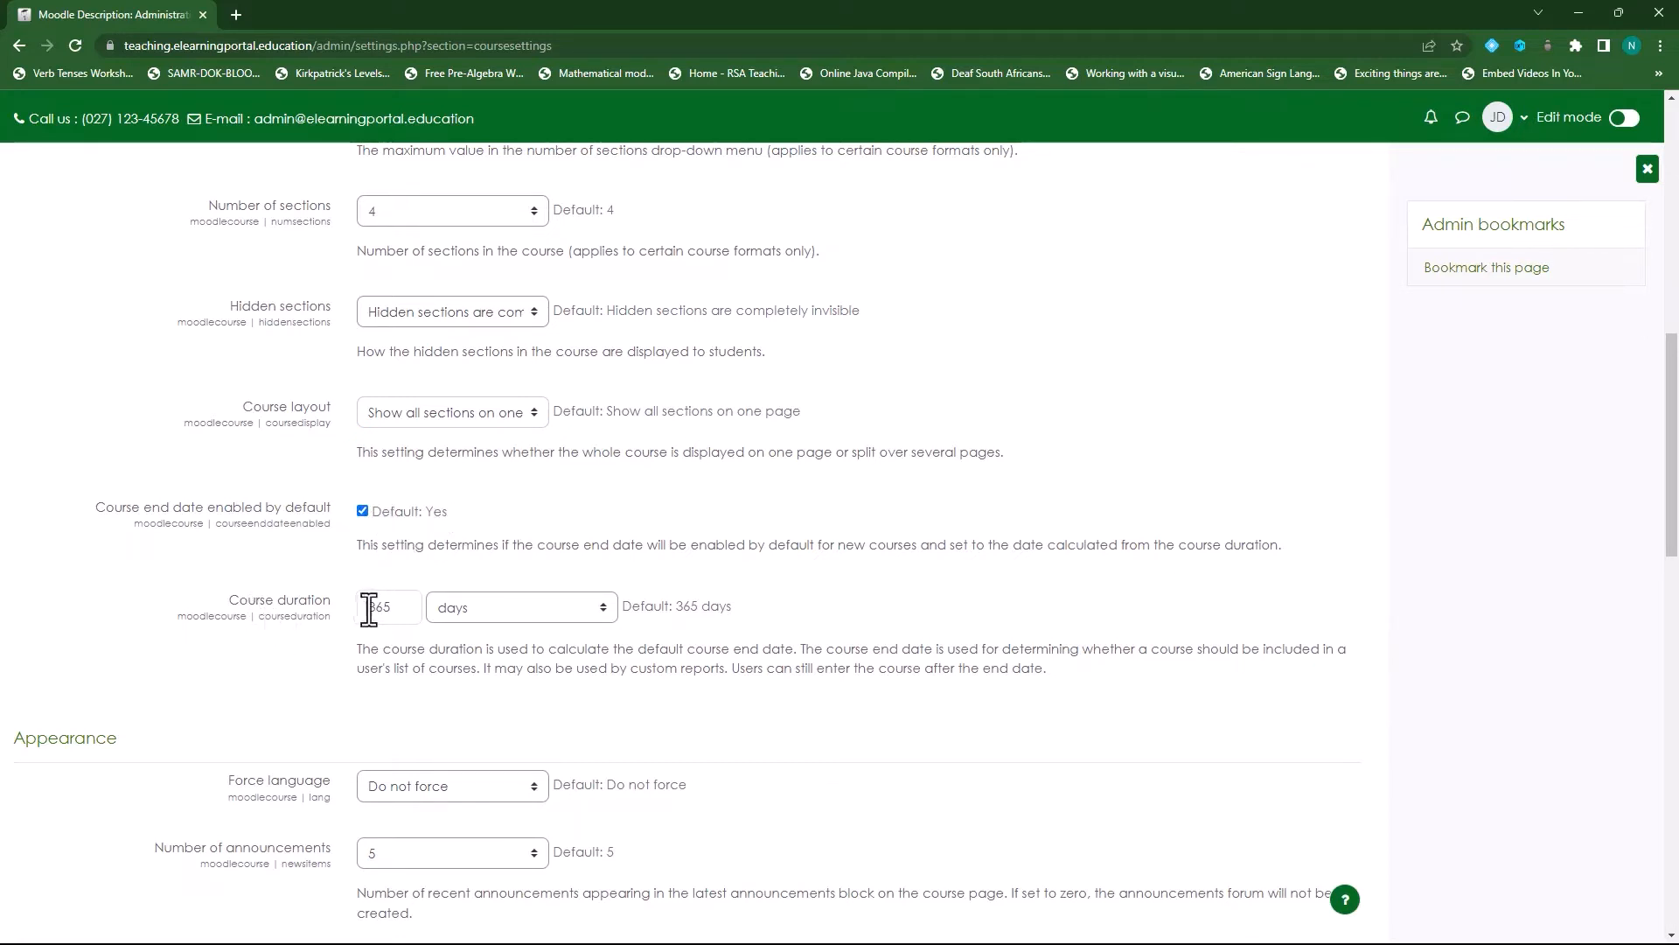
{"action": "mouse_move", "coordinate": [525, 626]}
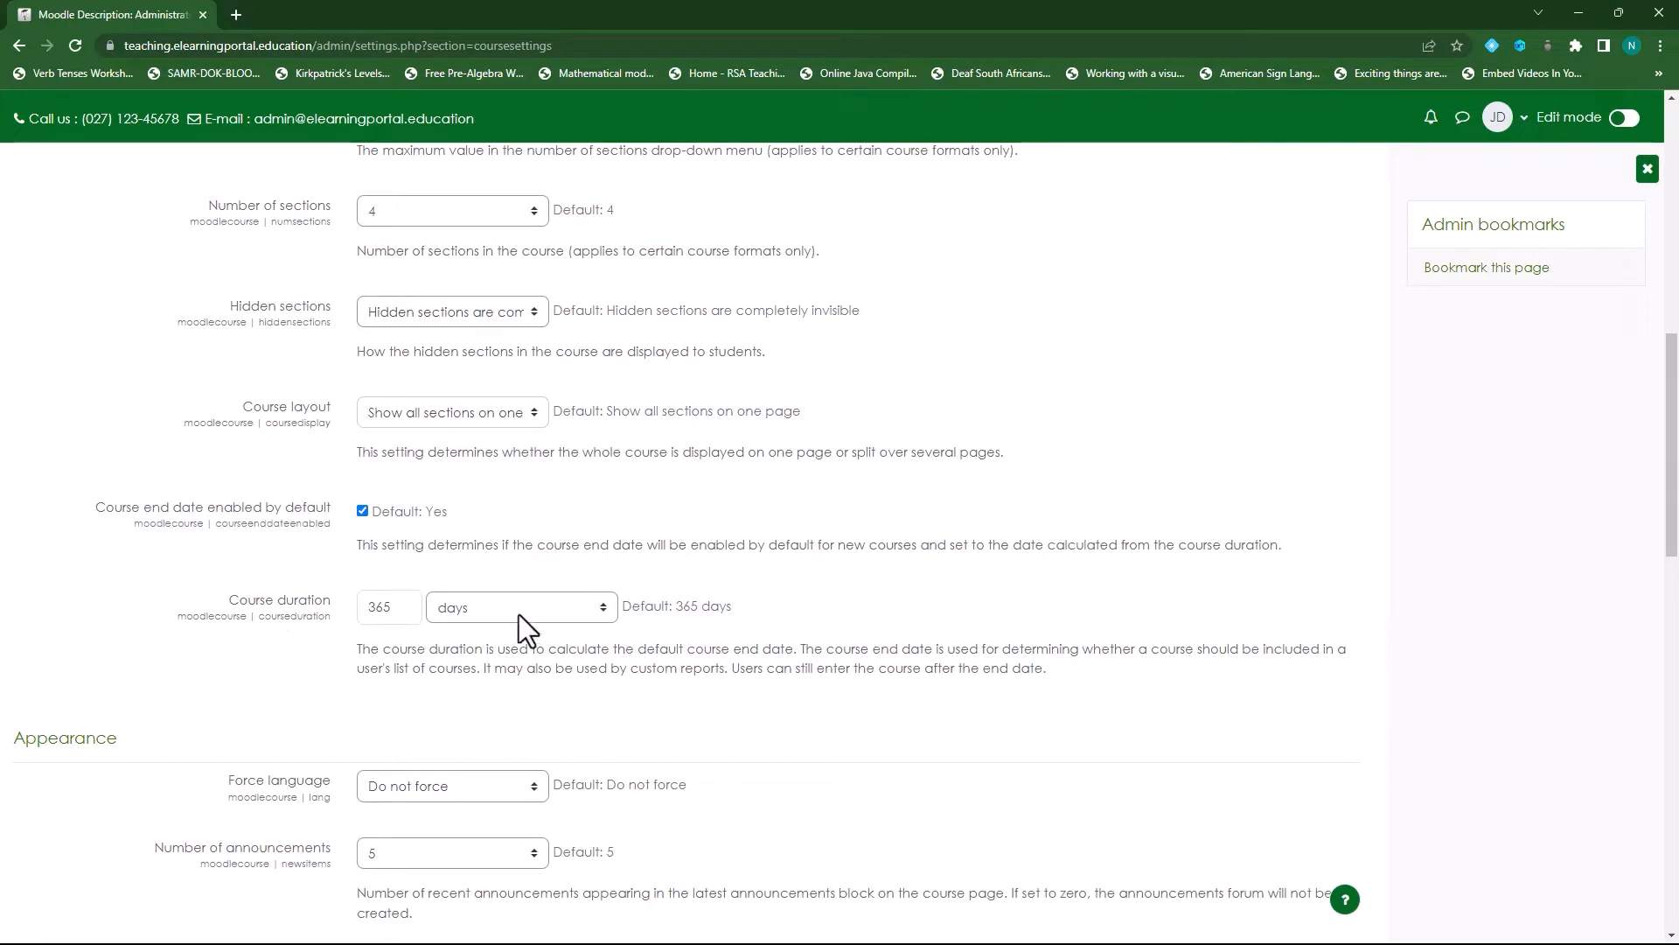
{"action": "left_click", "coordinate": [521, 607]}
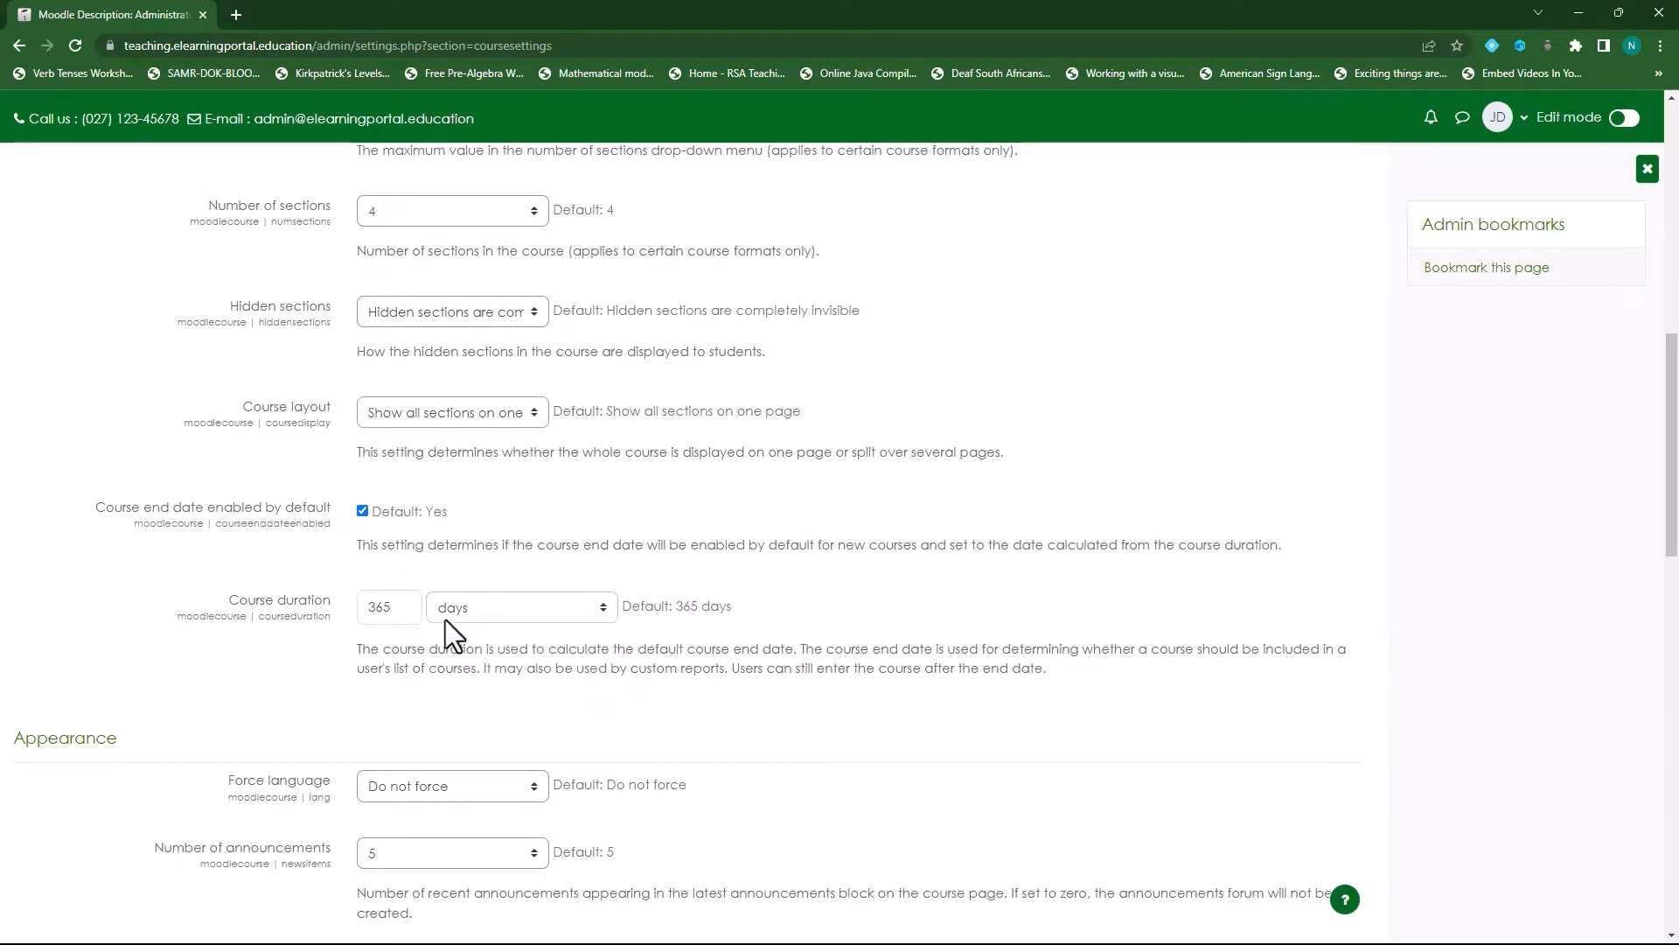
{"action": "left_click", "coordinate": [521, 607]}
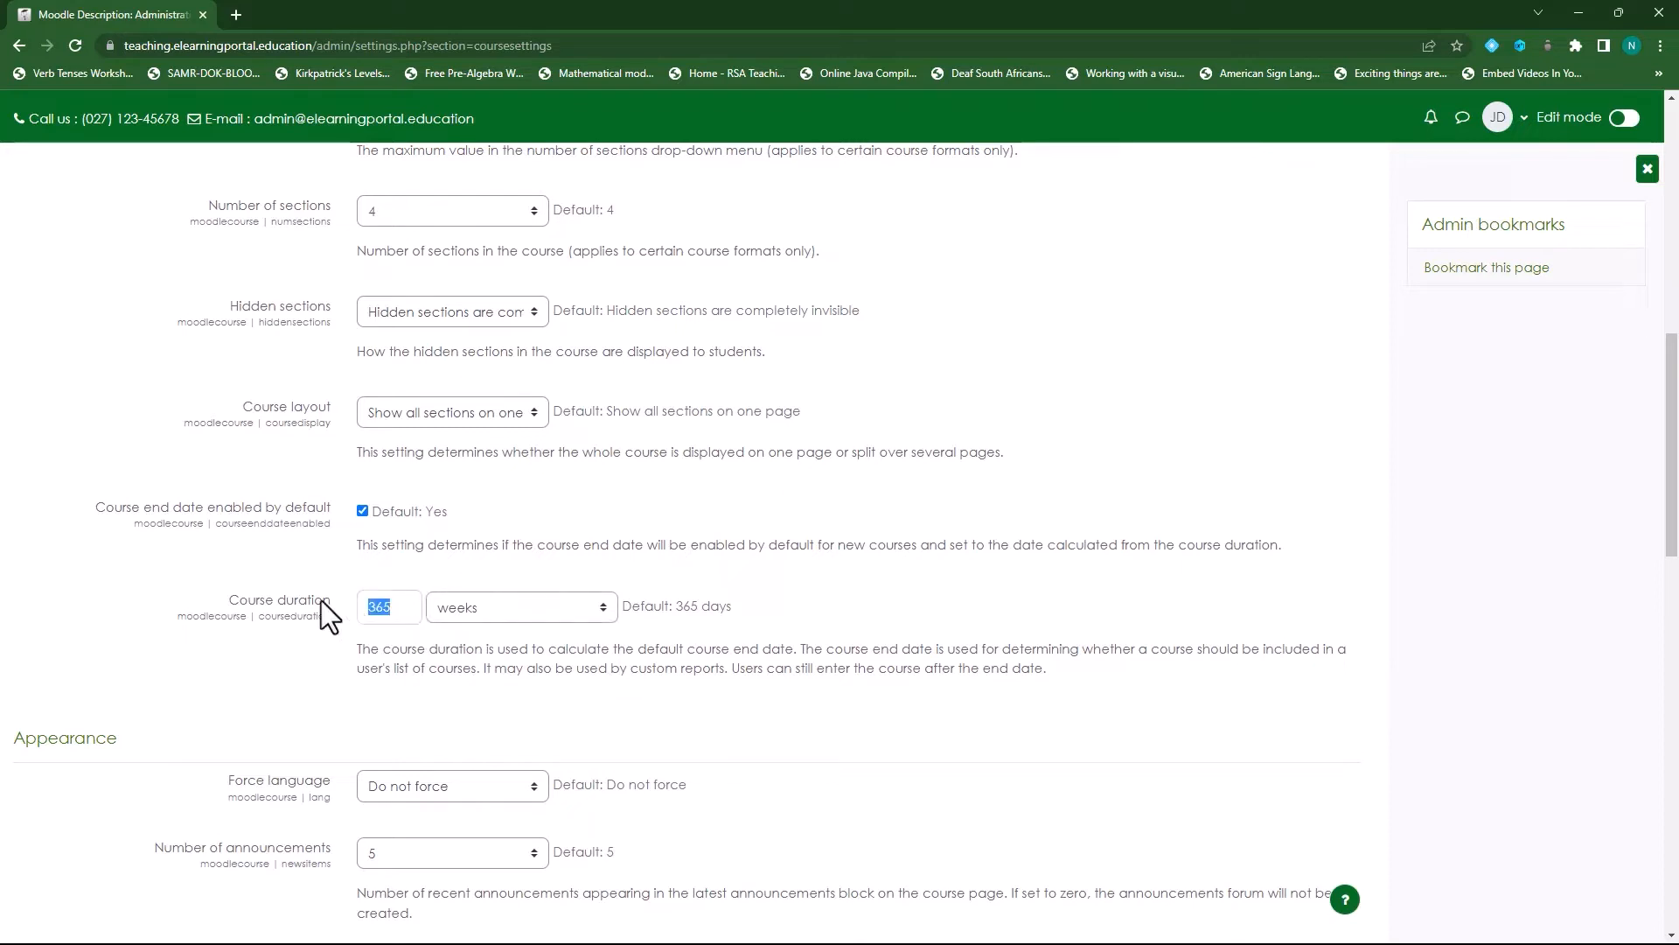
{"action": "type", "text": "52"}
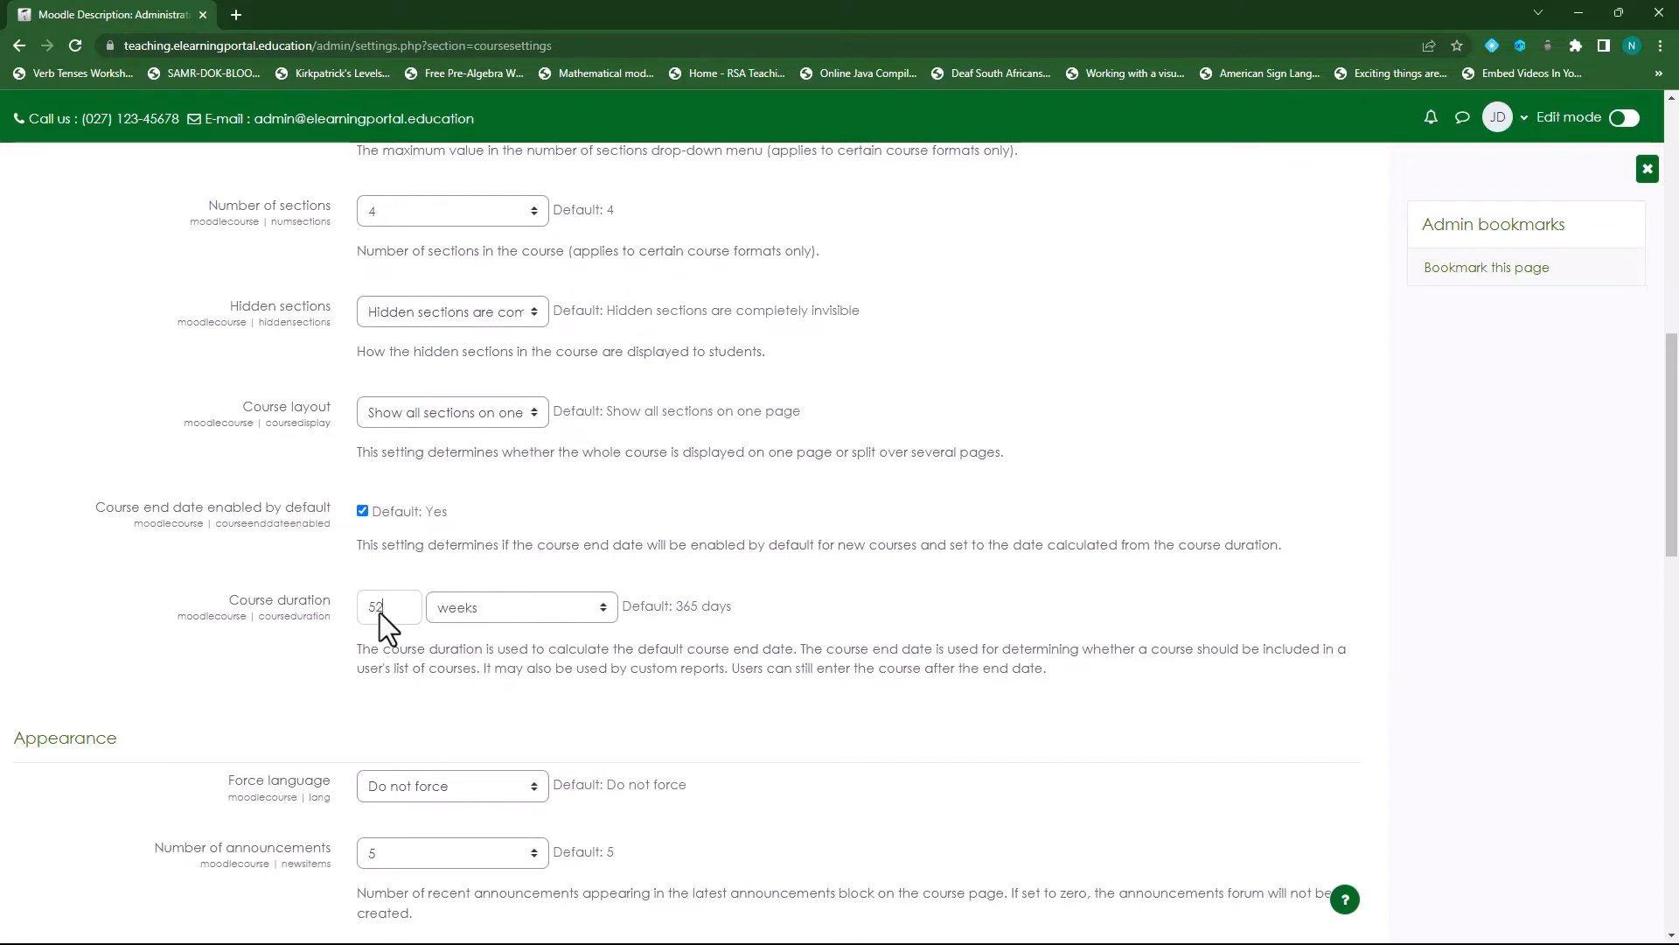
{"action": "left_click", "coordinate": [520, 607]}
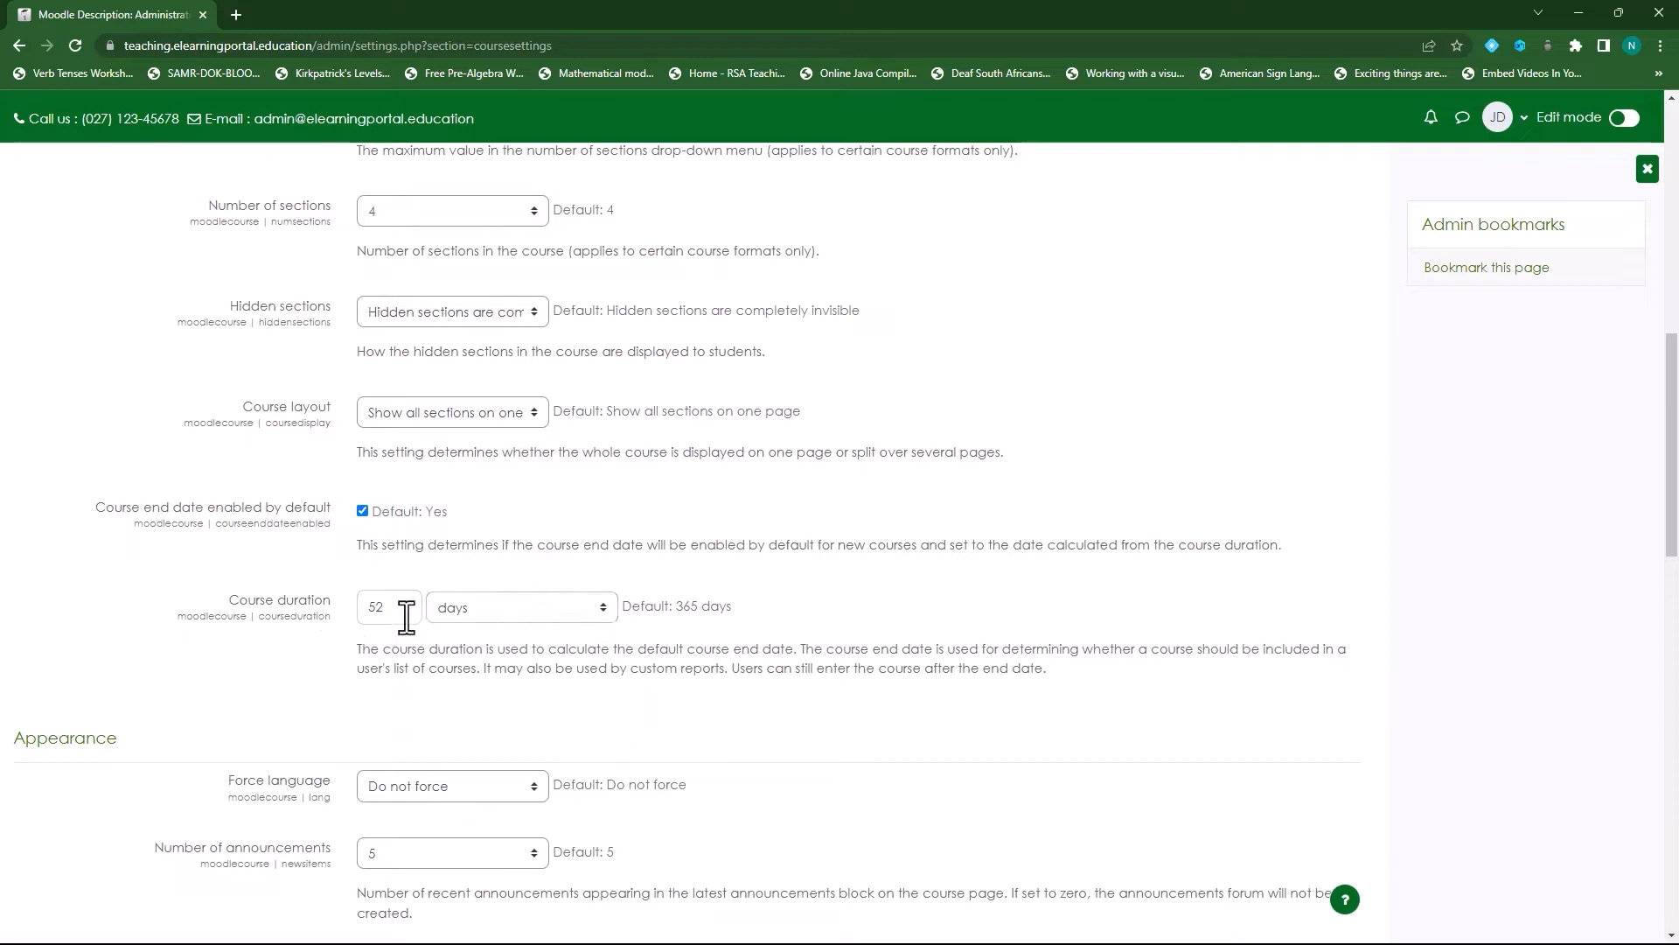
{"action": "type", "text": "3"}
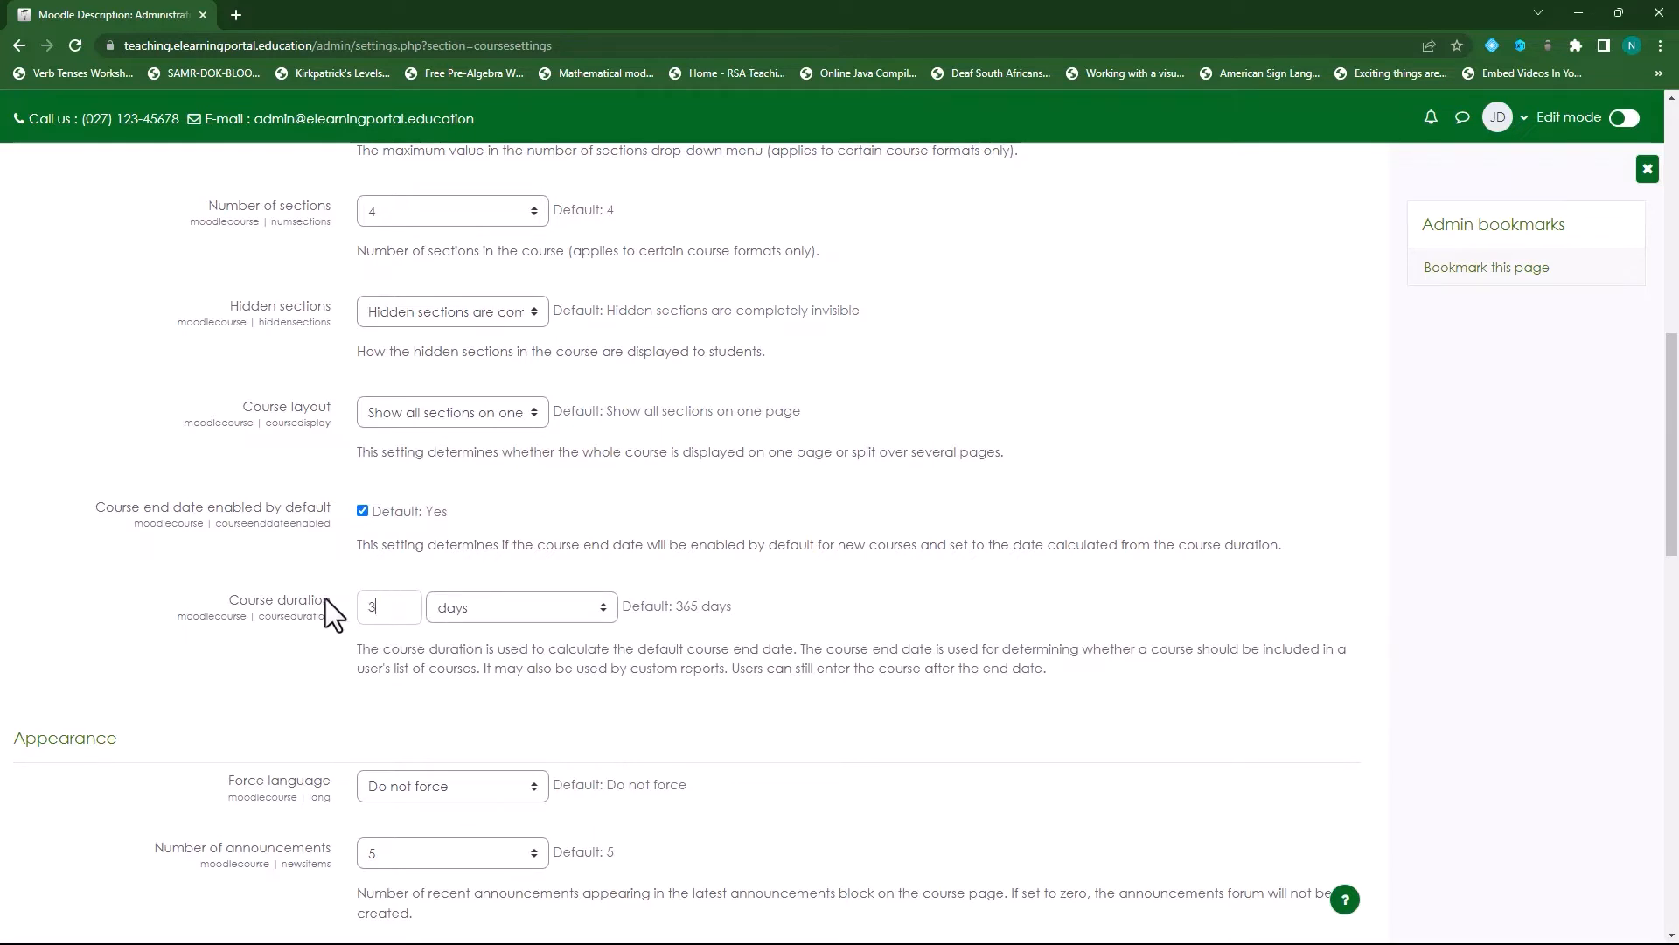
{"action": "type", "text": "65"}
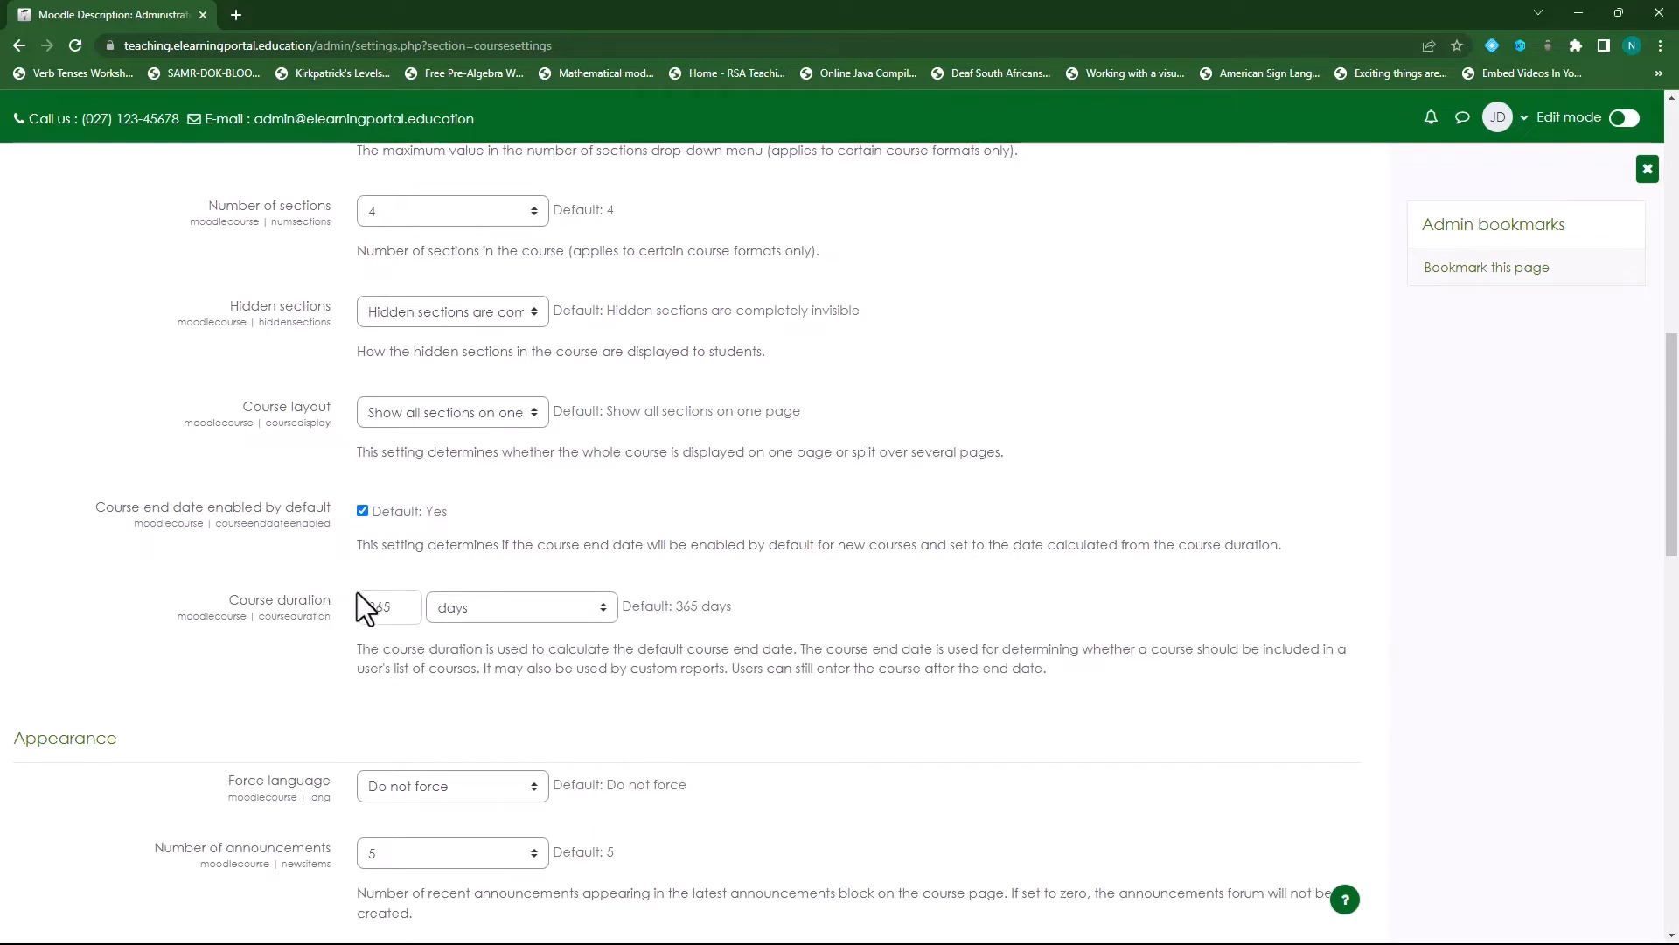
{"action": "scroll", "scroll_direction": "down", "scroll_amount": 3}
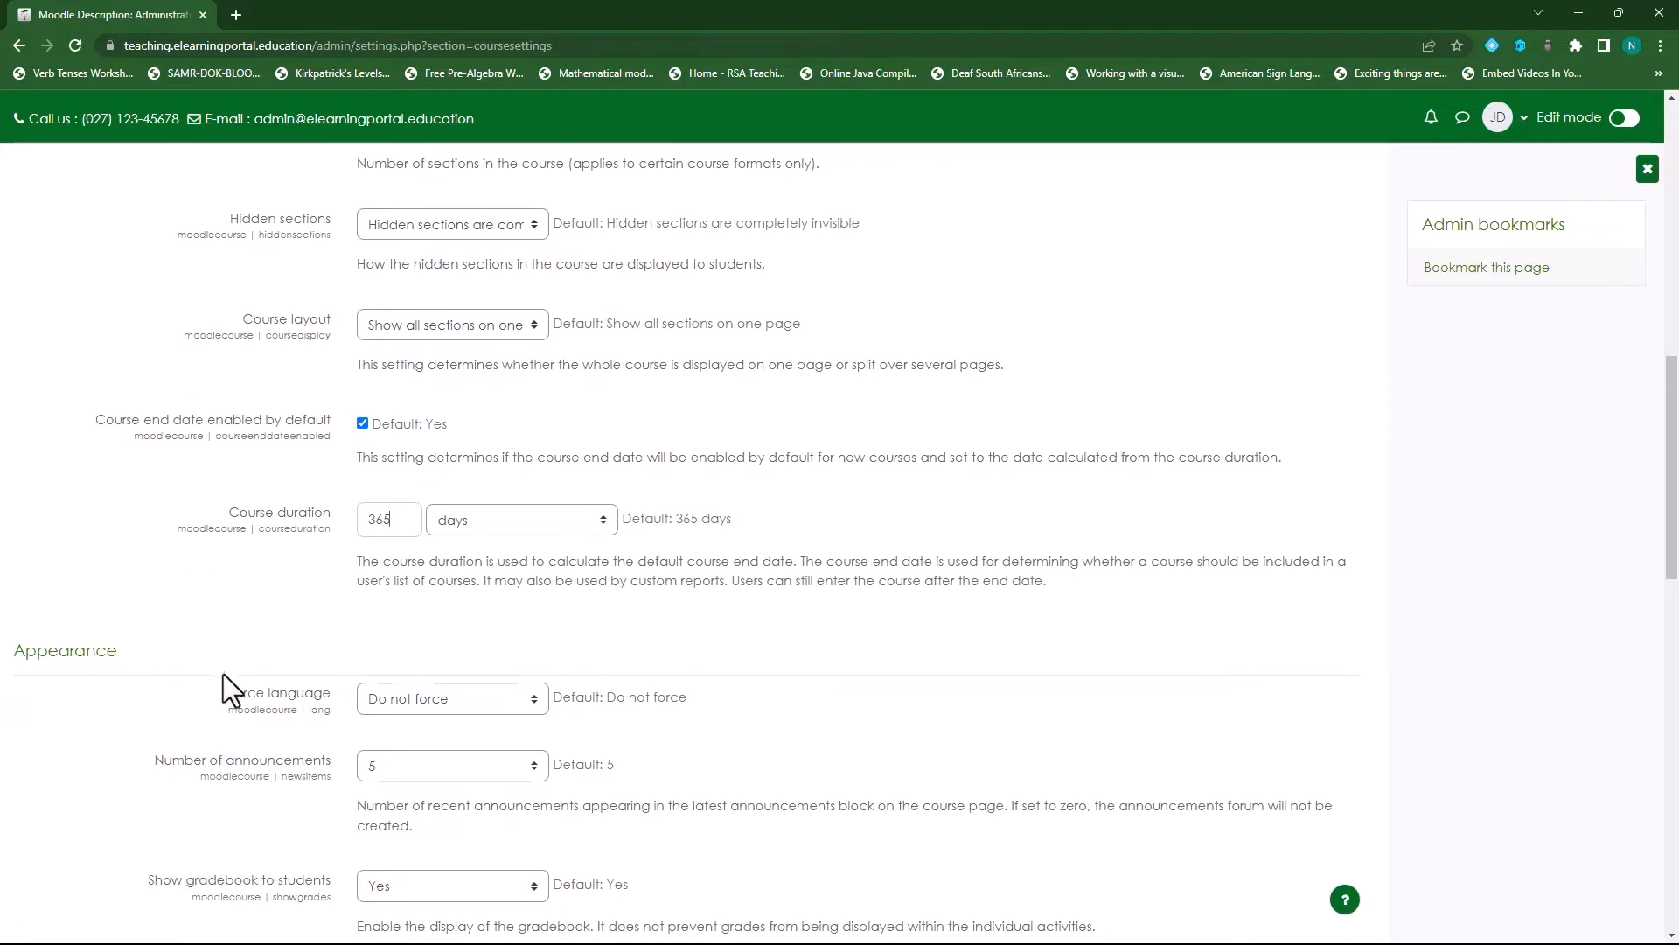
Step: Keep Force language set to Do not force
{"action": "scroll", "scroll_direction": "down", "scroll_amount": 3}
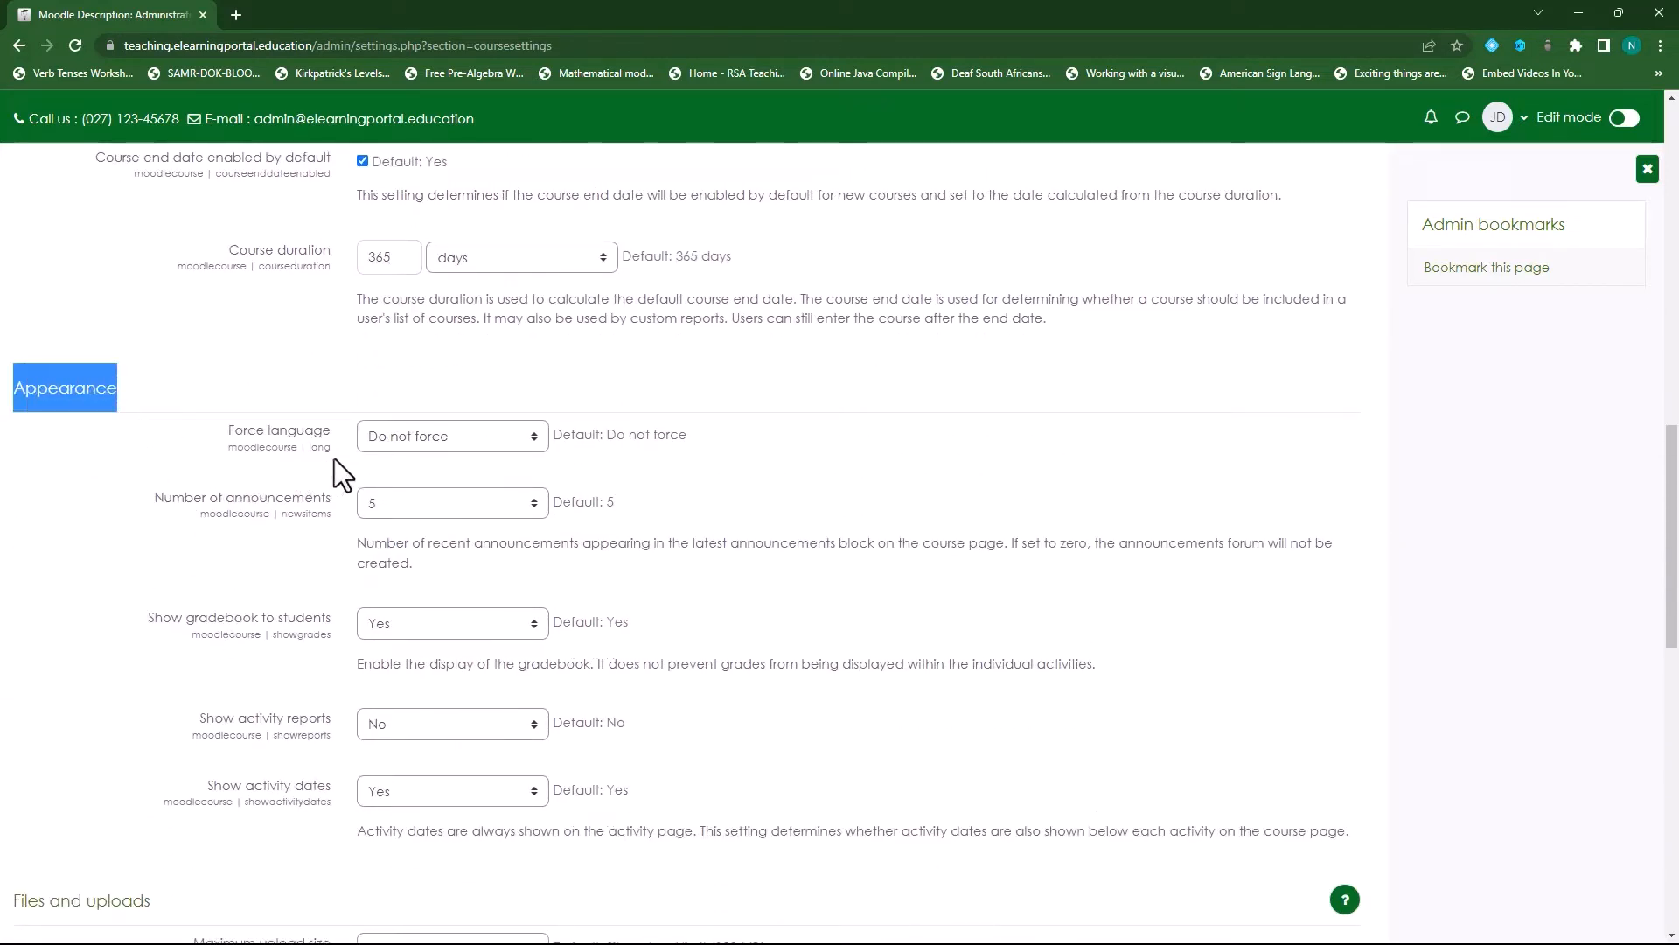
{"action": "mouse_move", "coordinate": [747, 474]}
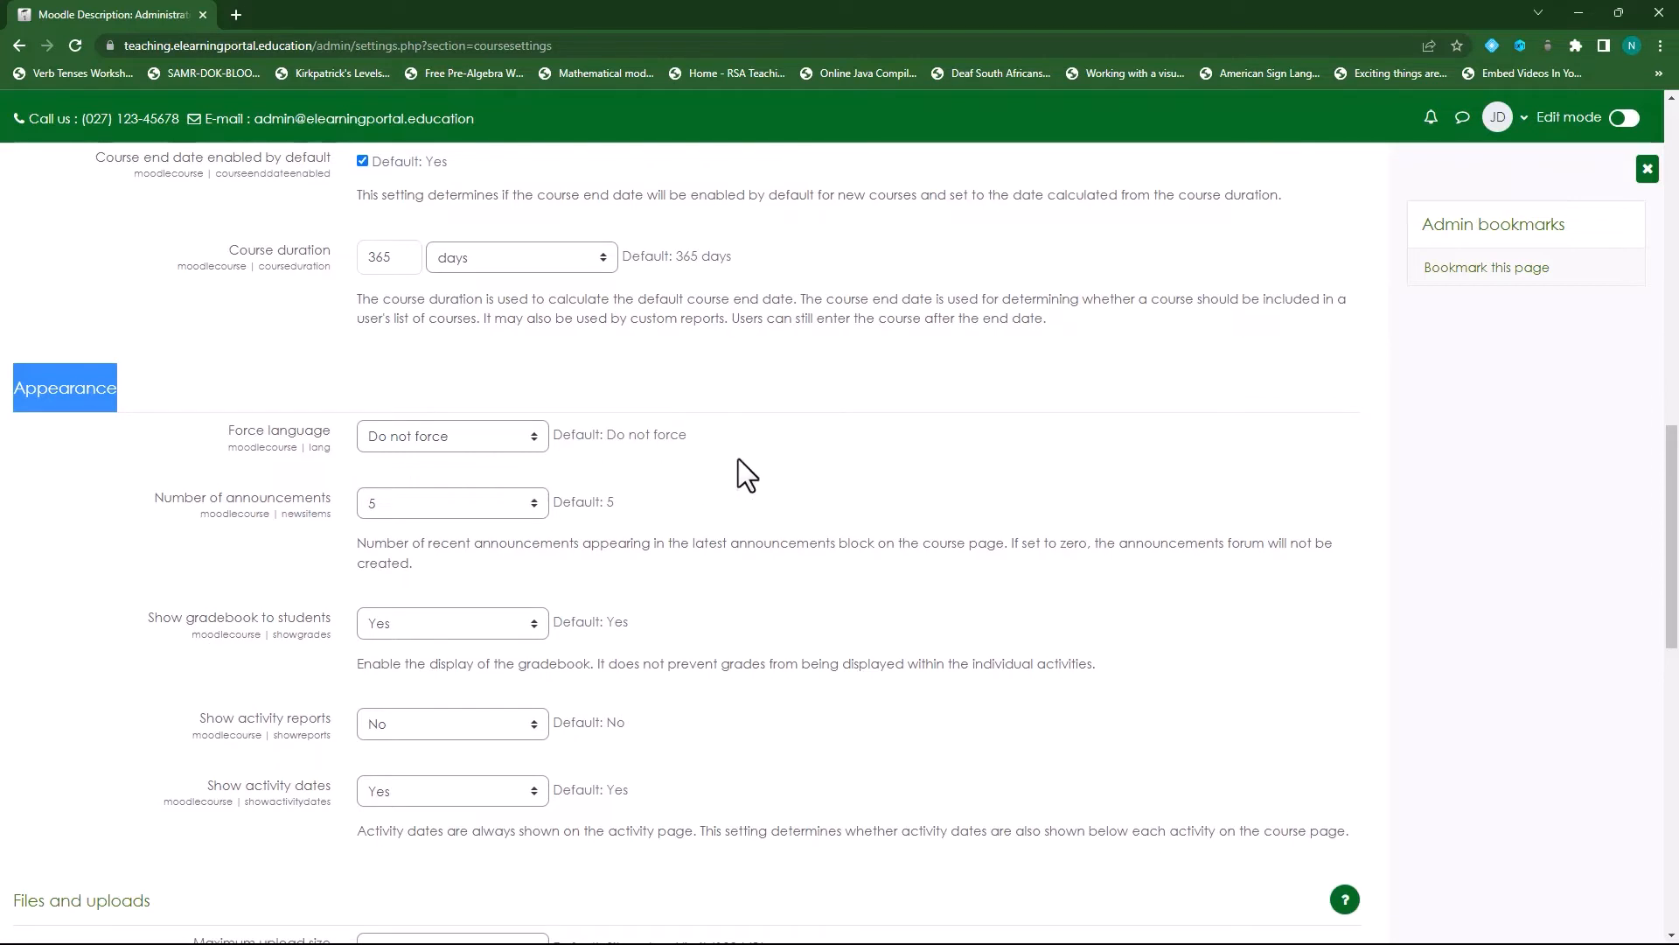
{"action": "mouse_move", "coordinate": [757, 484]}
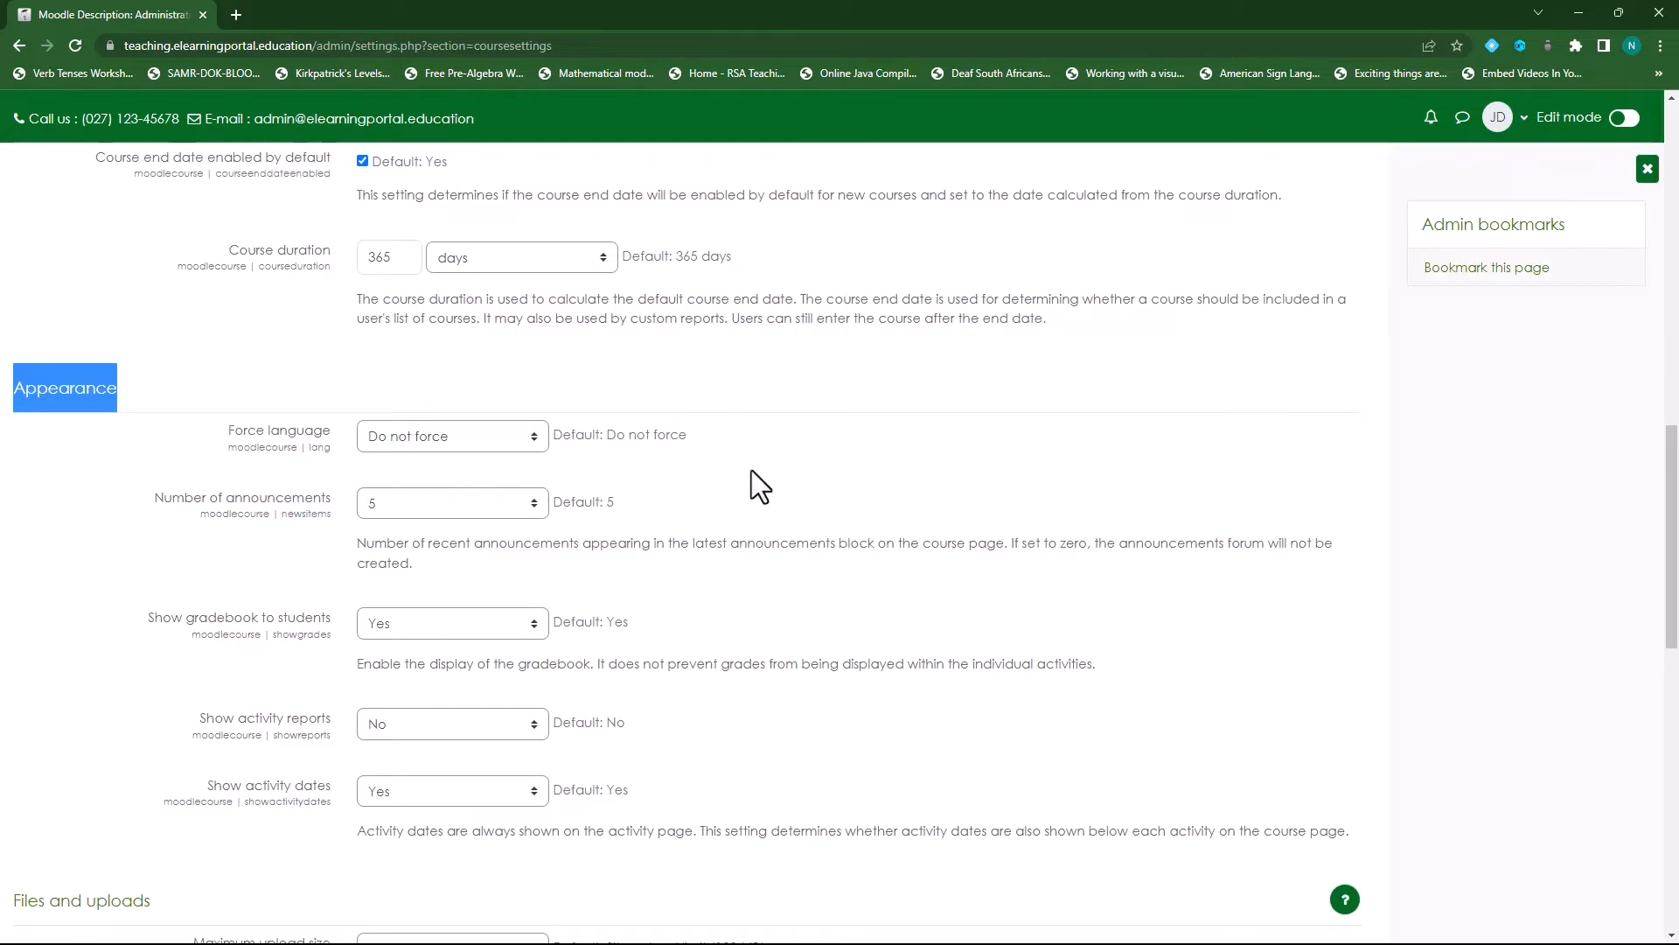
{"action": "mouse_move", "coordinate": [539, 455]}
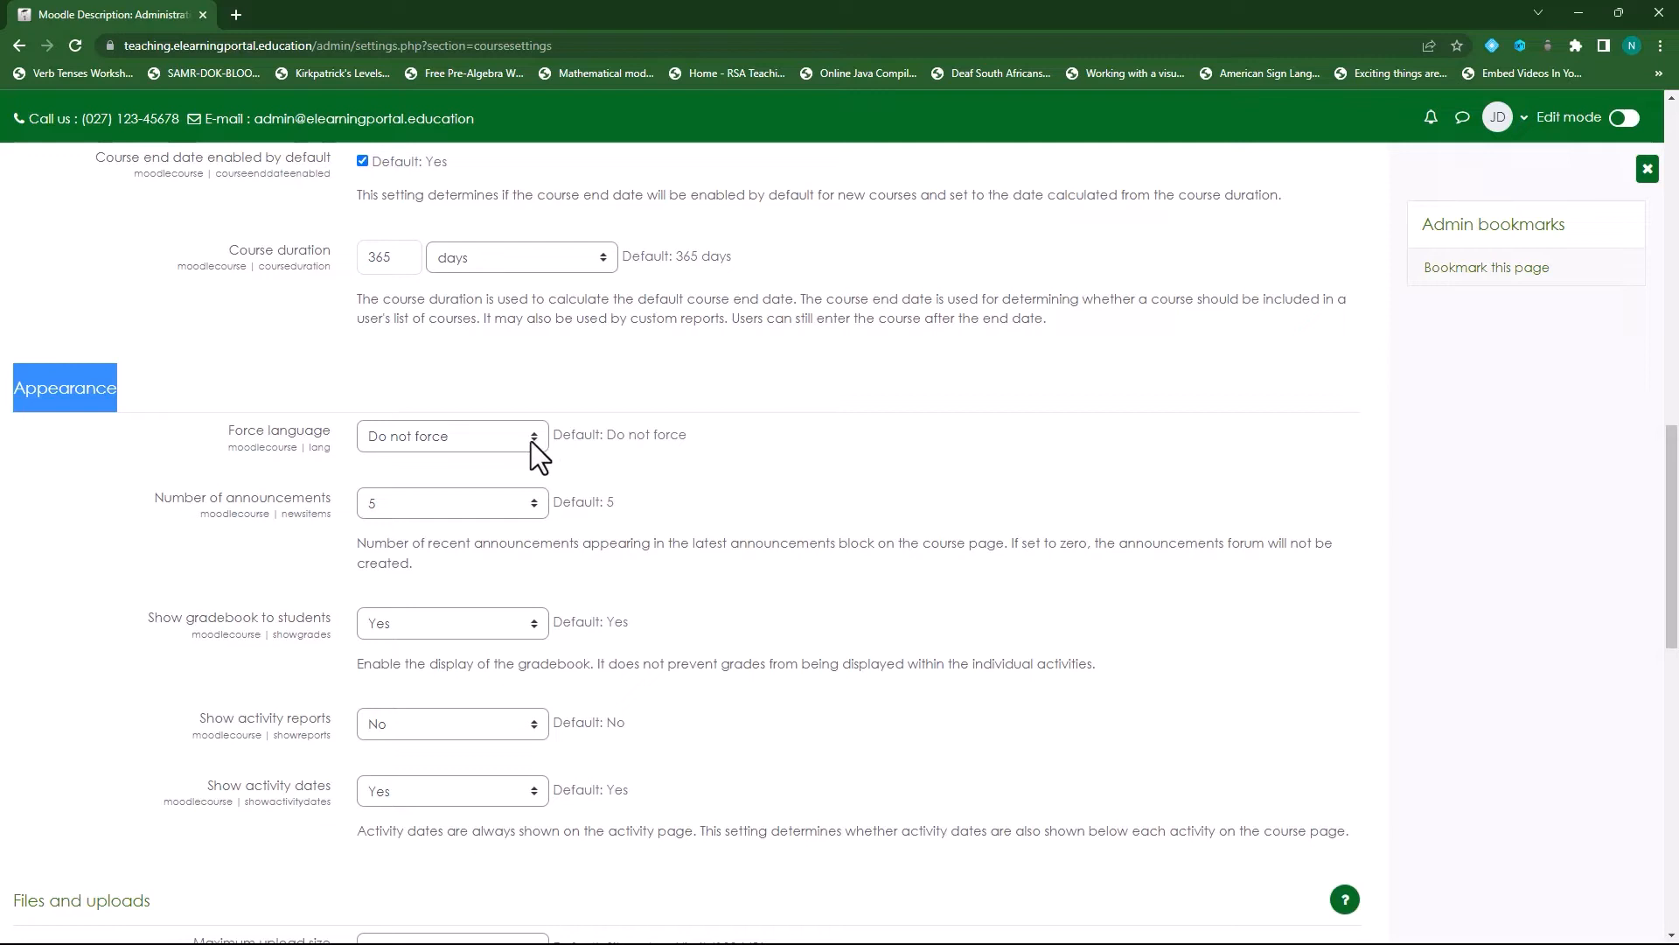
{"action": "left_click", "coordinate": [449, 435]}
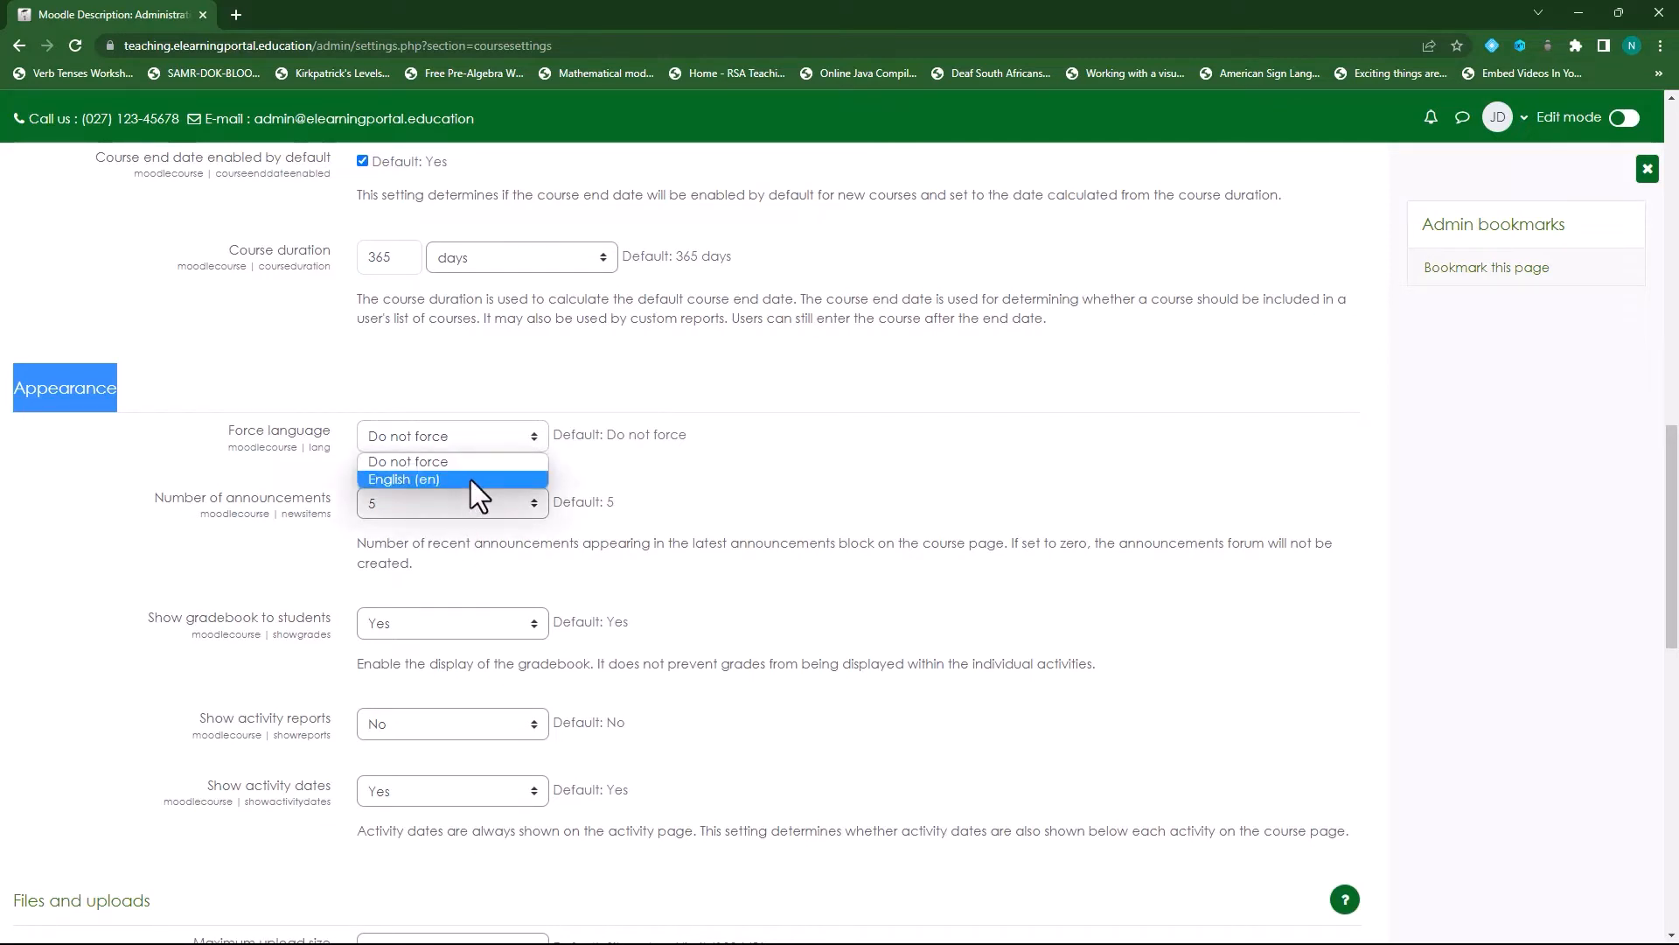
{"action": "mouse_move", "coordinate": [485, 495]}
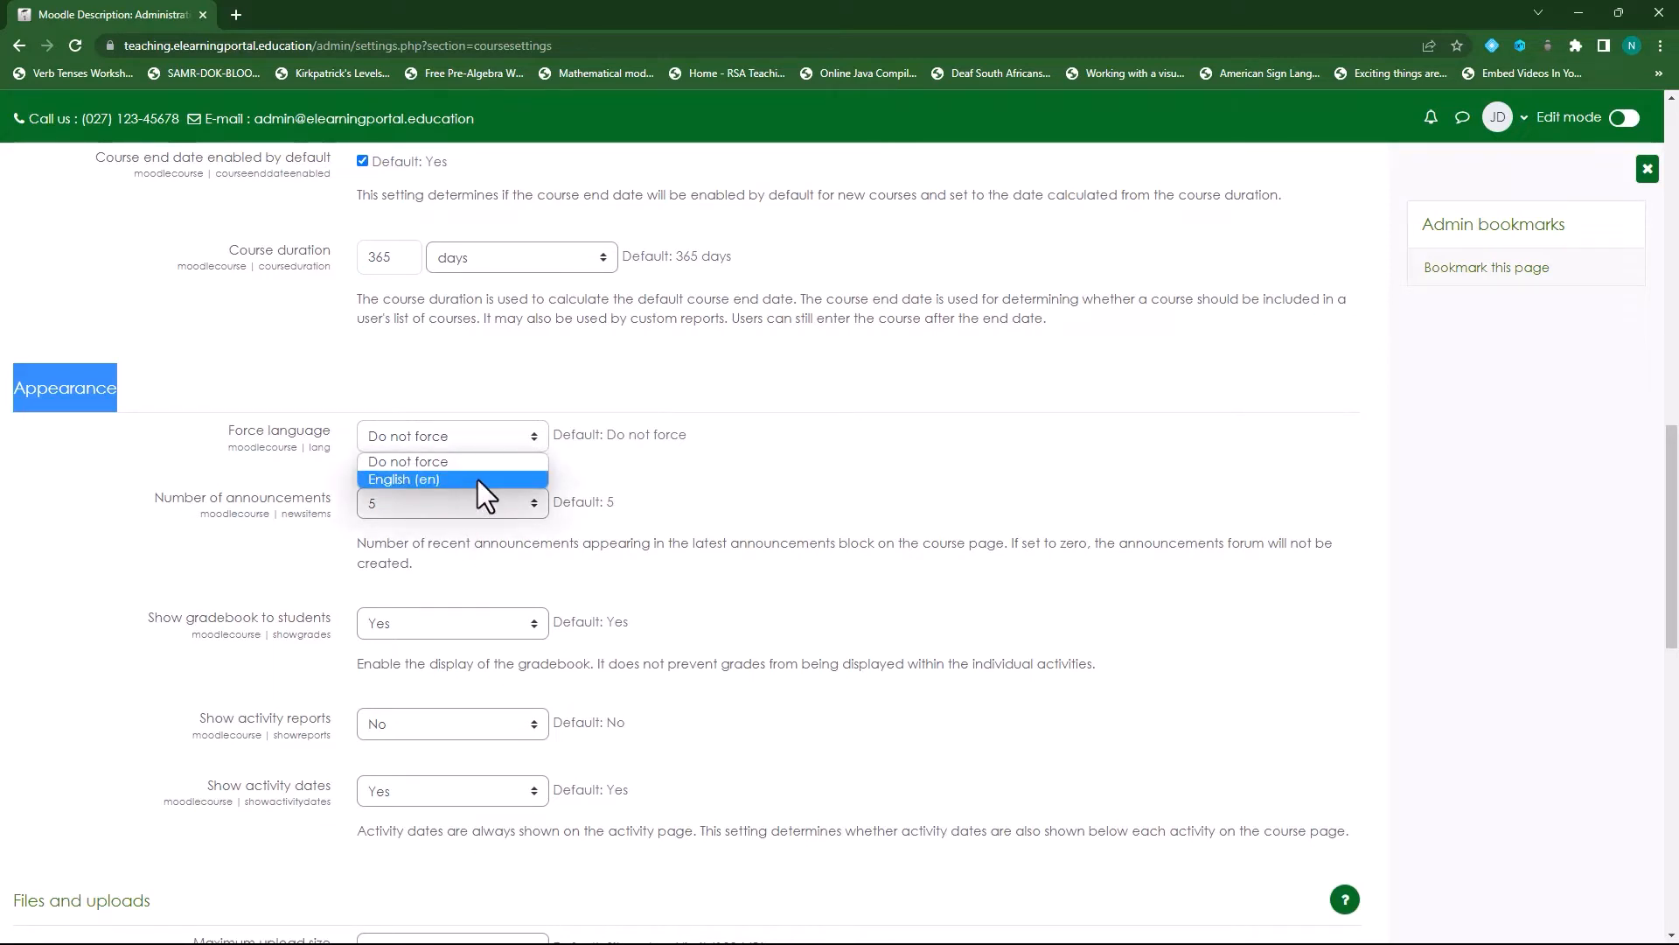
{"action": "left_click", "coordinate": [450, 436]}
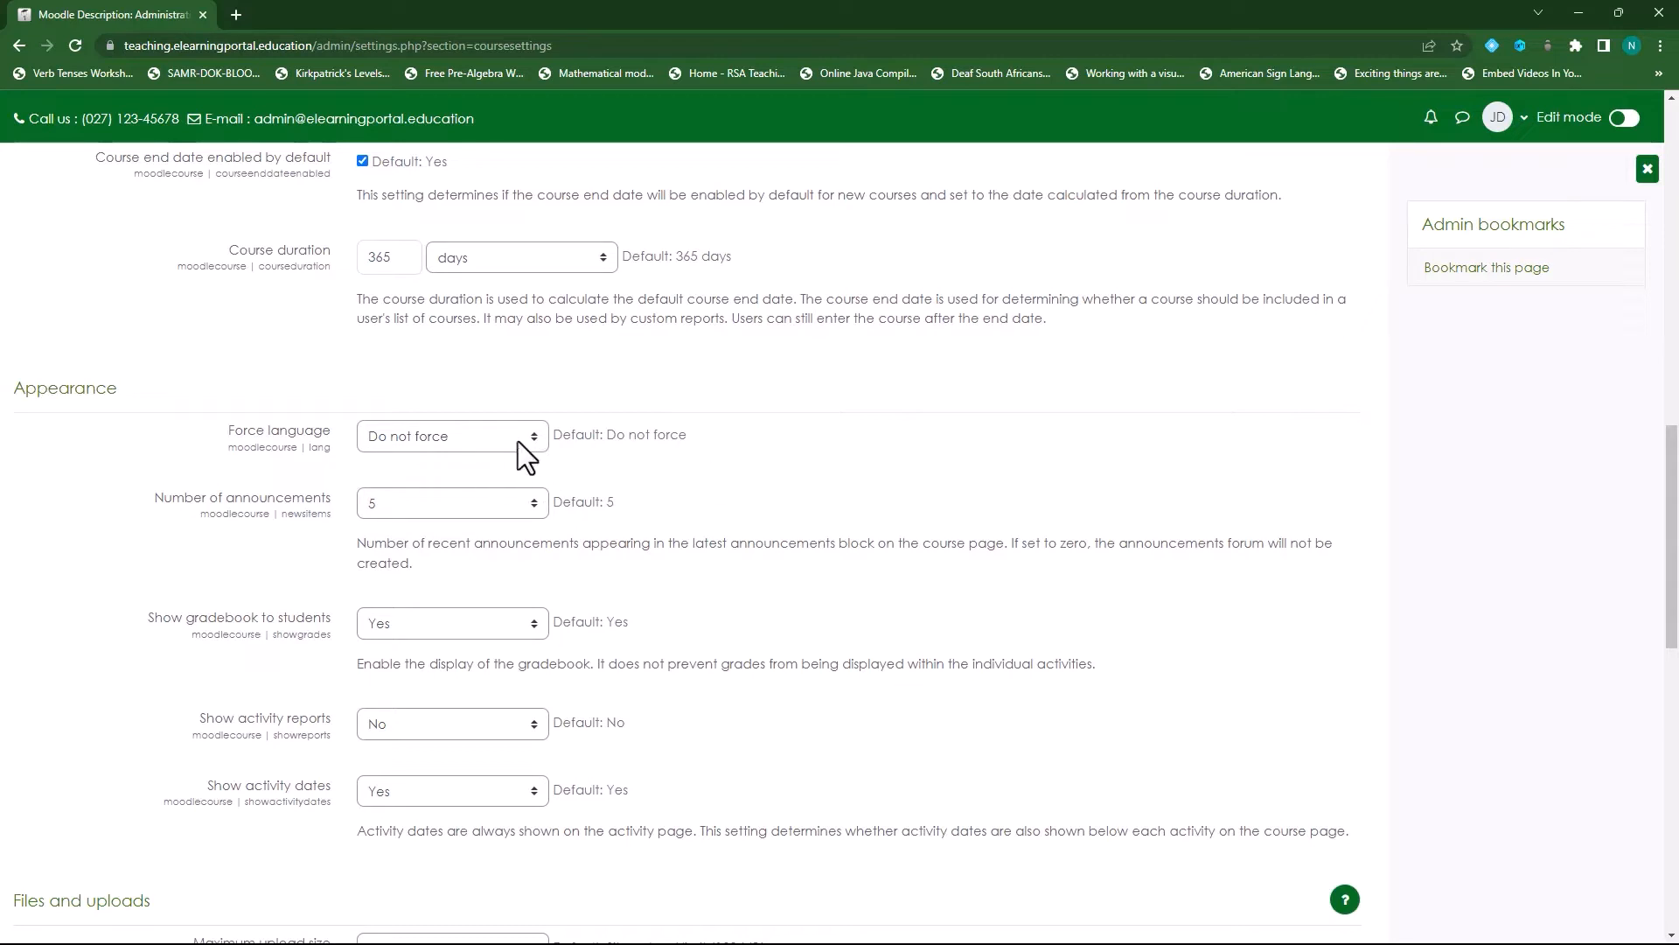
{"action": "mouse_move", "coordinate": [455, 462]}
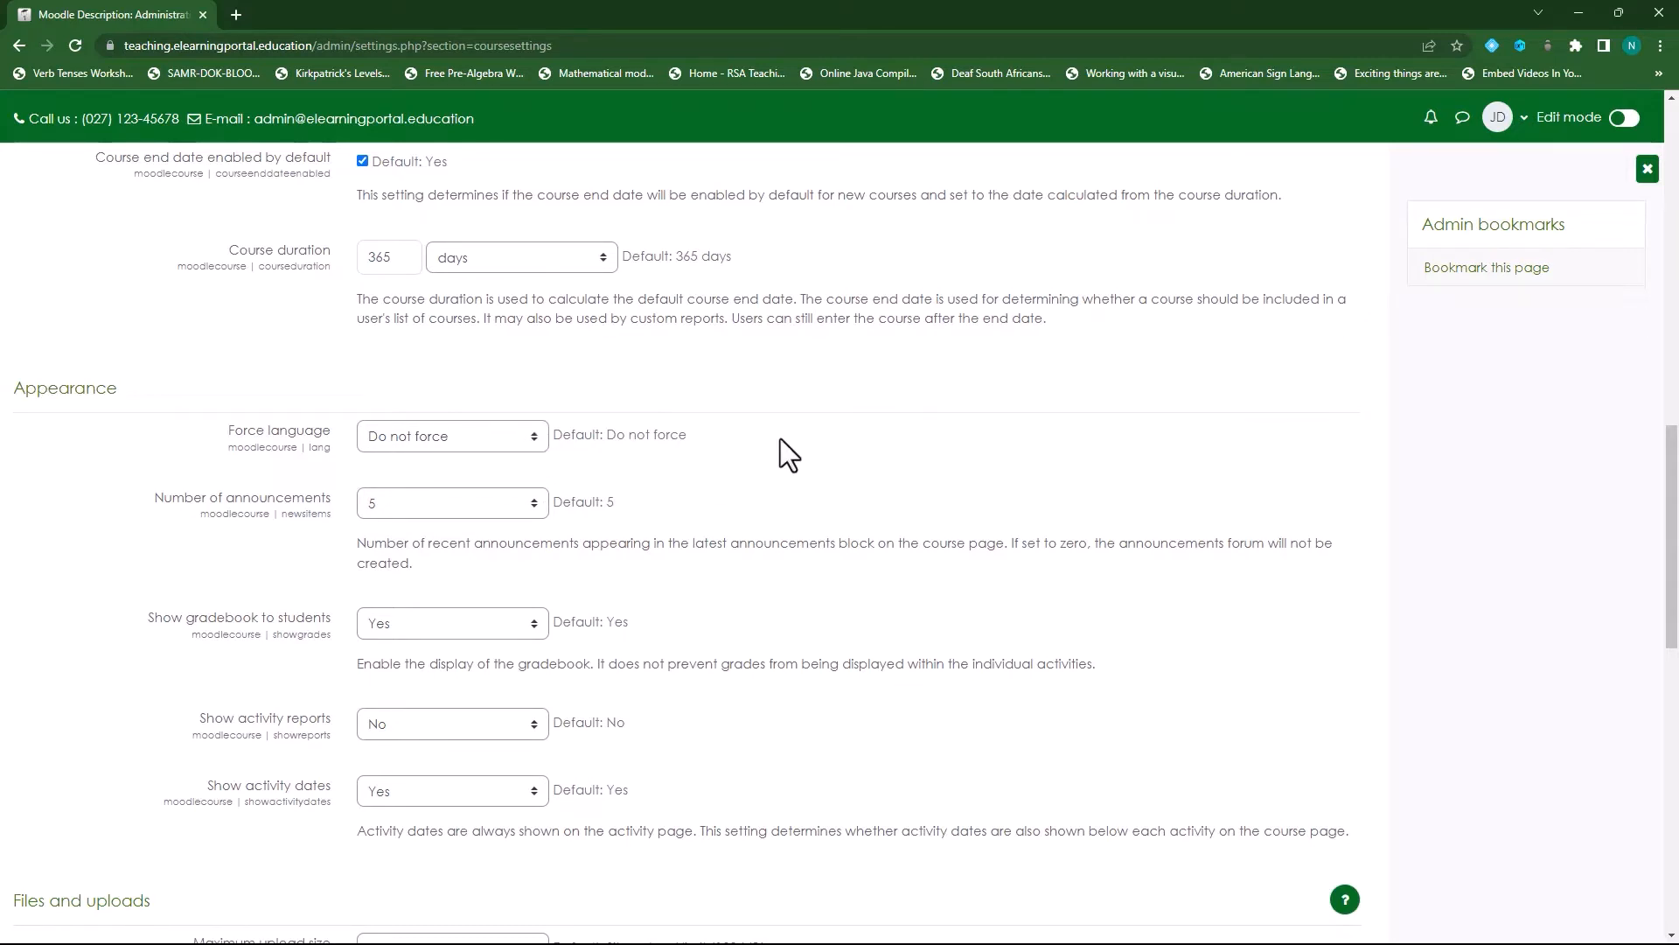
Step: Set Number of announcements to 1 and Show activity reports to Yes
{"action": "scroll", "scroll_direction": "down", "scroll_amount": 3}
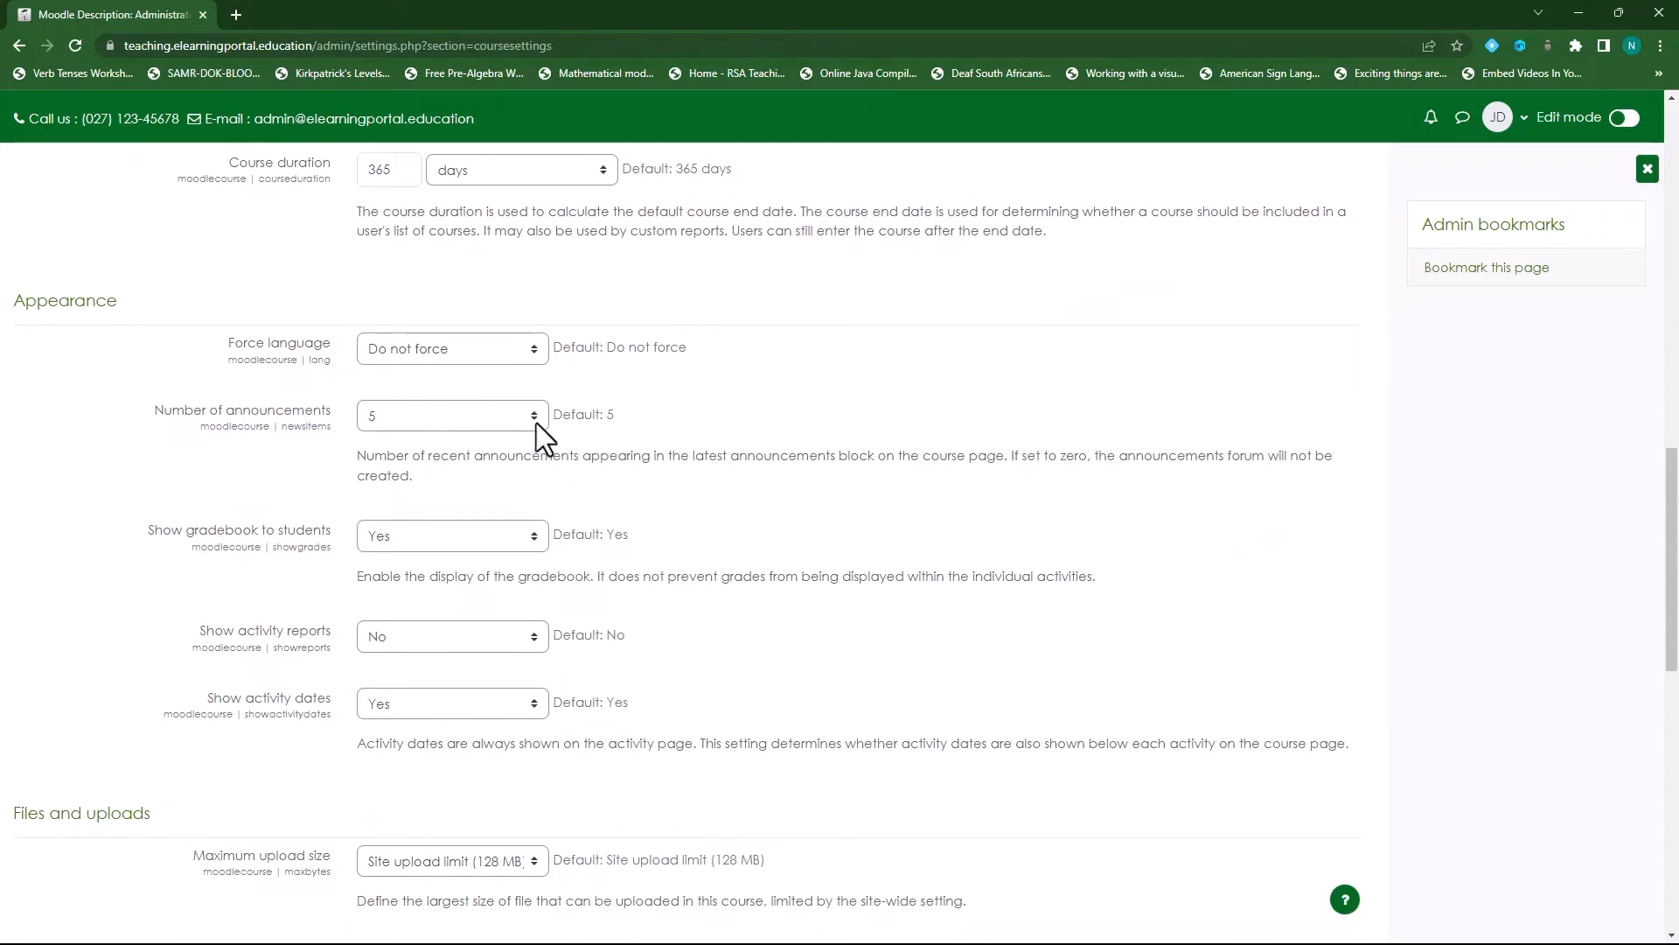
{"action": "left_click", "coordinate": [452, 417]}
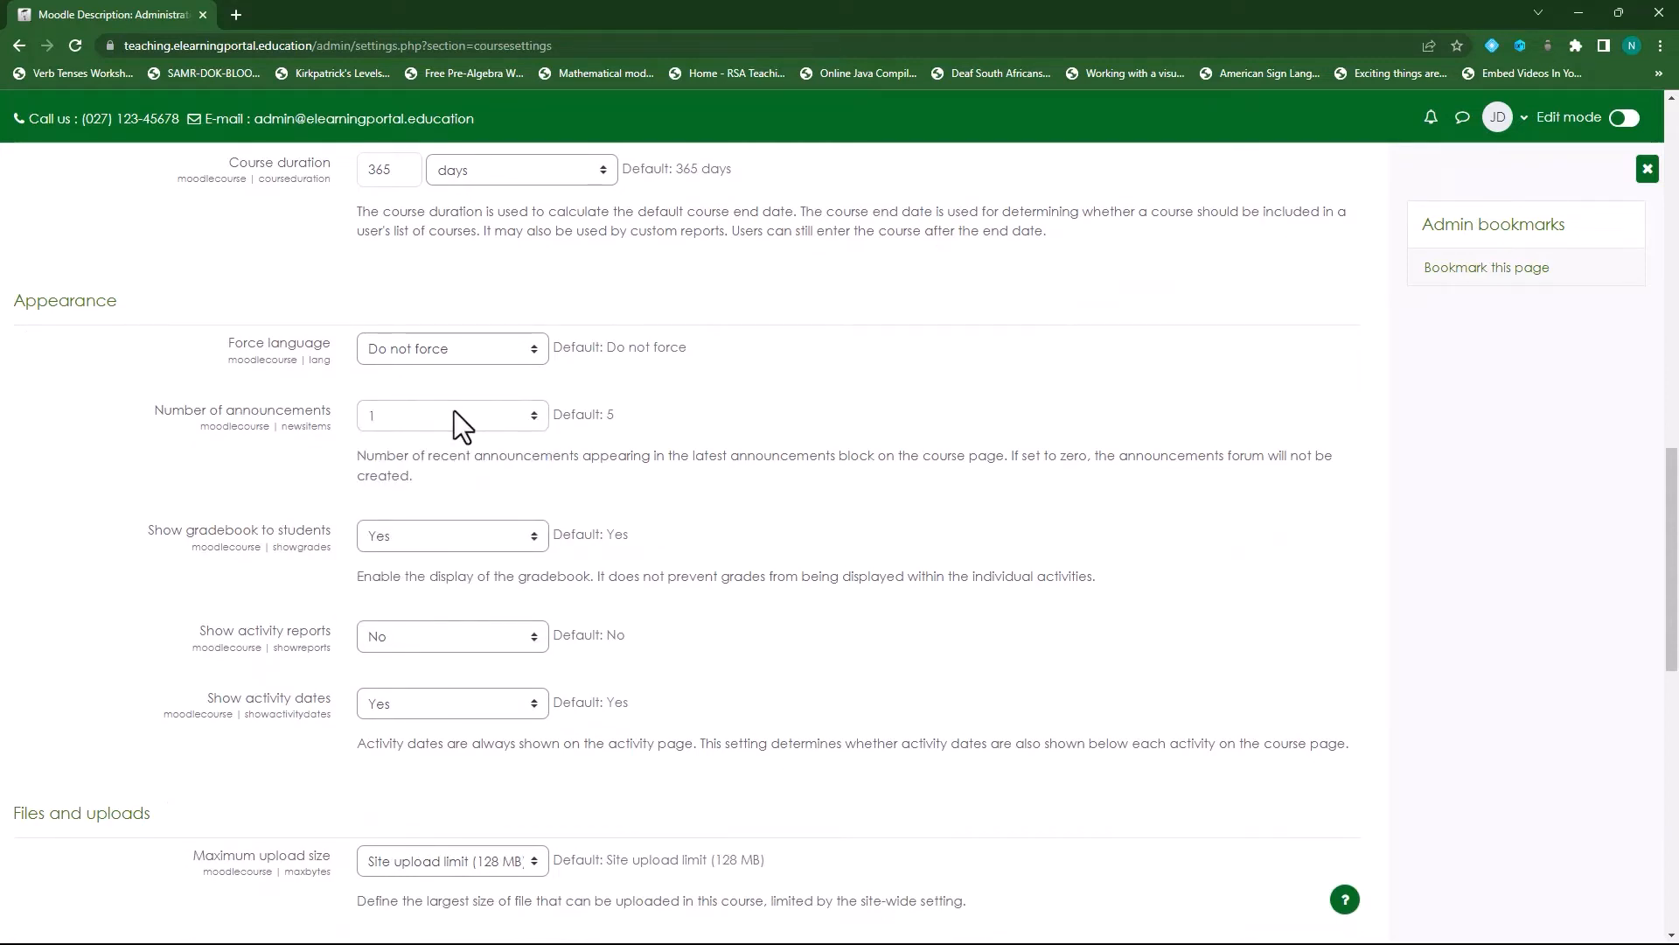
{"action": "mouse_move", "coordinate": [247, 579]}
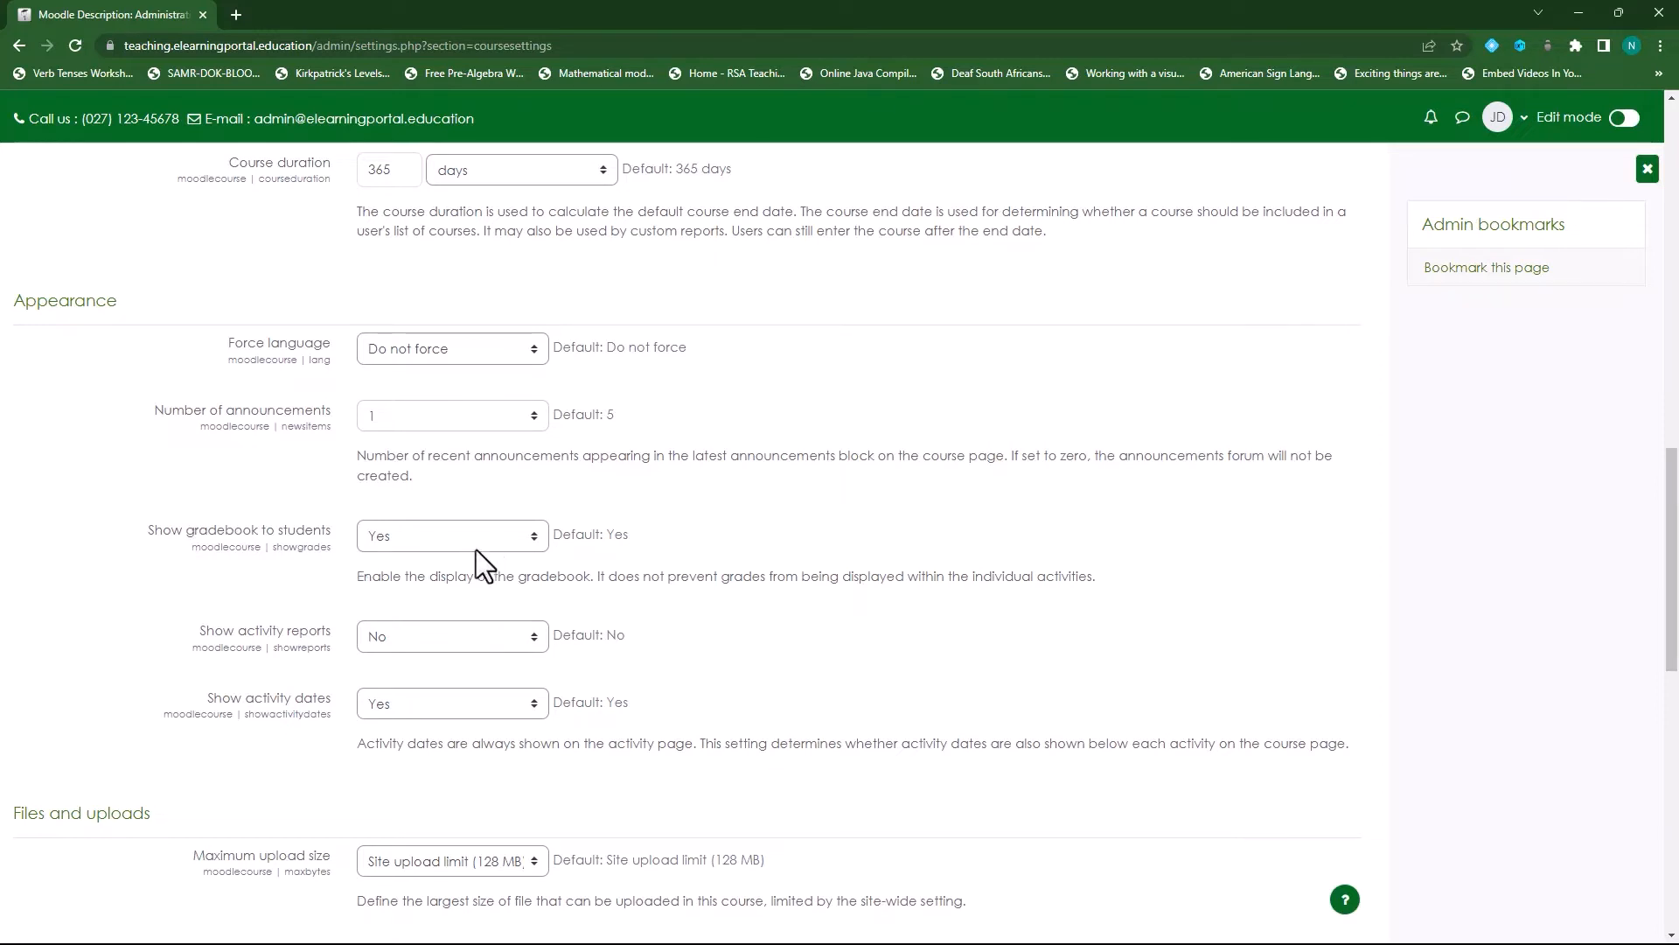
{"action": "mouse_move", "coordinate": [477, 653]}
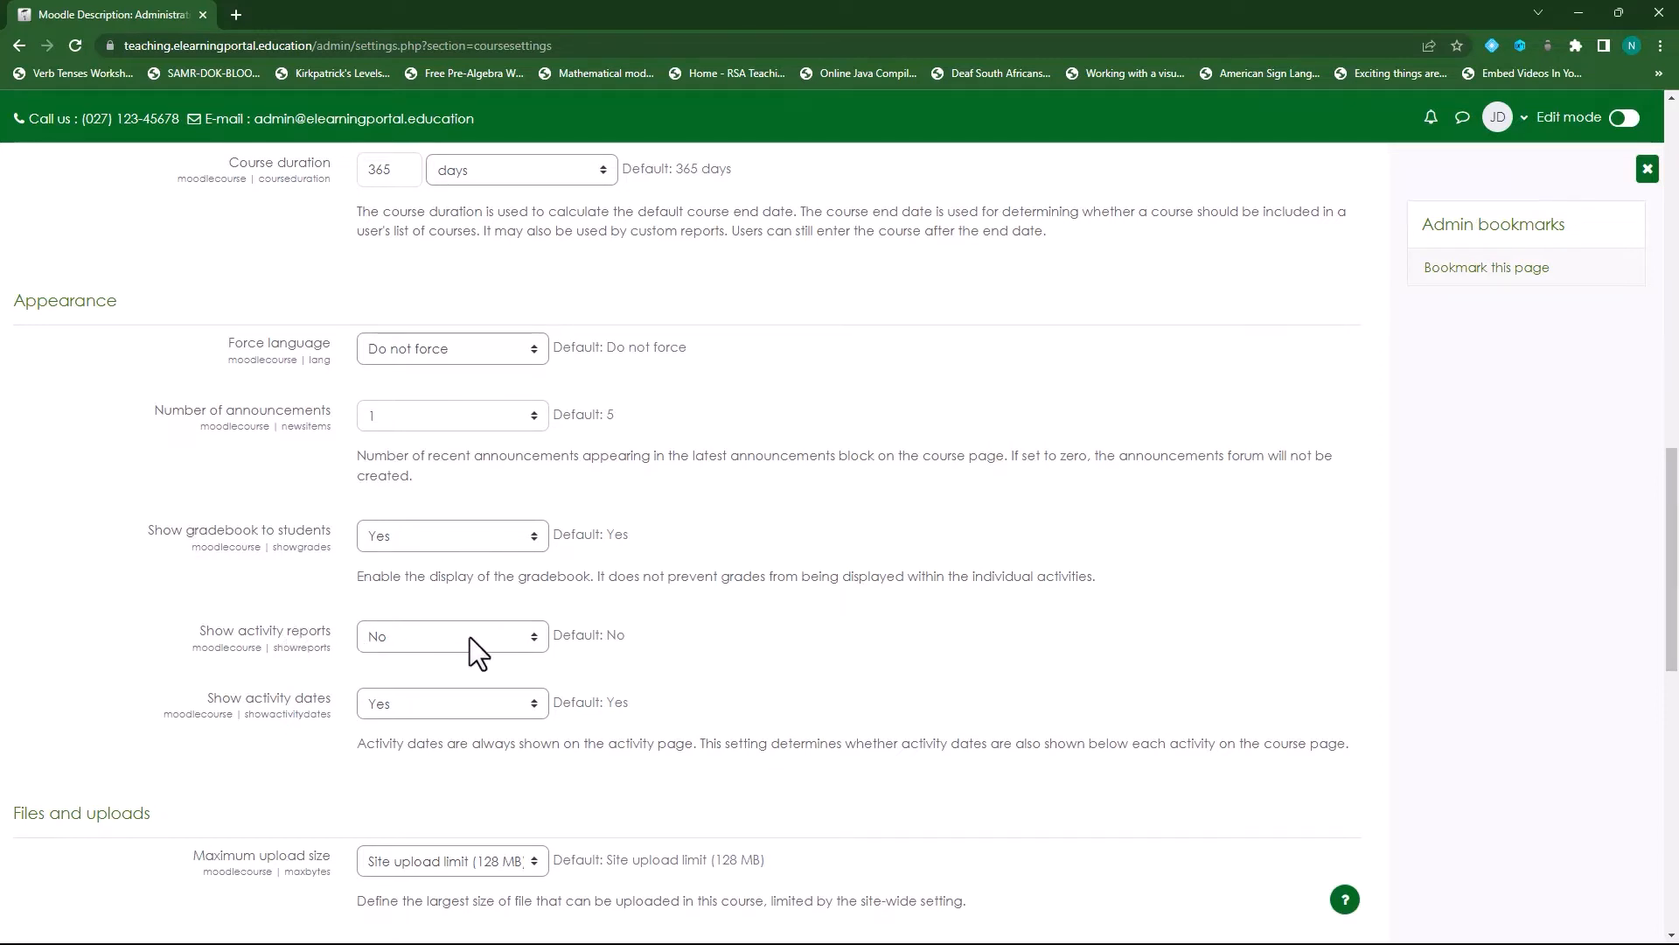
{"action": "left_click", "coordinate": [451, 635]}
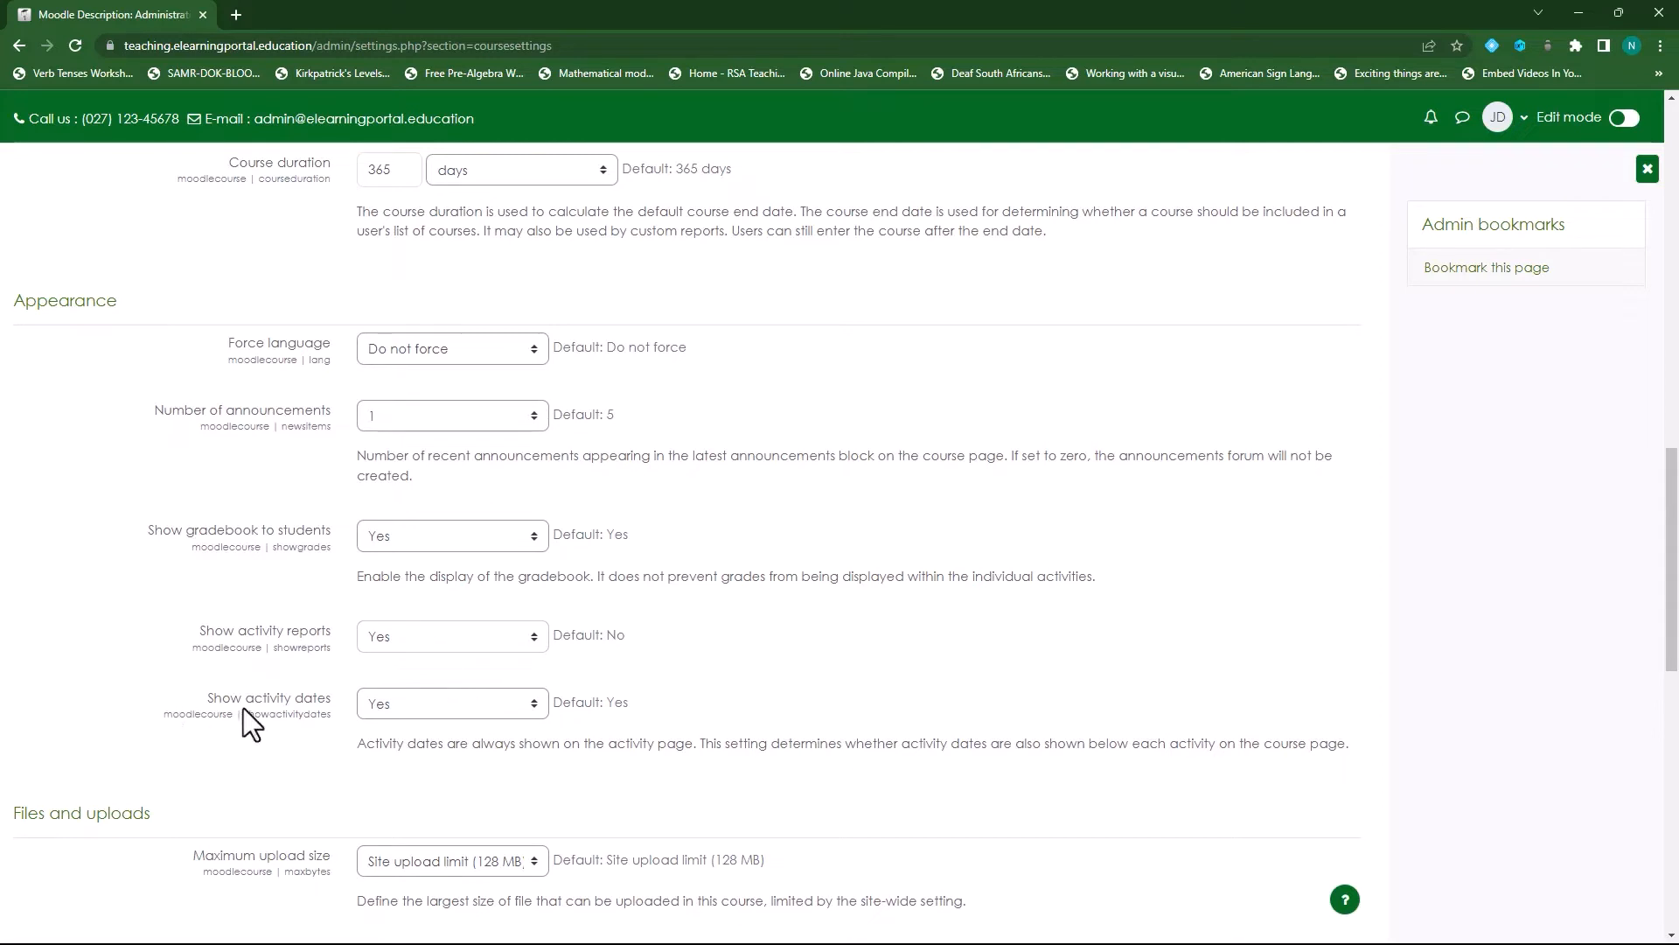
{"action": "scroll", "scroll_direction": "down", "scroll_amount": 3}
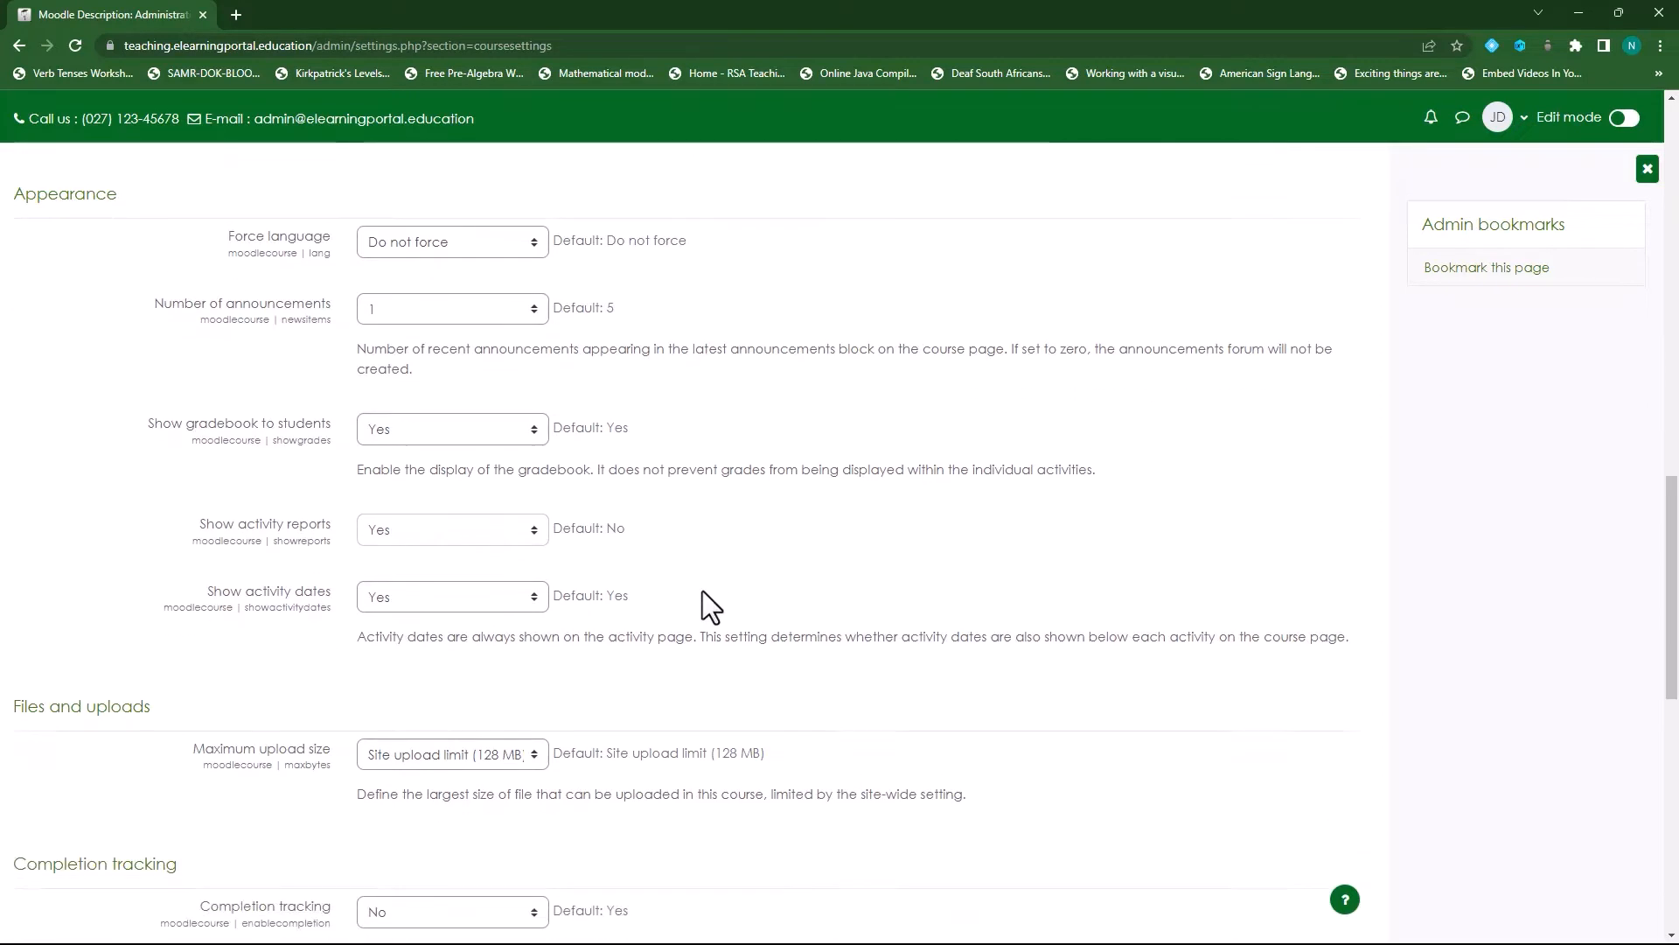
Step: Limit the default maximum upload size to 10 MB
{"action": "scroll", "scroll_direction": "down", "scroll_amount": 3}
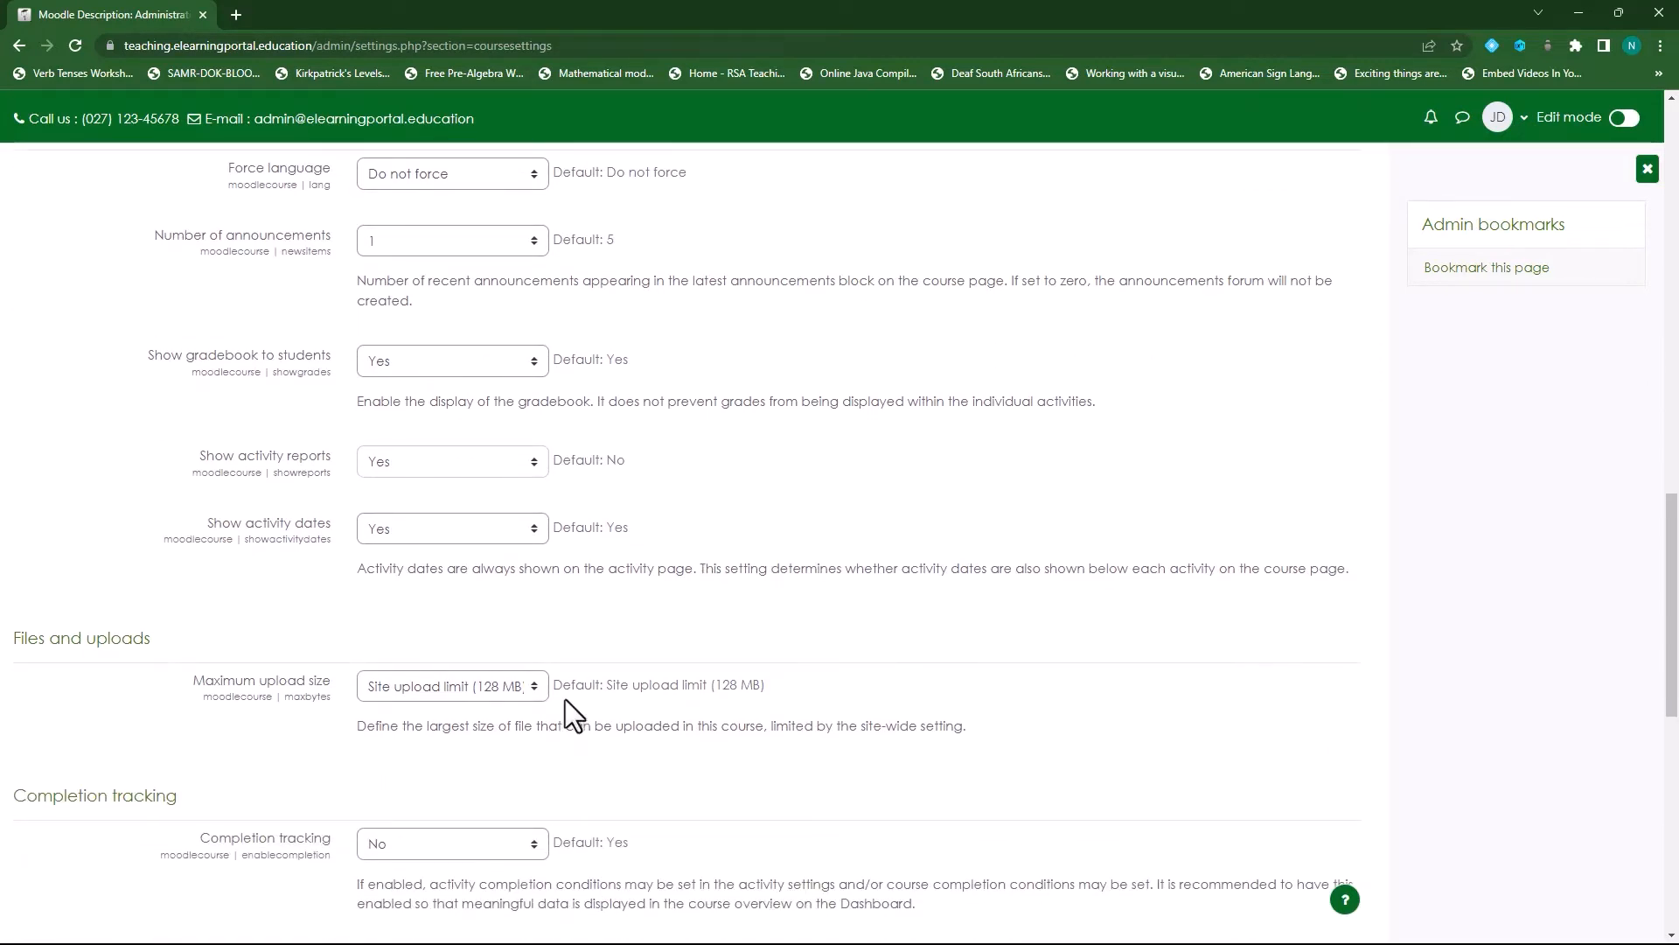
{"action": "left_click", "coordinate": [449, 686]}
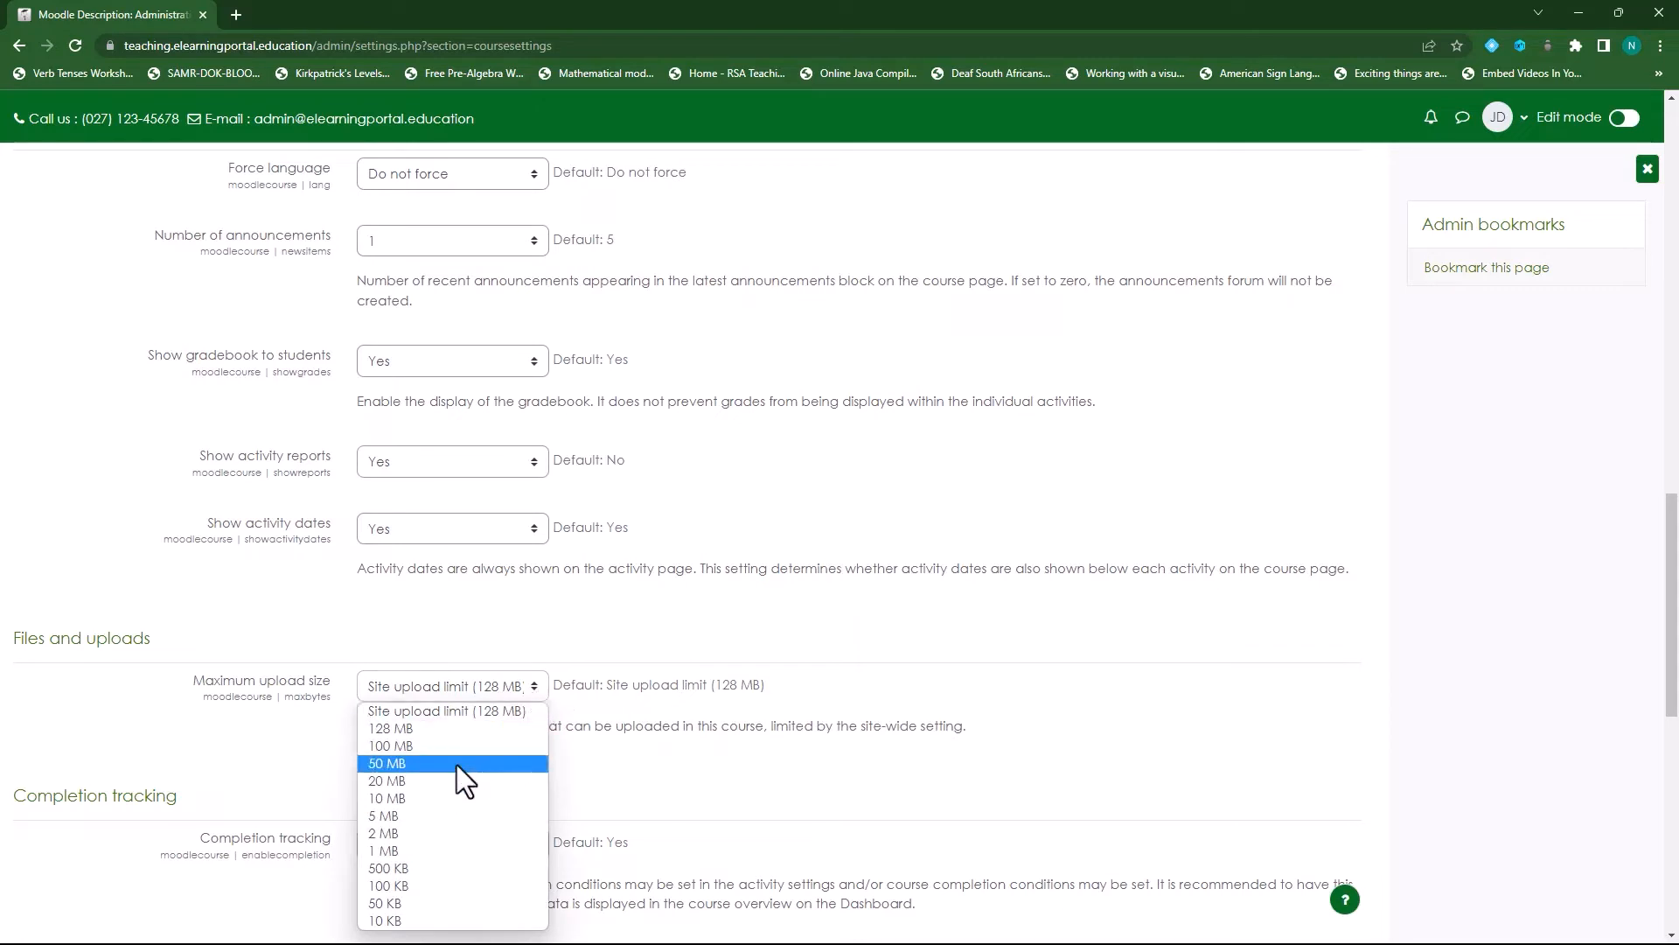
{"action": "left_click", "coordinate": [386, 798]}
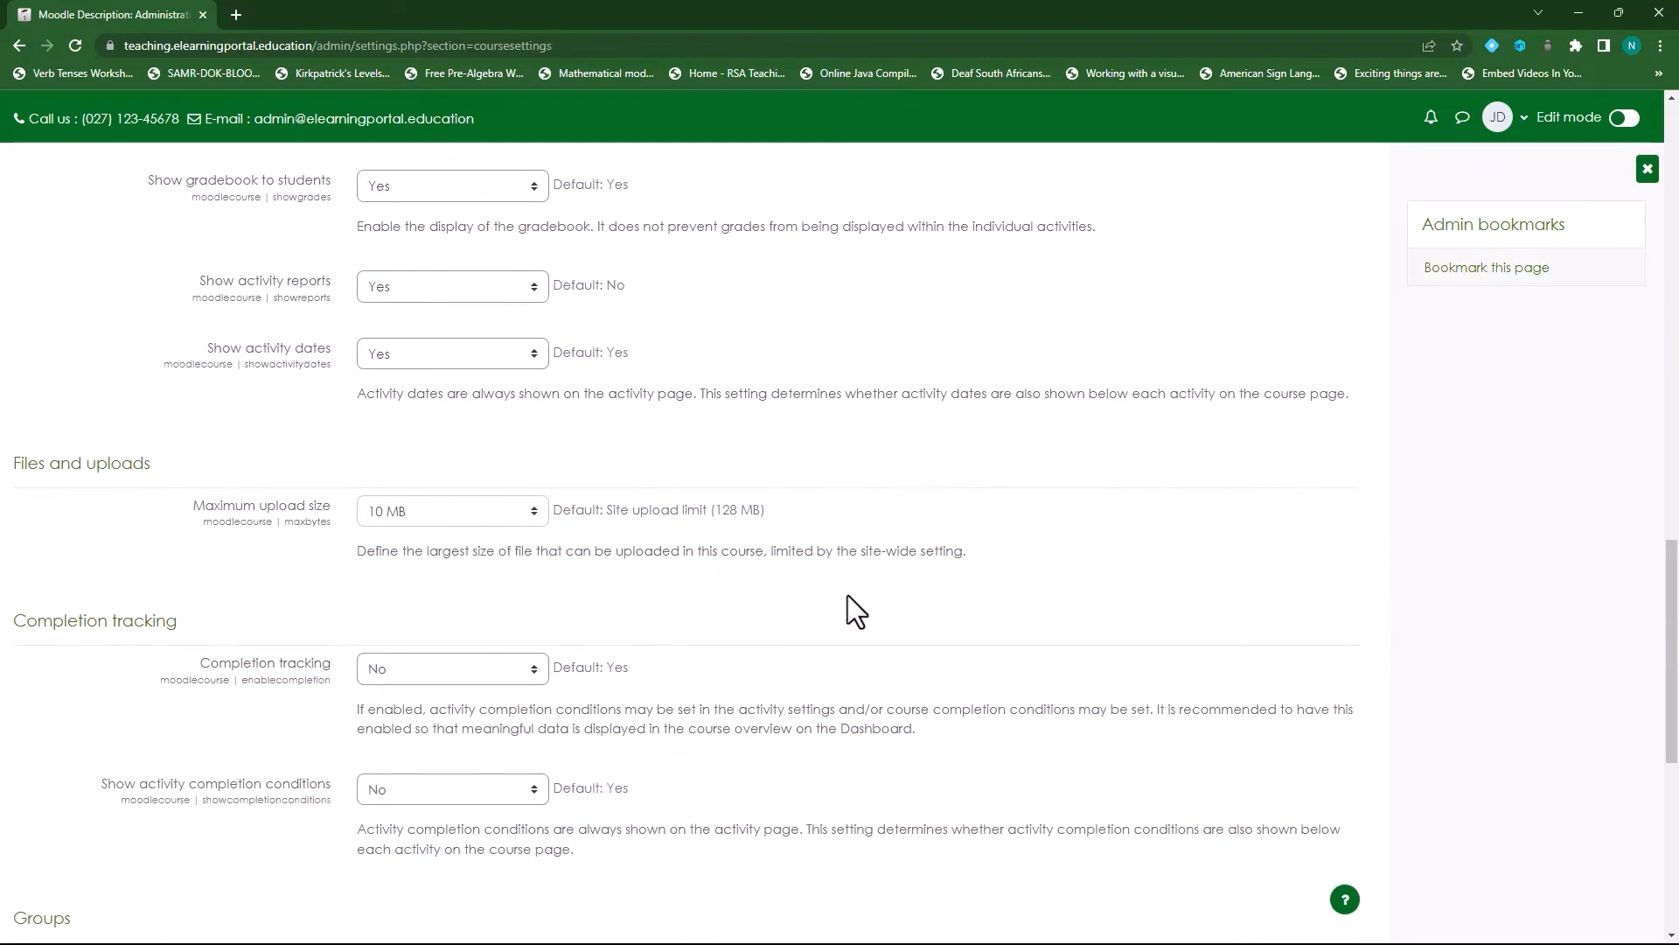
{"action": "scroll", "scroll_direction": "down", "scroll_amount": 3}
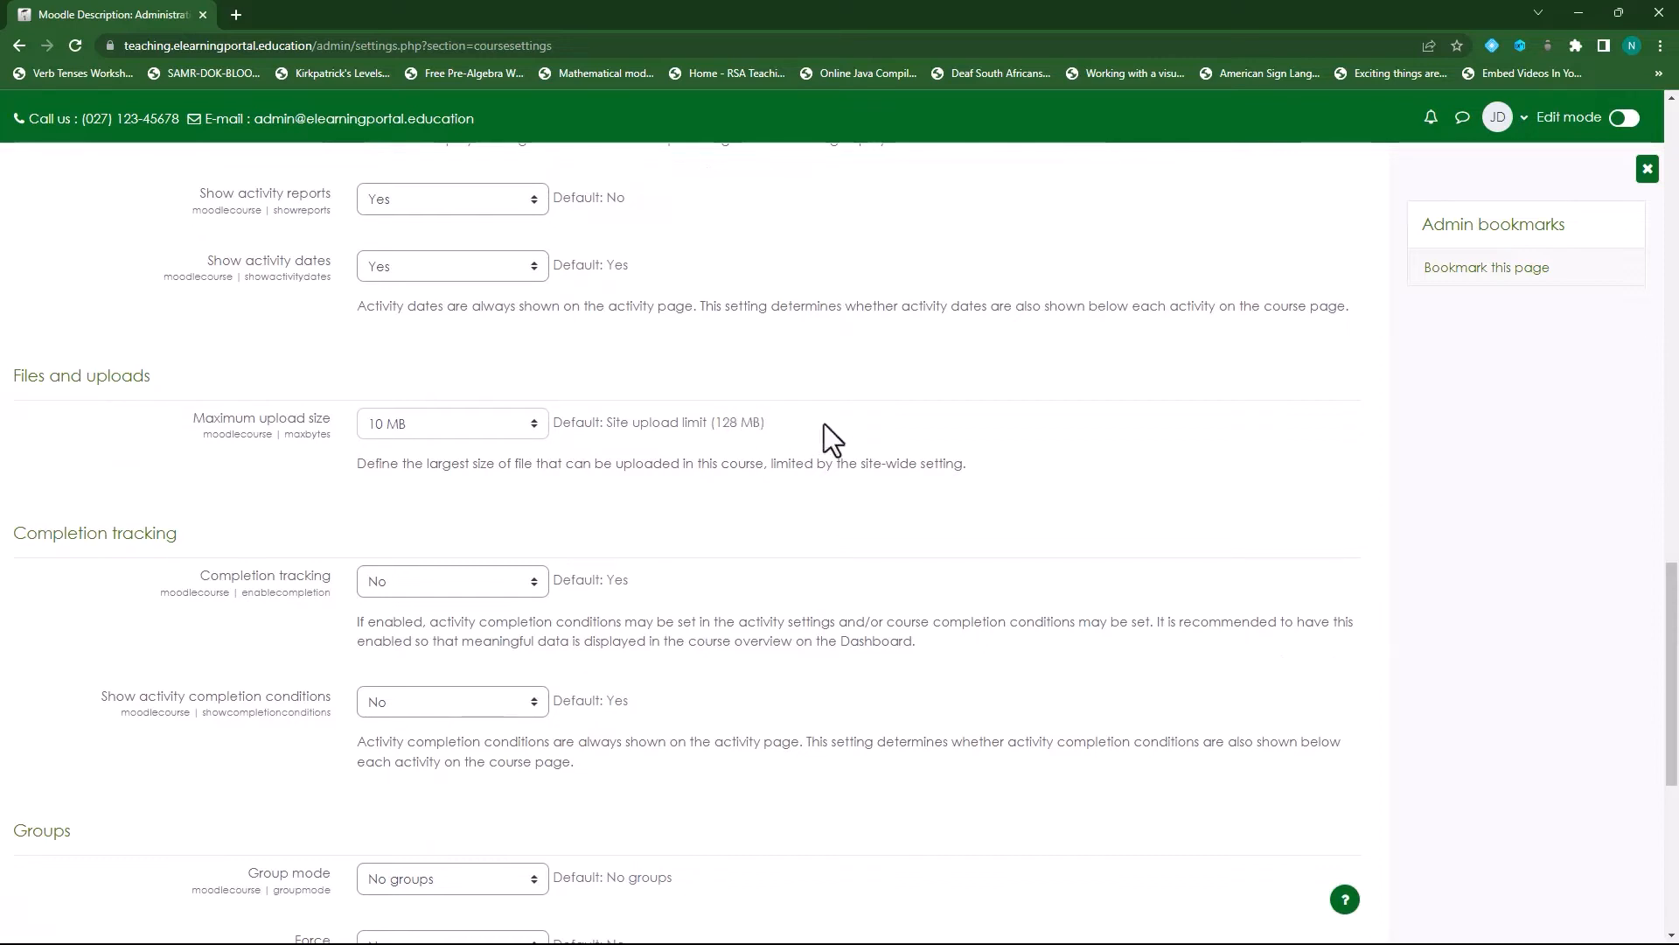
{"action": "mouse_move", "coordinate": [877, 522]}
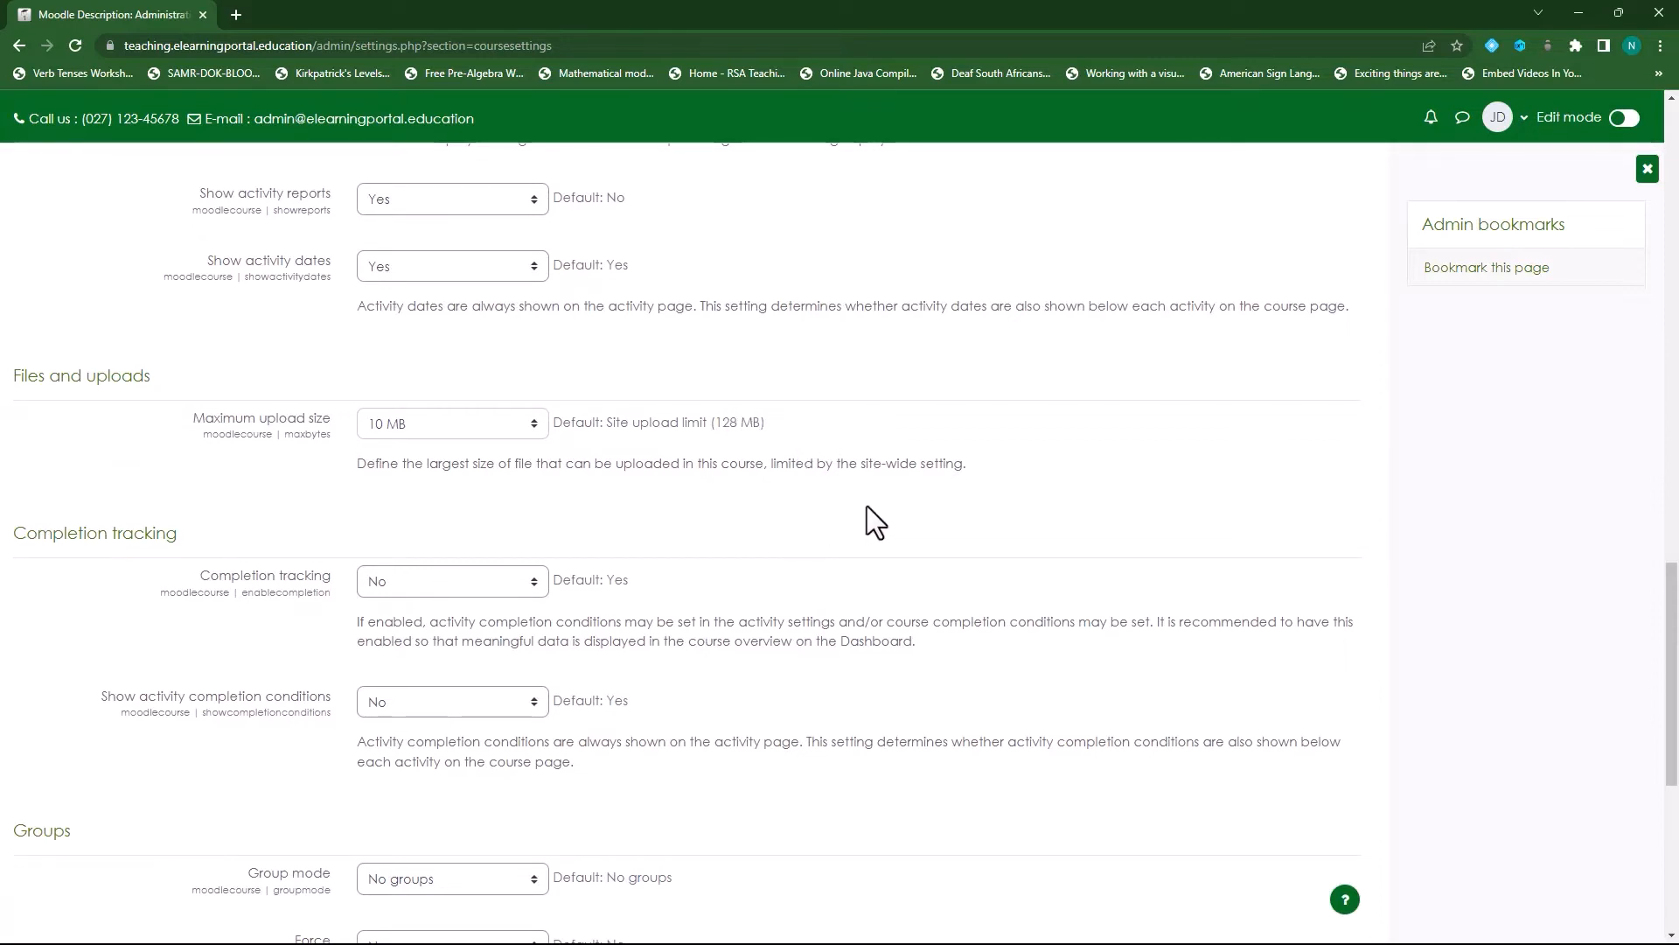
{"action": "mouse_move", "coordinate": [422, 443]}
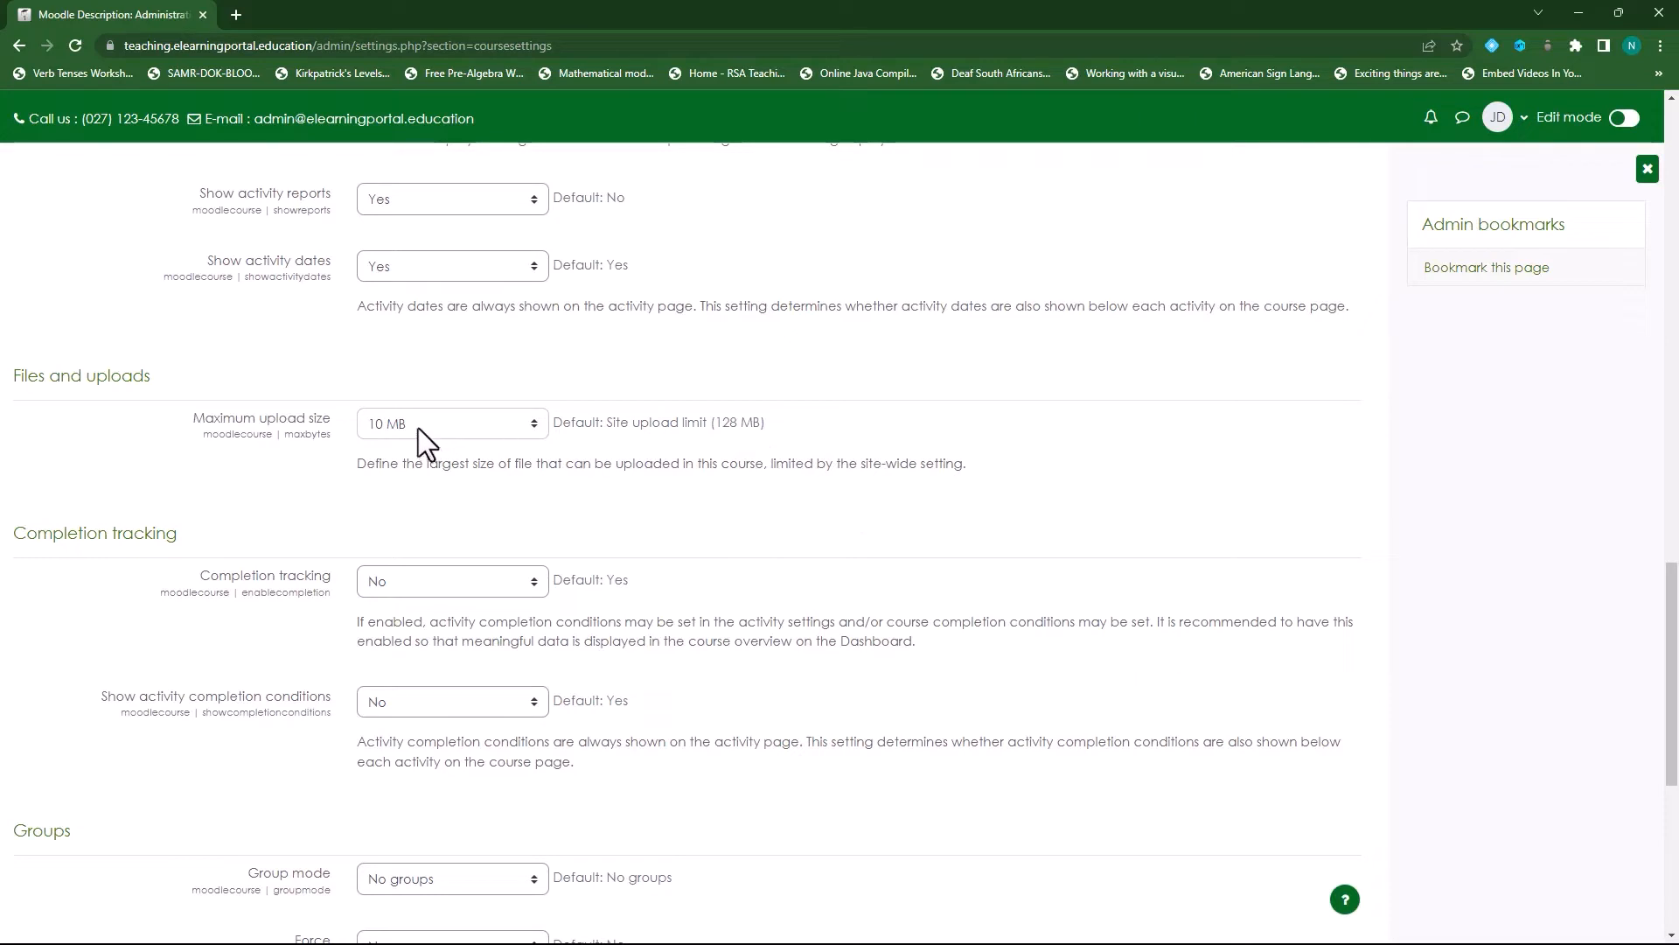
{"action": "mouse_move", "coordinate": [158, 581]}
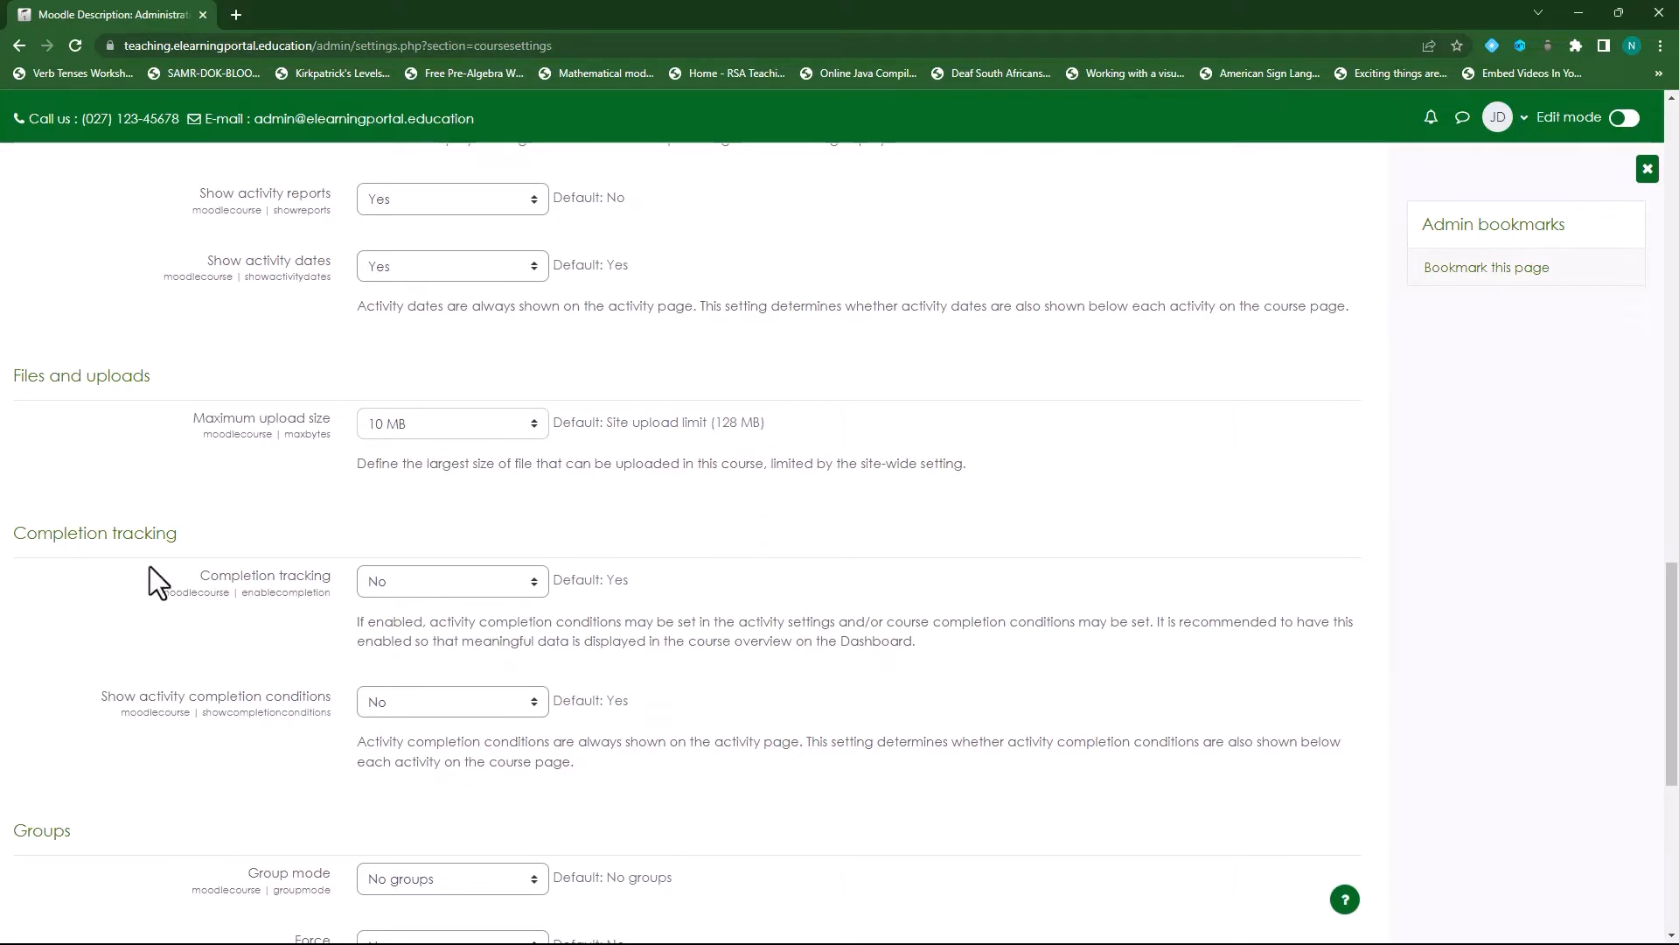
Step: Set Completion tracking and Show activity completion conditions to Yes
{"action": "left_click", "coordinate": [451, 581]}
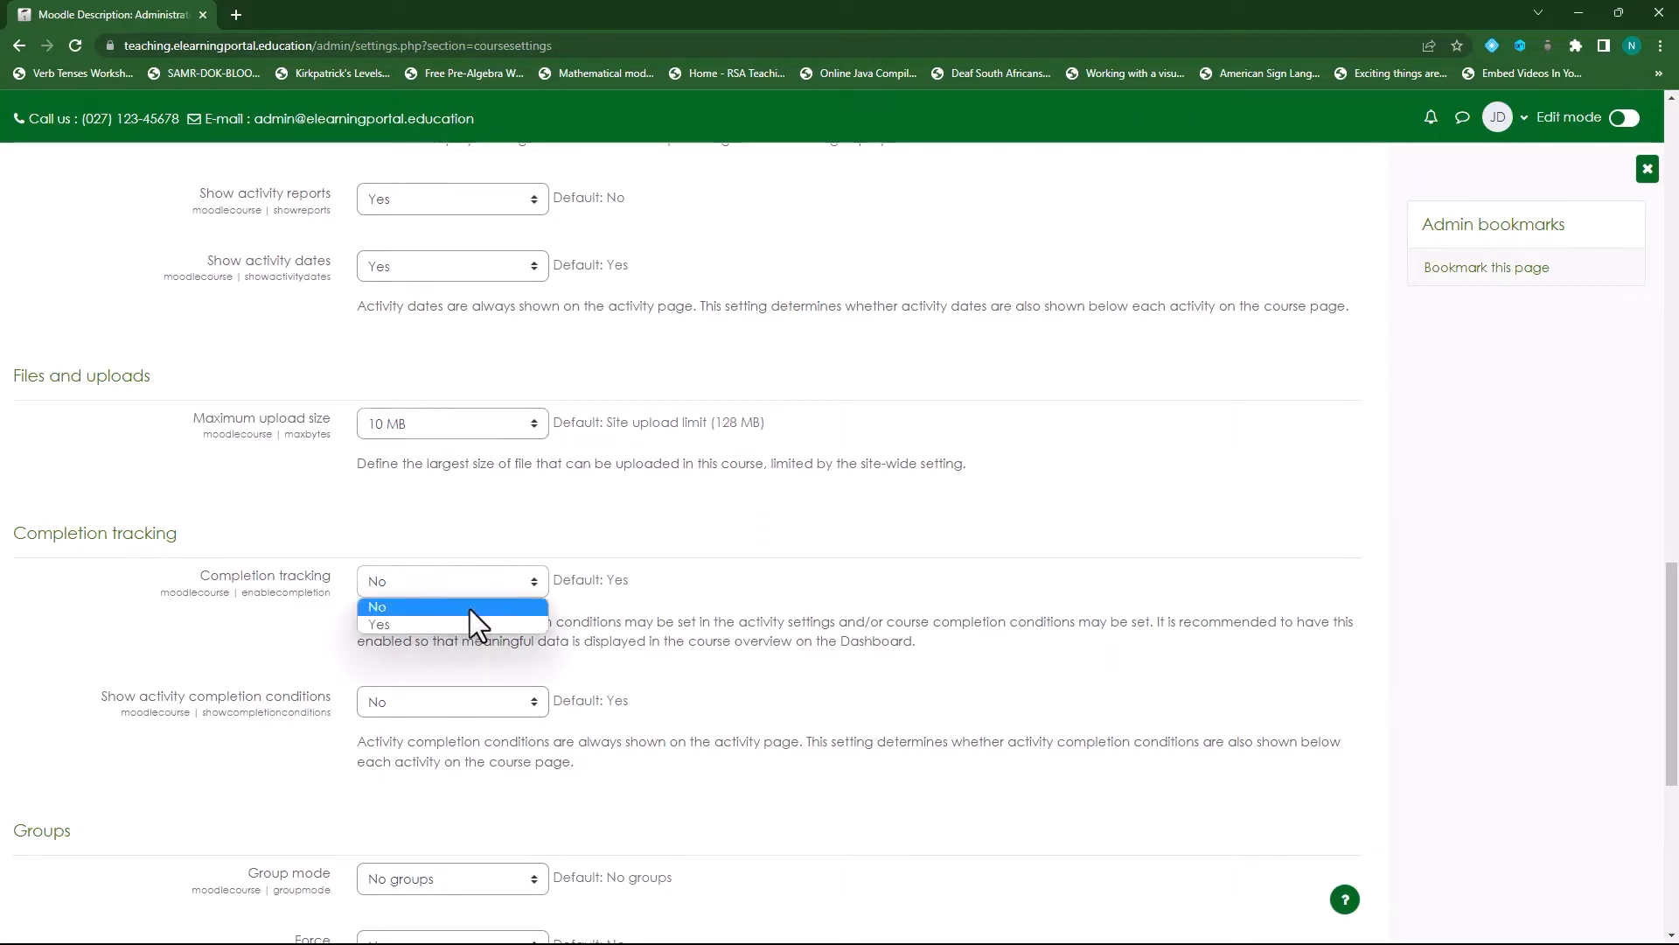
{"action": "left_click", "coordinate": [379, 623]}
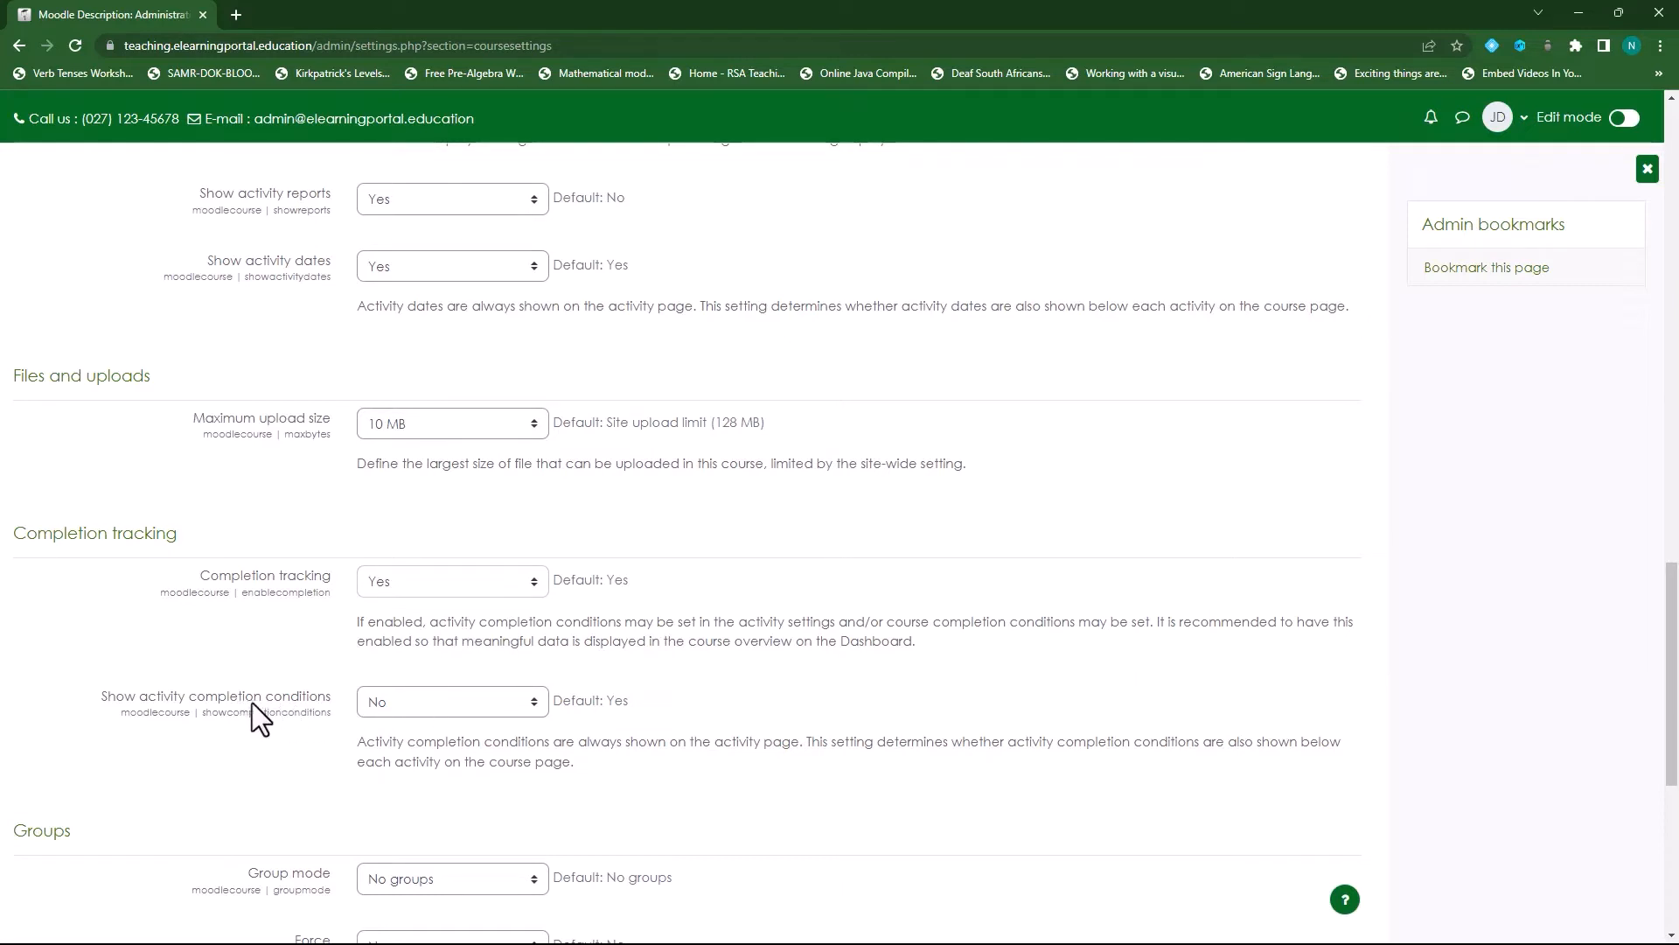
{"action": "left_click", "coordinate": [450, 699]}
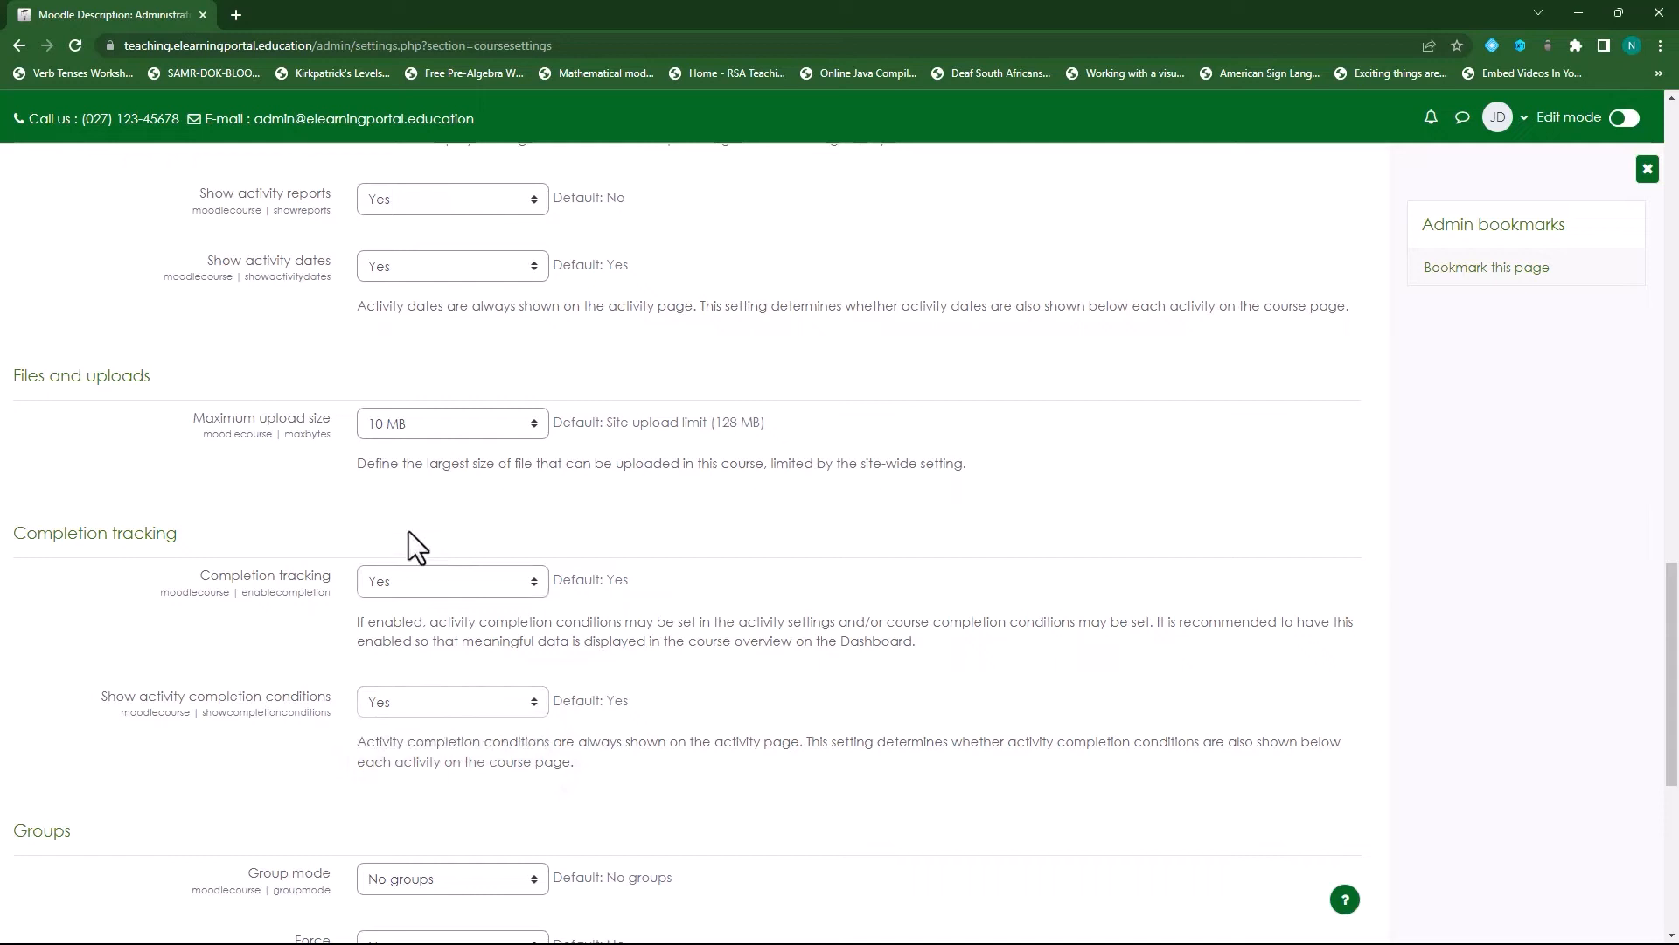
{"action": "mouse_move", "coordinate": [261, 640]}
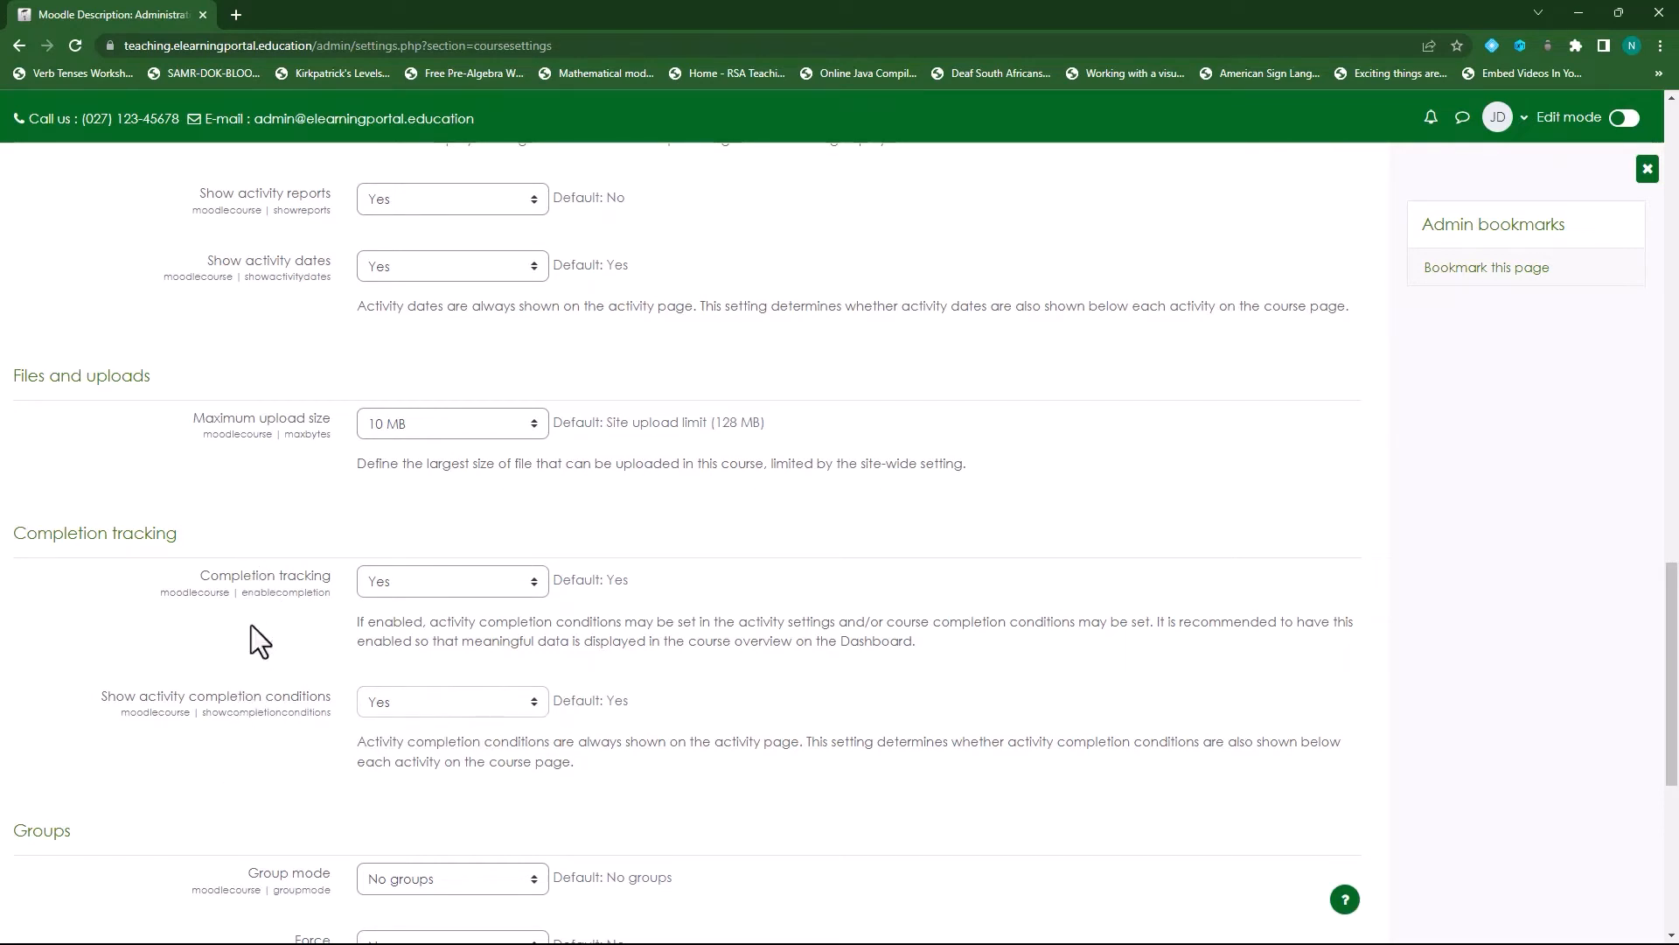
{"action": "mouse_move", "coordinate": [427, 547]}
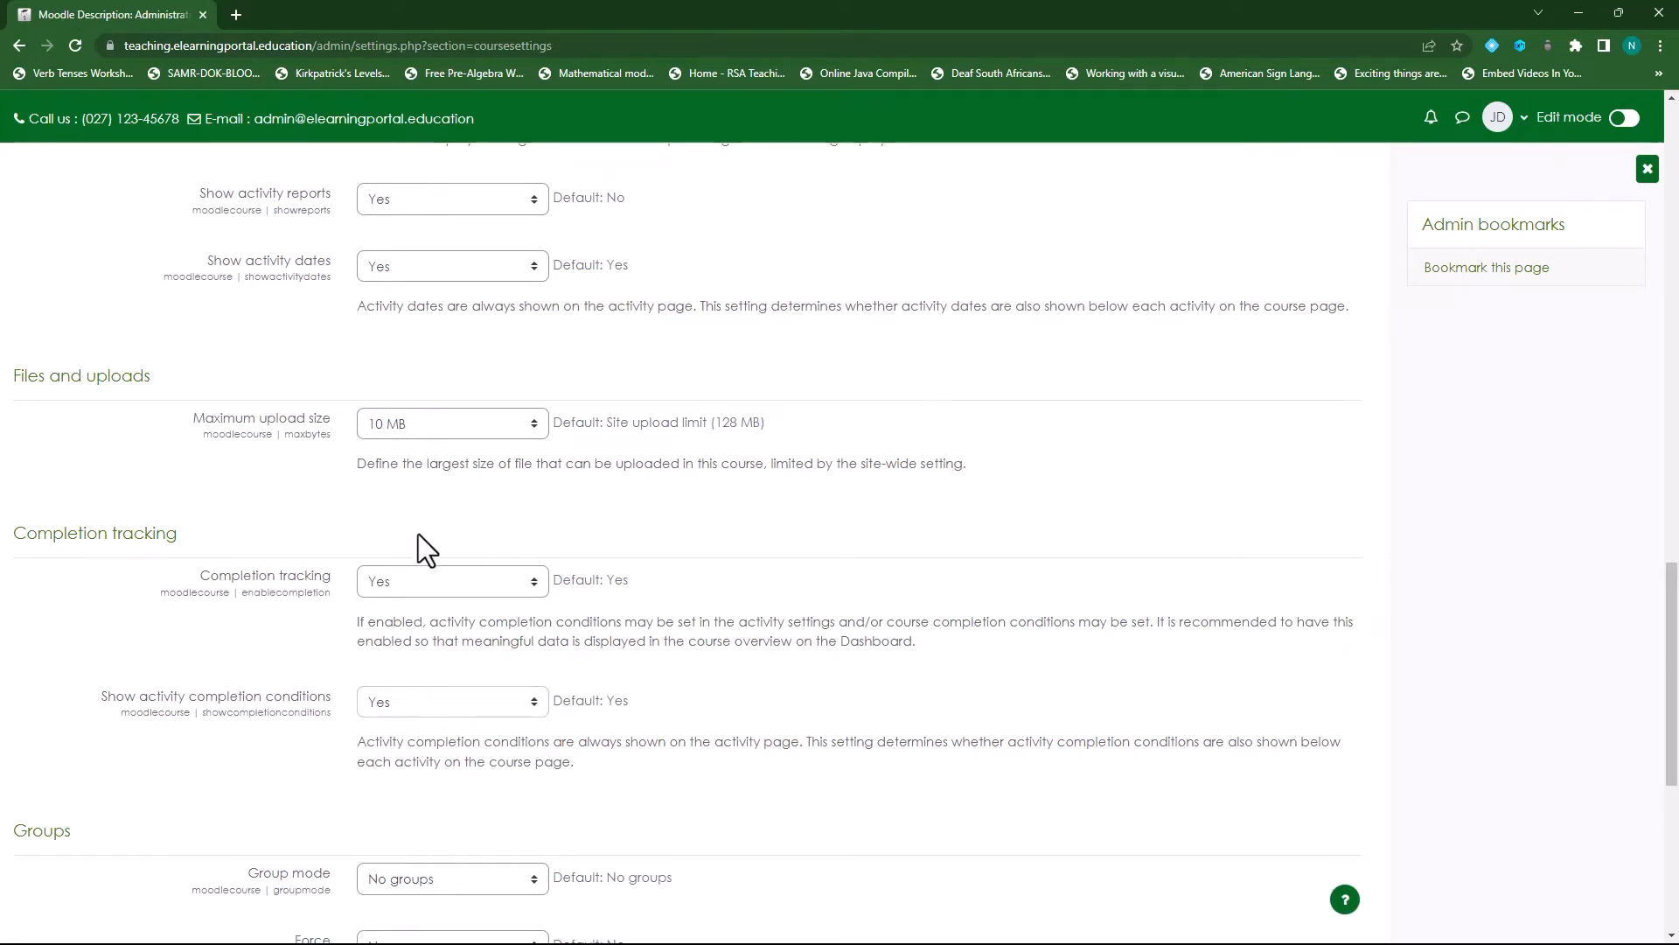
{"action": "mouse_move", "coordinate": [813, 525]}
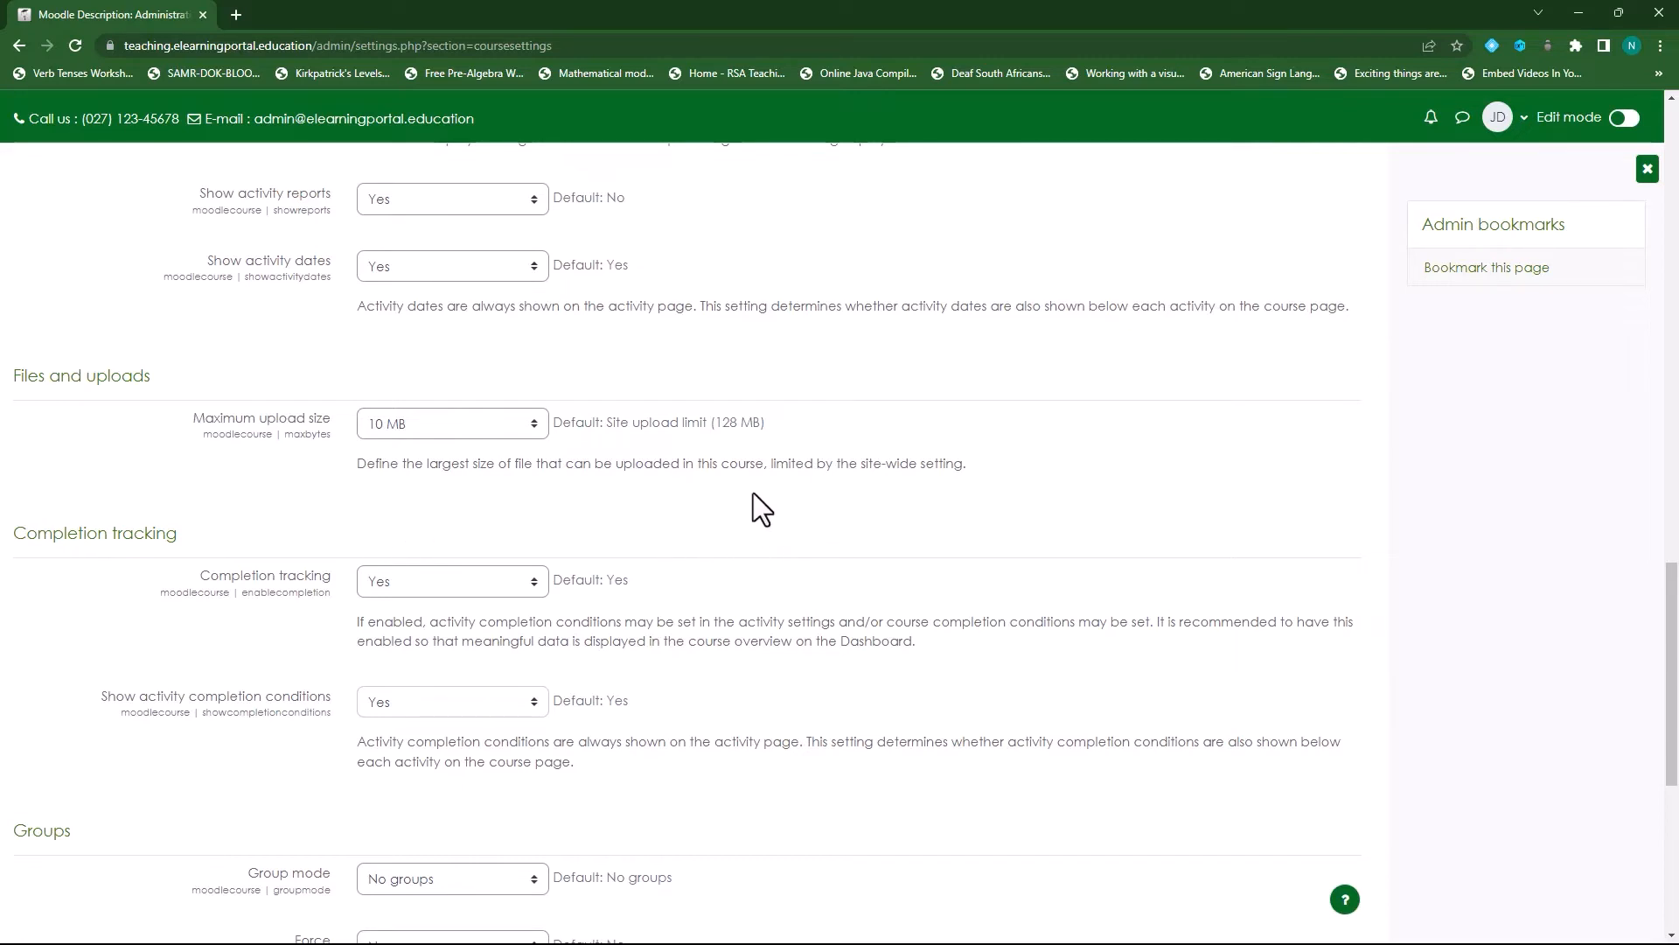
{"action": "mouse_move", "coordinate": [736, 535]}
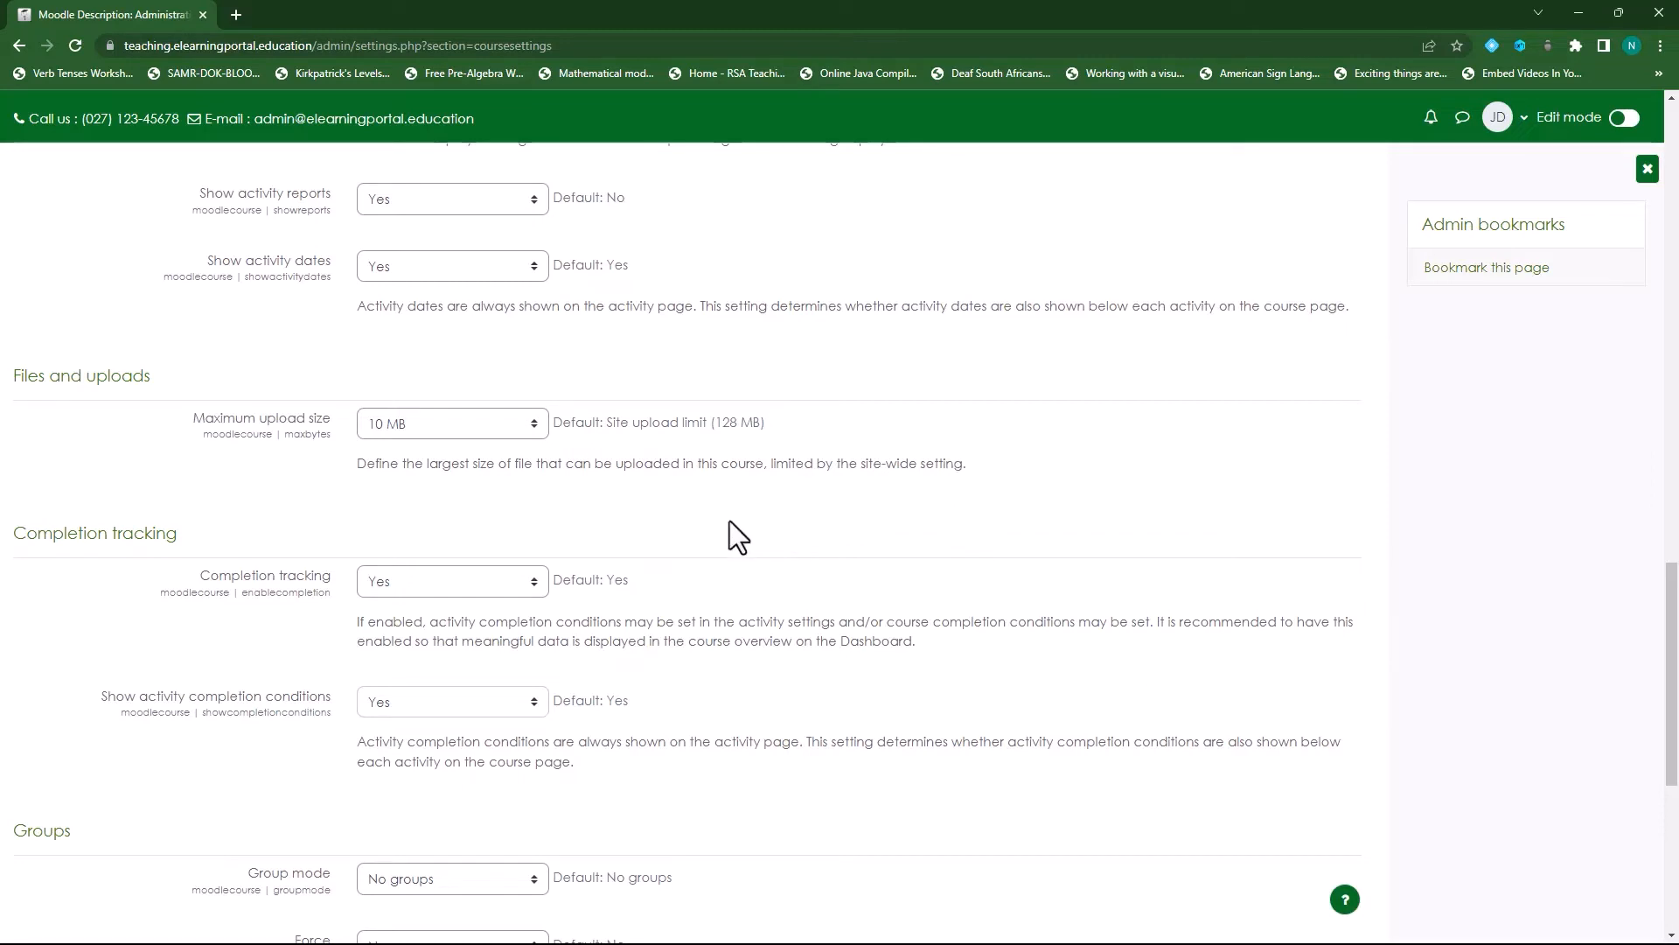
{"action": "mouse_move", "coordinate": [685, 539]}
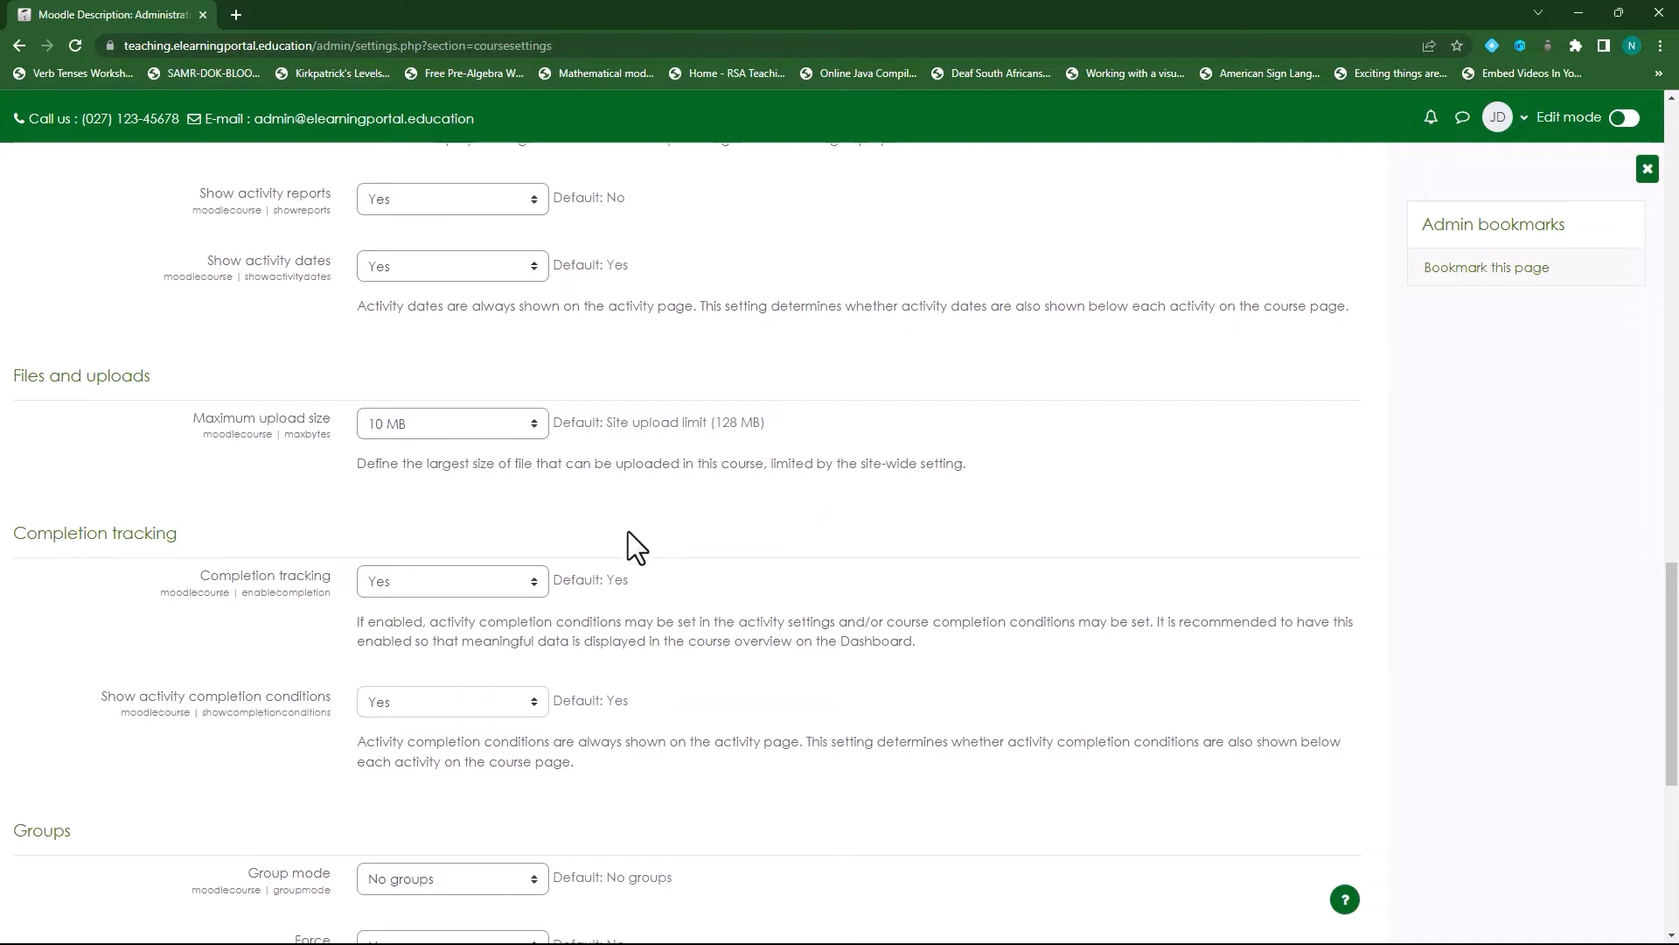
Step: Save the course default settings with Save changes
{"action": "scroll", "scroll_direction": "down", "scroll_amount": 3}
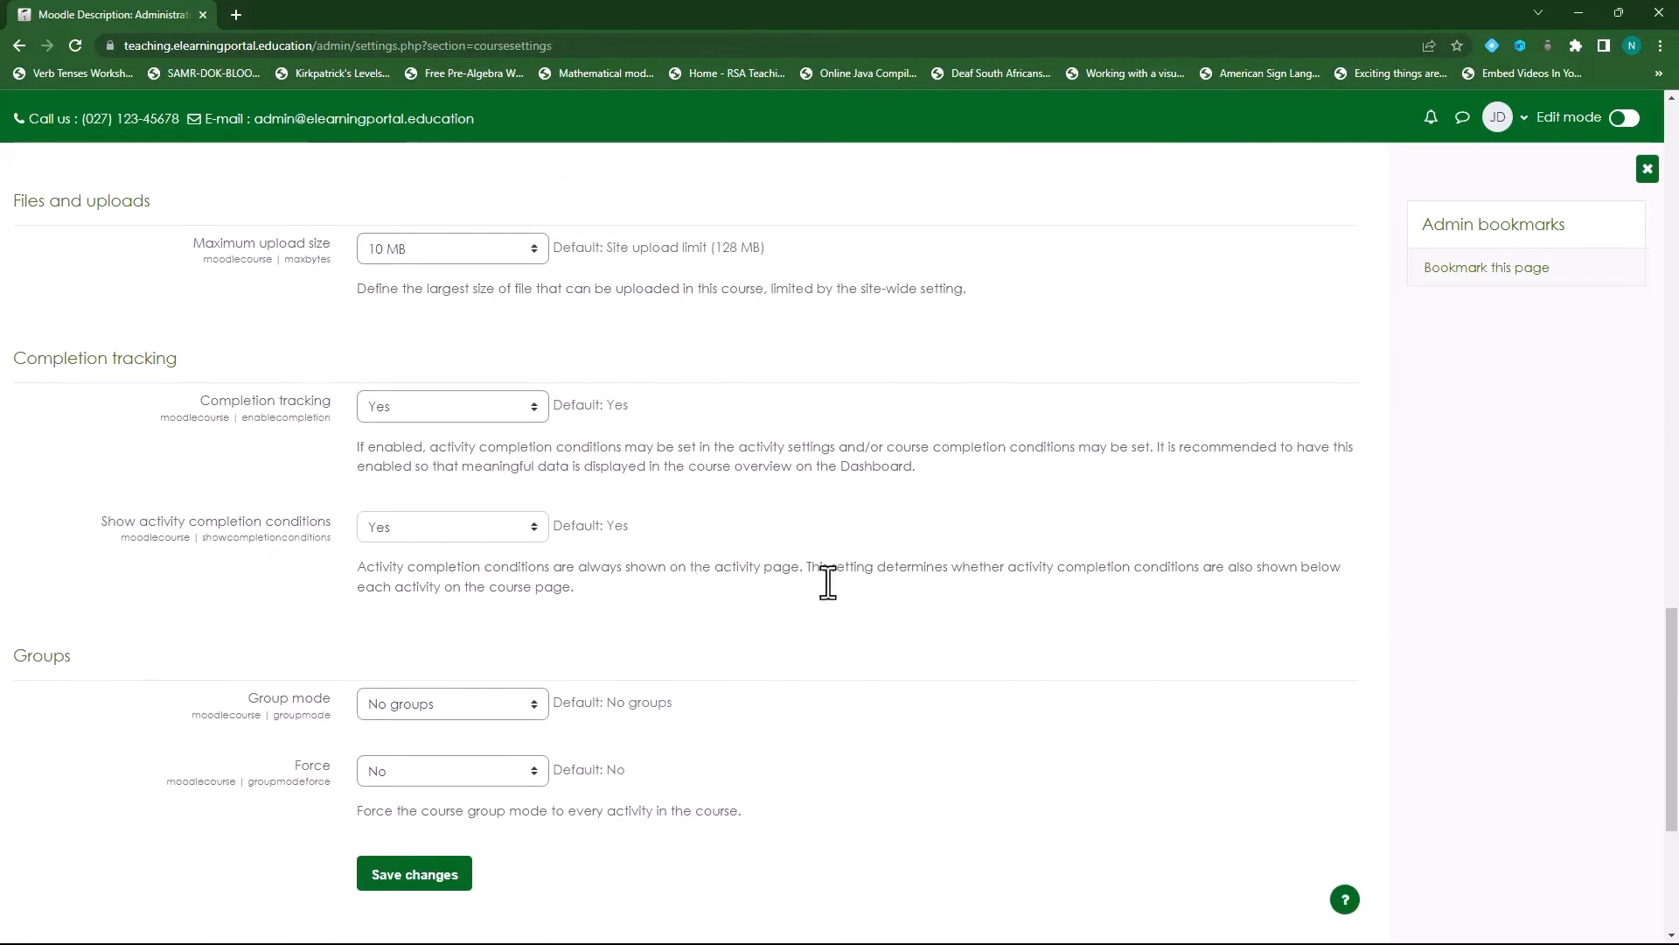
{"action": "scroll", "scroll_direction": "down", "scroll_amount": 3}
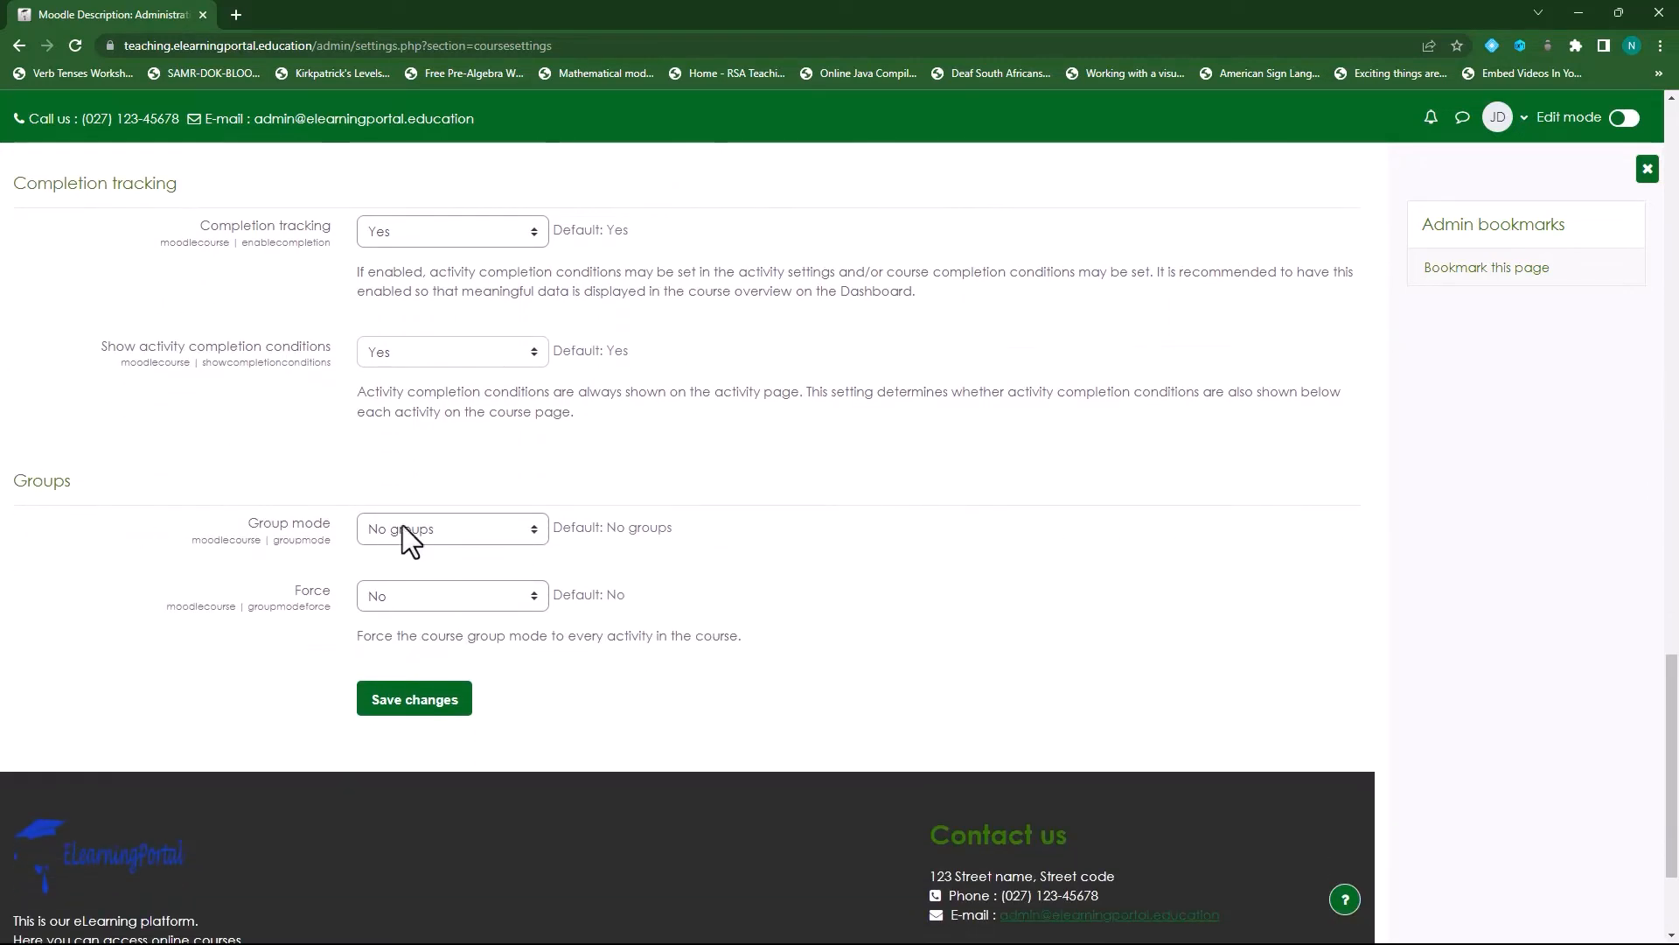
{"action": "mouse_move", "coordinate": [495, 546]}
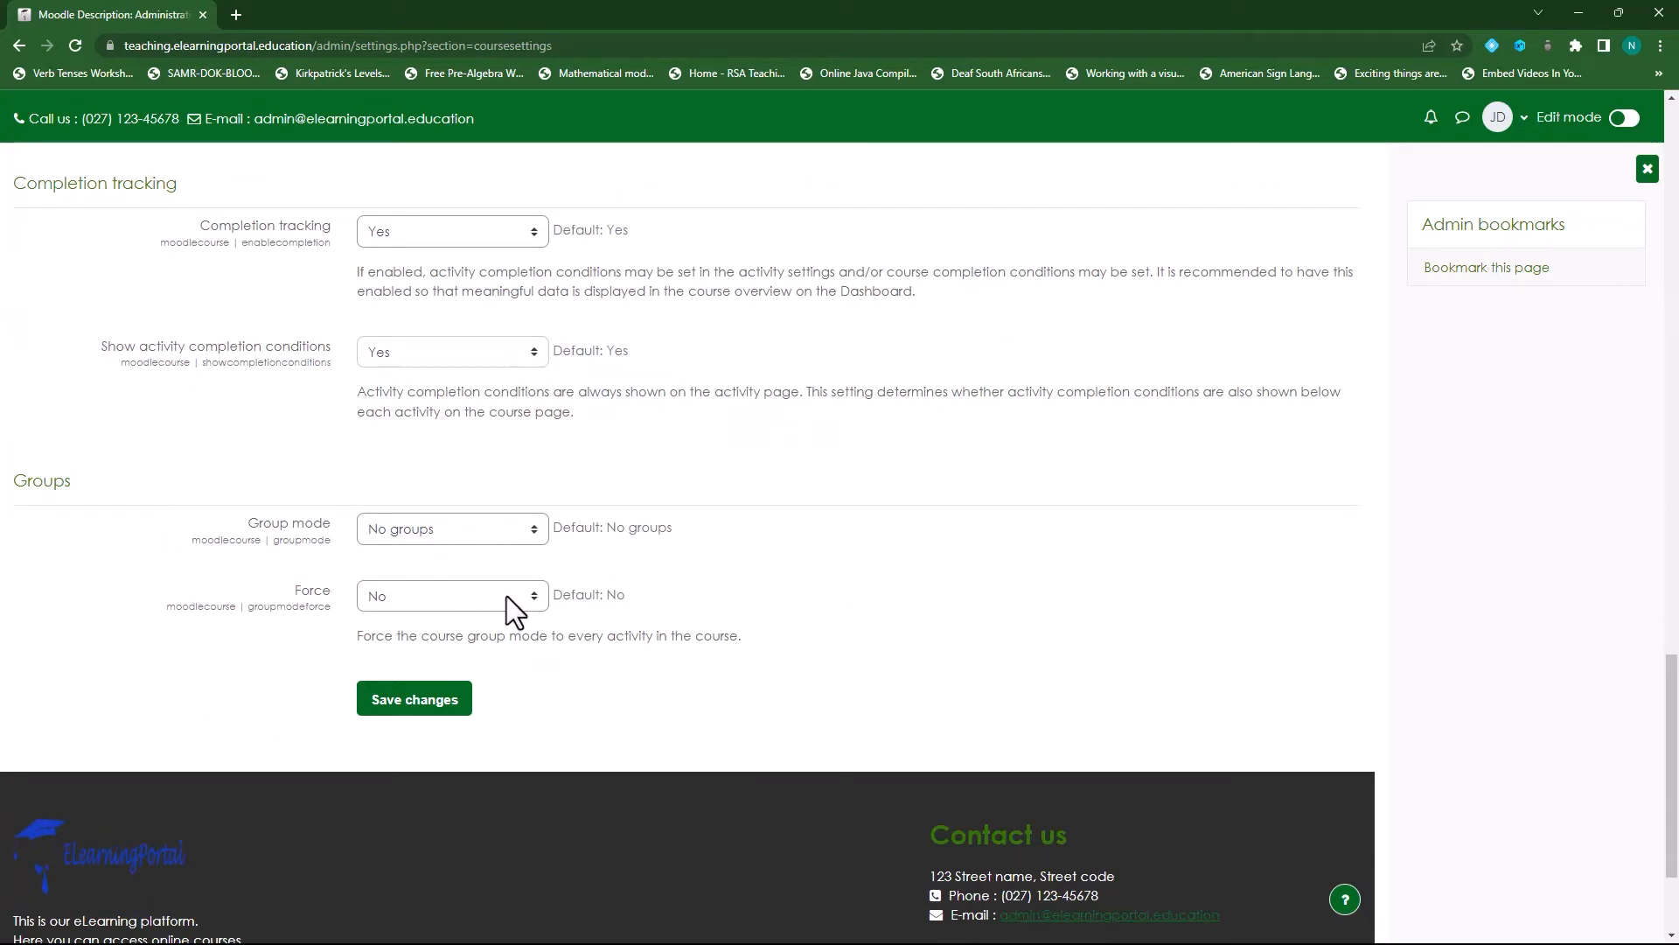
{"action": "mouse_move", "coordinate": [458, 543]}
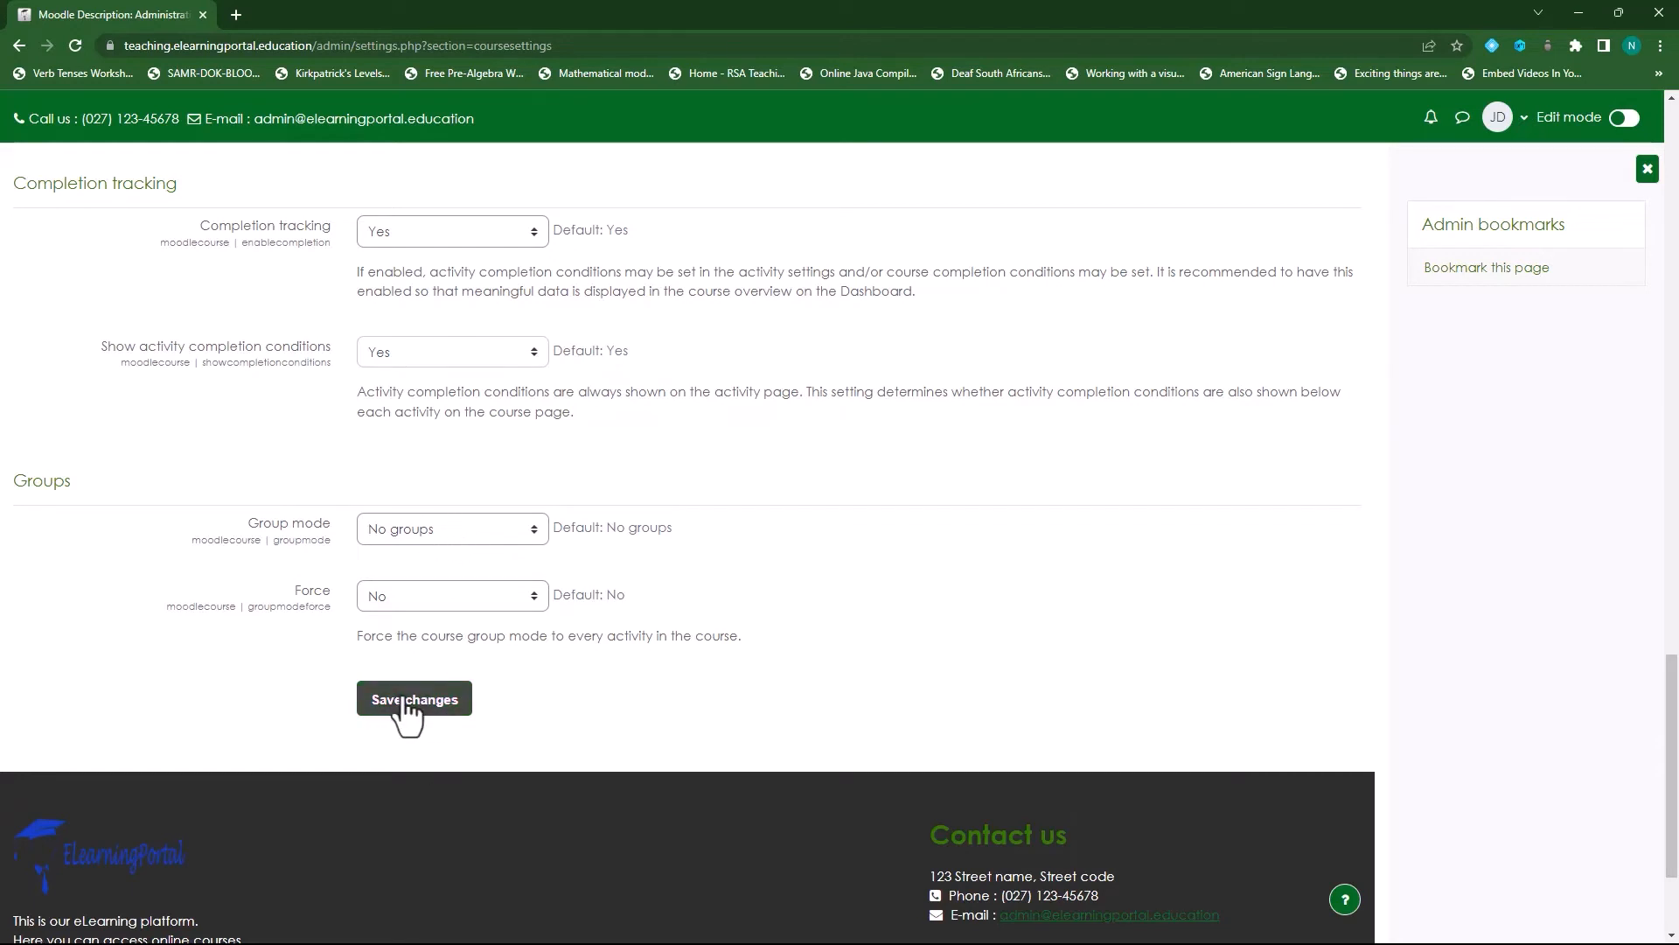
{"action": "left_click", "coordinate": [413, 698]}
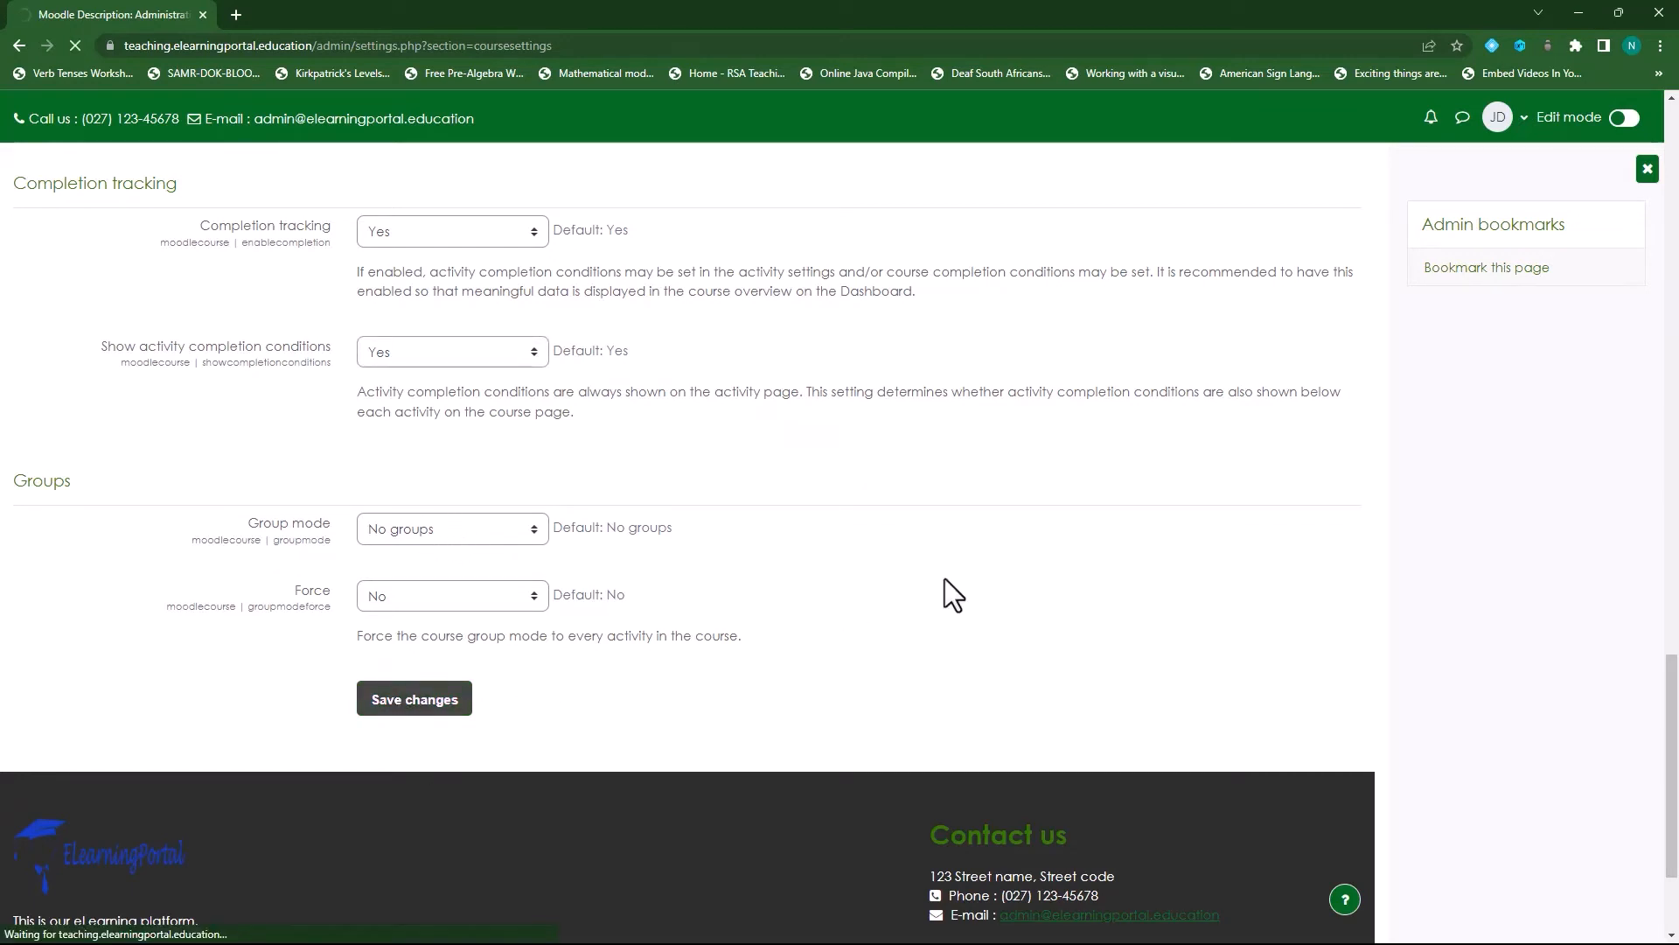
{"action": "left_click", "coordinate": [413, 698]}
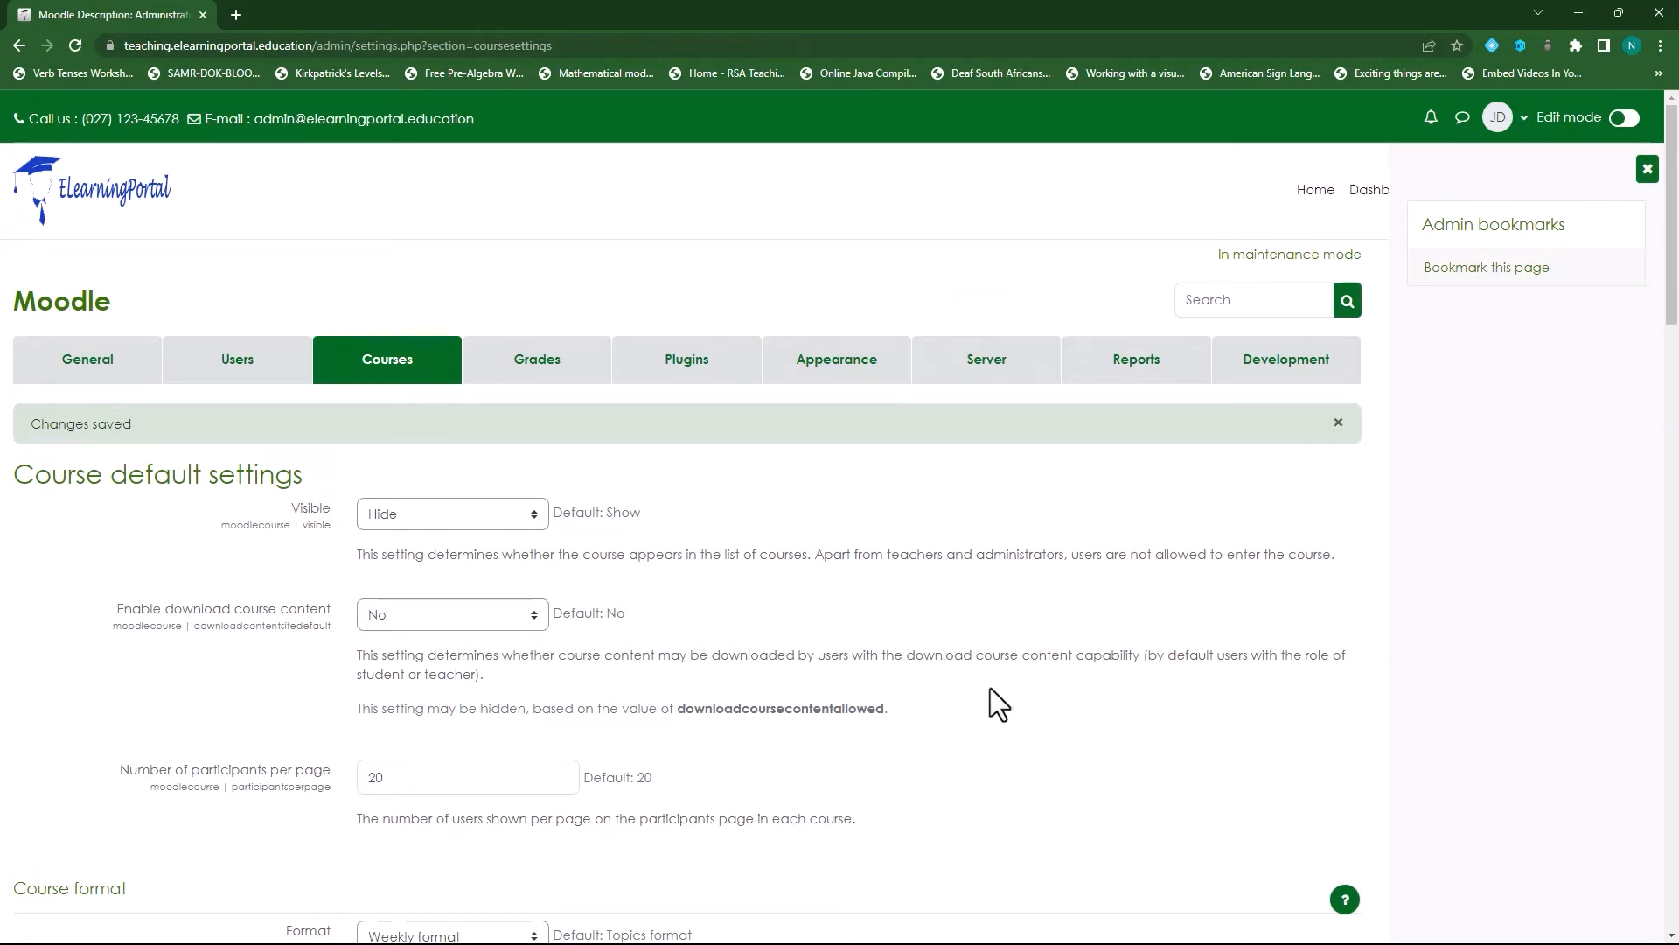
{"action": "mouse_move", "coordinate": [1296, 210]}
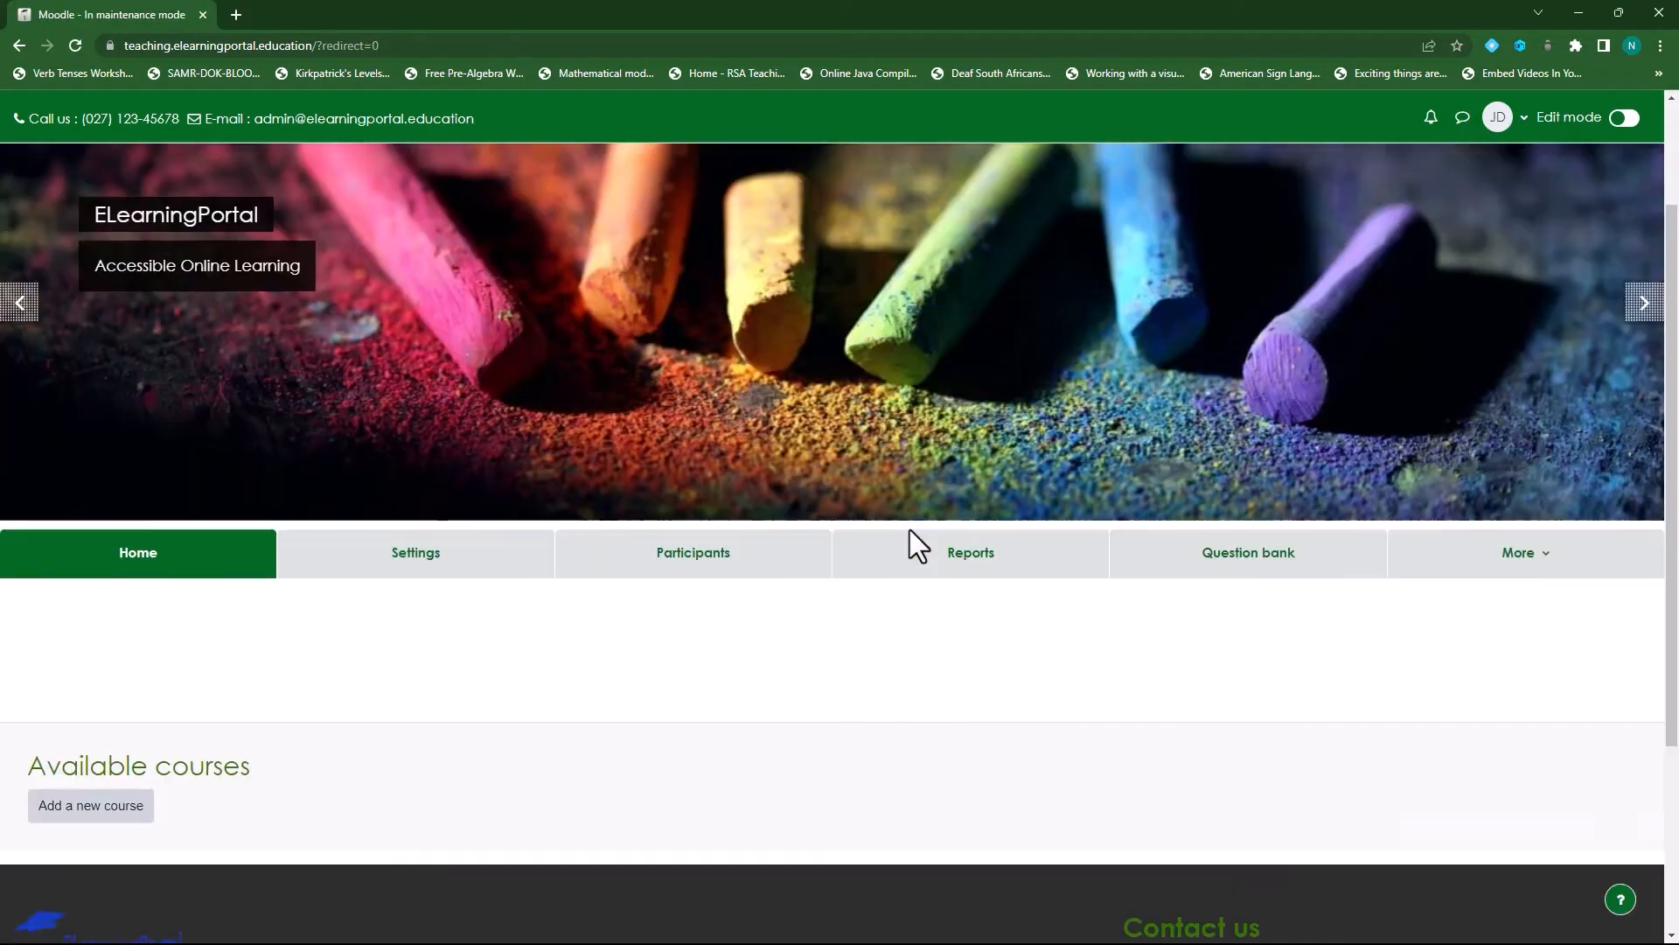
Step: Start Add a new course and scroll through its General and Description sections
{"action": "scroll", "scroll_direction": "down", "scroll_amount": 3}
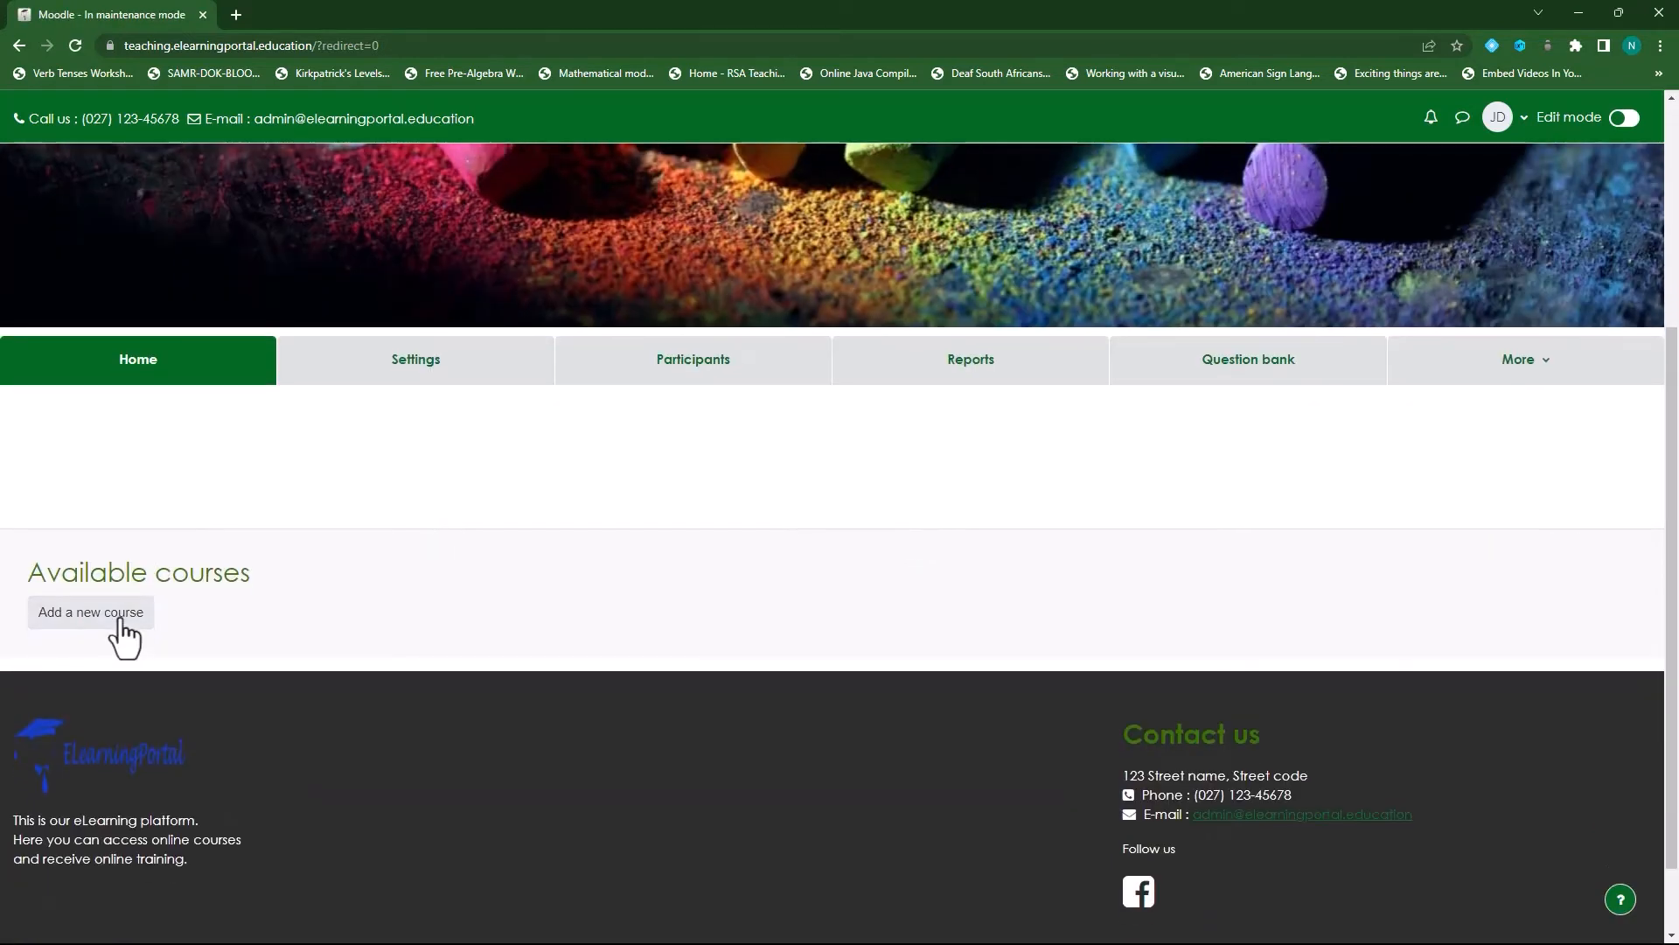
{"action": "left_click", "coordinate": [89, 612]}
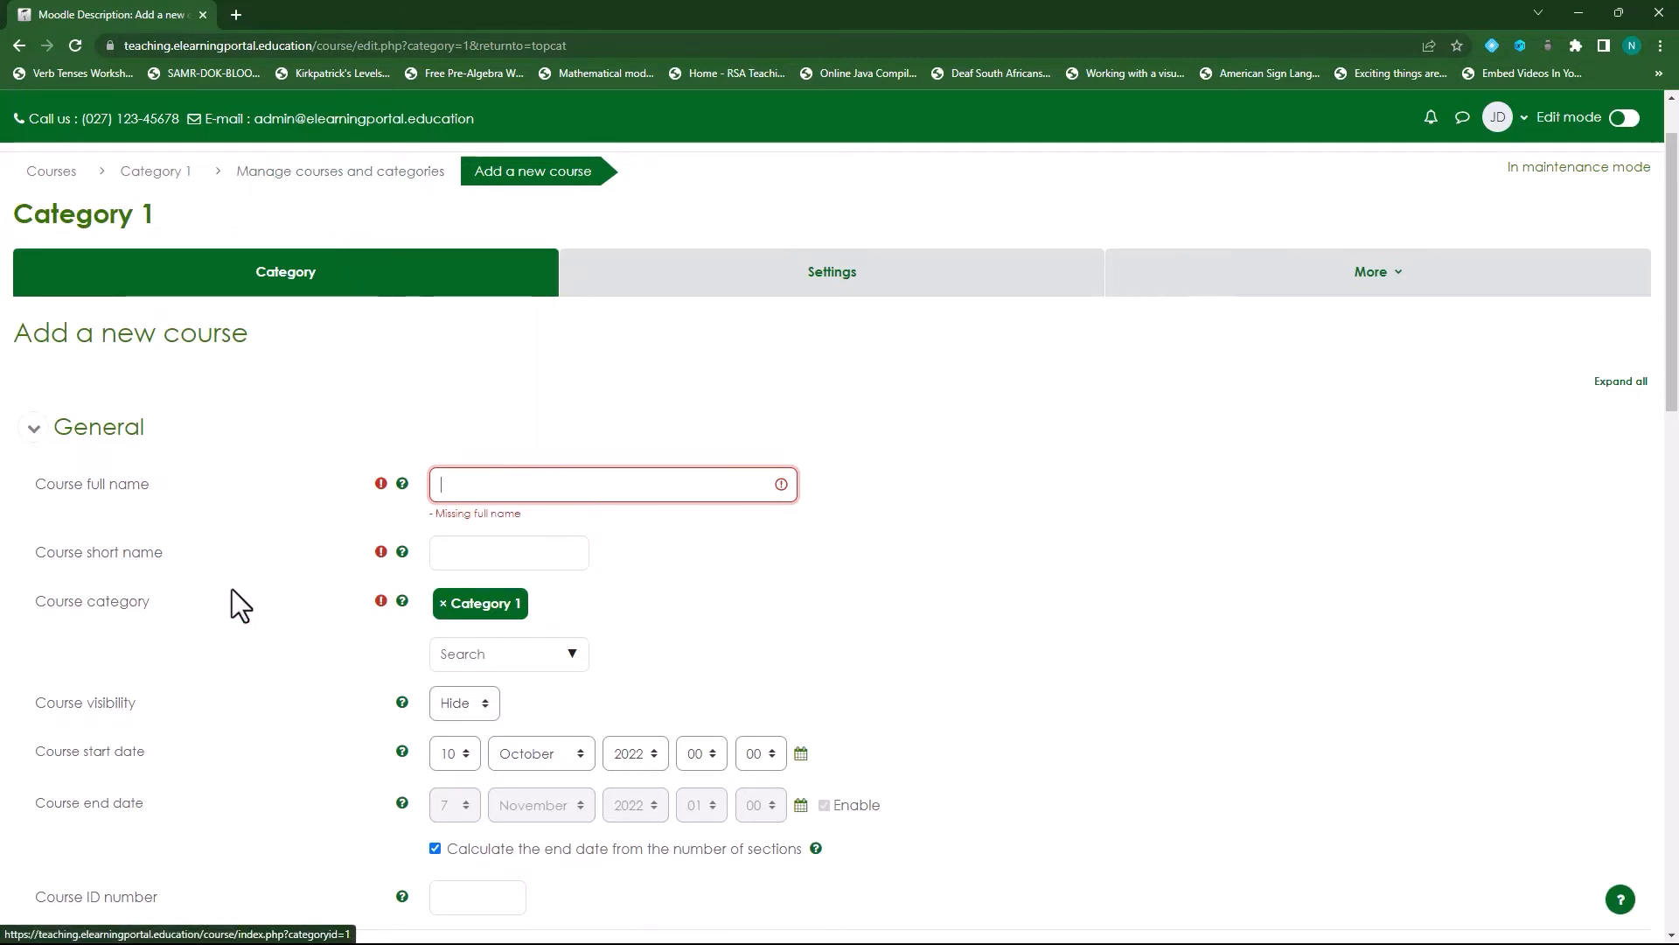
{"action": "scroll", "scroll_direction": "down", "scroll_amount": 3}
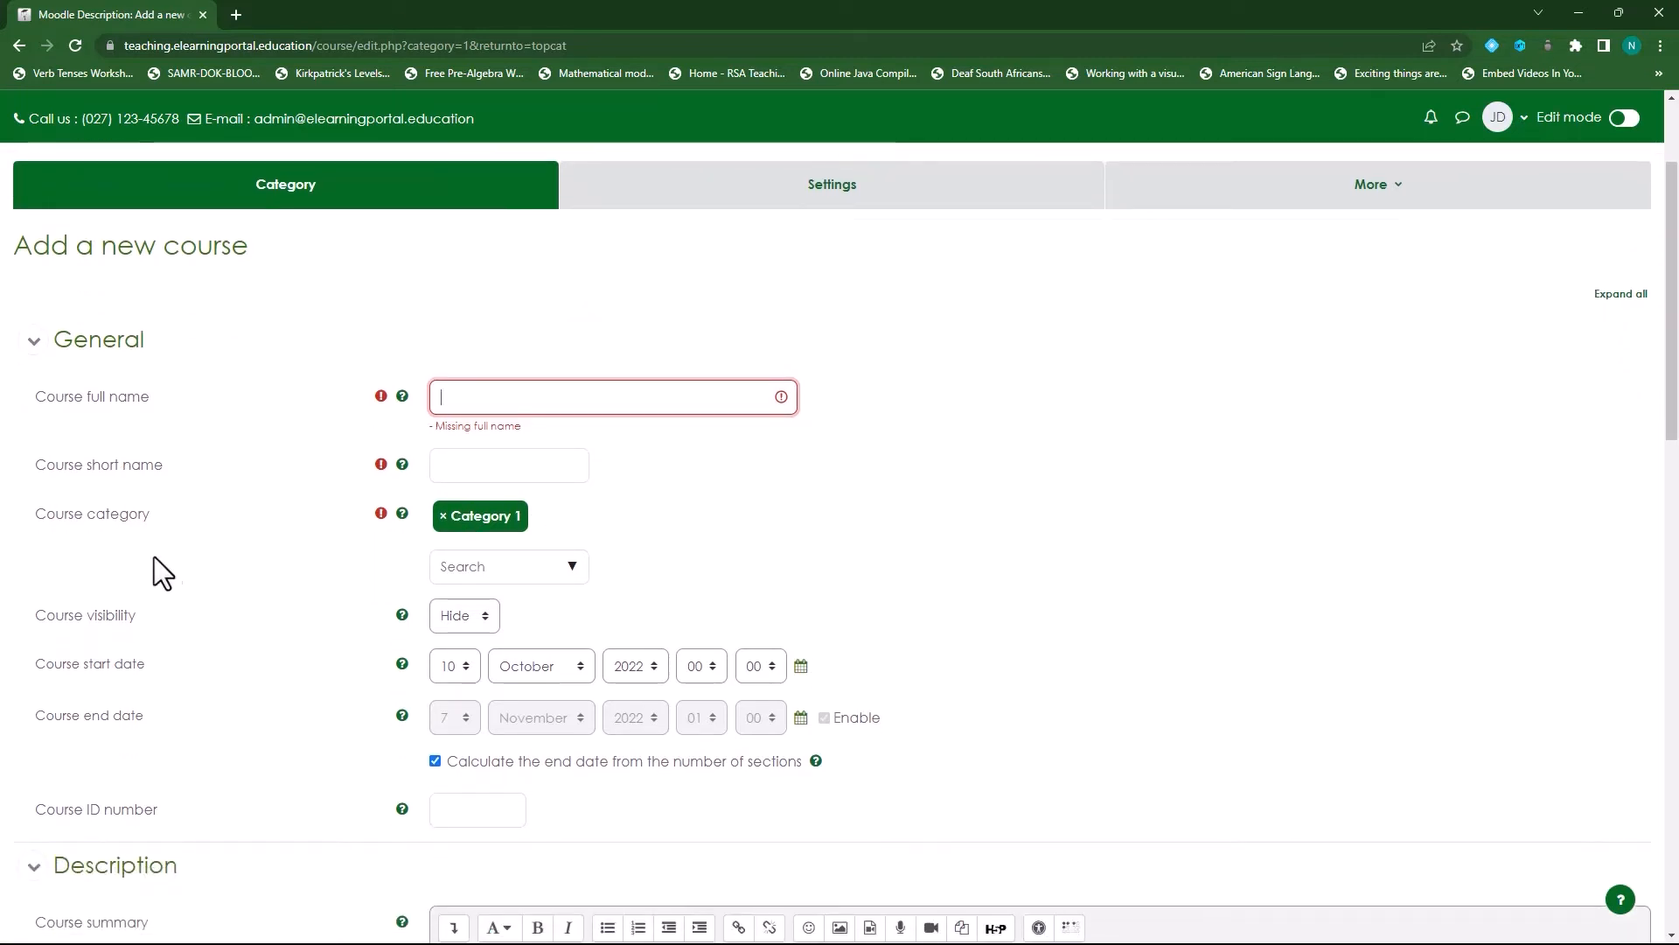
{"action": "mouse_move", "coordinate": [216, 529]}
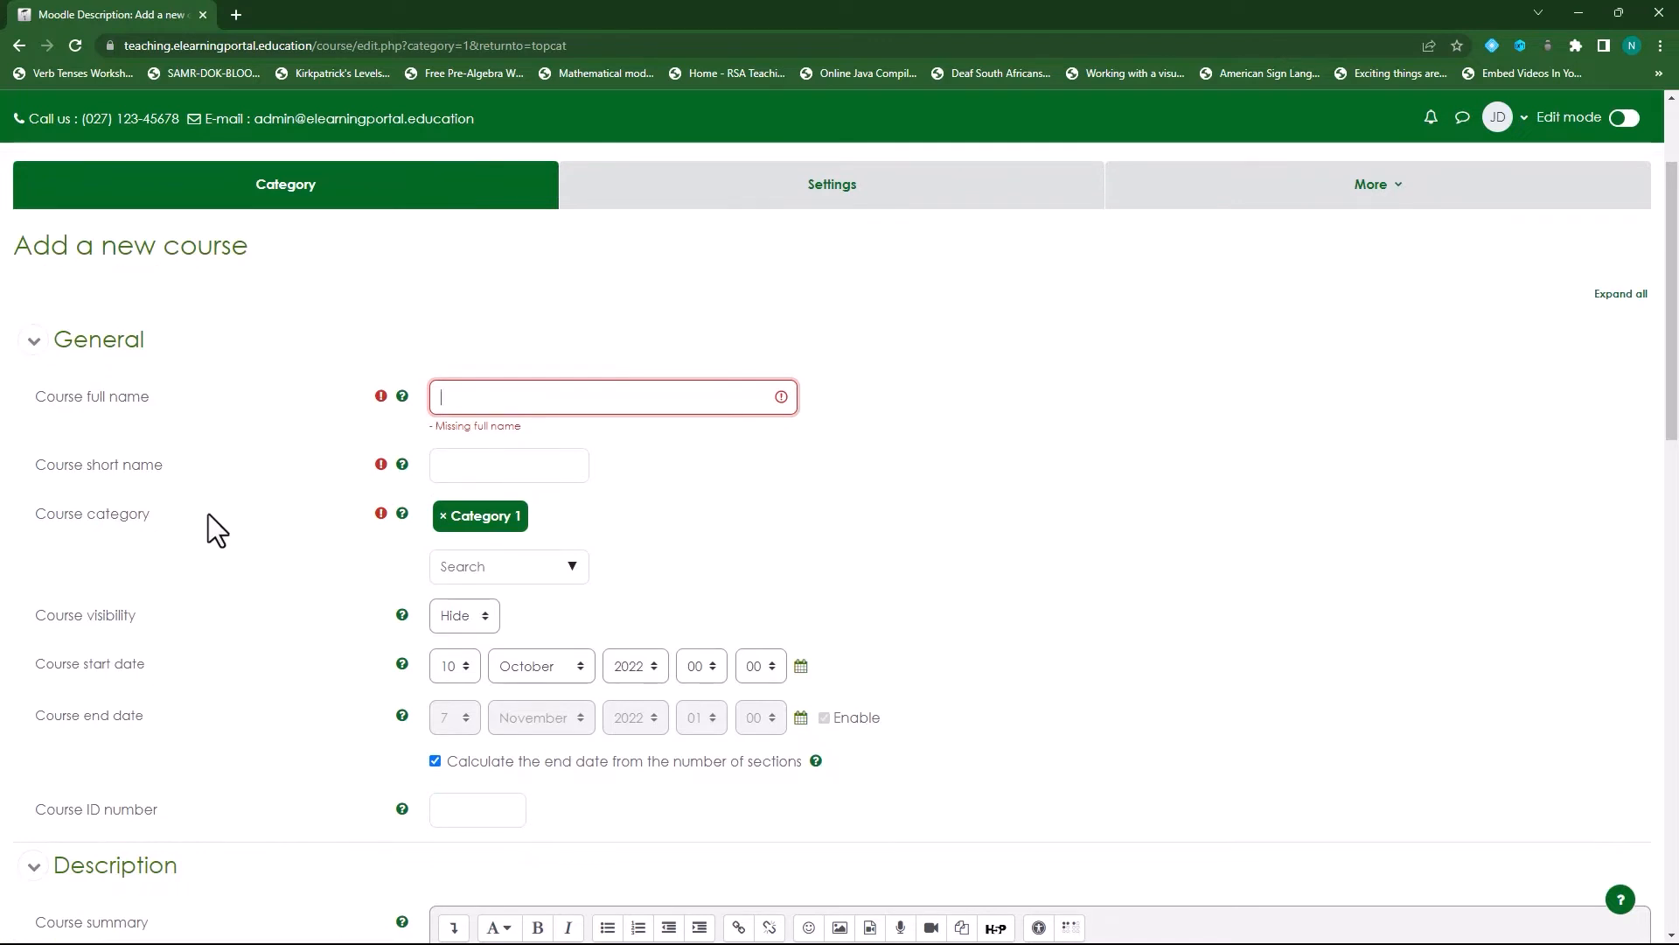
{"action": "mouse_move", "coordinate": [579, 584]}
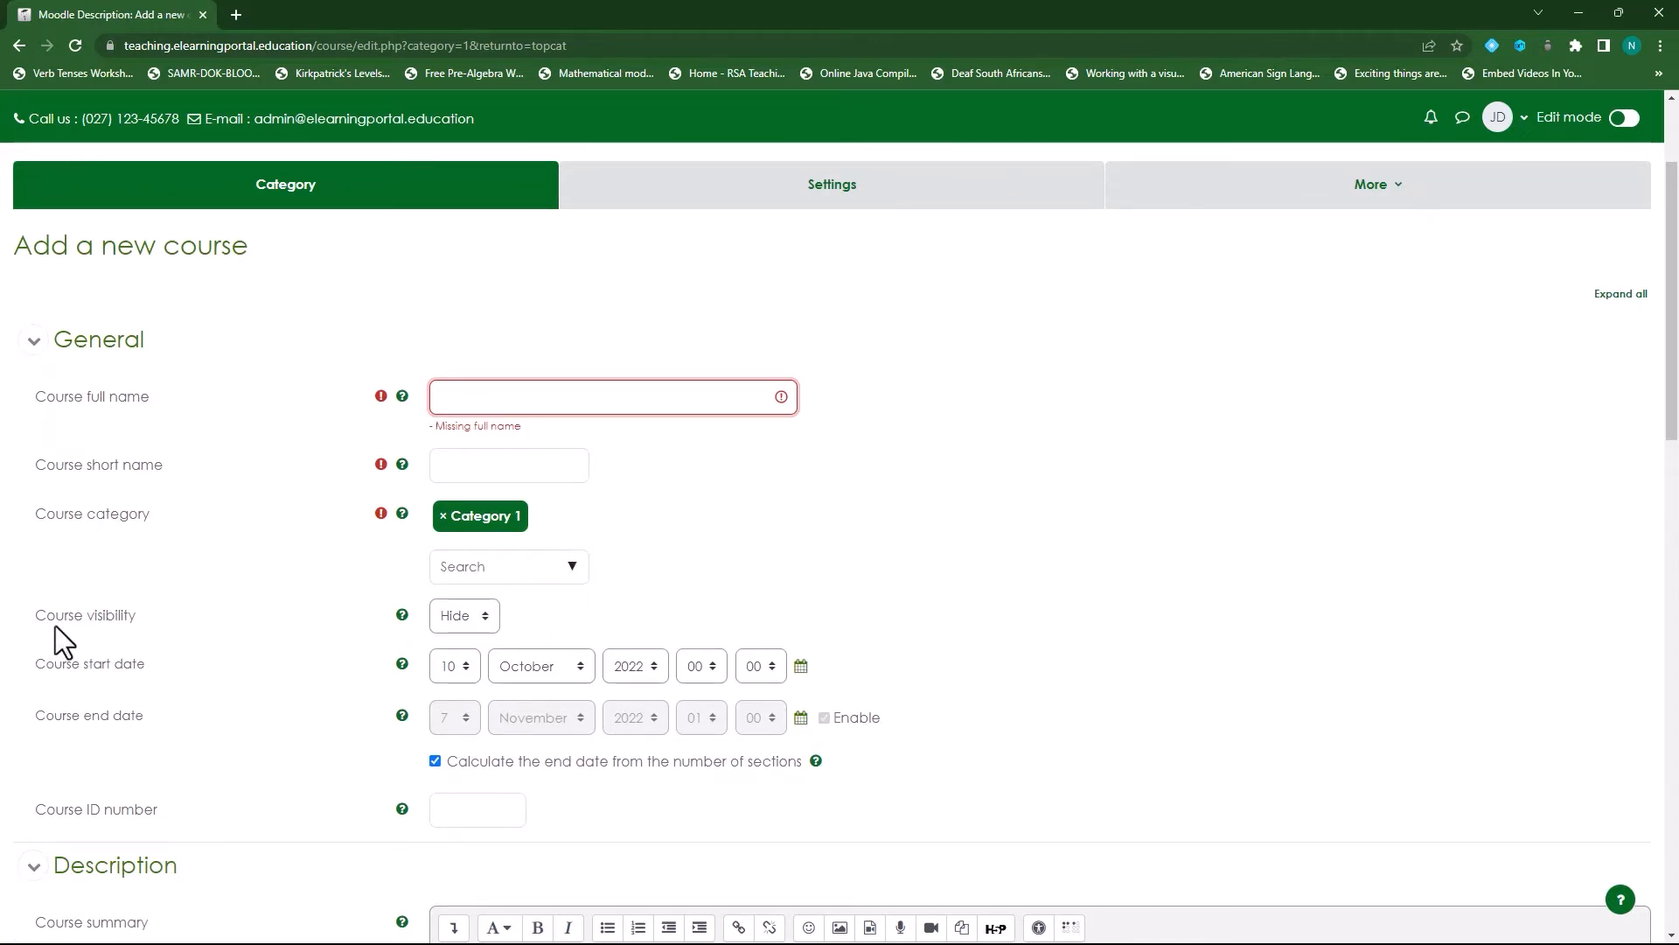
{"action": "mouse_move", "coordinate": [462, 614]}
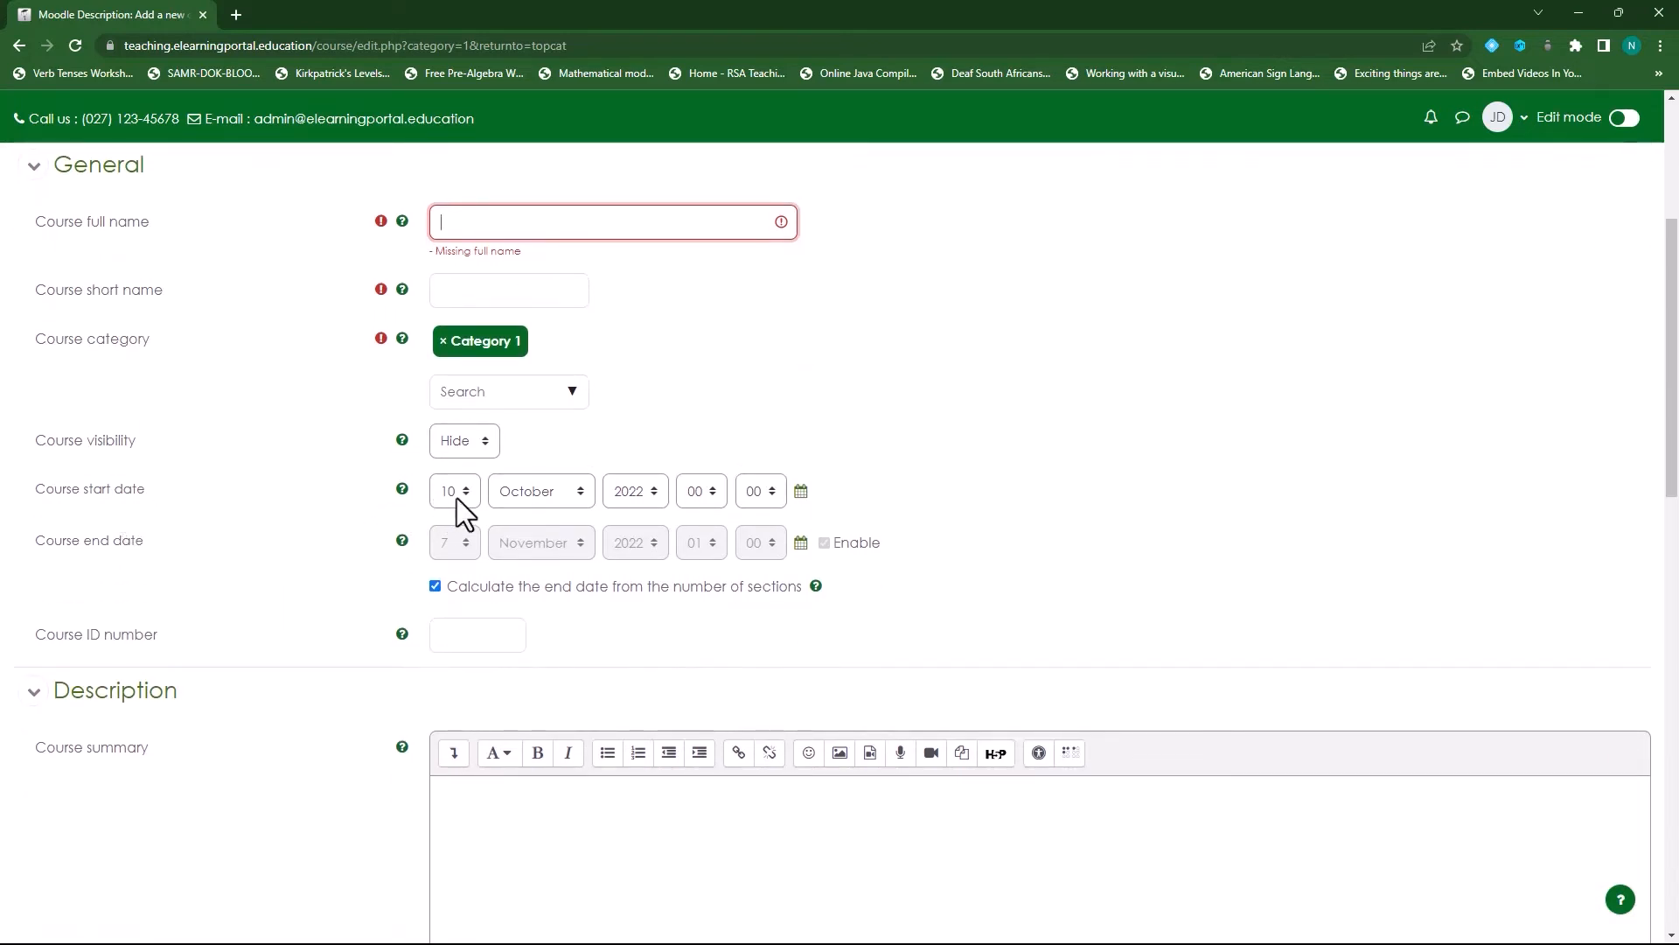
{"action": "mouse_move", "coordinate": [468, 576]}
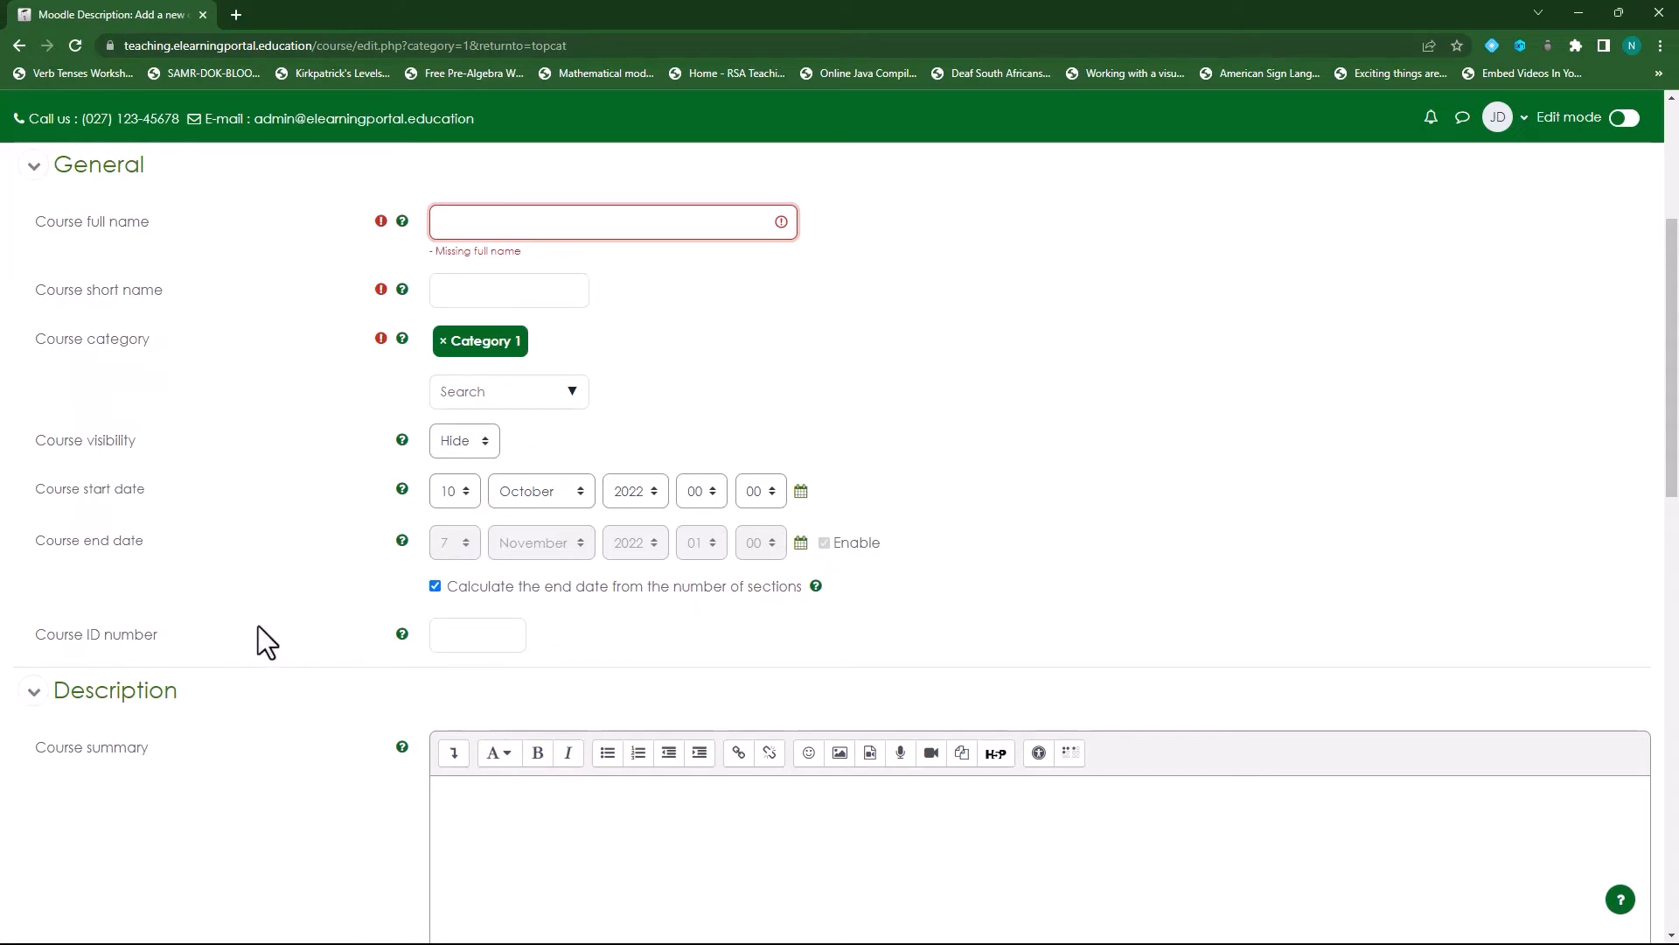
{"action": "scroll", "scroll_direction": "down", "scroll_amount": 3}
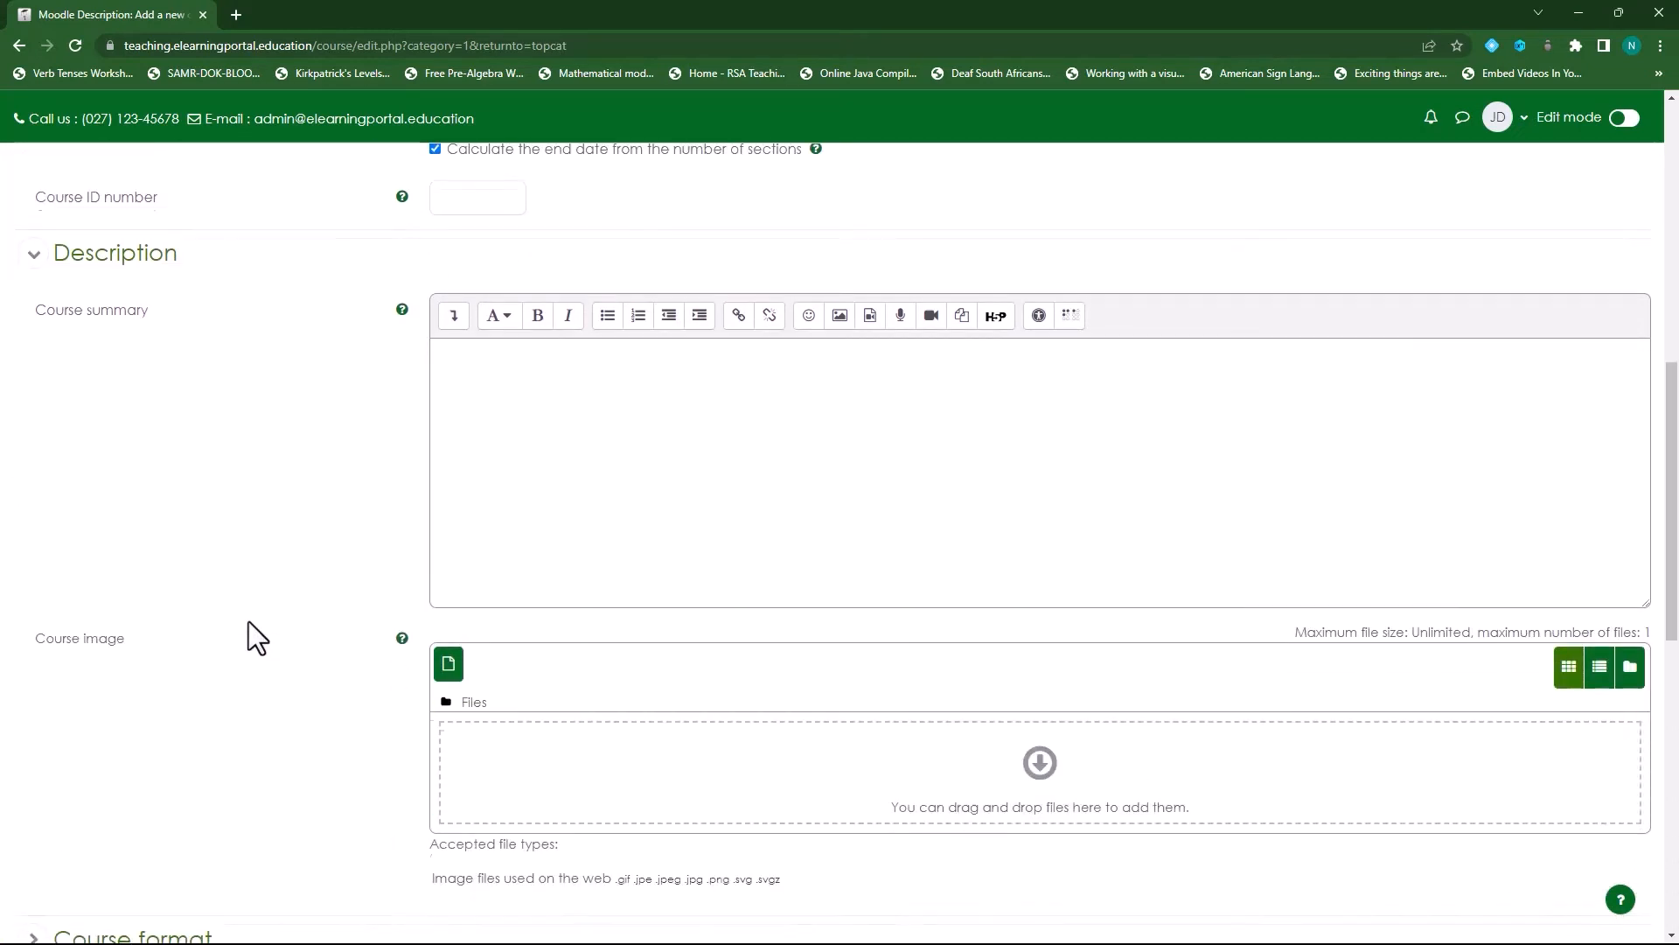
{"action": "scroll", "scroll_direction": "down", "scroll_amount": 3}
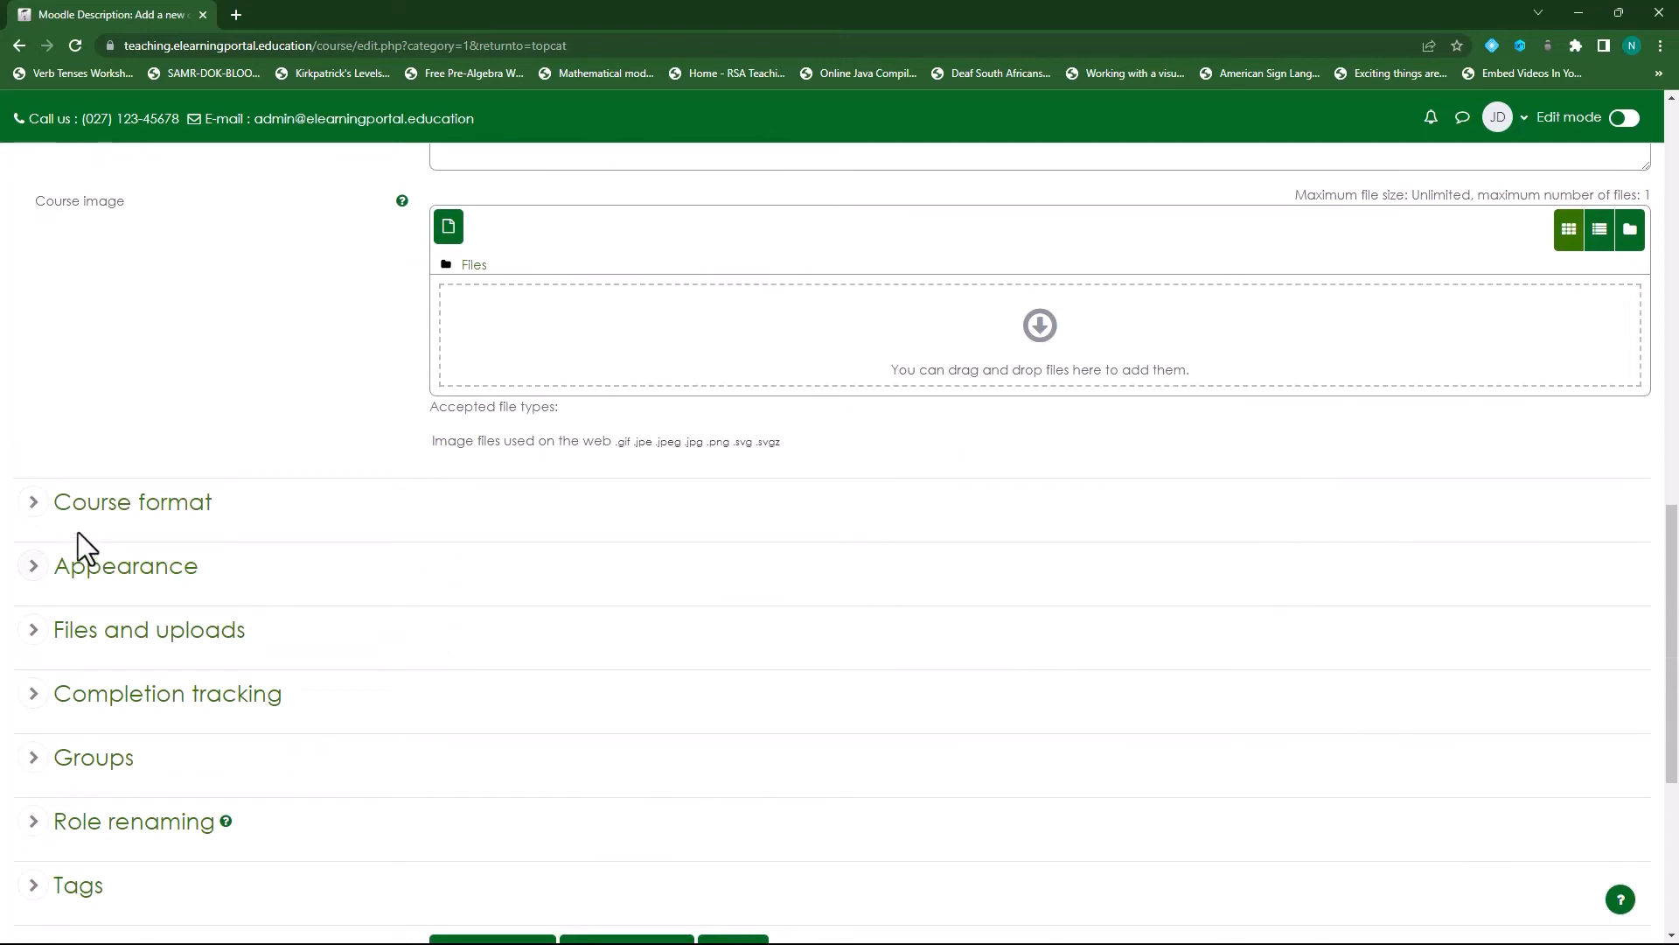
Step: Set the new course's Number of sections to 52 in the Course format section
{"action": "left_click", "coordinate": [133, 503]}
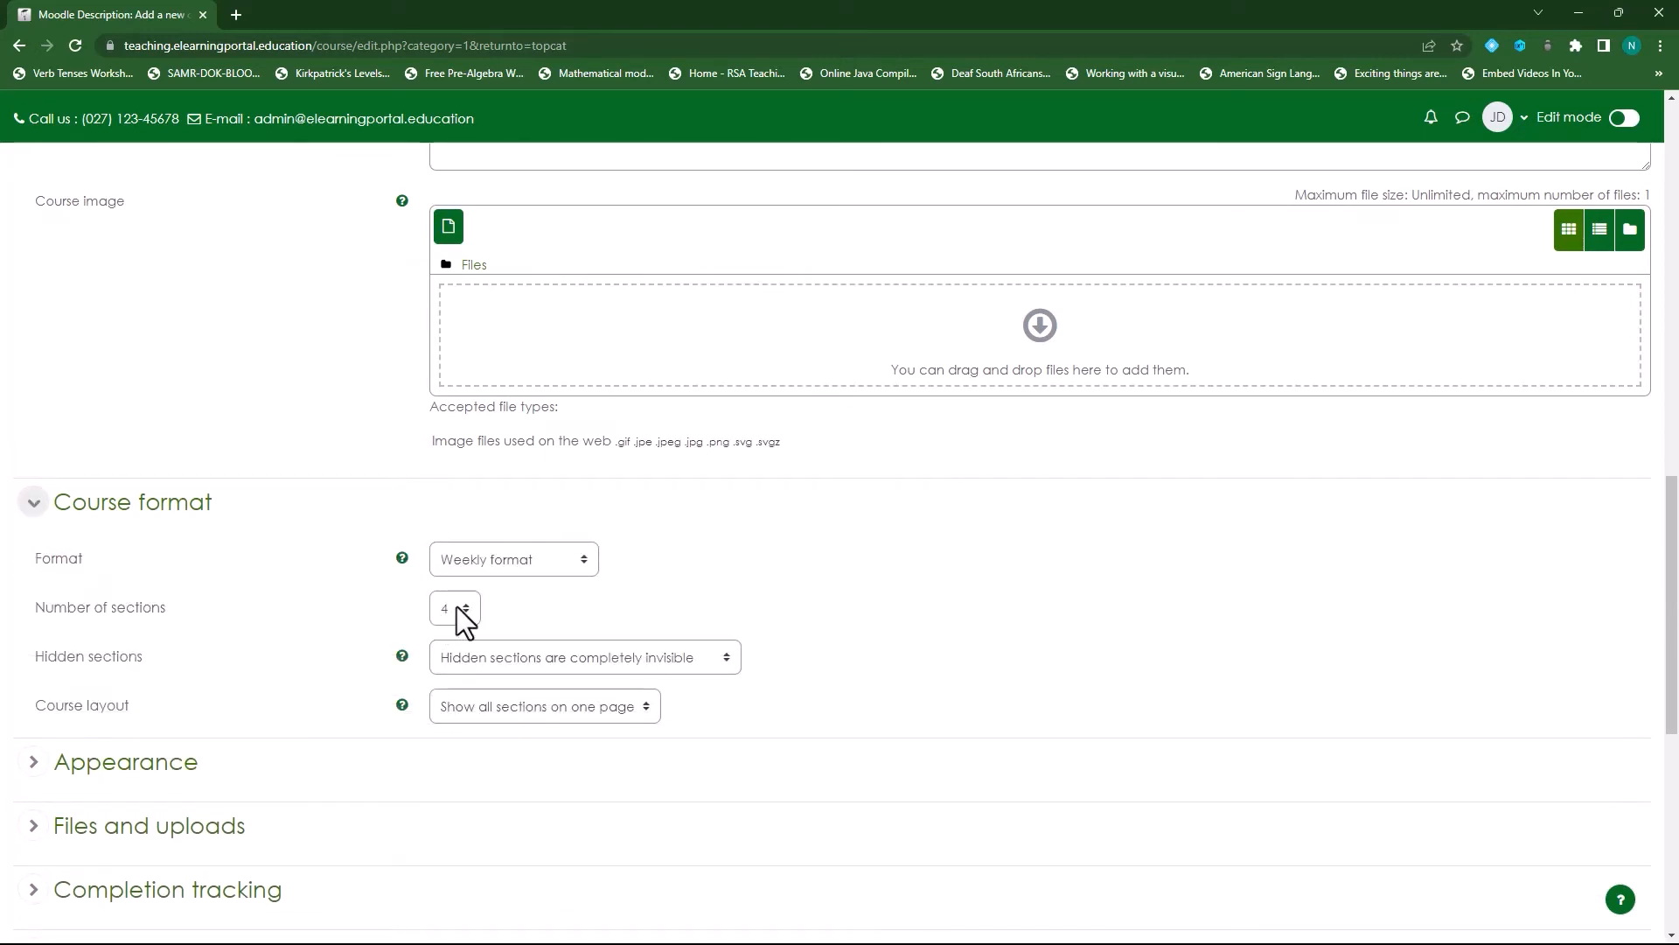
{"action": "left_click", "coordinate": [455, 609]}
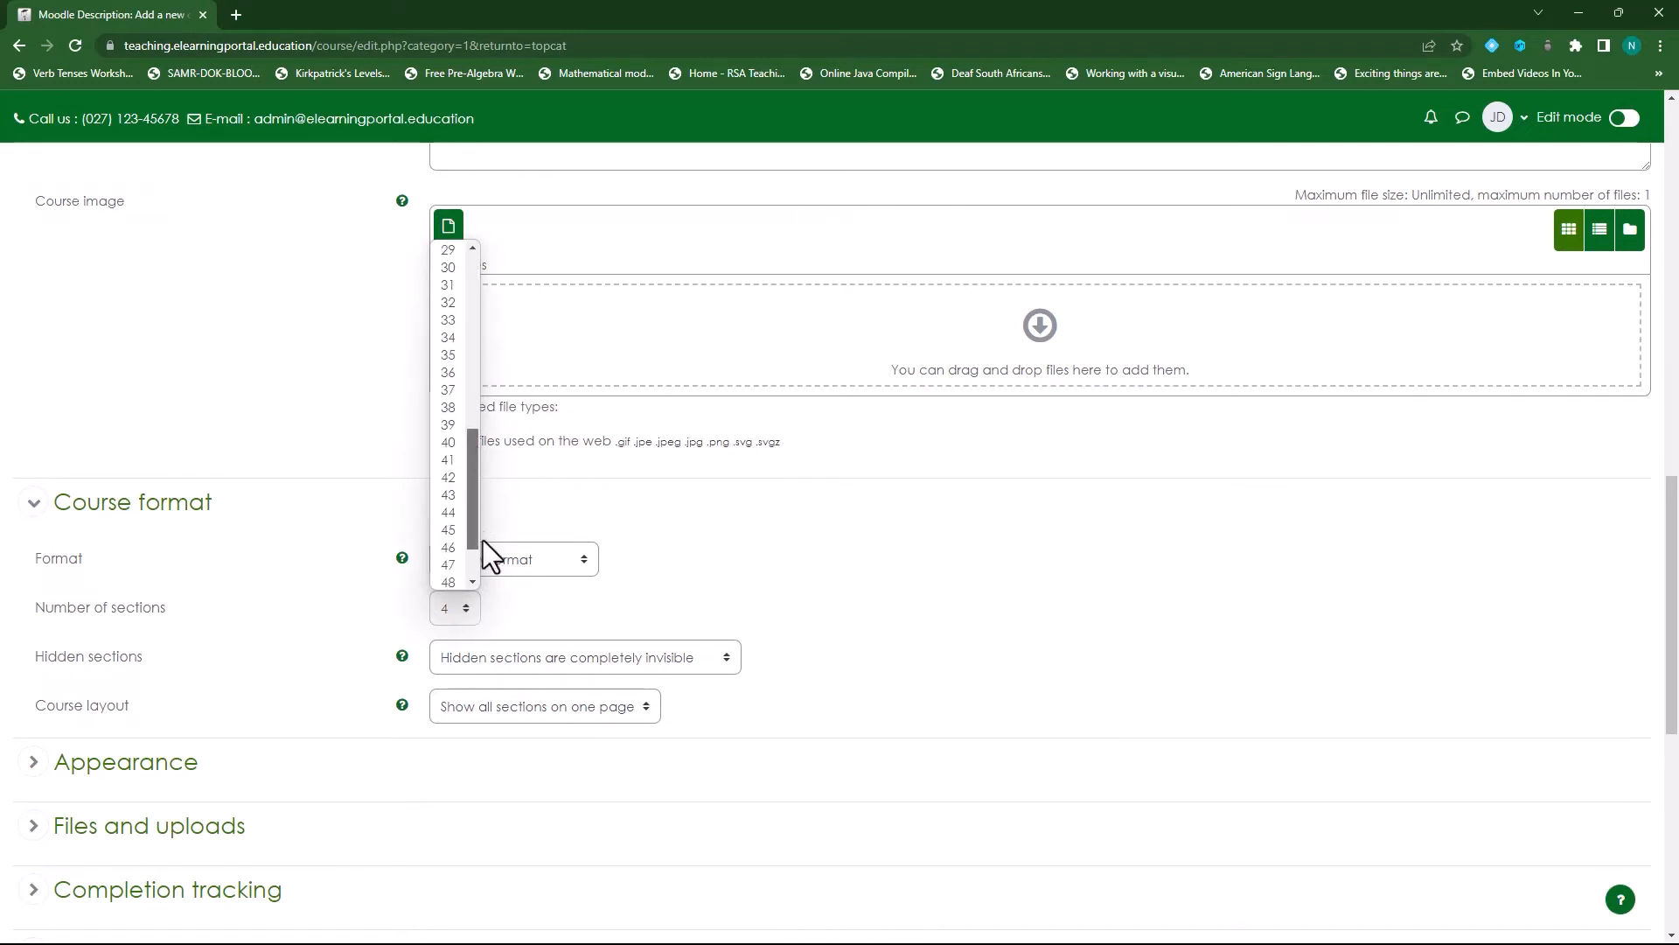
{"action": "left_click", "coordinate": [448, 607]}
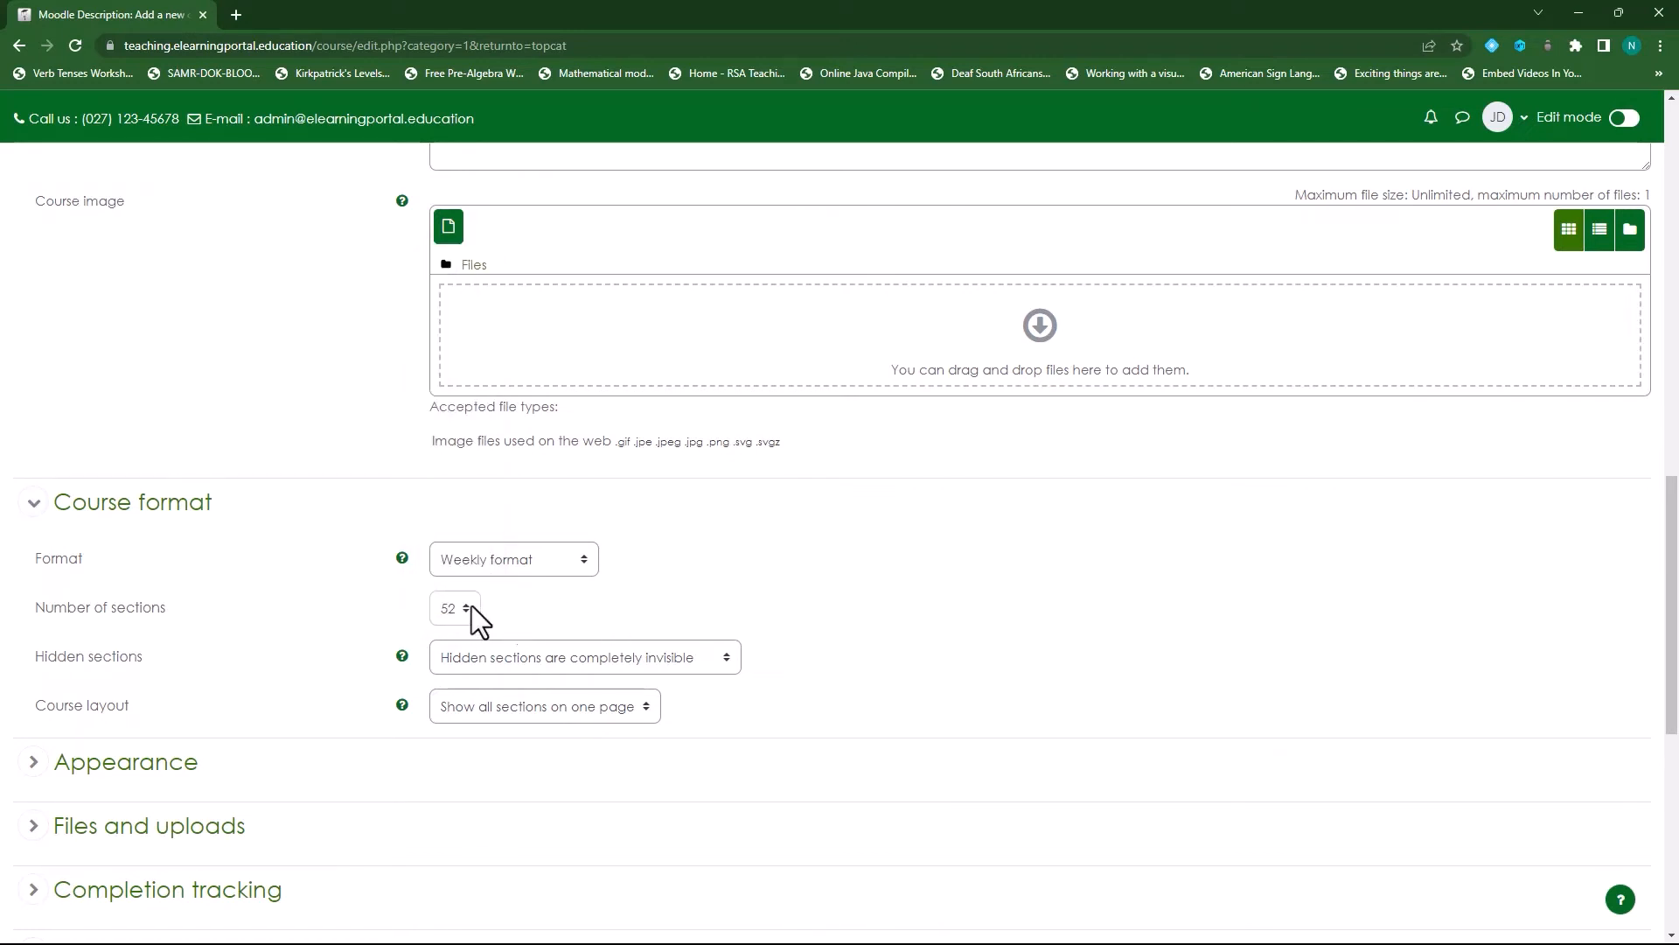
{"action": "mouse_move", "coordinate": [756, 698]}
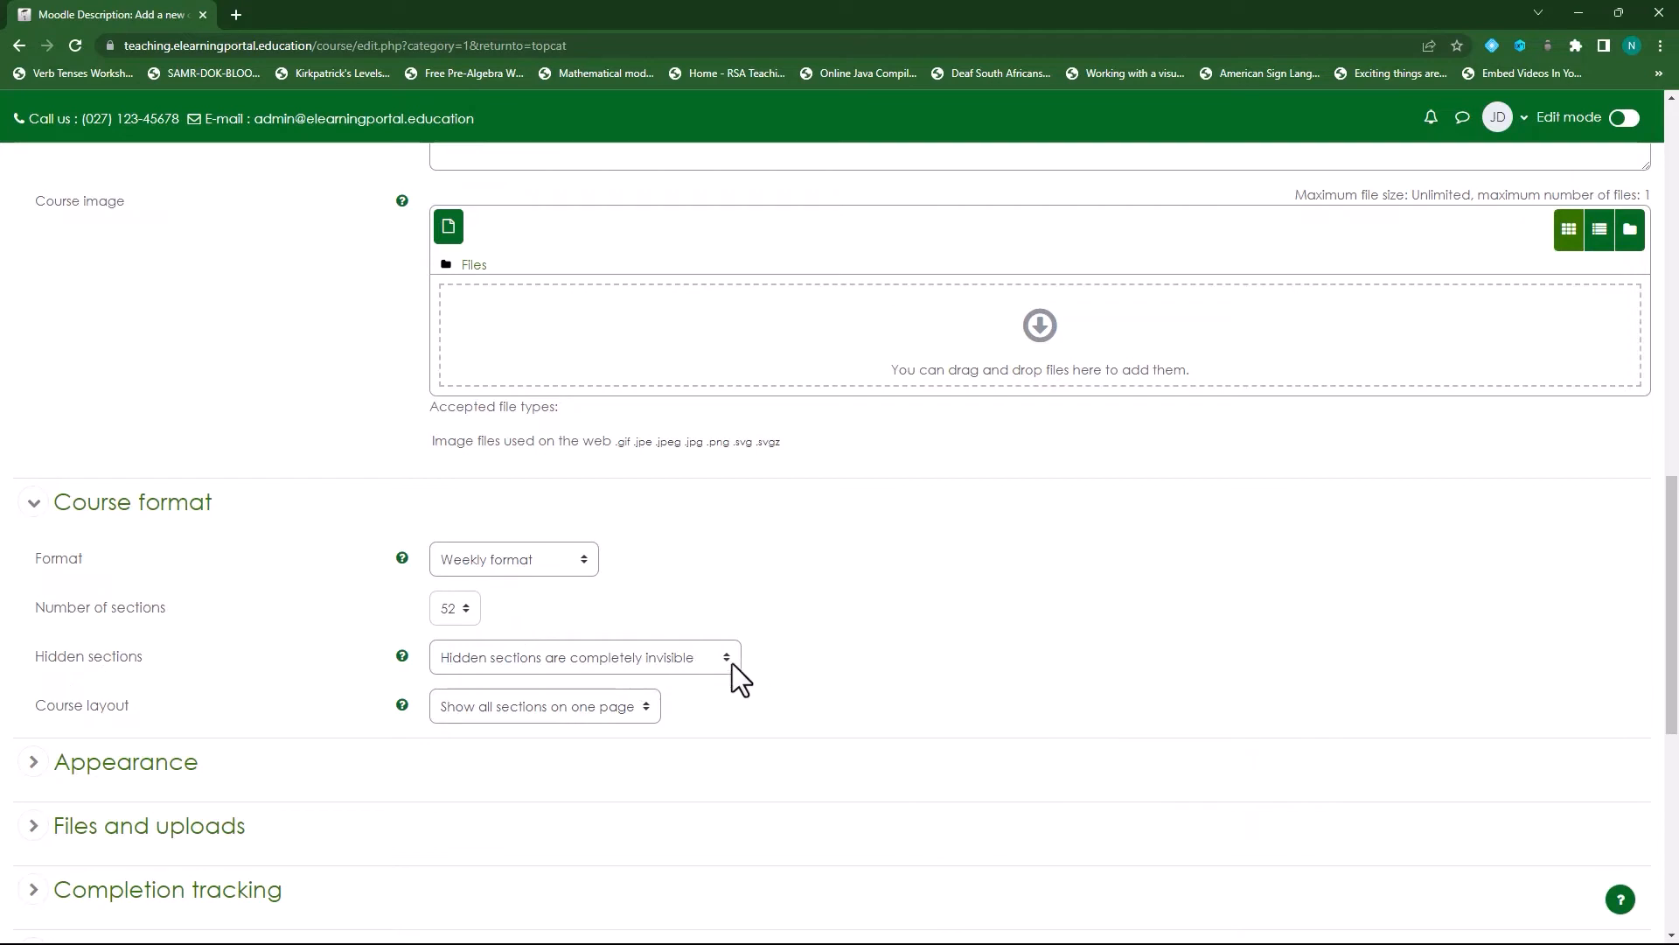
{"action": "scroll", "scroll_direction": "down", "scroll_amount": 3}
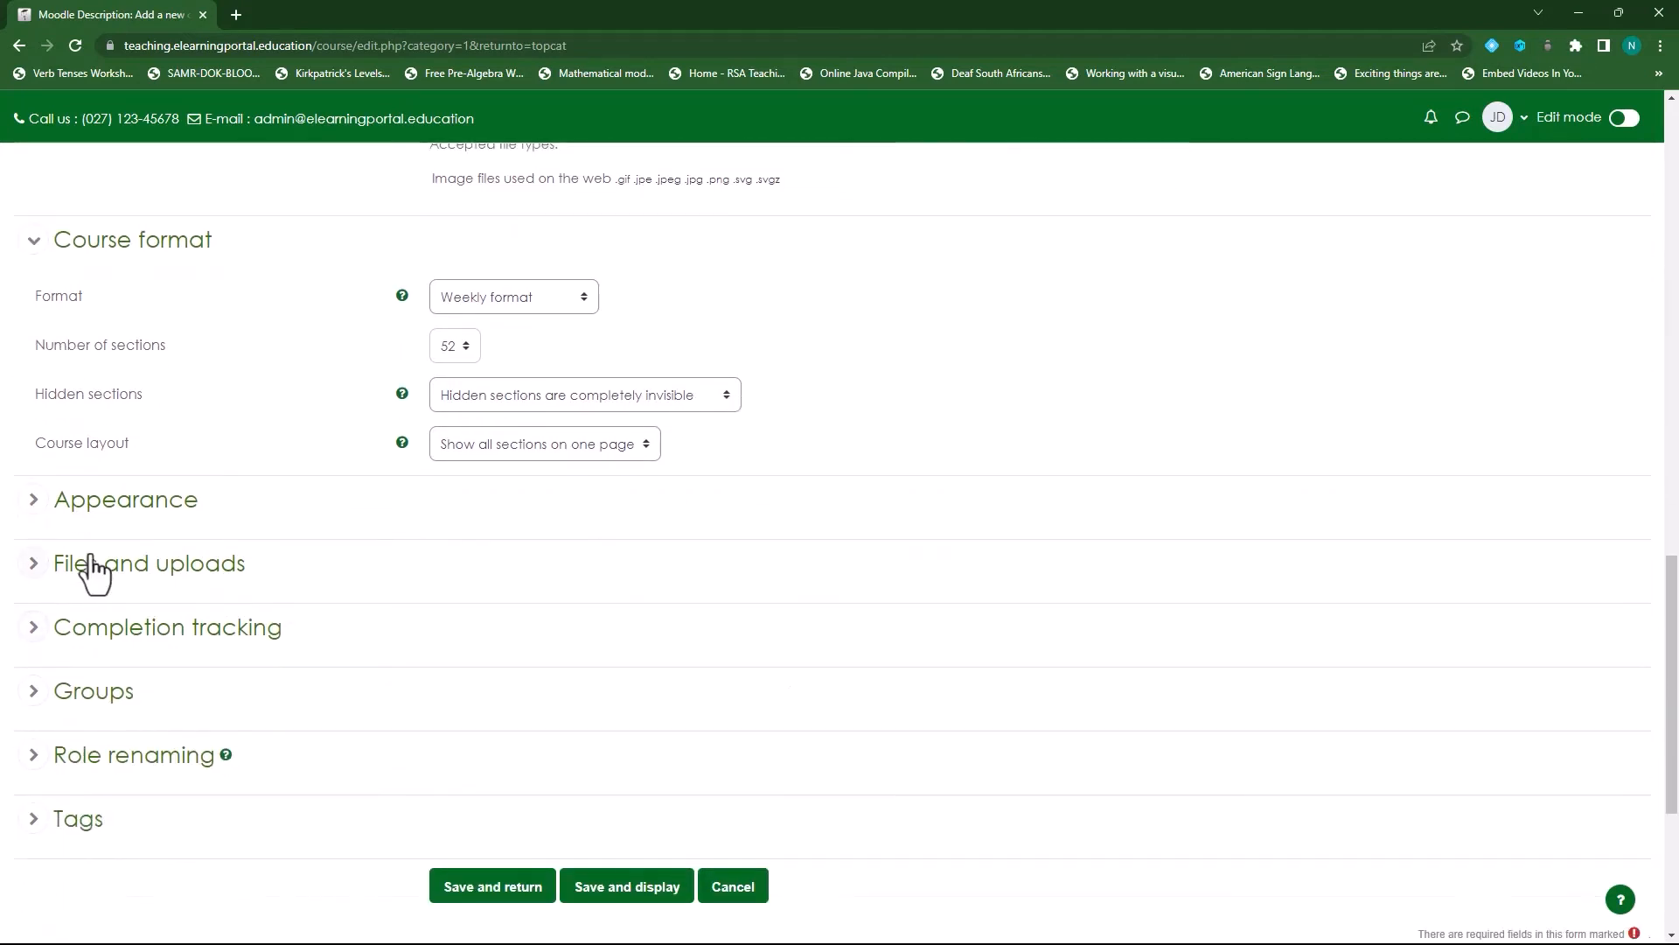
Step: Expand the Appearance, Files and uploads and Completion tracking sections to review their defaults
{"action": "left_click", "coordinate": [126, 498]}
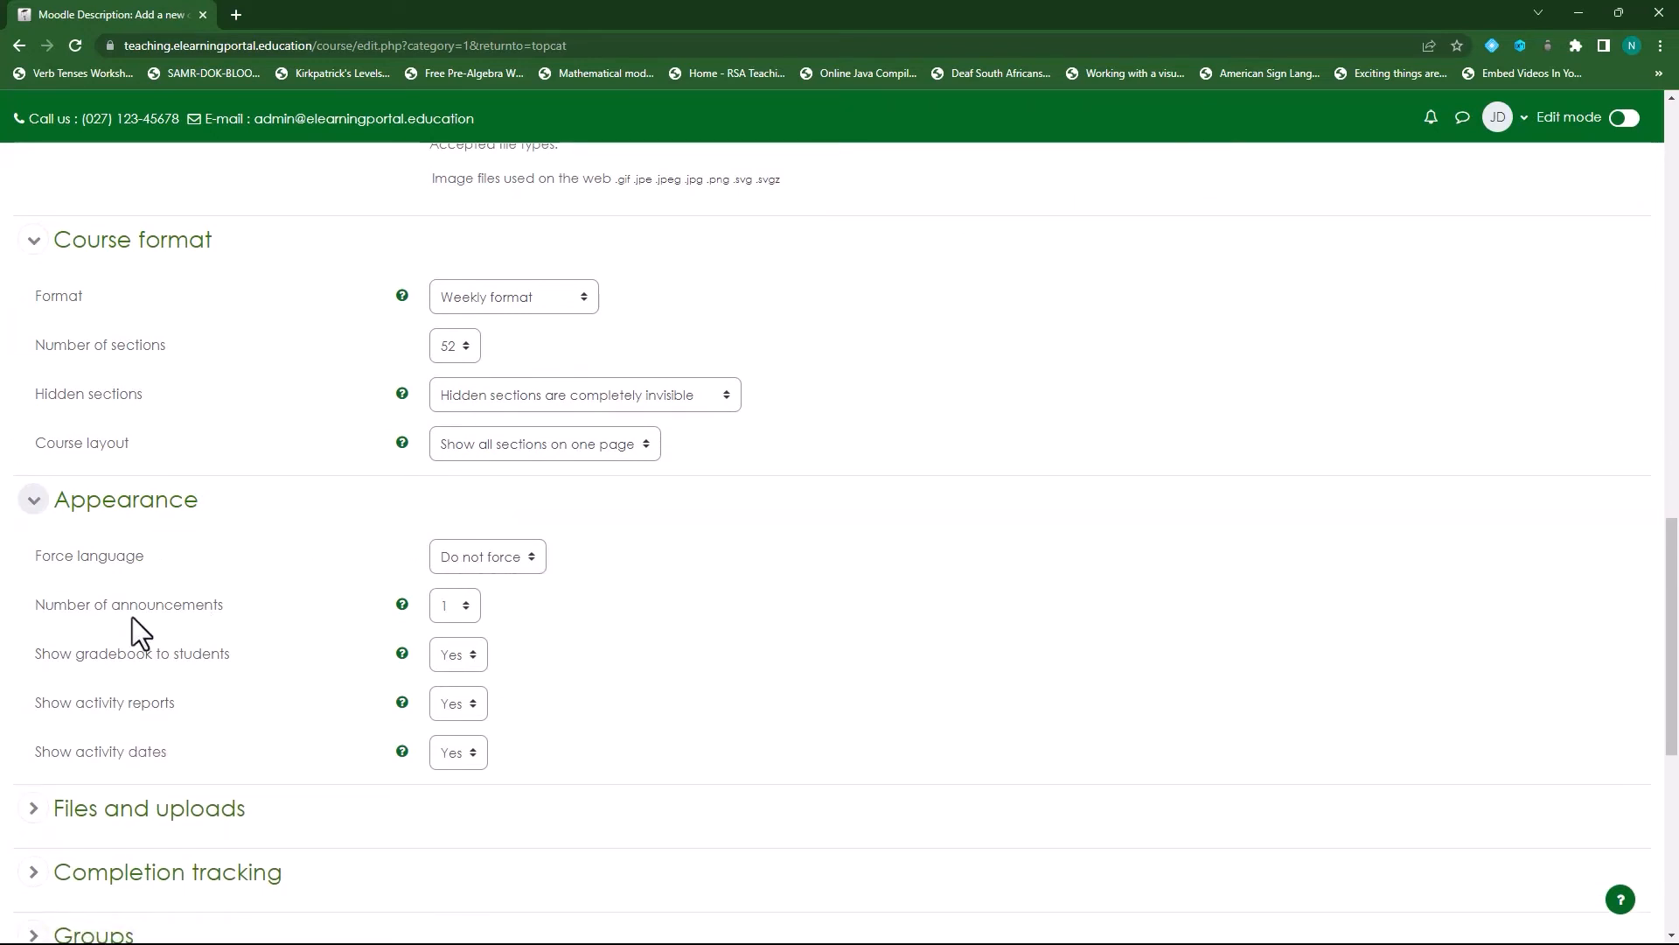
{"action": "mouse_move", "coordinate": [236, 670]}
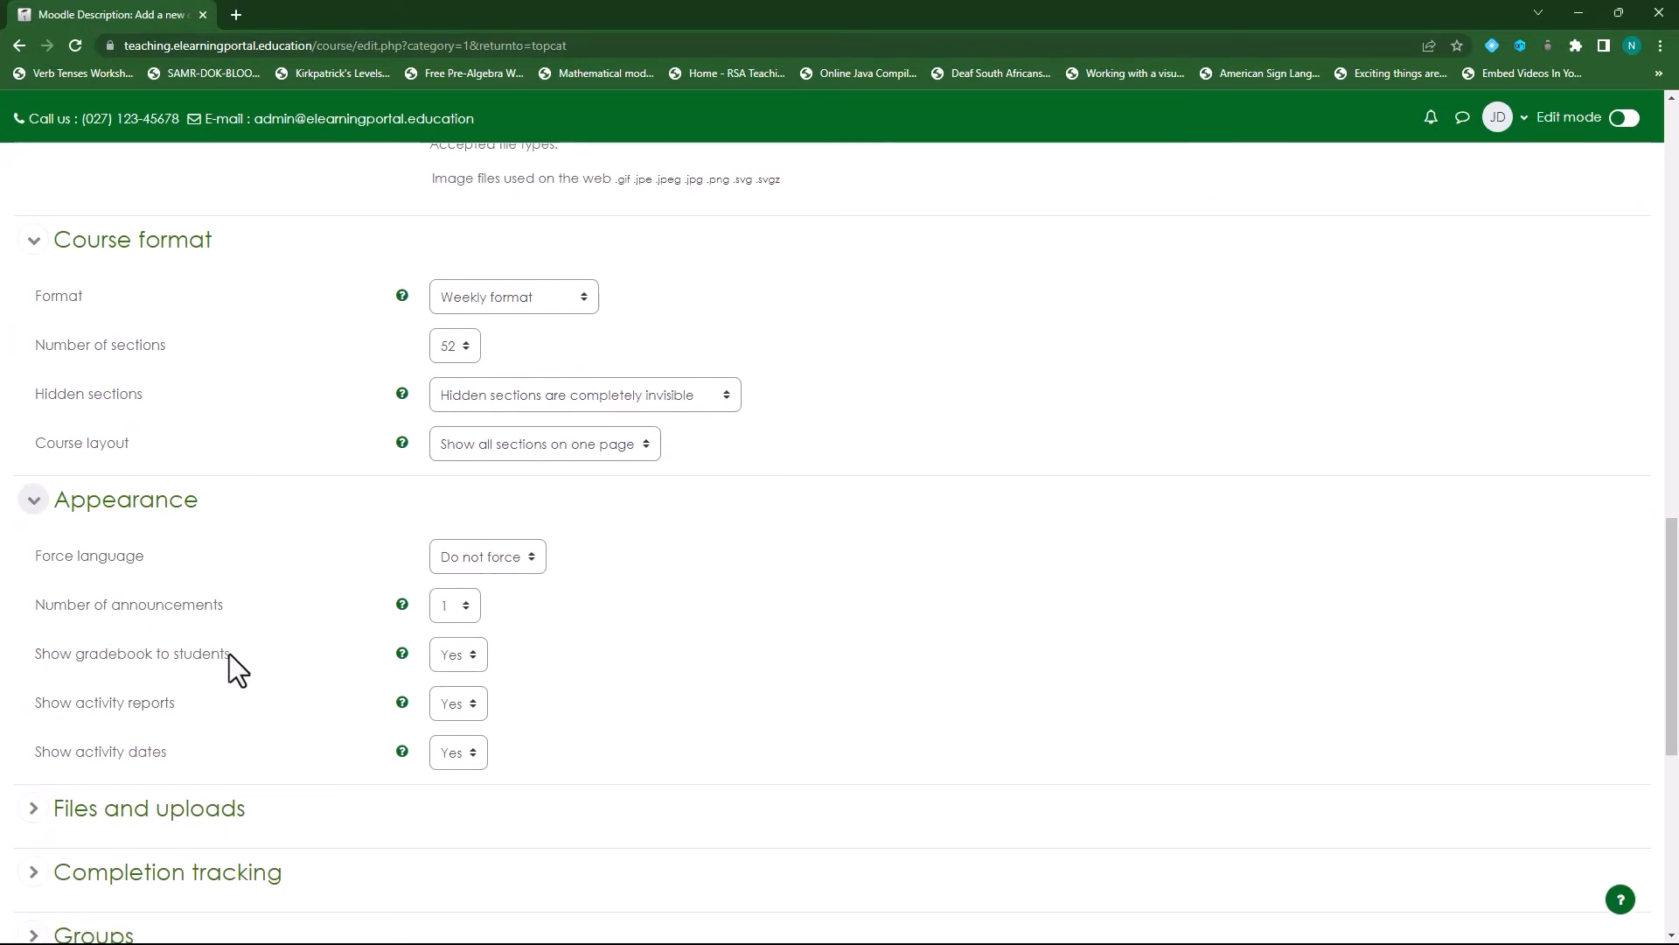
{"action": "mouse_move", "coordinate": [482, 672]}
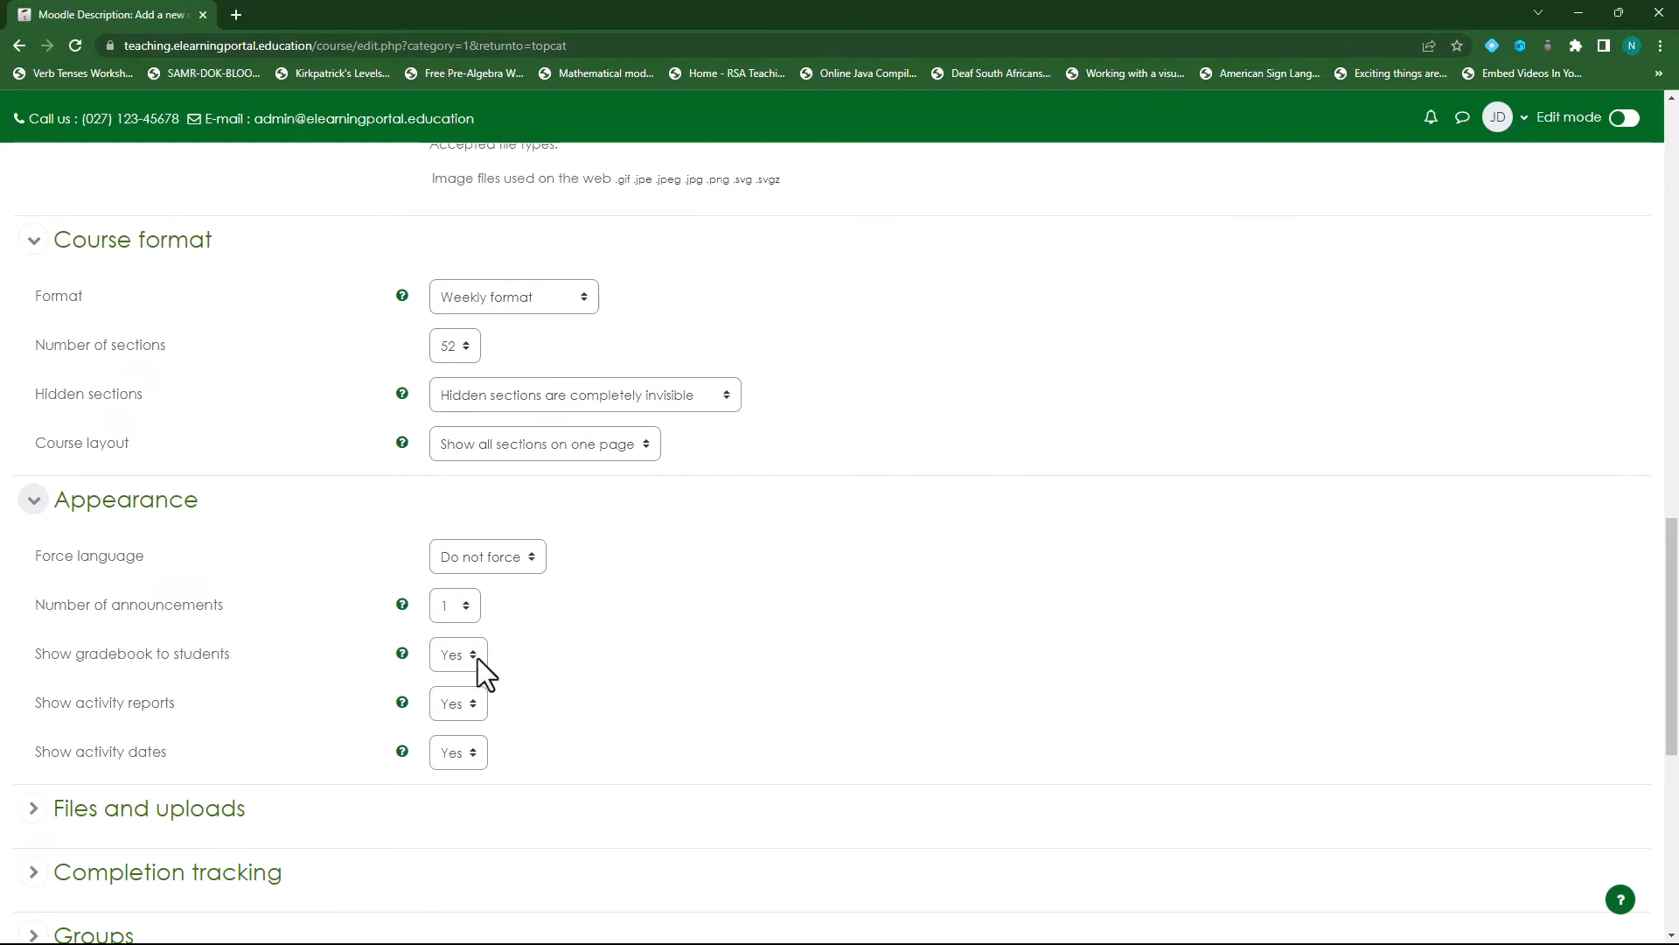
{"action": "mouse_move", "coordinate": [444, 723]}
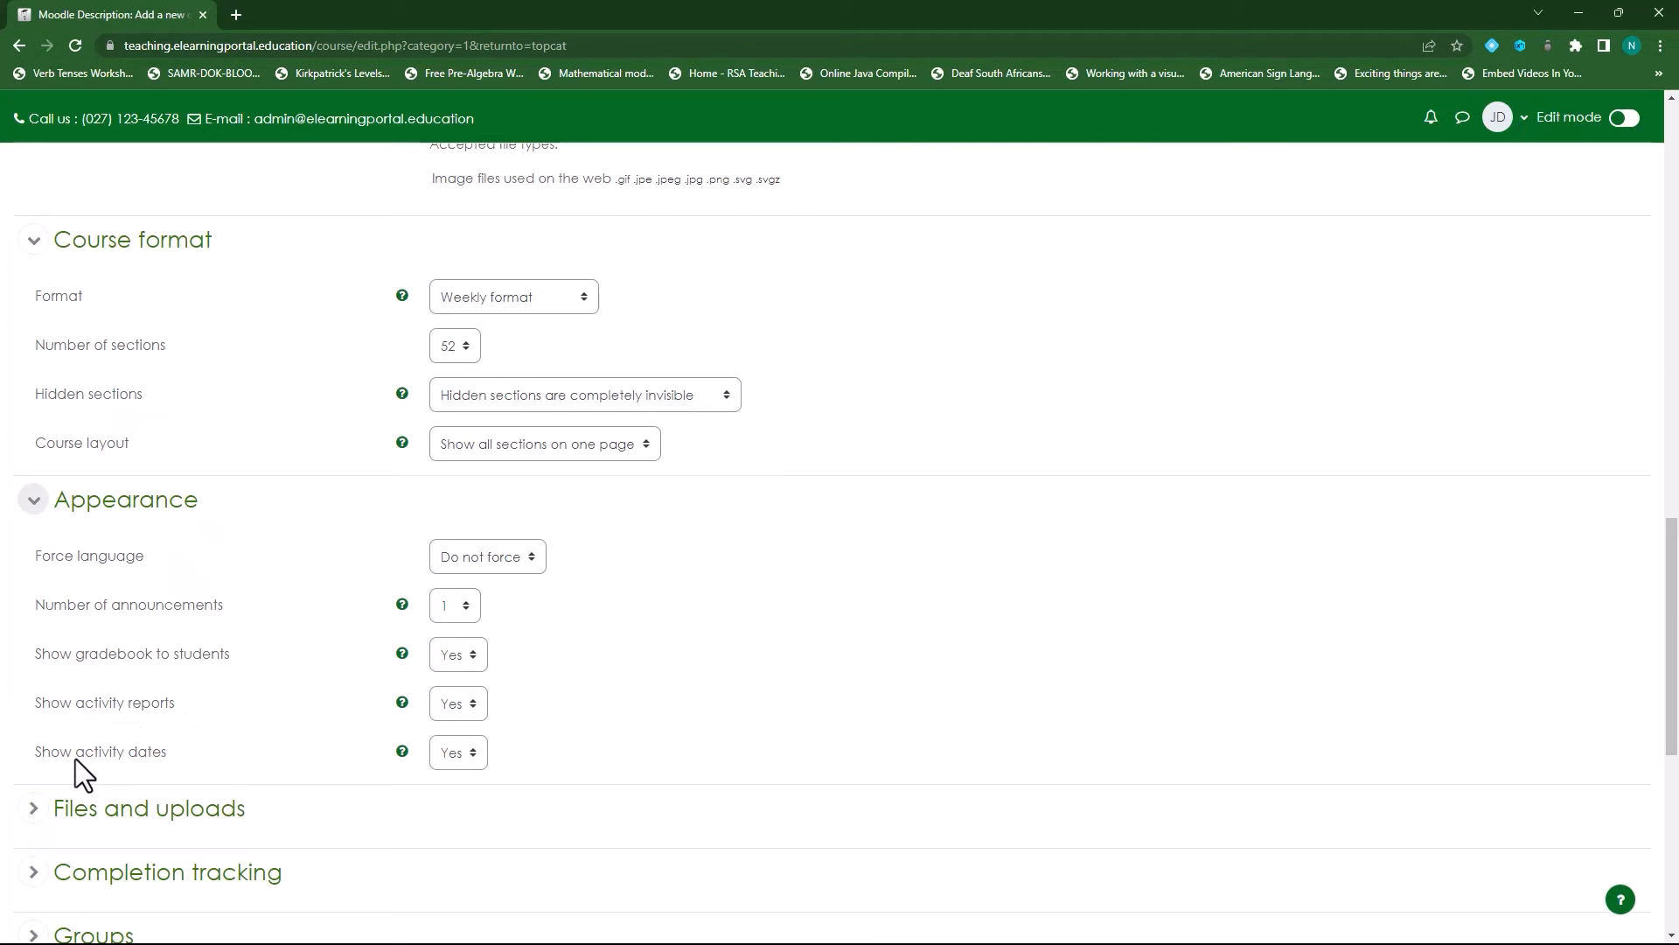
{"action": "scroll", "scroll_direction": "down", "scroll_amount": 3}
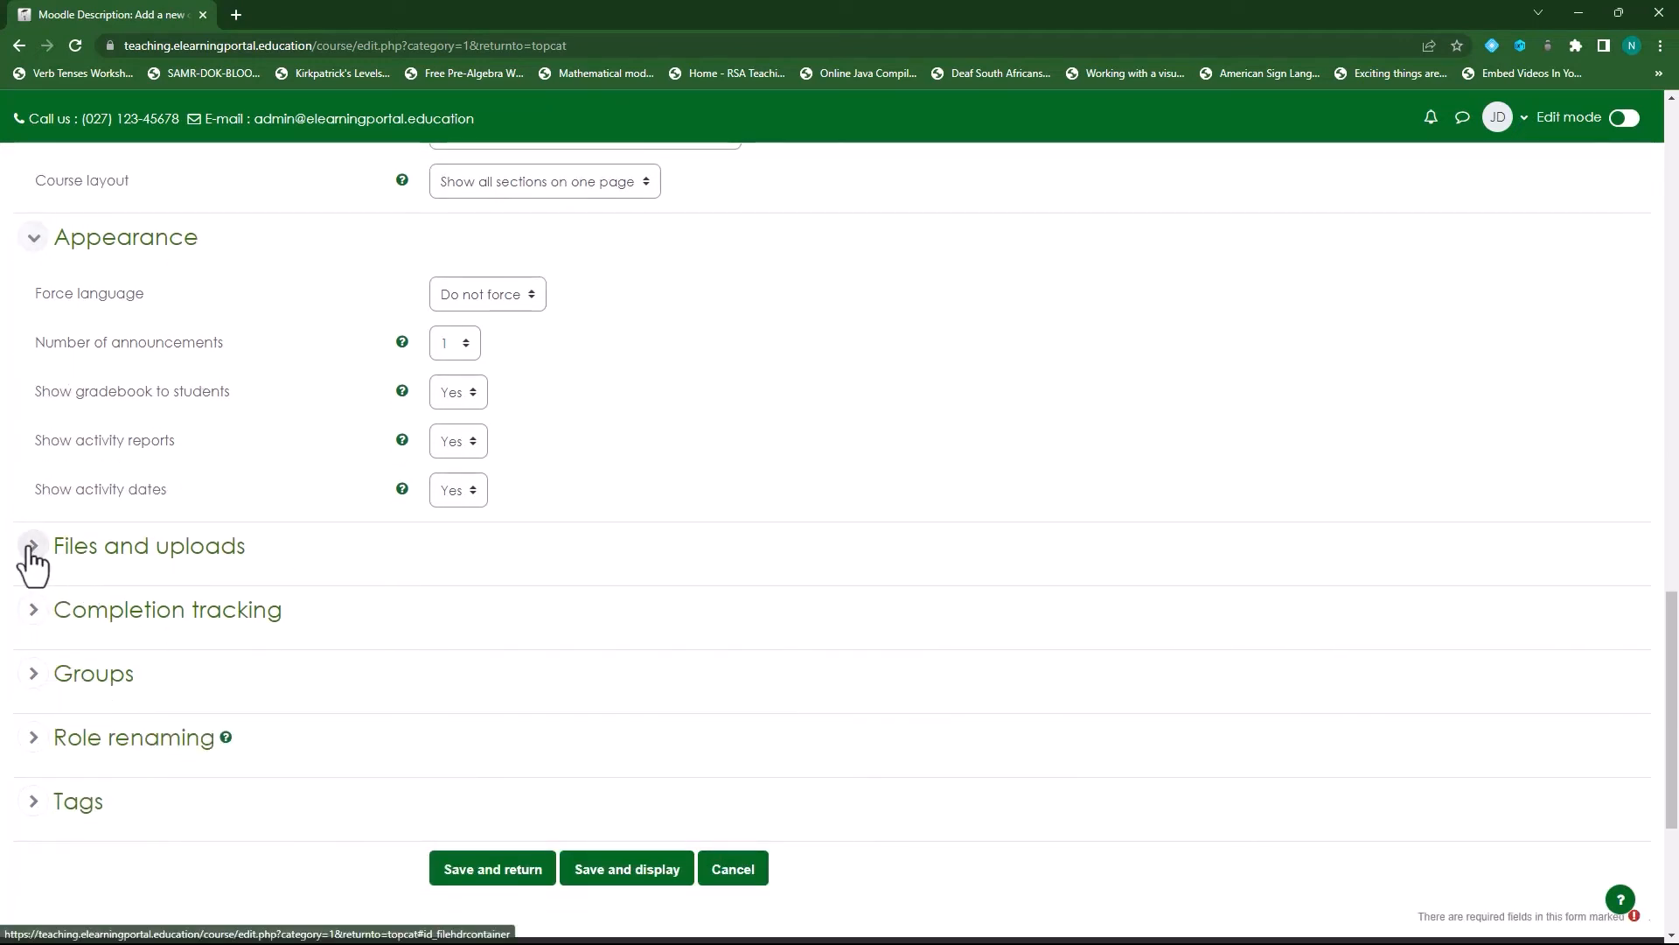
{"action": "left_click", "coordinate": [32, 551]}
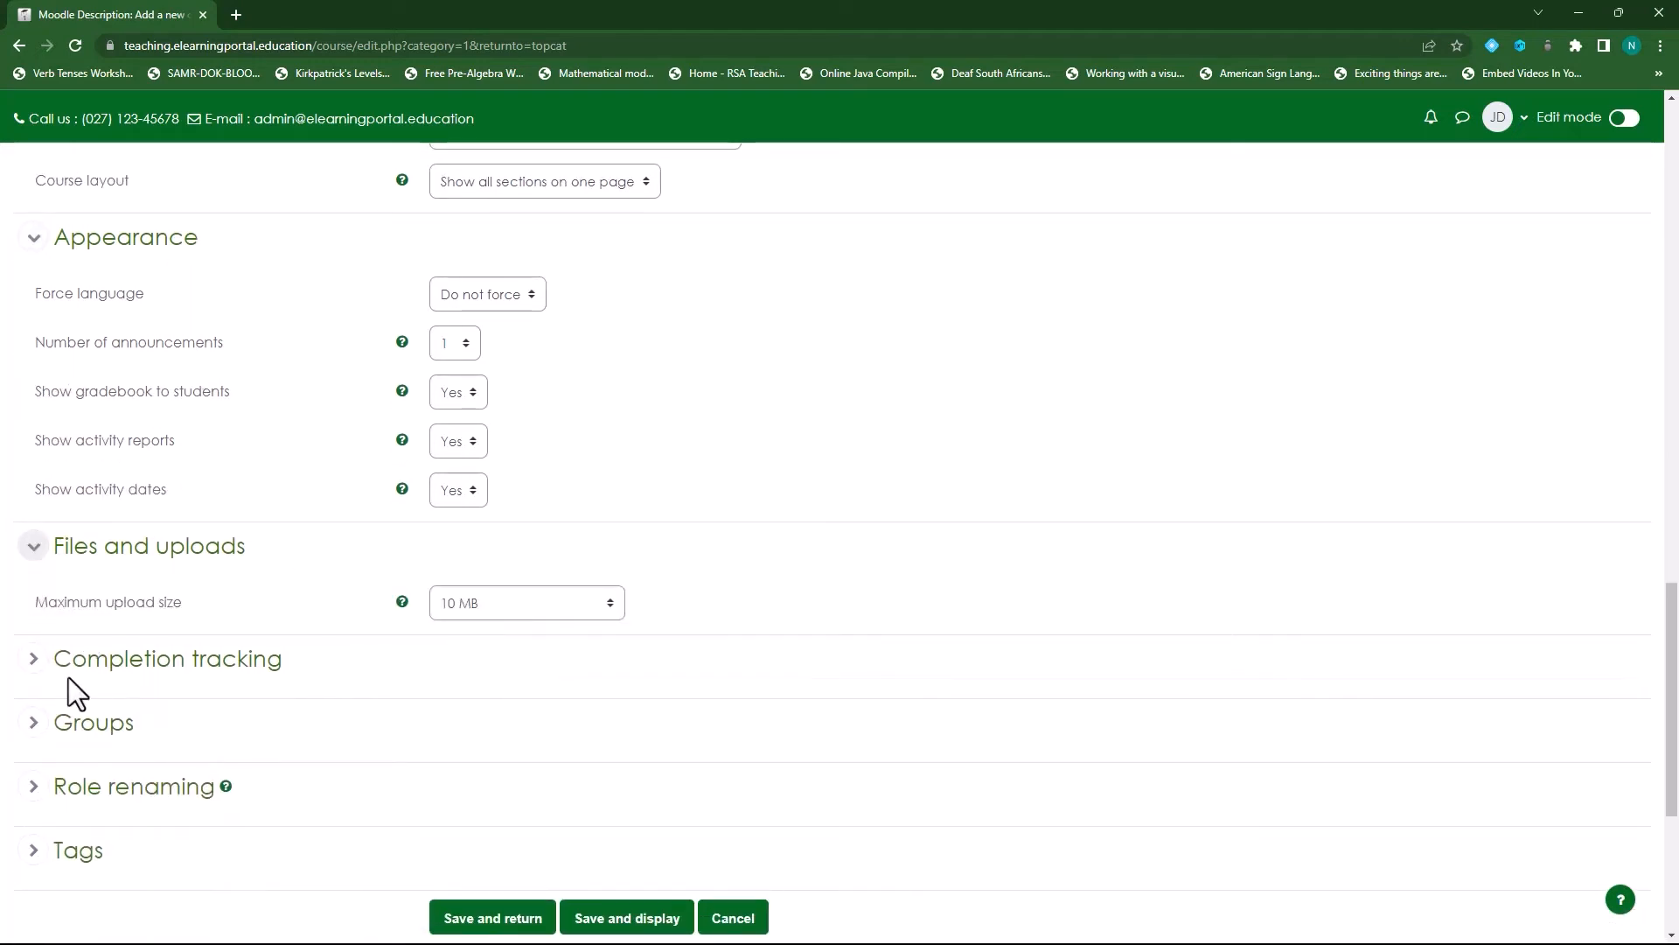
{"action": "left_click", "coordinate": [168, 658]}
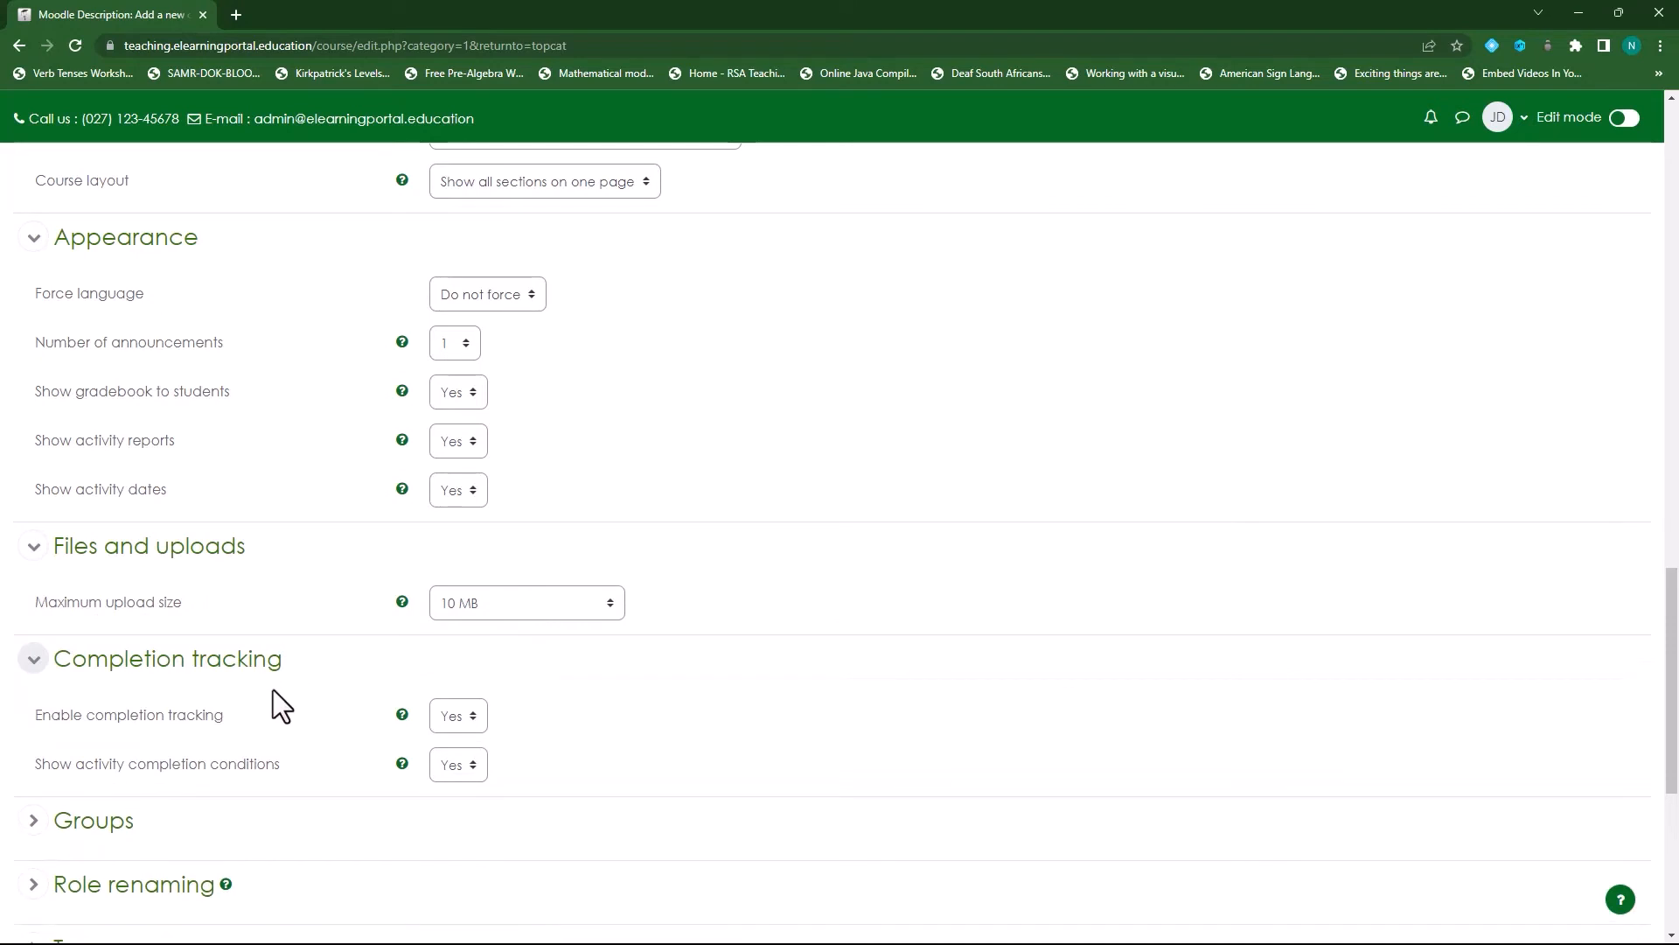
Step: Expand the Groups and Role renaming sections and scroll through the rest of the form
{"action": "scroll", "scroll_direction": "down", "scroll_amount": 3}
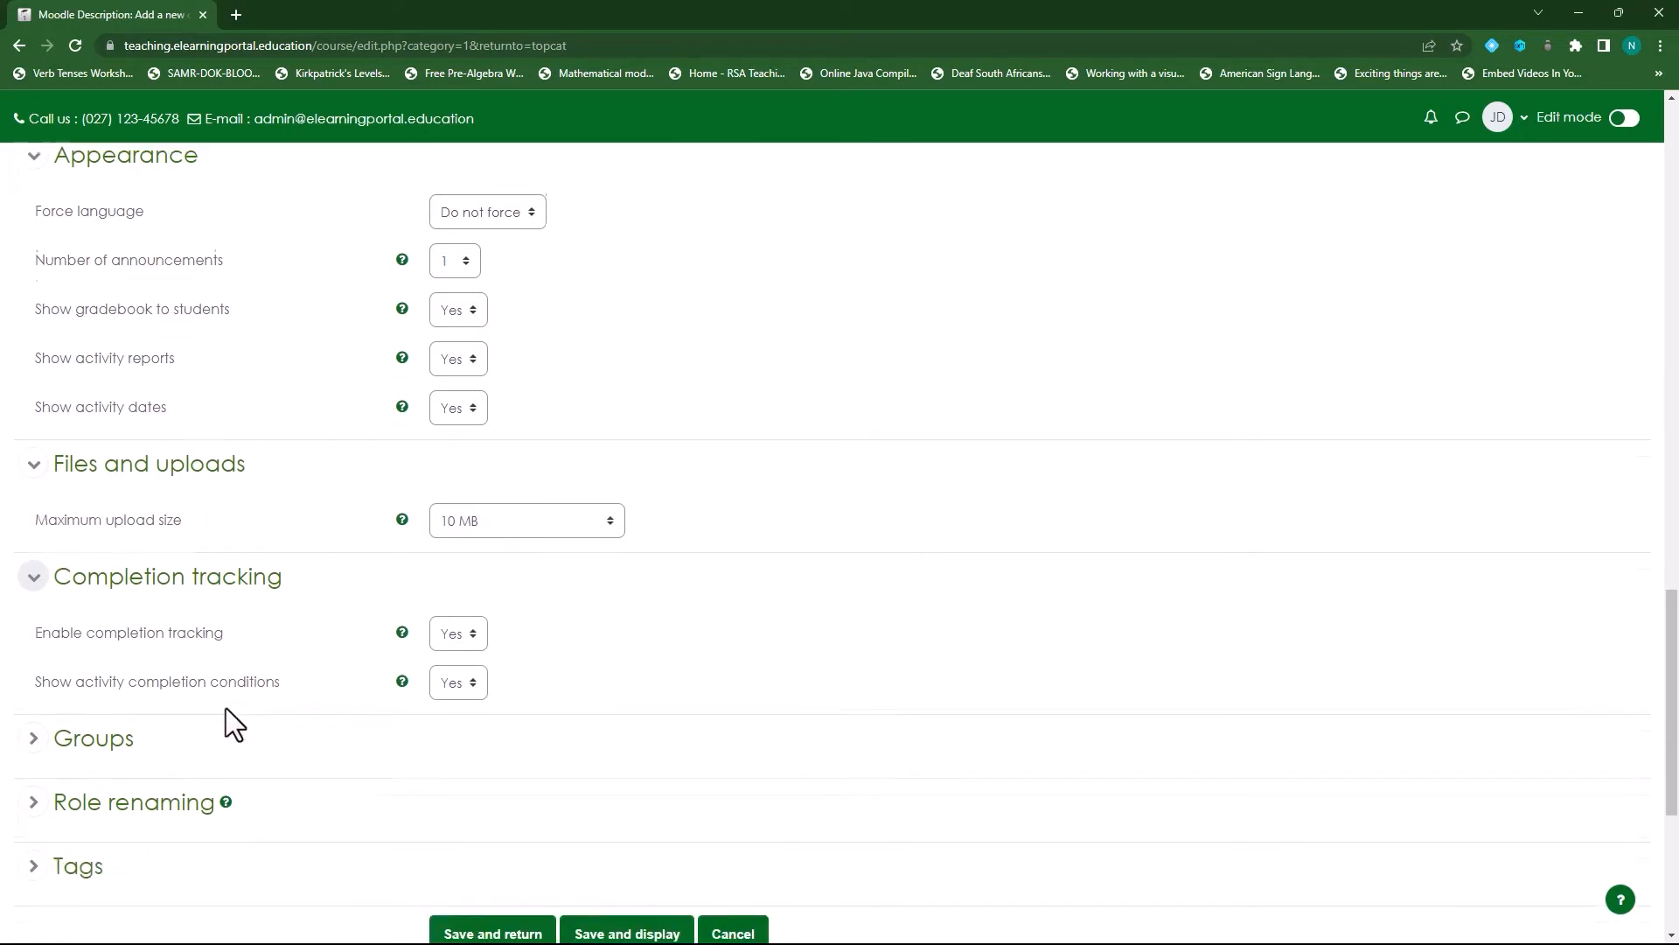
{"action": "left_click", "coordinate": [33, 737]}
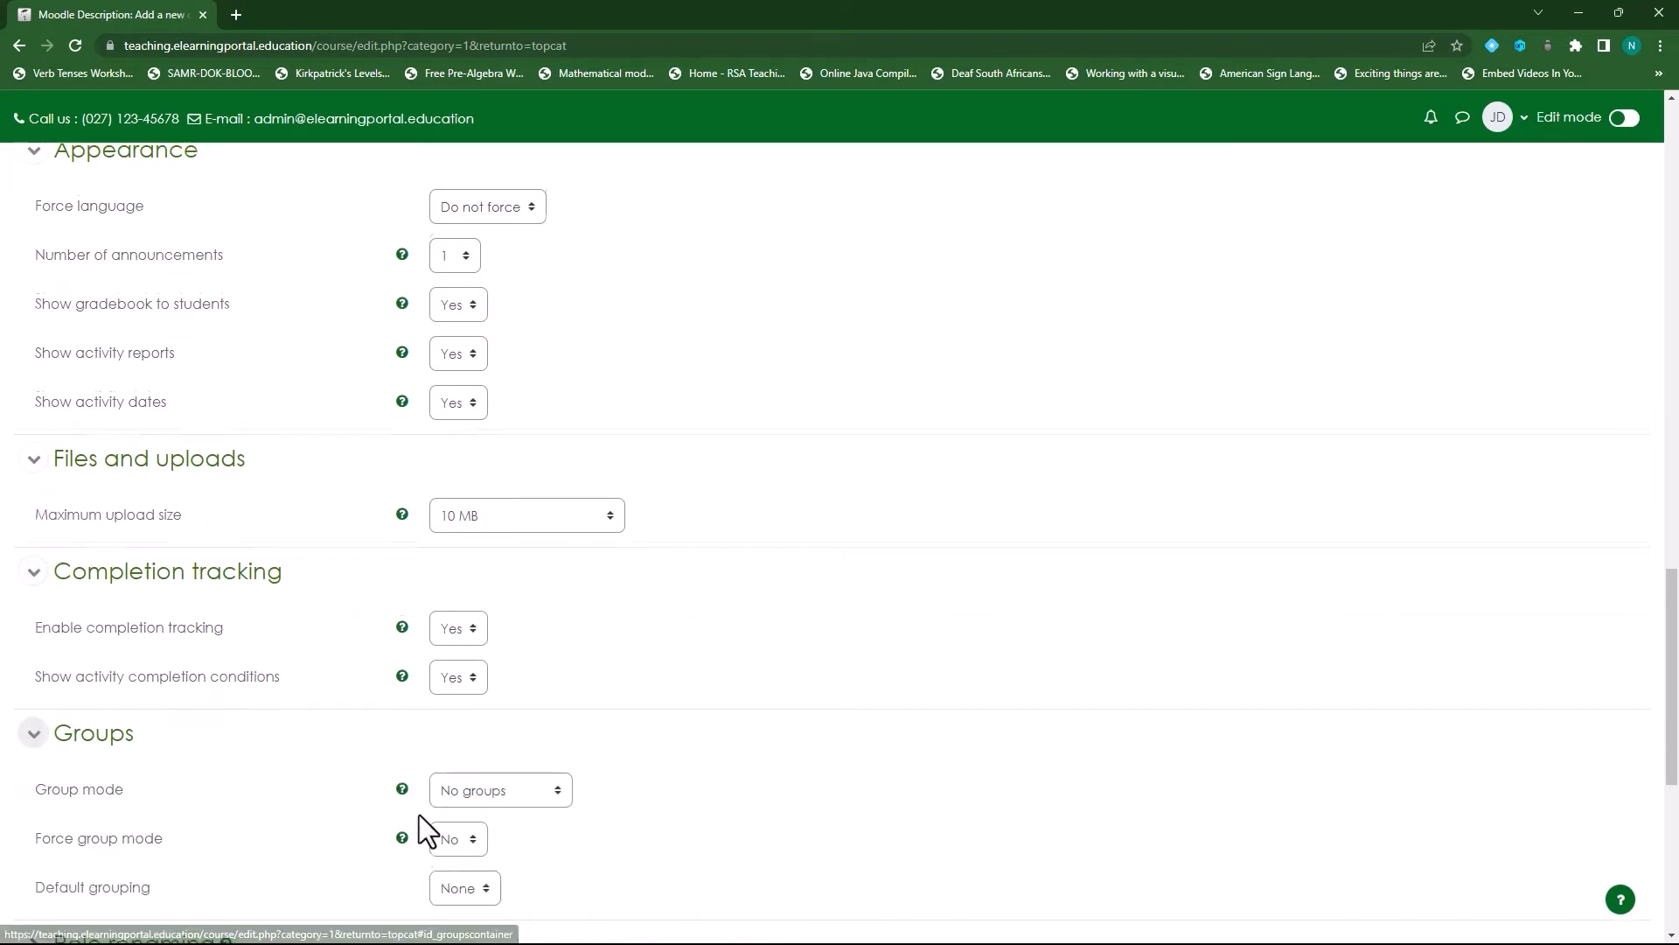
{"action": "scroll", "scroll_direction": "down", "scroll_amount": 3}
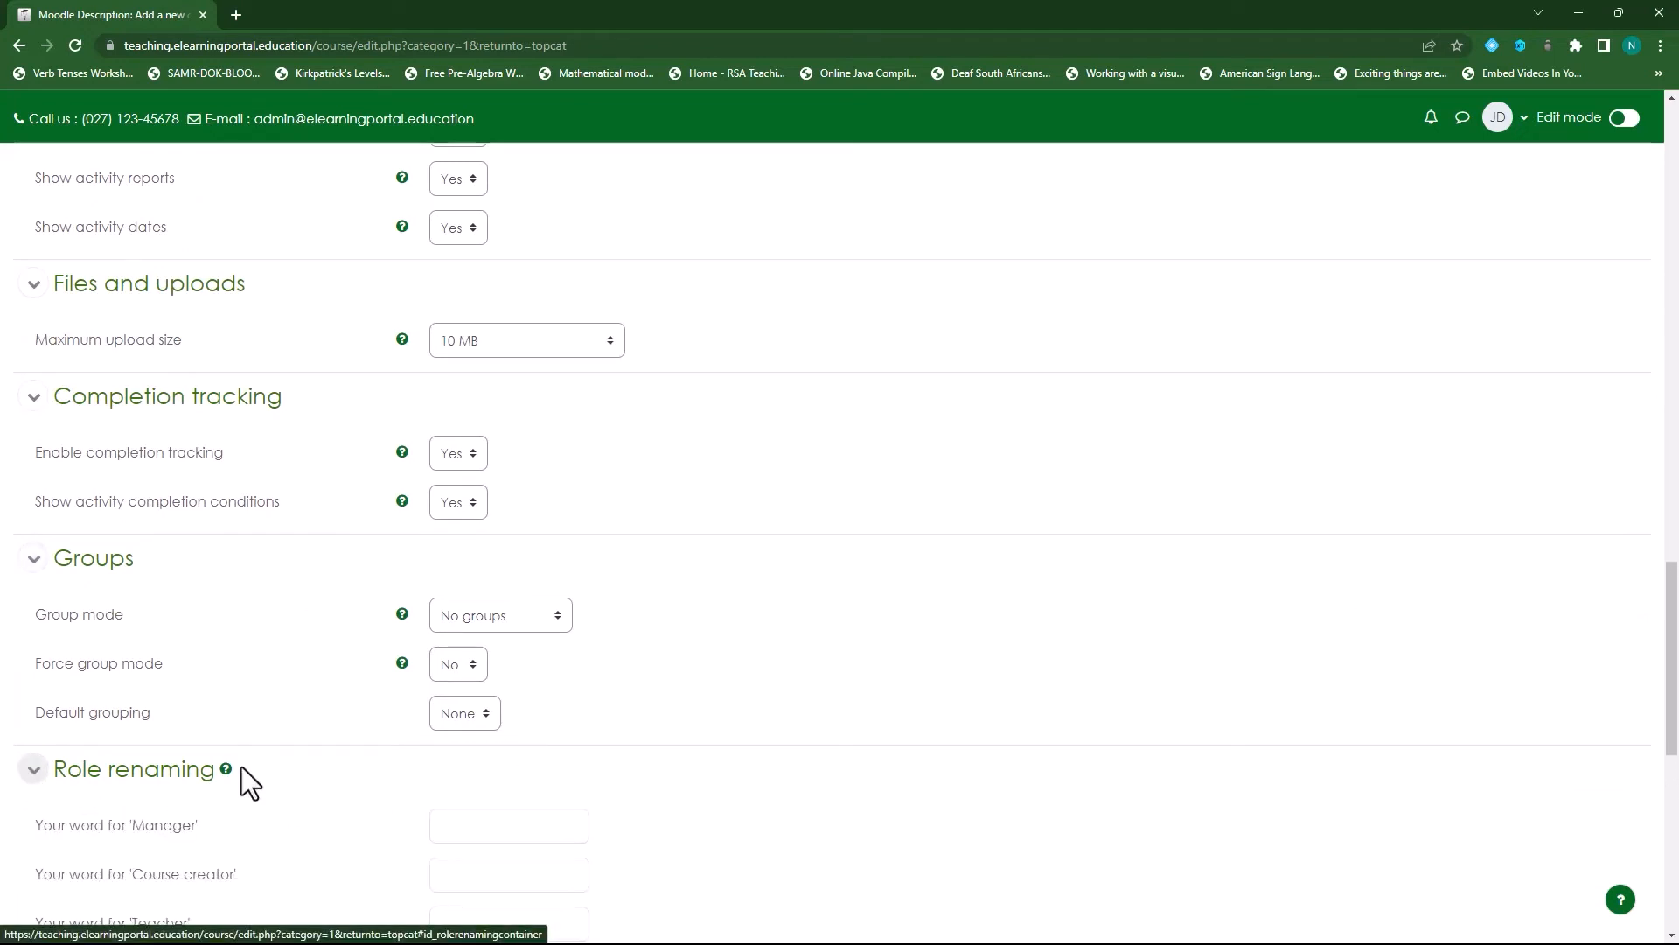
{"action": "scroll", "scroll_direction": "down", "scroll_amount": 3}
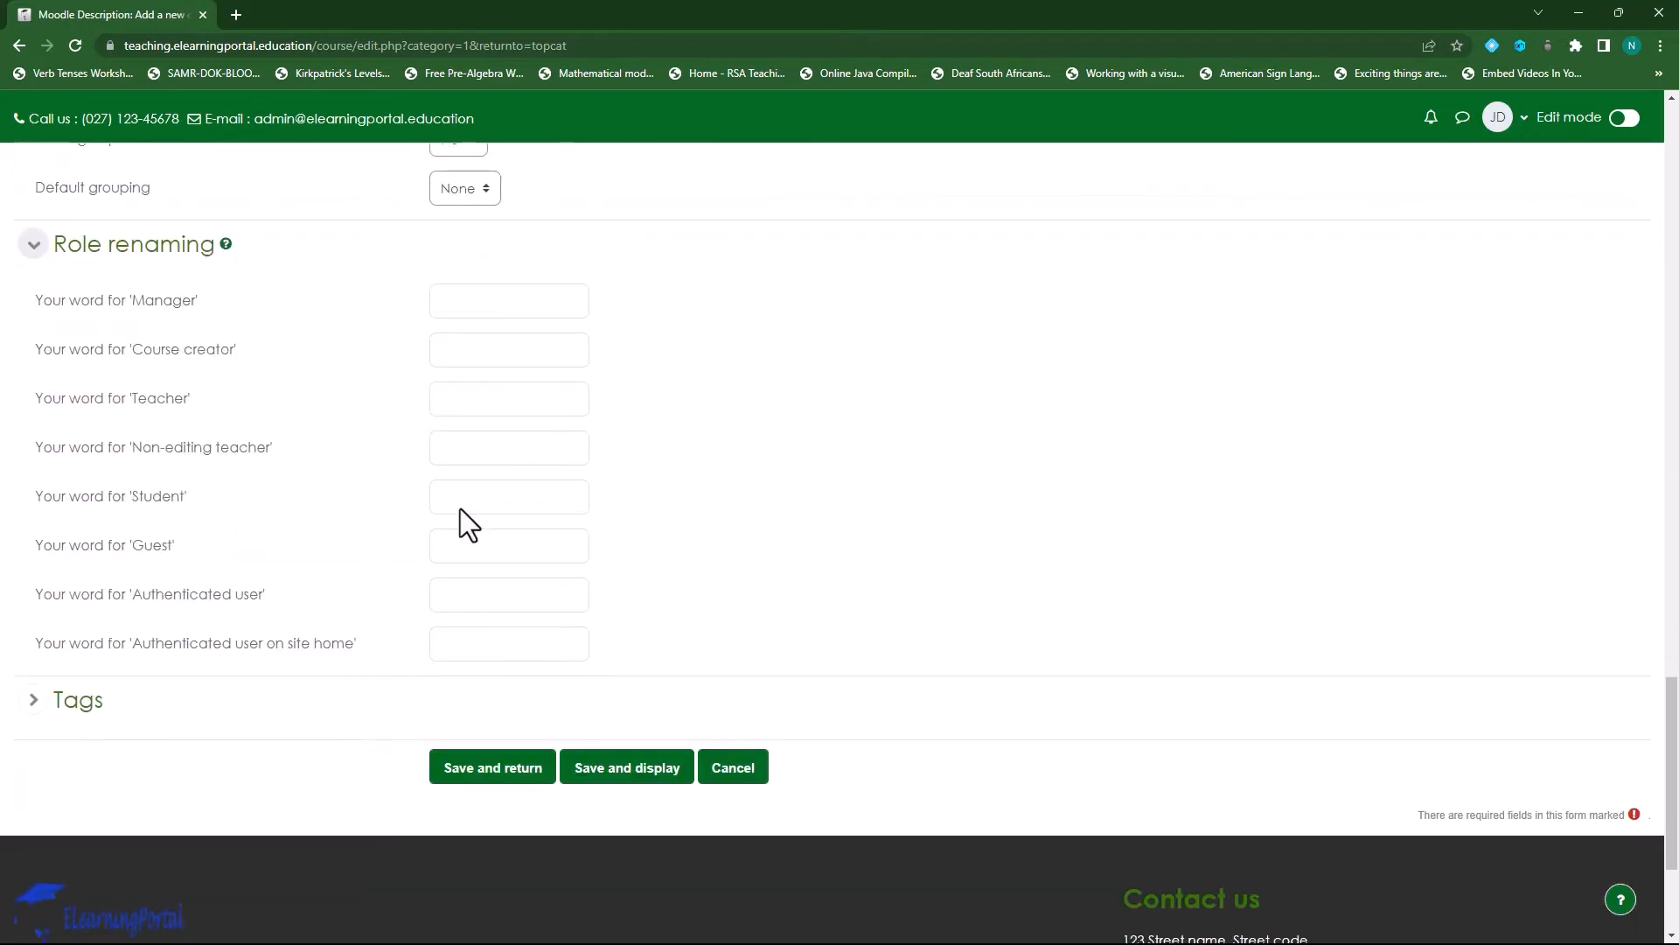
{"action": "left_click", "coordinate": [77, 699]}
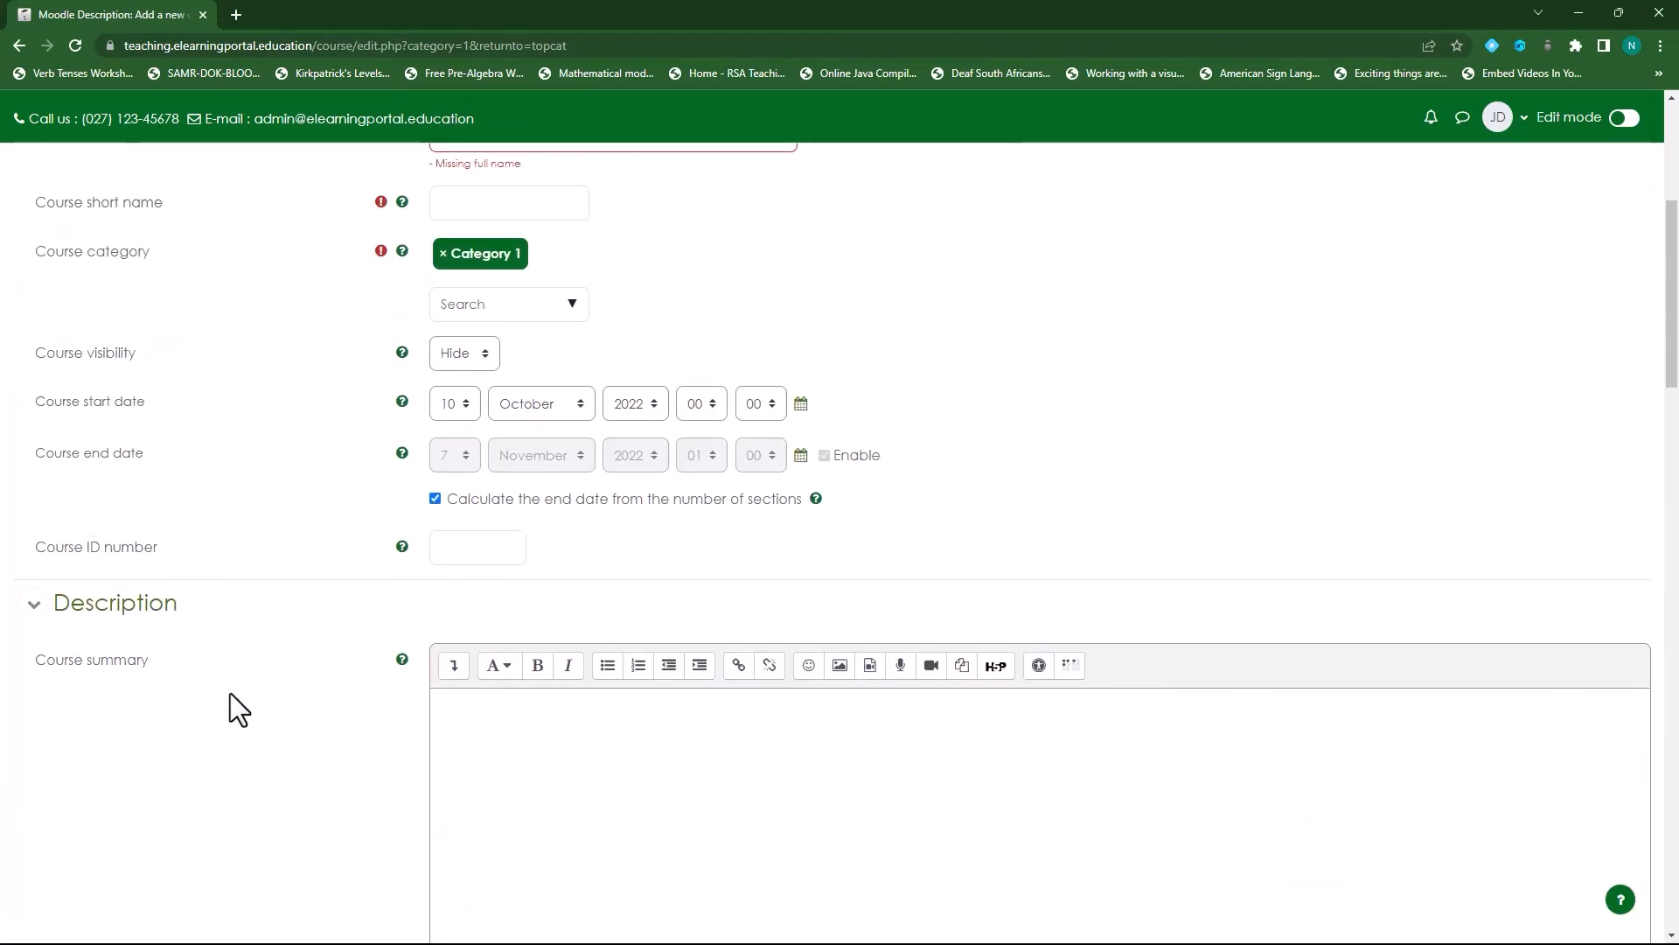
{"action": "scroll", "scroll_direction": "up", "scroll_amount": 3}
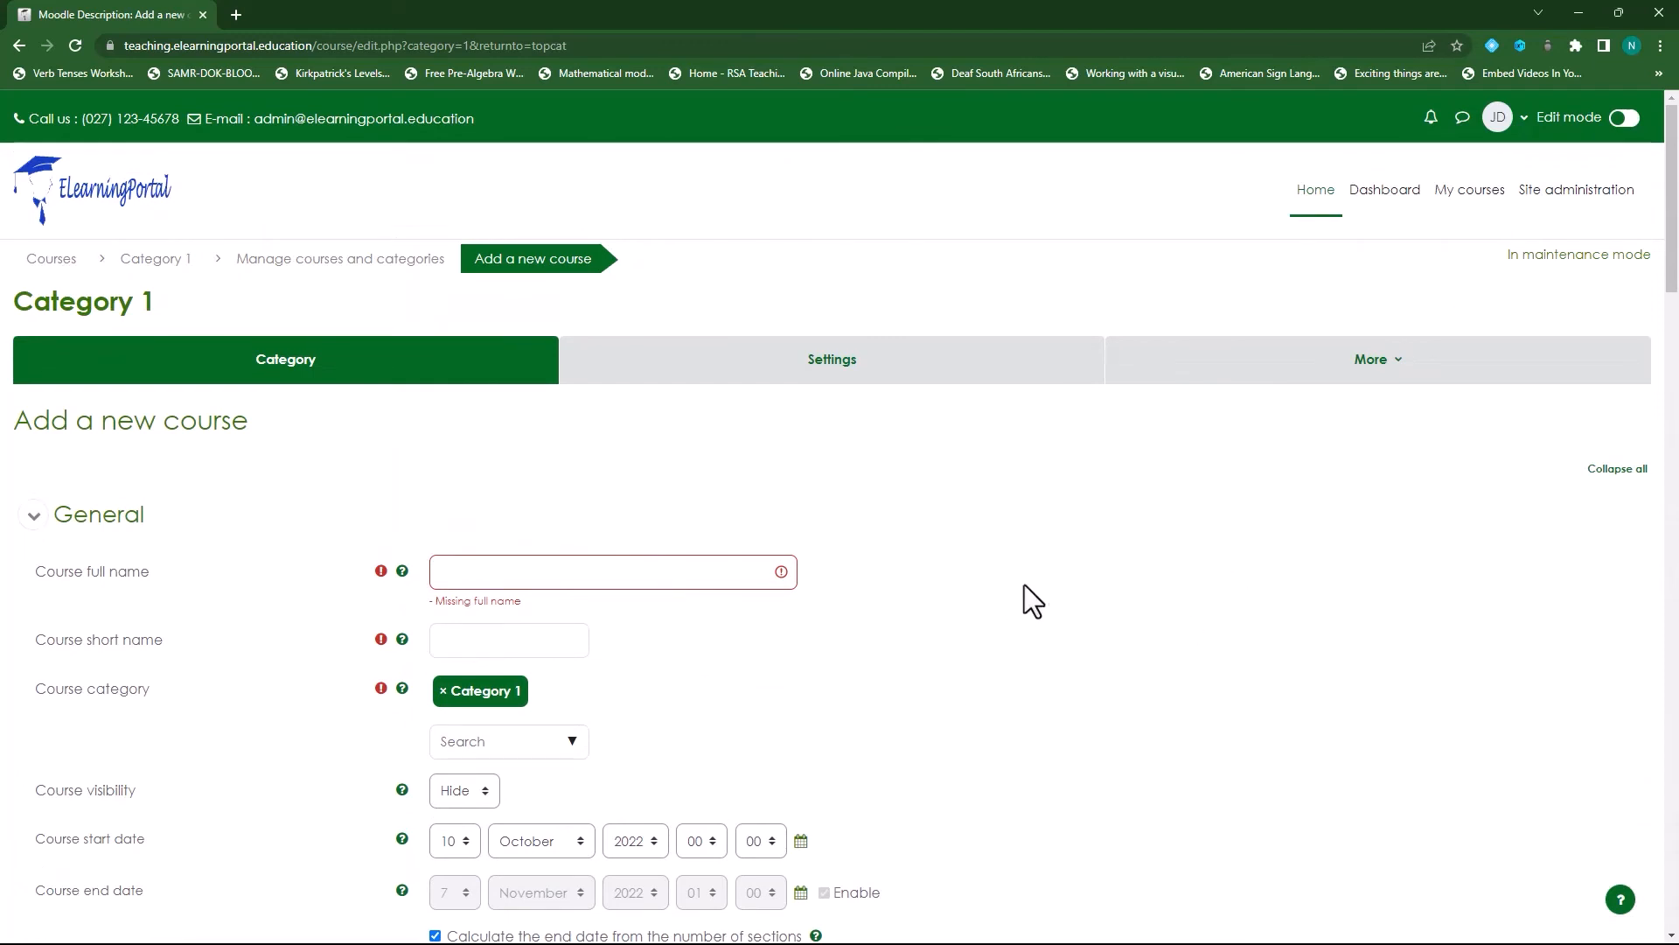
{"action": "mouse_move", "coordinate": [1028, 607]}
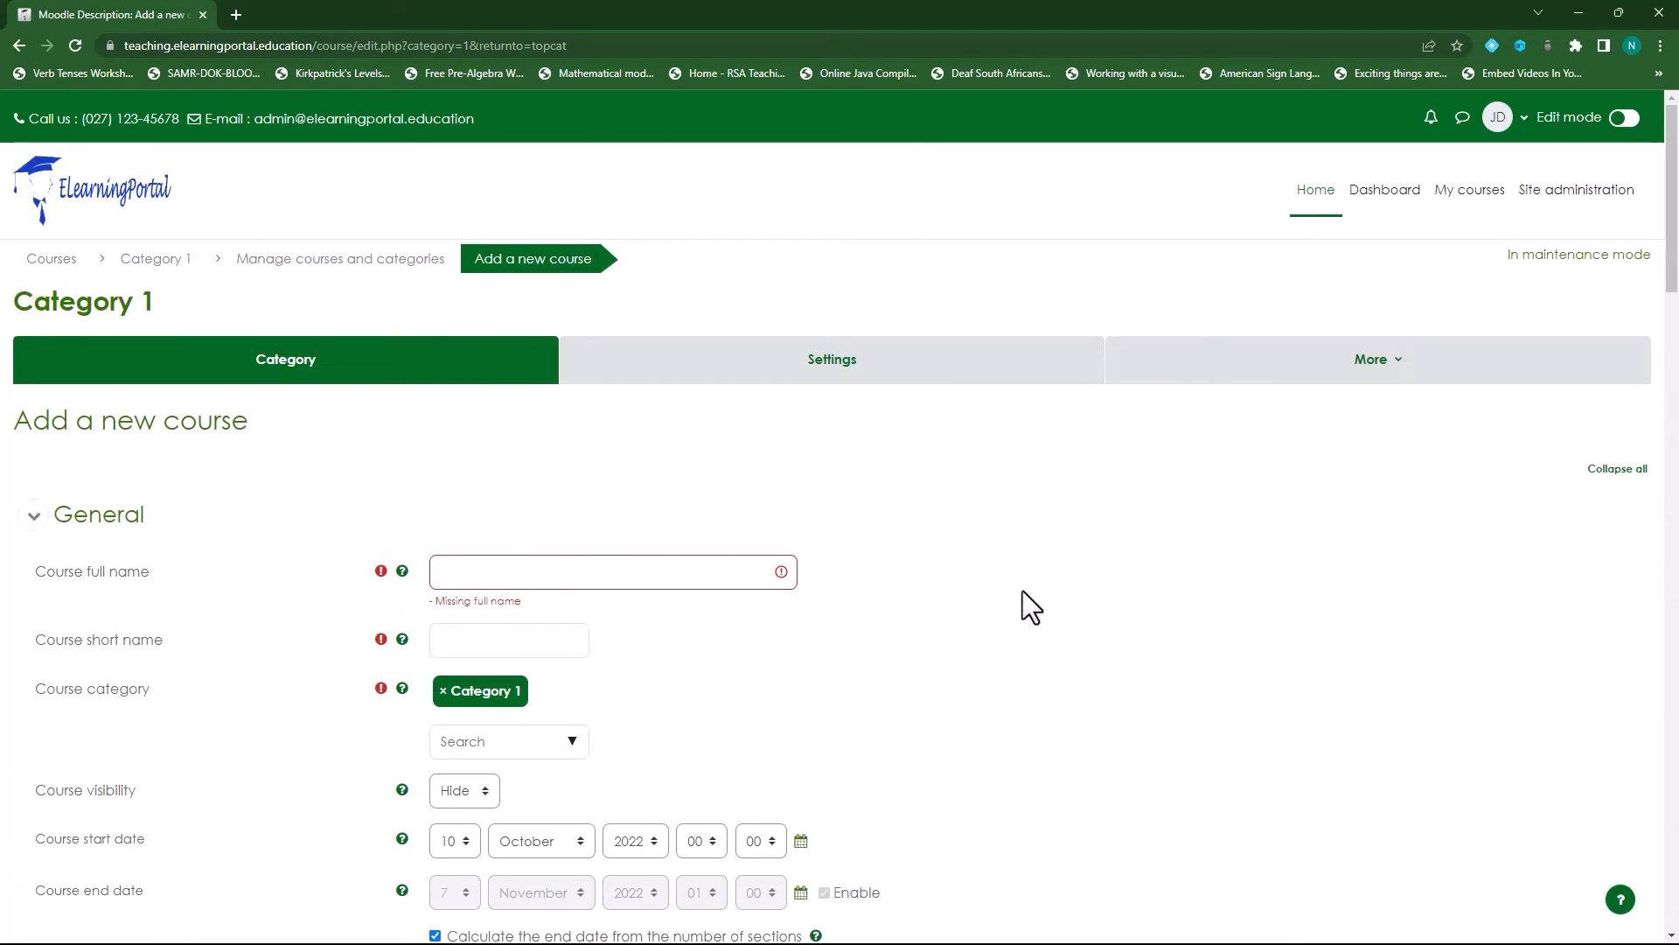
{"action": "scroll", "scroll_direction": "down", "scroll_amount": 3}
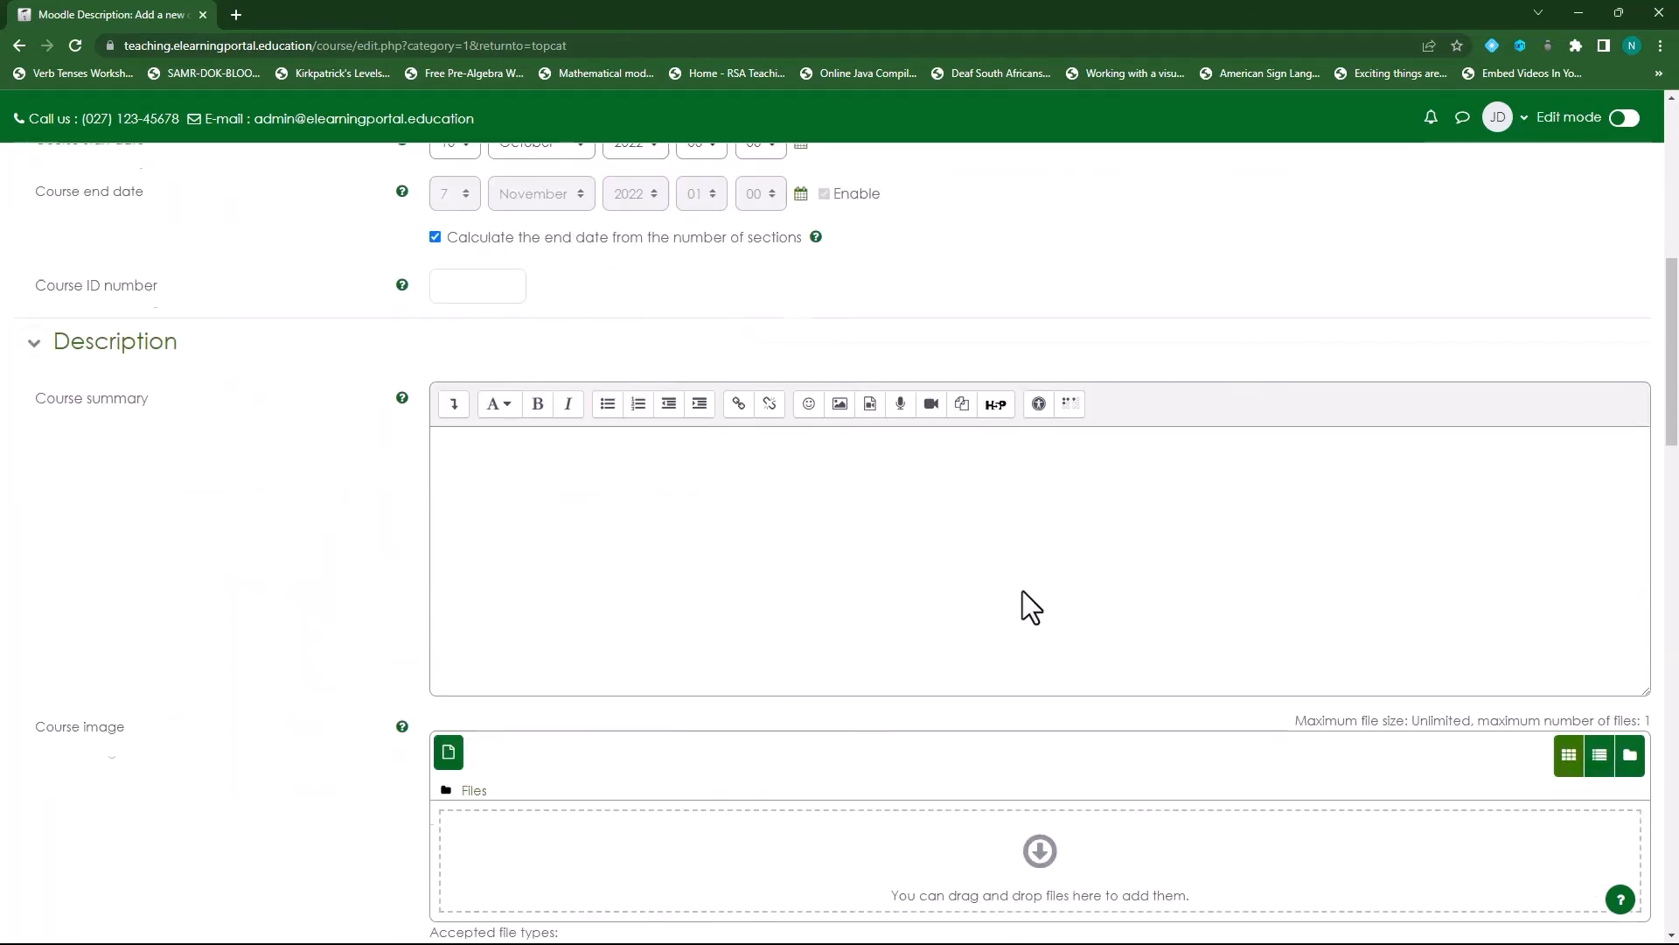
{"action": "scroll", "scroll_direction": "down", "scroll_amount": 3}
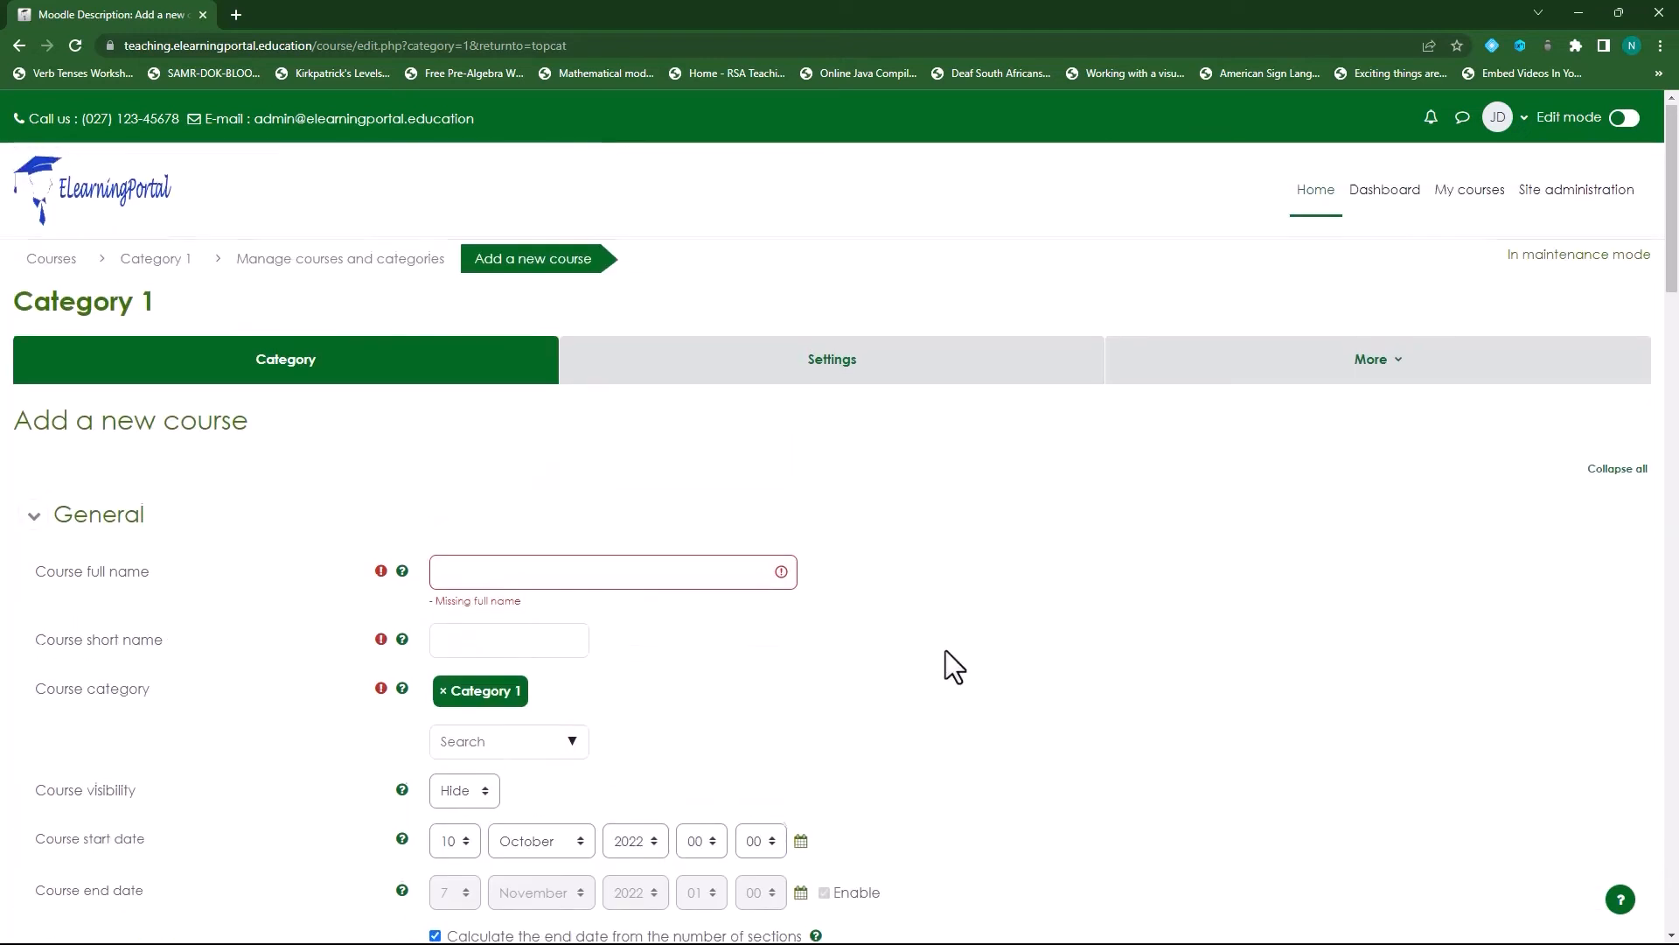
Step: Leave the unsaved course form and go to Courses > Course default settings in Site administration
{"action": "left_click", "coordinate": [1576, 189]}
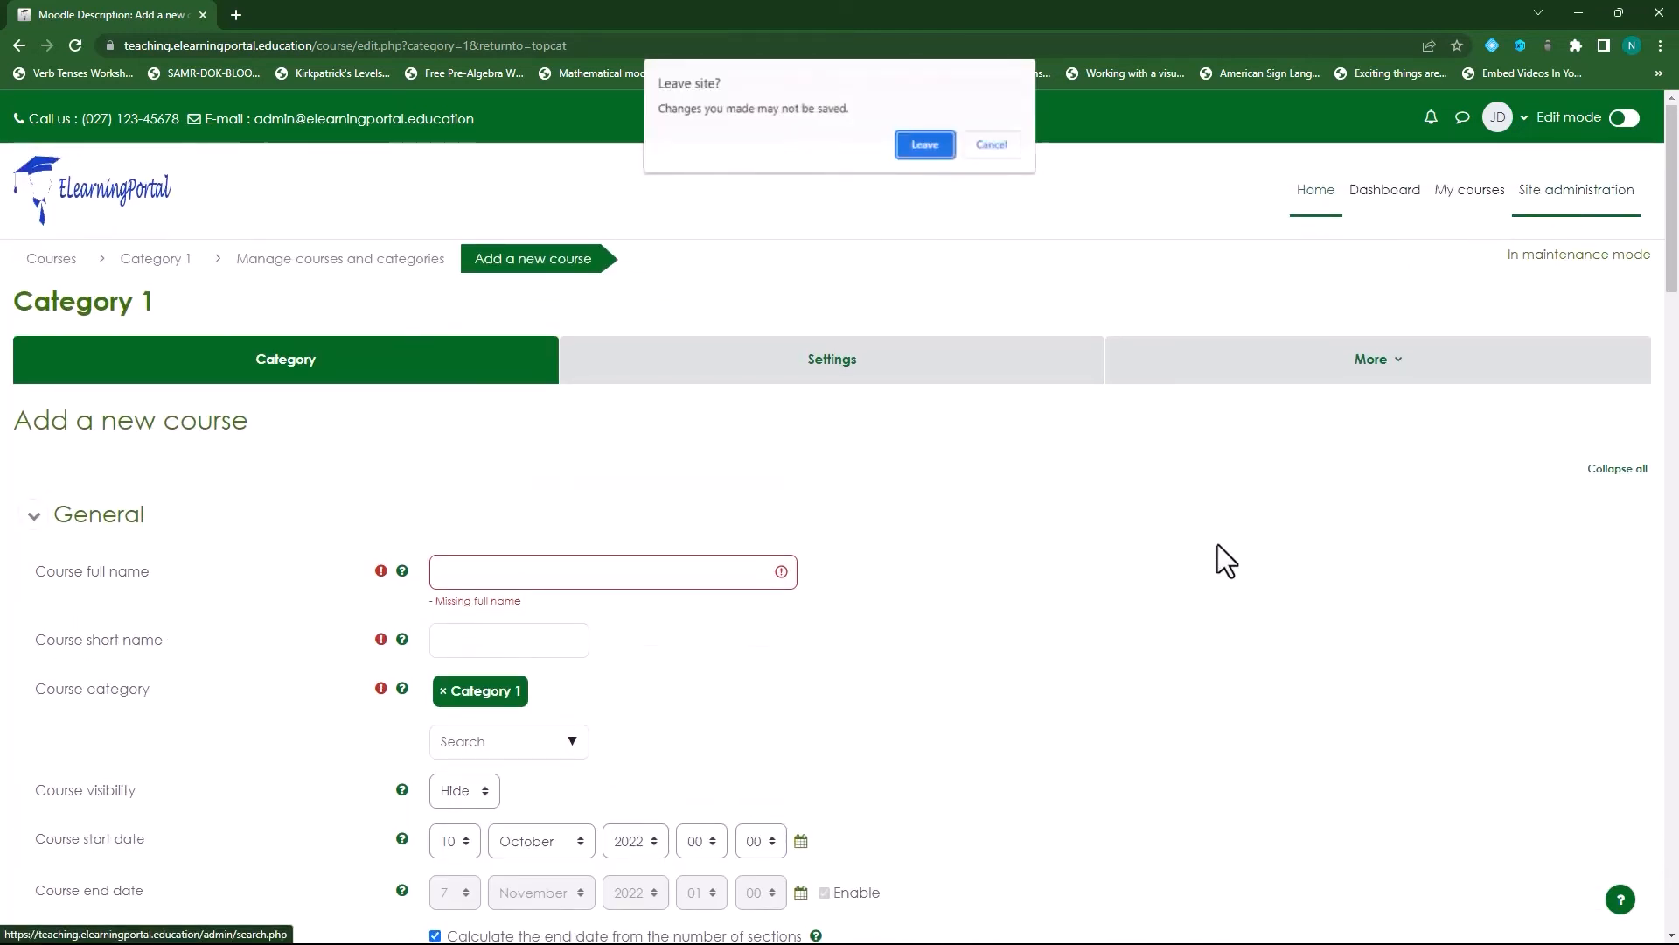
{"action": "left_click", "coordinate": [924, 145]}
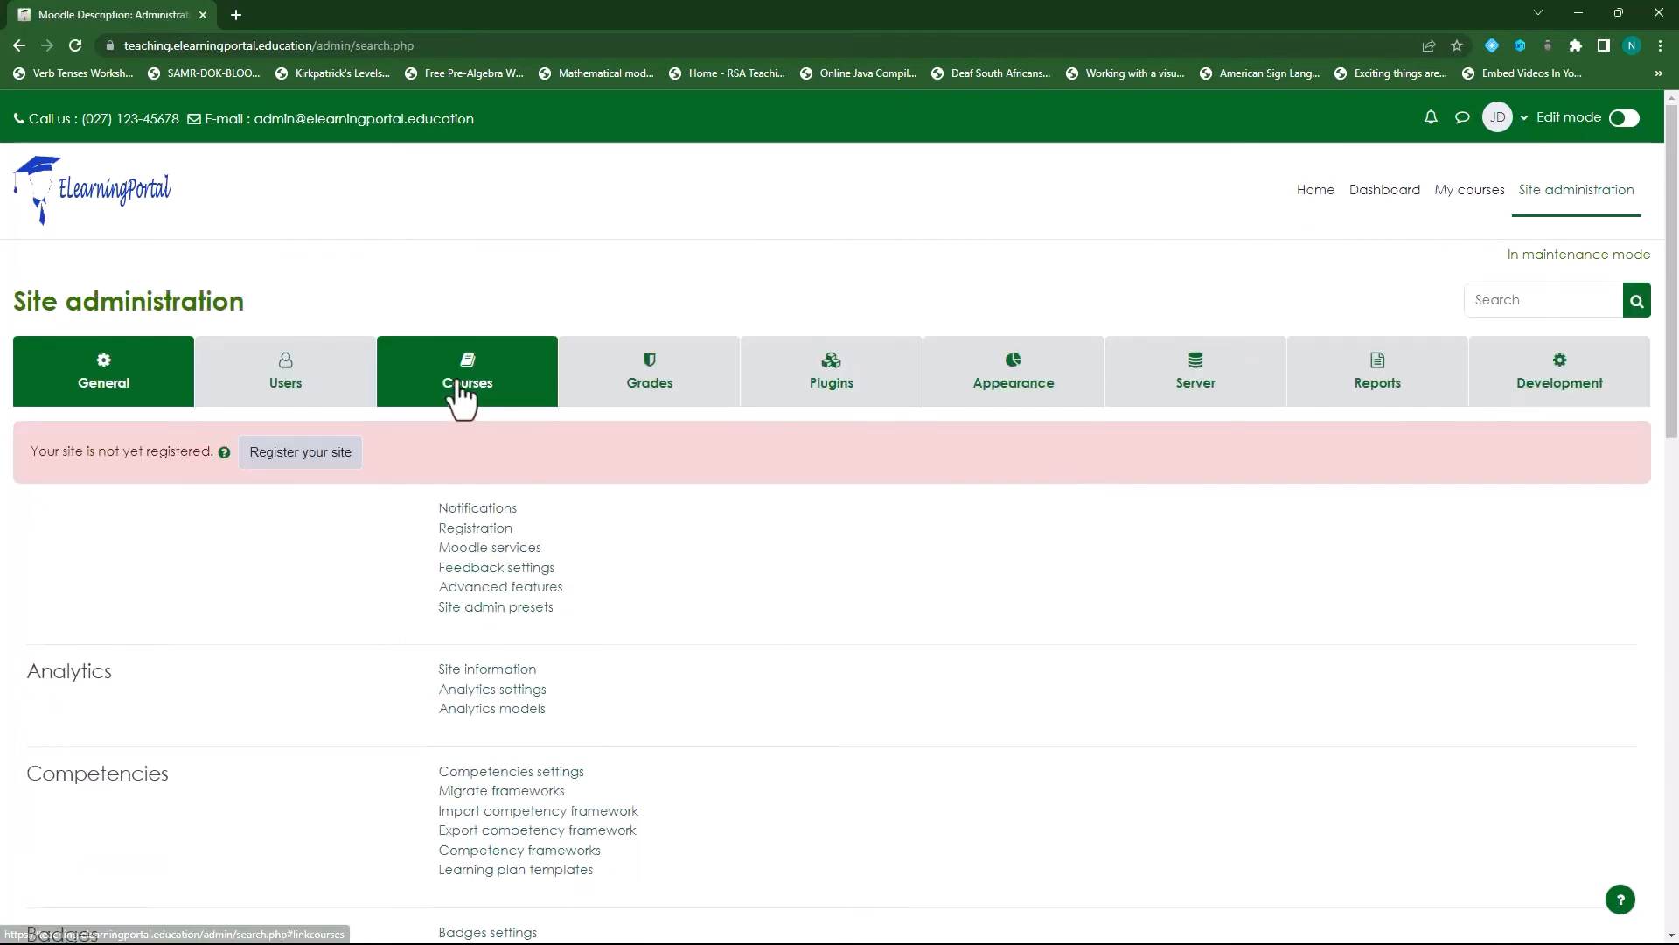
{"action": "left_click", "coordinate": [465, 371]}
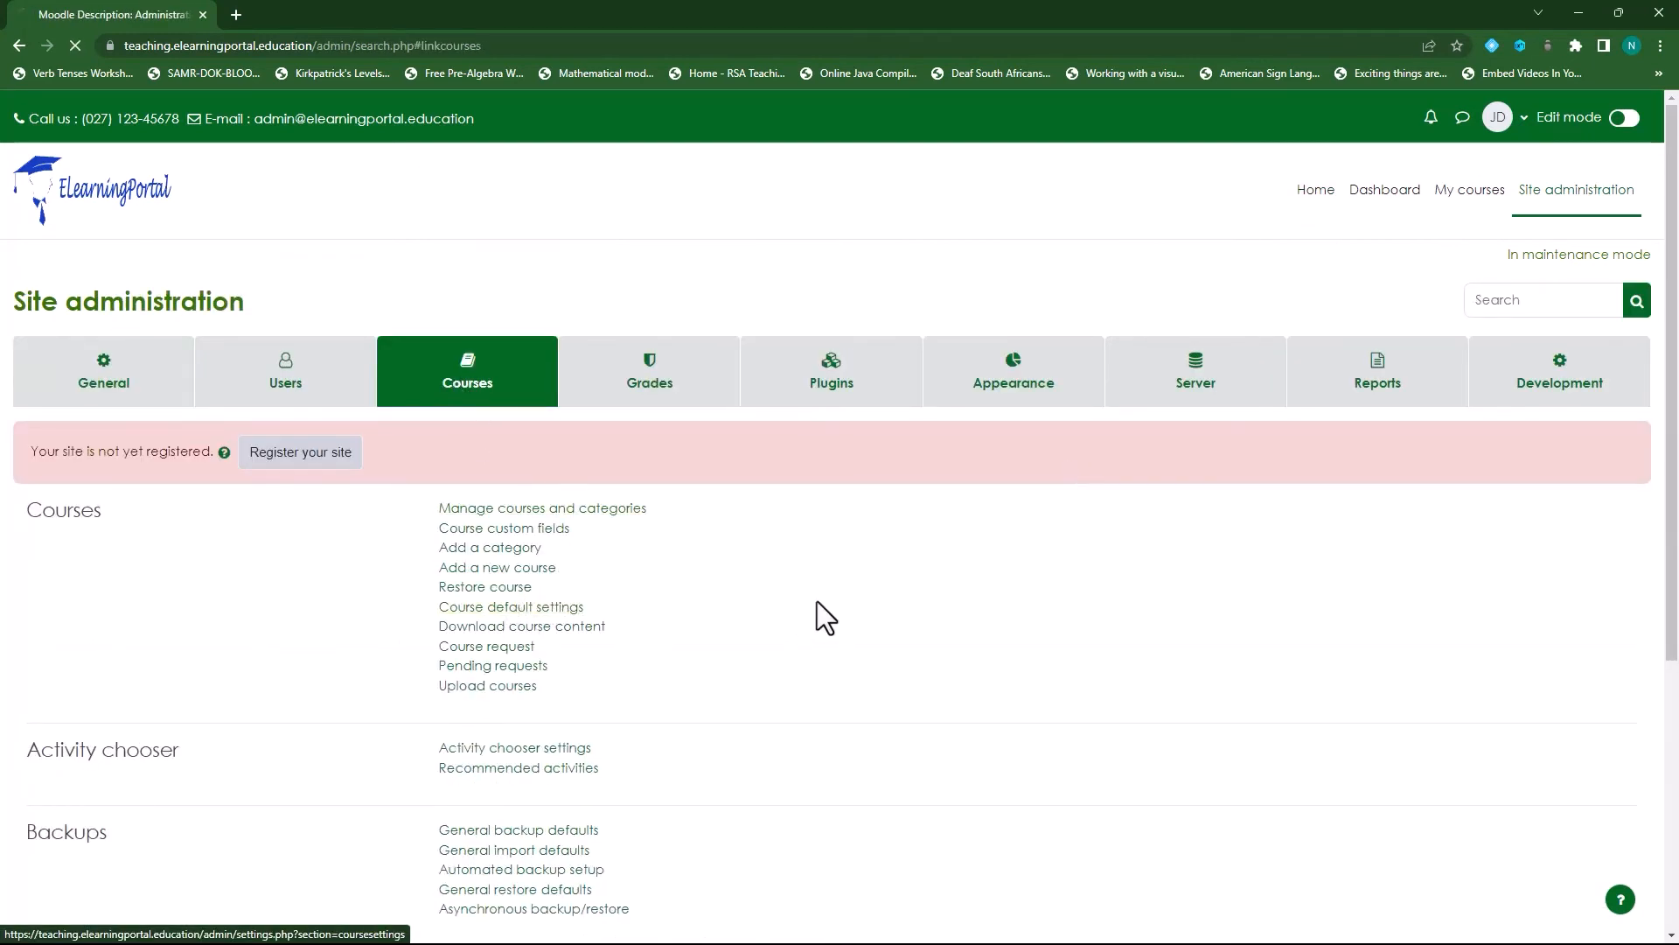
{"action": "left_click", "coordinate": [511, 607]}
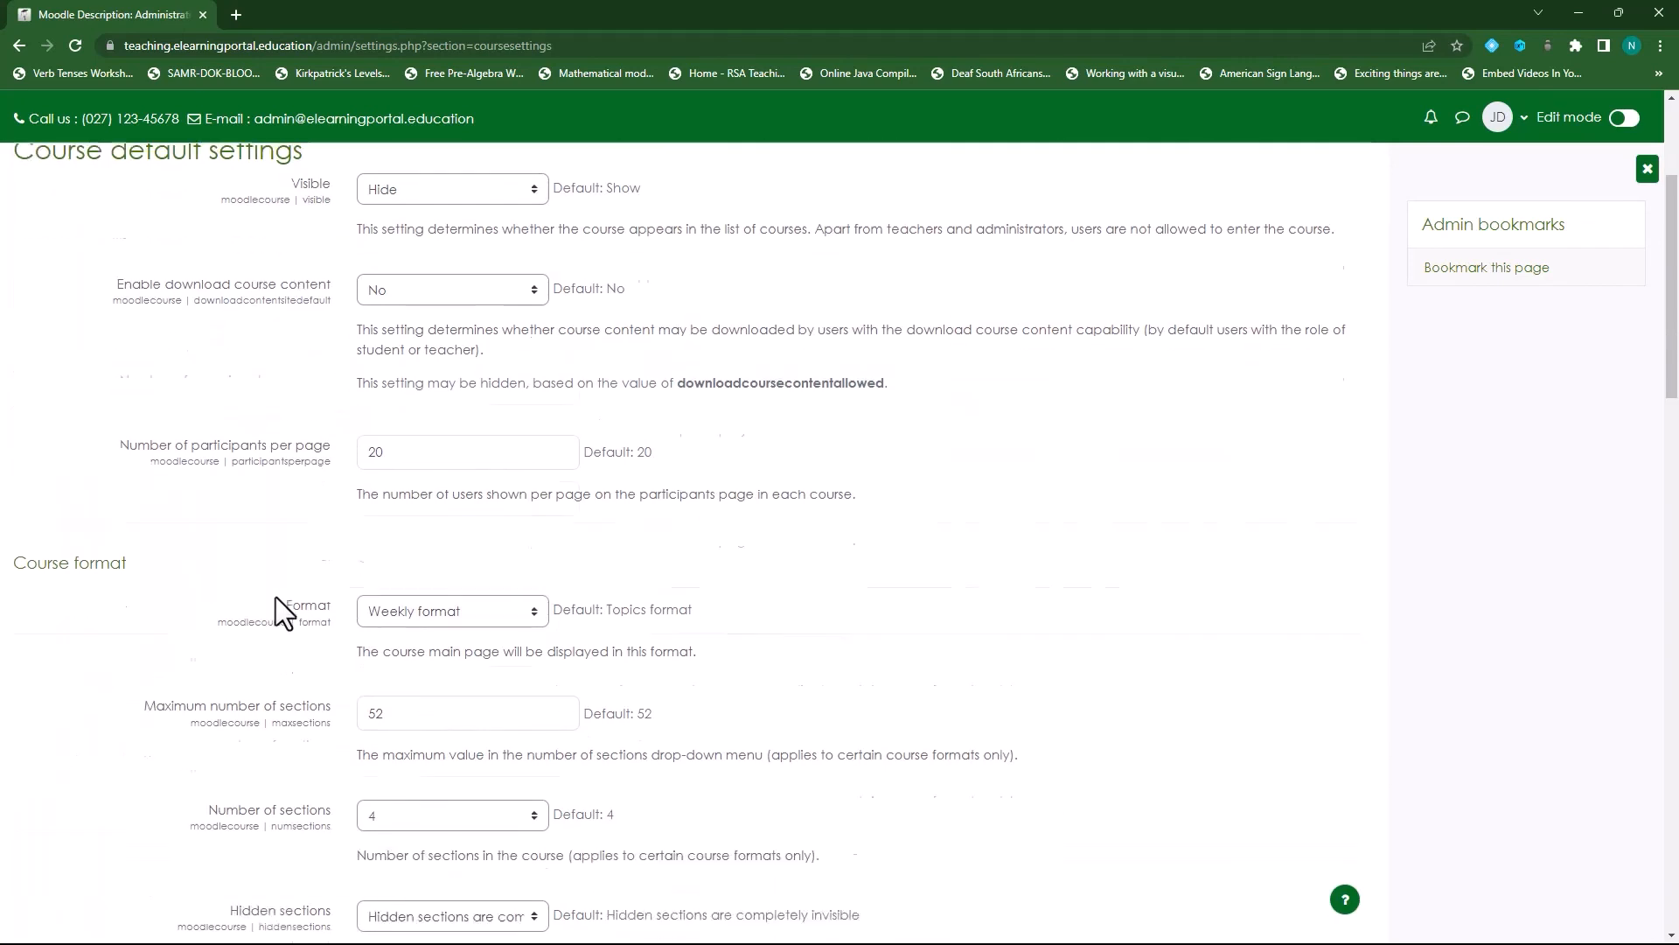
Step: Set the default Number of sections to 52 and save the changes
{"action": "scroll", "scroll_direction": "down", "scroll_amount": 3}
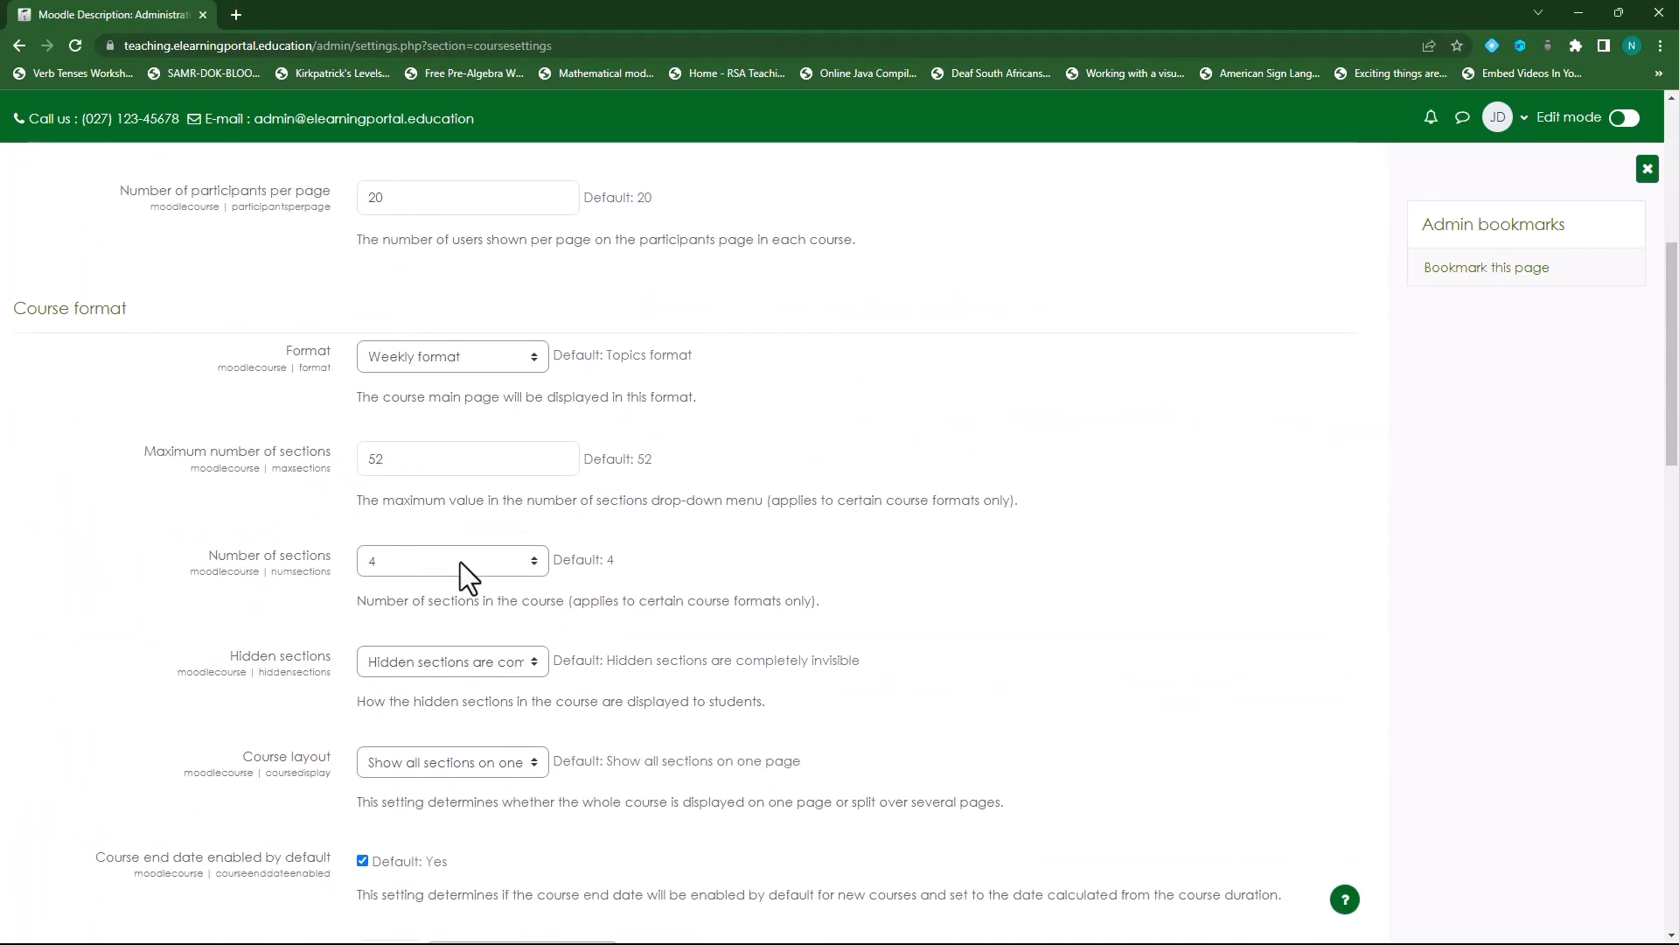
{"action": "left_click", "coordinate": [450, 560]}
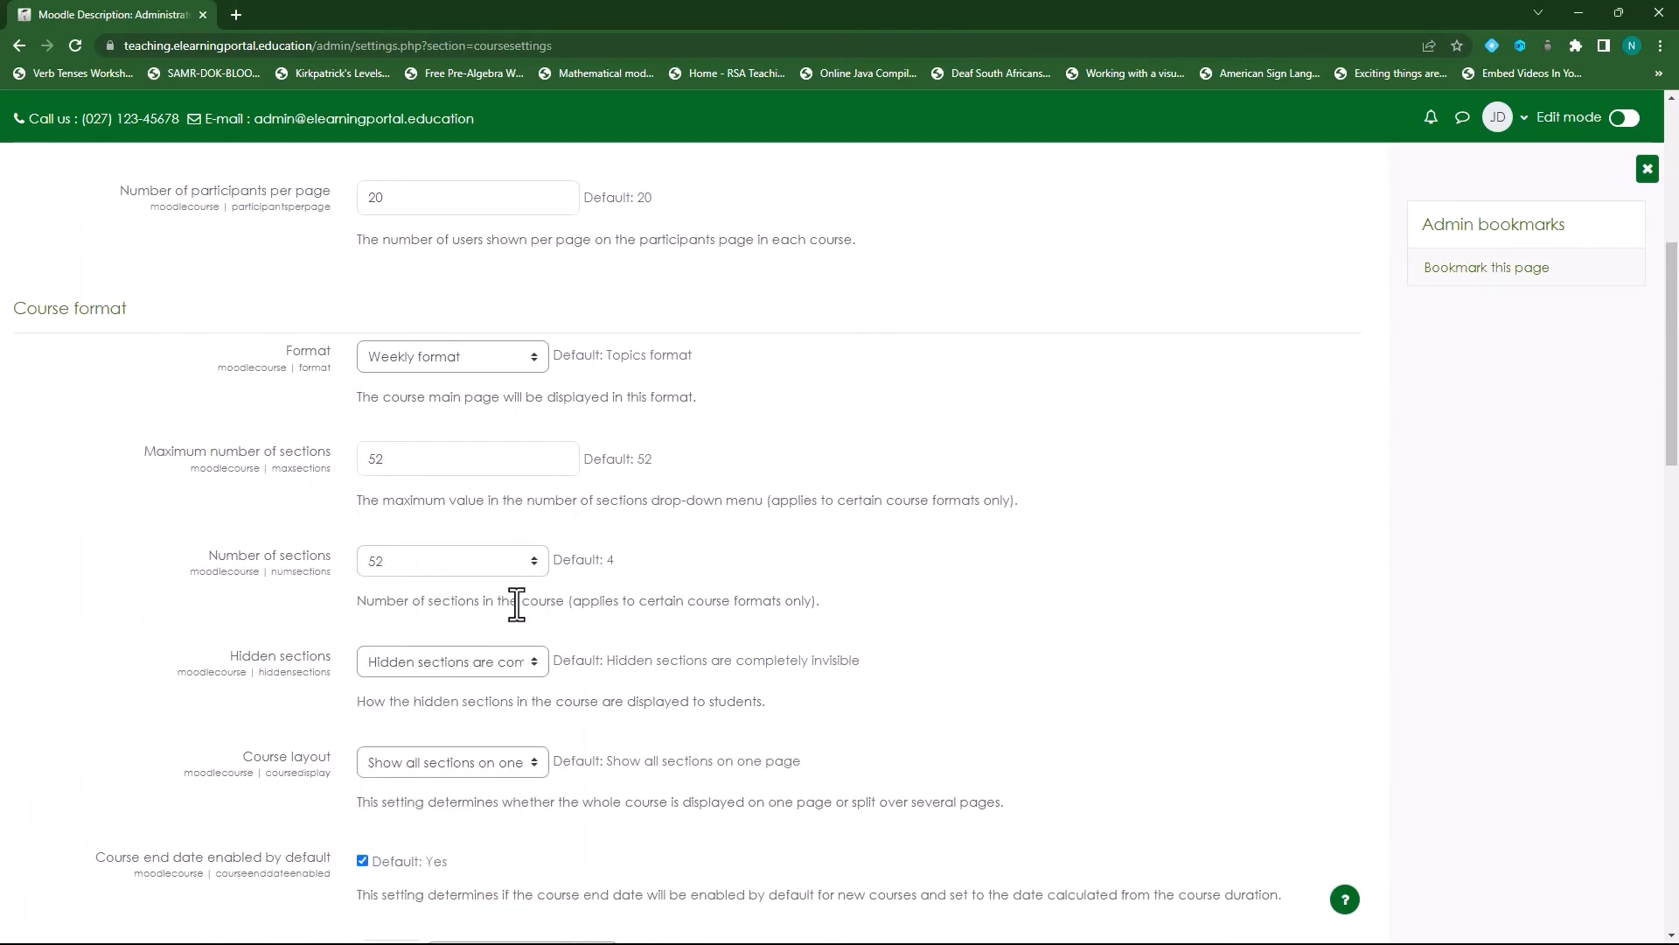
{"action": "scroll", "scroll_direction": "down", "scroll_amount": 3}
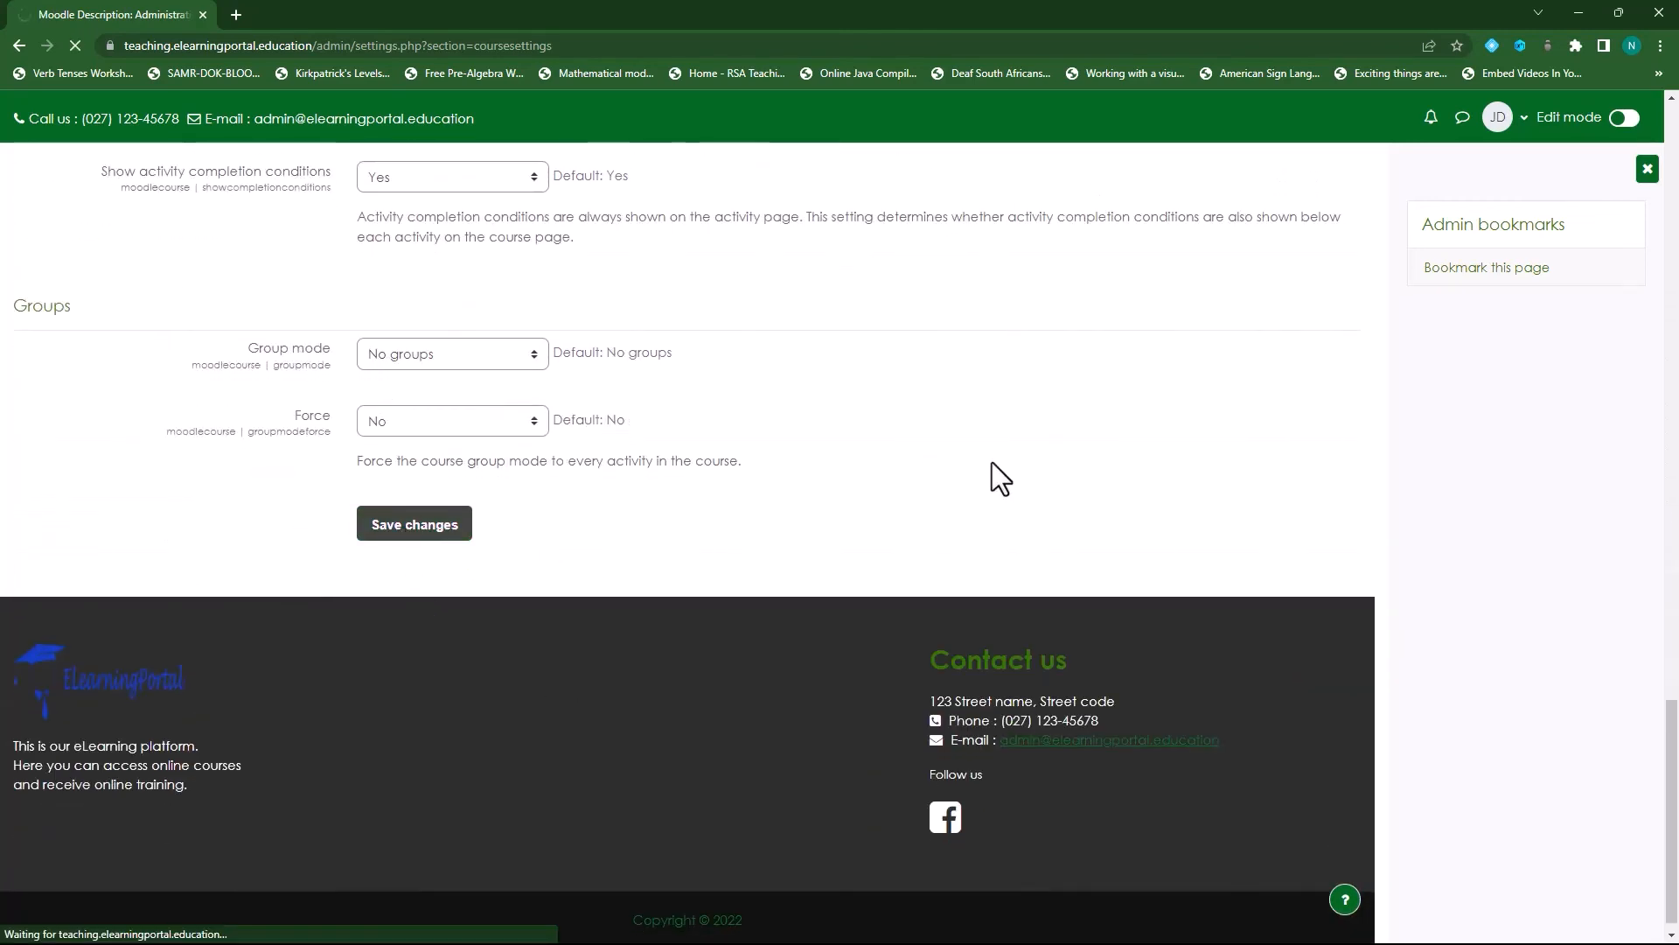
{"action": "left_click", "coordinate": [413, 523]}
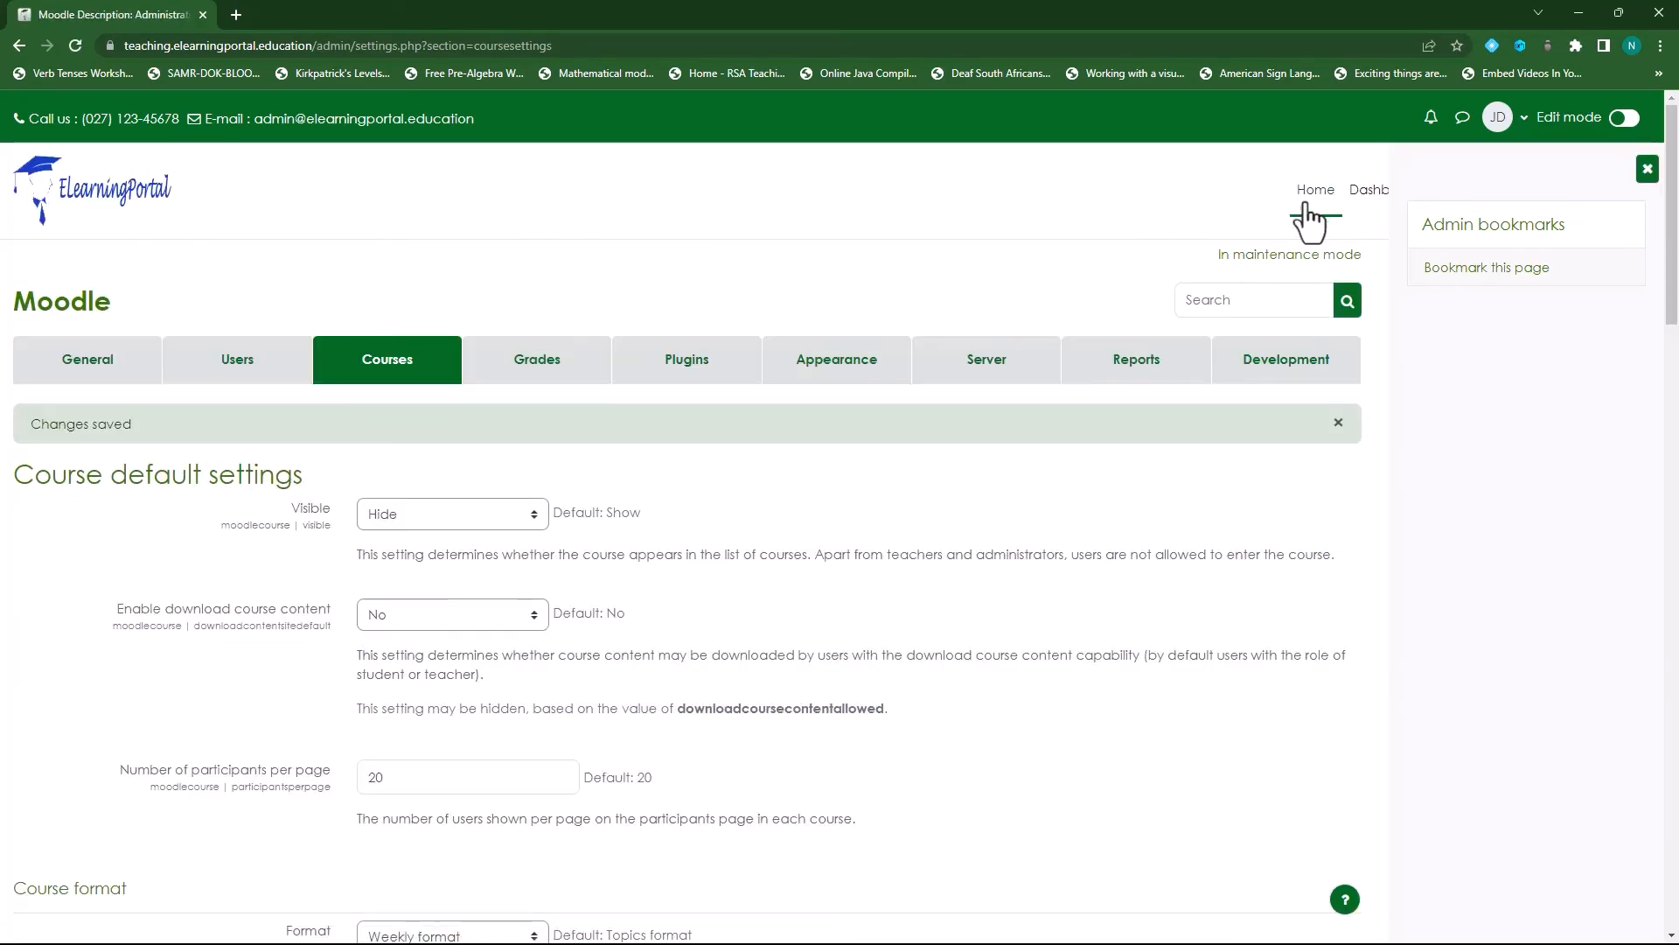
Step: Start a new course form and check it defaults to Weekly format, 52 sections, end date one year after start
{"action": "left_click", "coordinate": [1313, 189]}
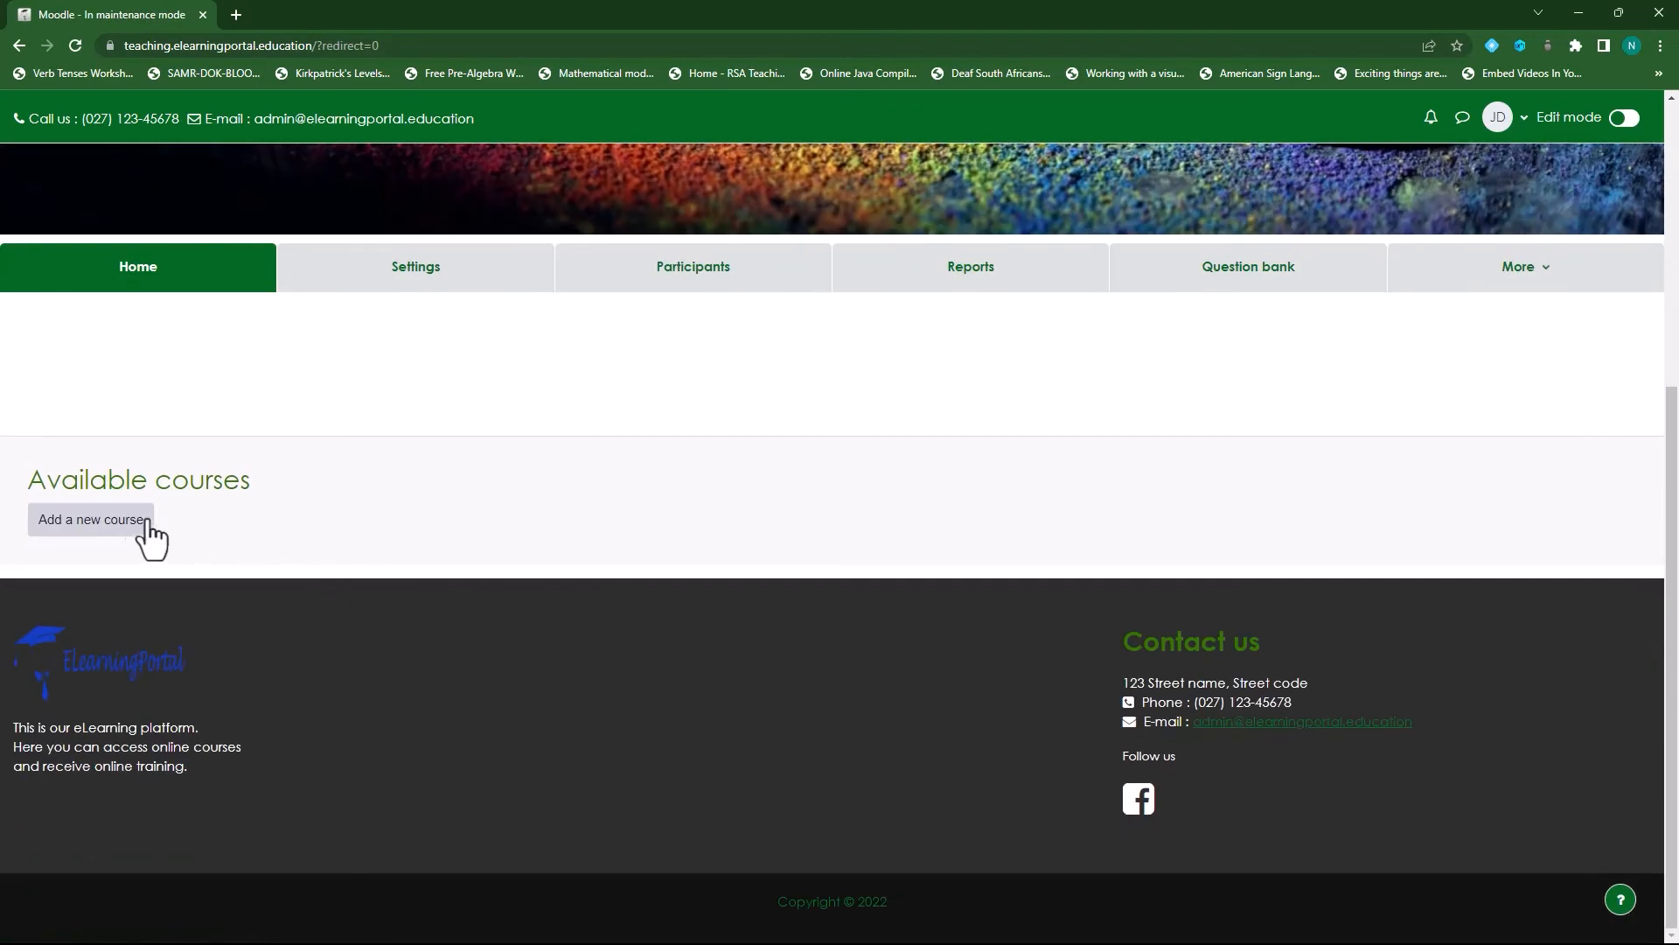
{"action": "left_click", "coordinate": [91, 520]}
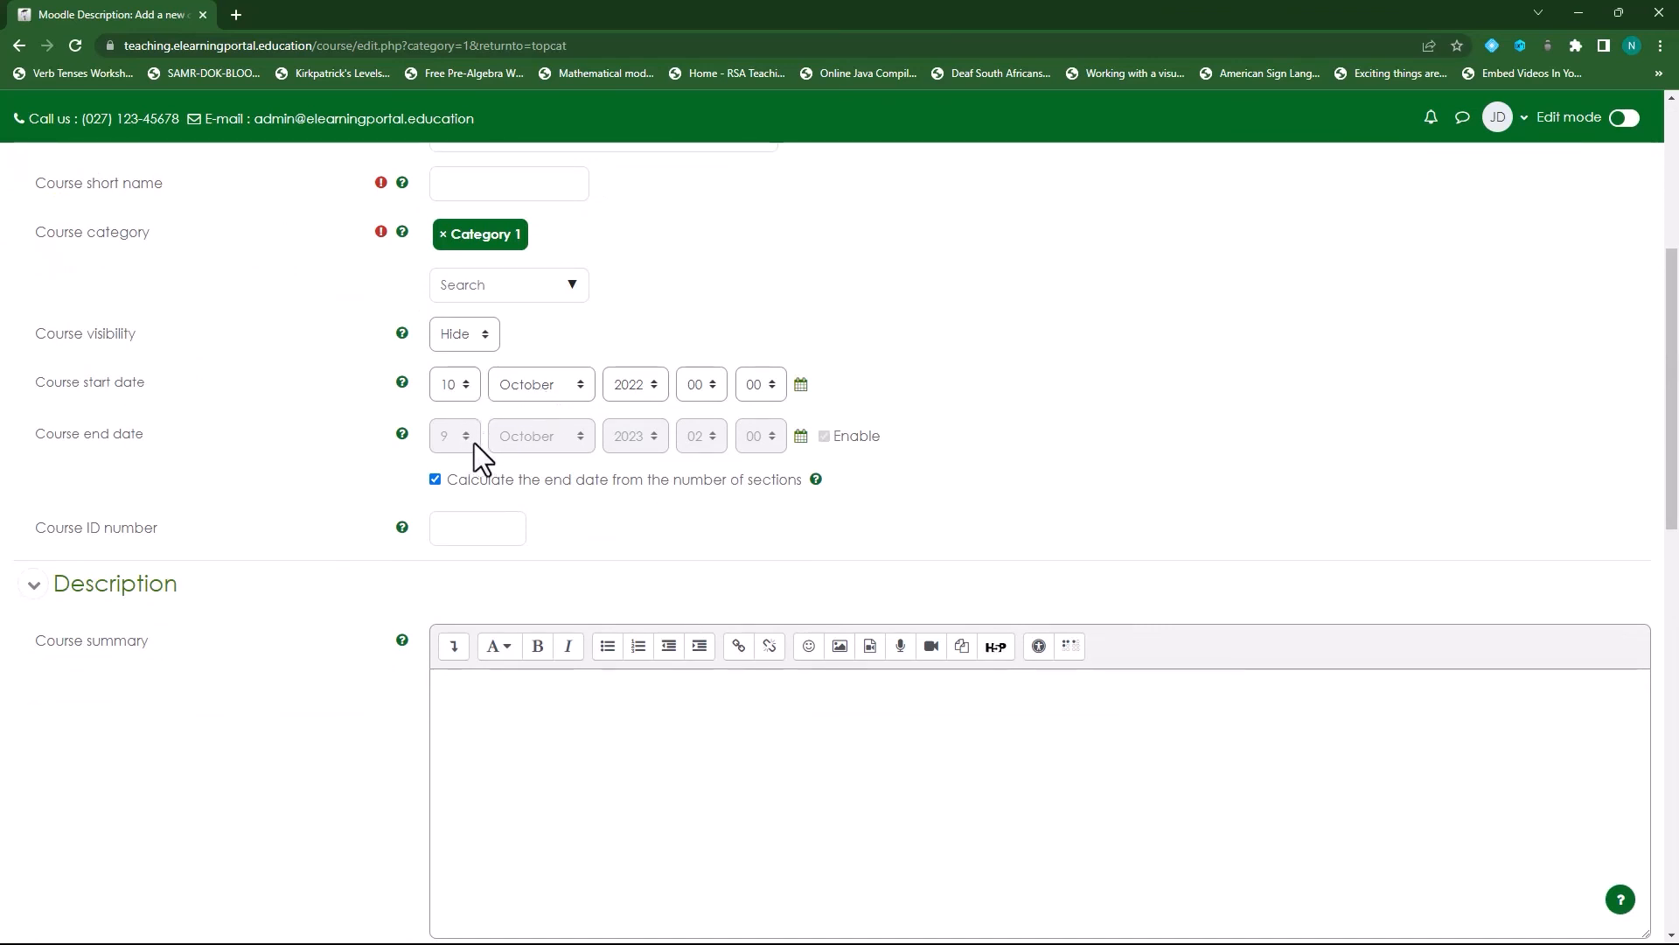
{"action": "mouse_move", "coordinate": [642, 455]}
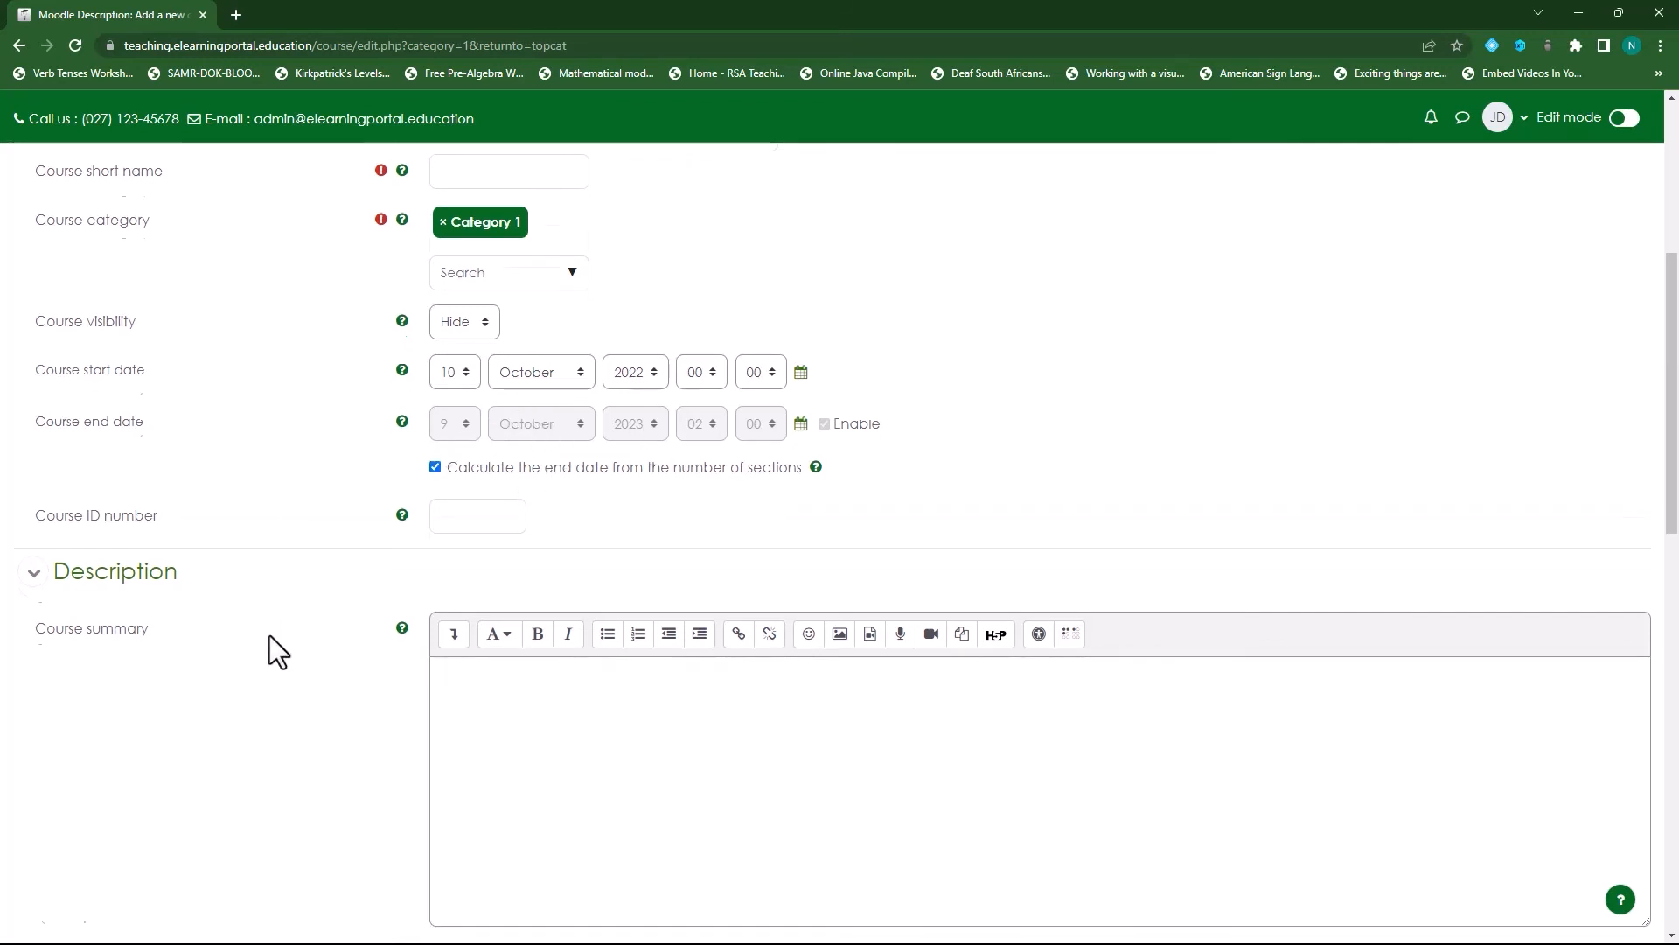
{"action": "scroll", "scroll_direction": "down", "scroll_amount": 3}
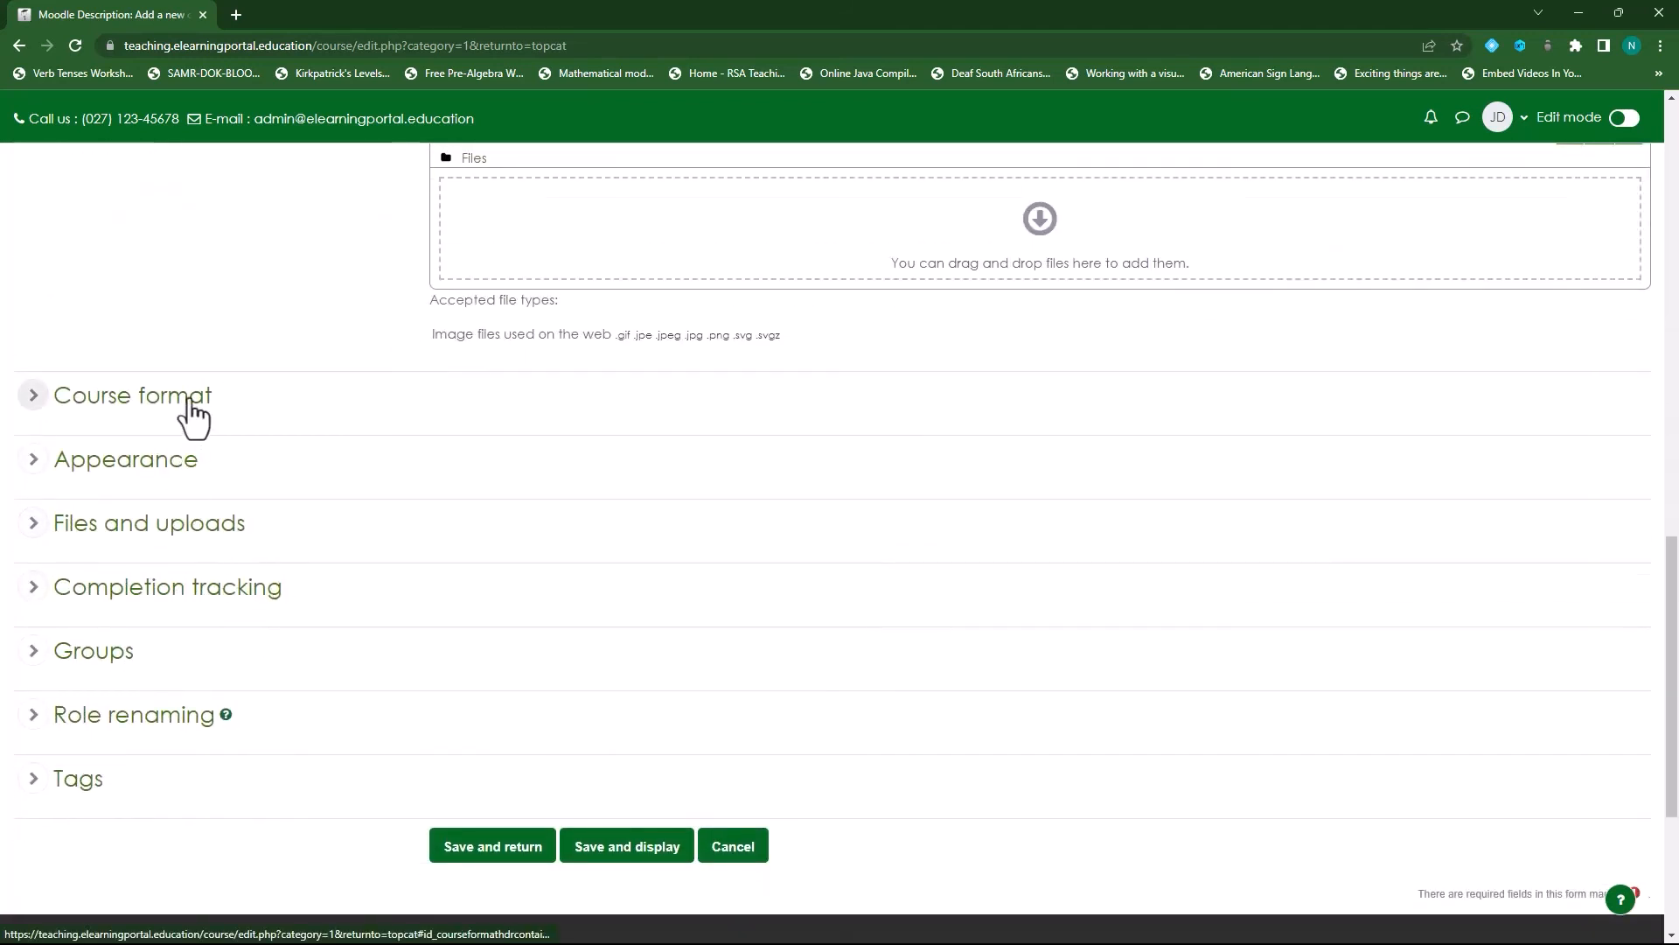
{"action": "left_click", "coordinate": [131, 395]}
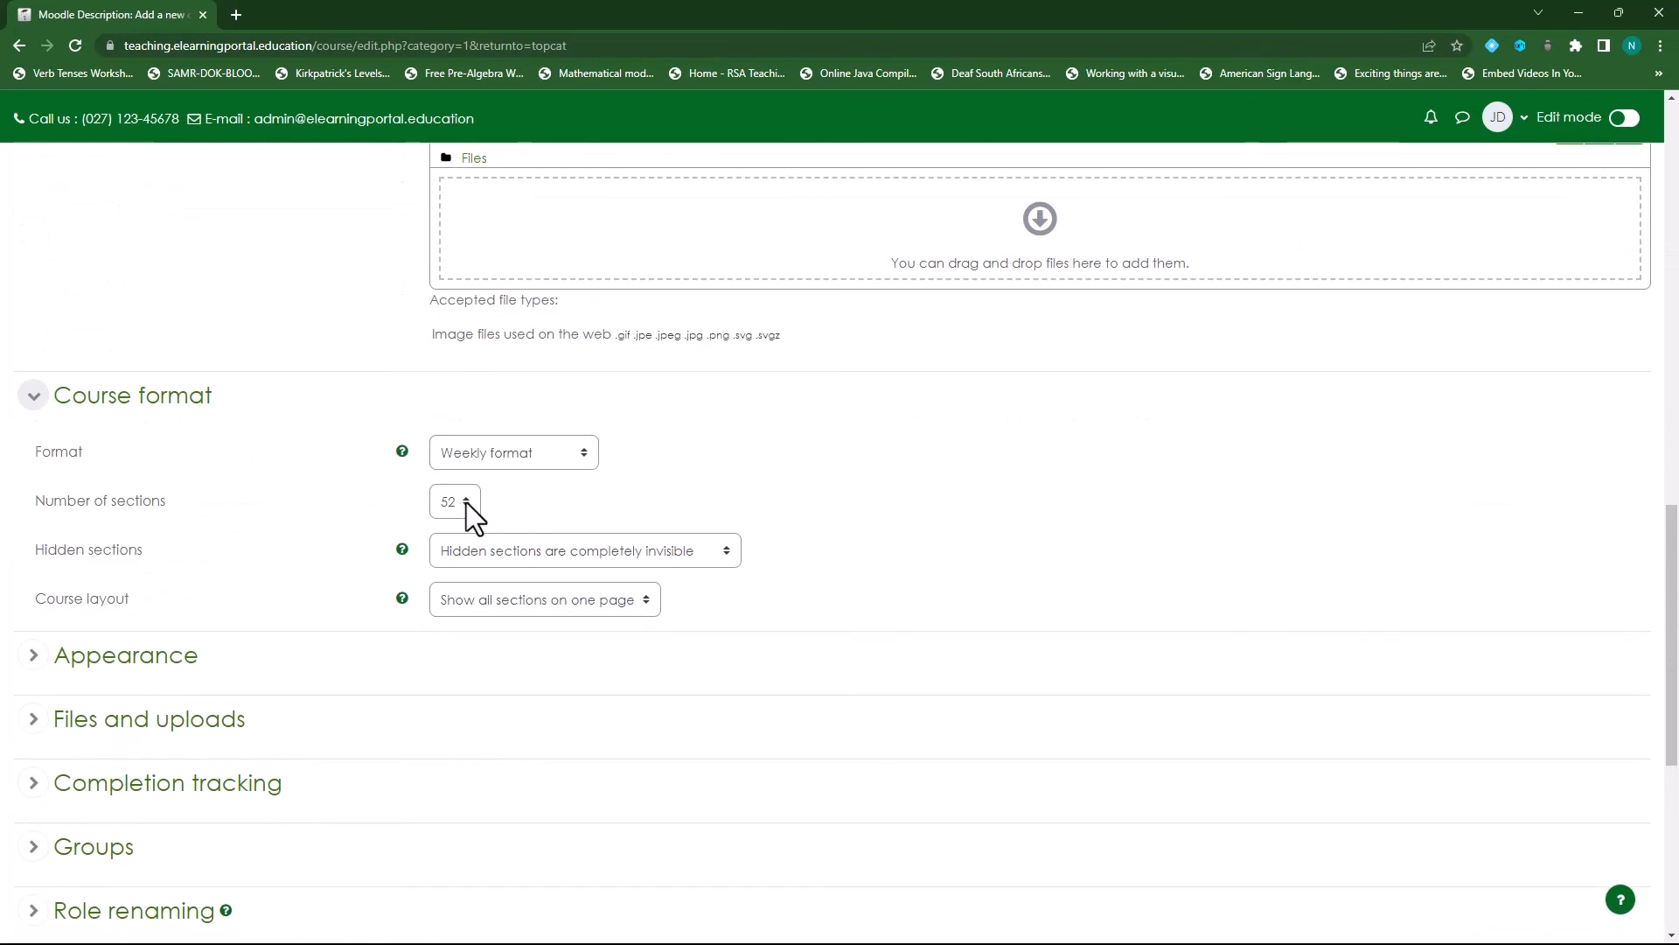
{"action": "mouse_move", "coordinate": [539, 471]}
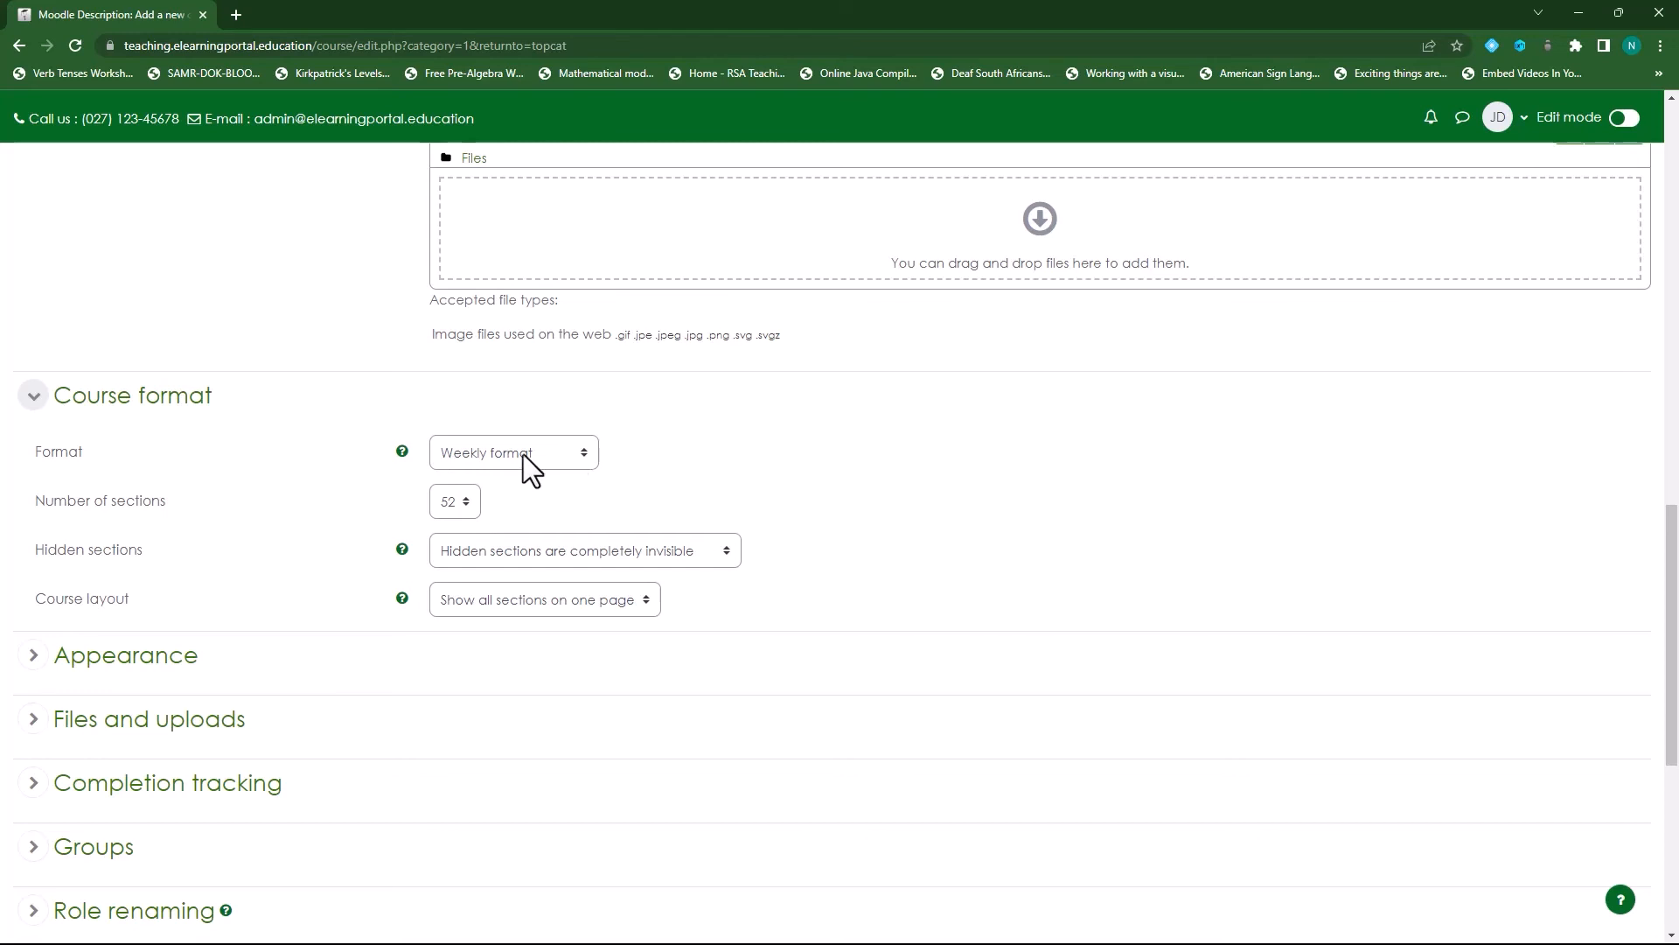
{"action": "mouse_move", "coordinate": [561, 474]}
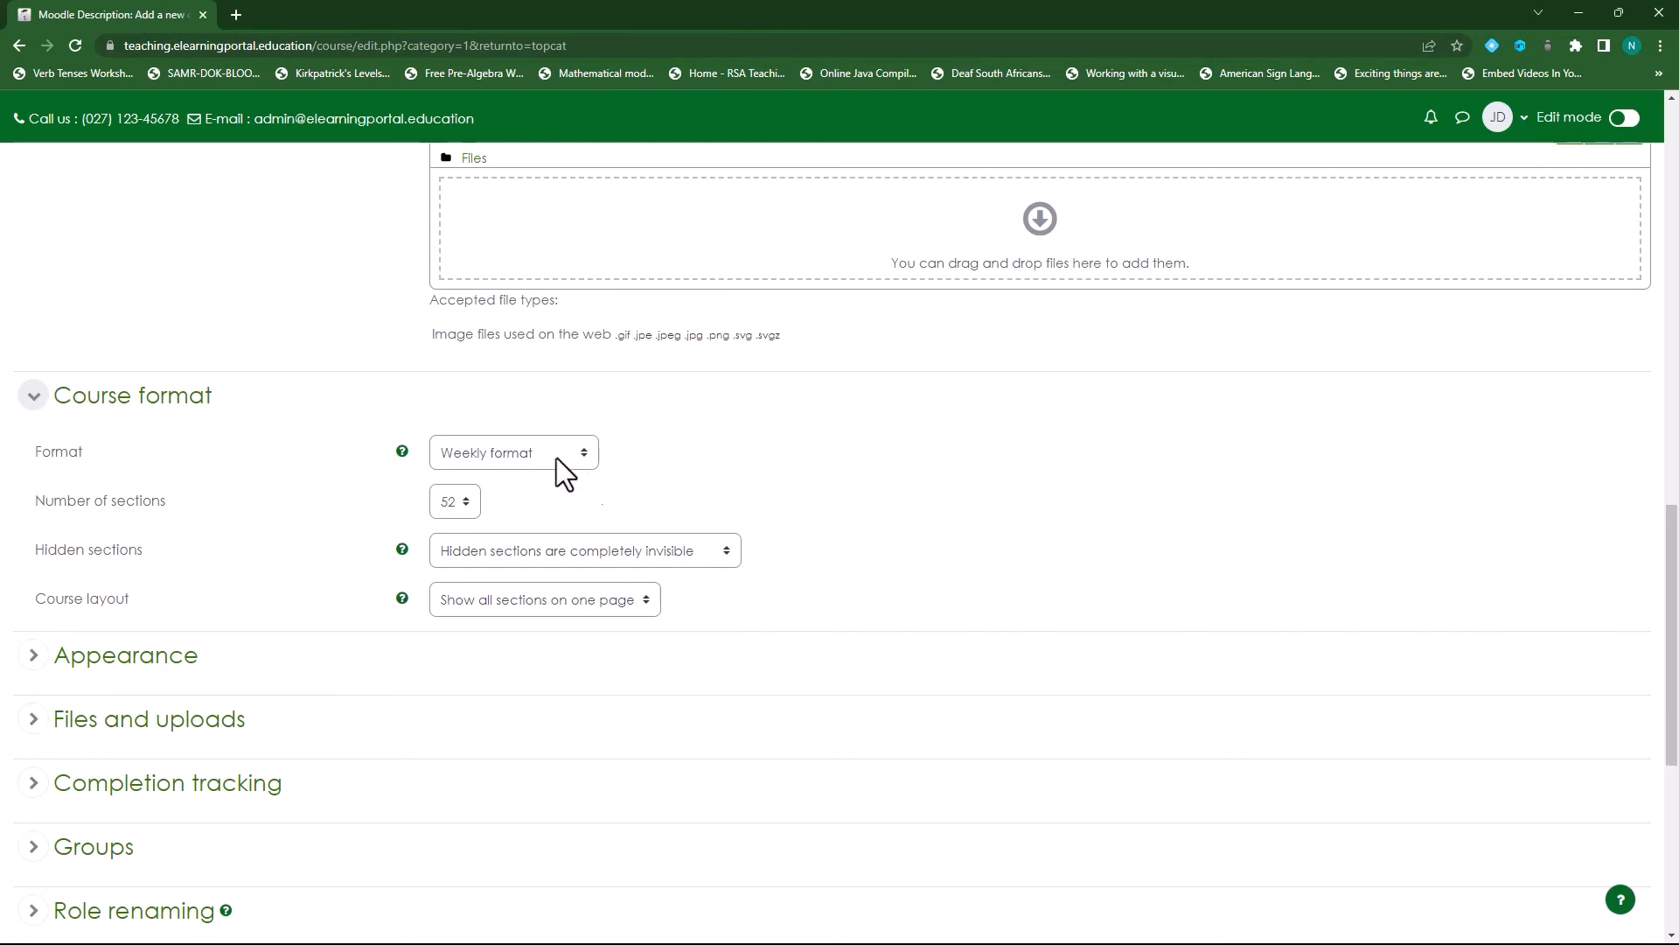
{"action": "mouse_move", "coordinate": [897, 541]}
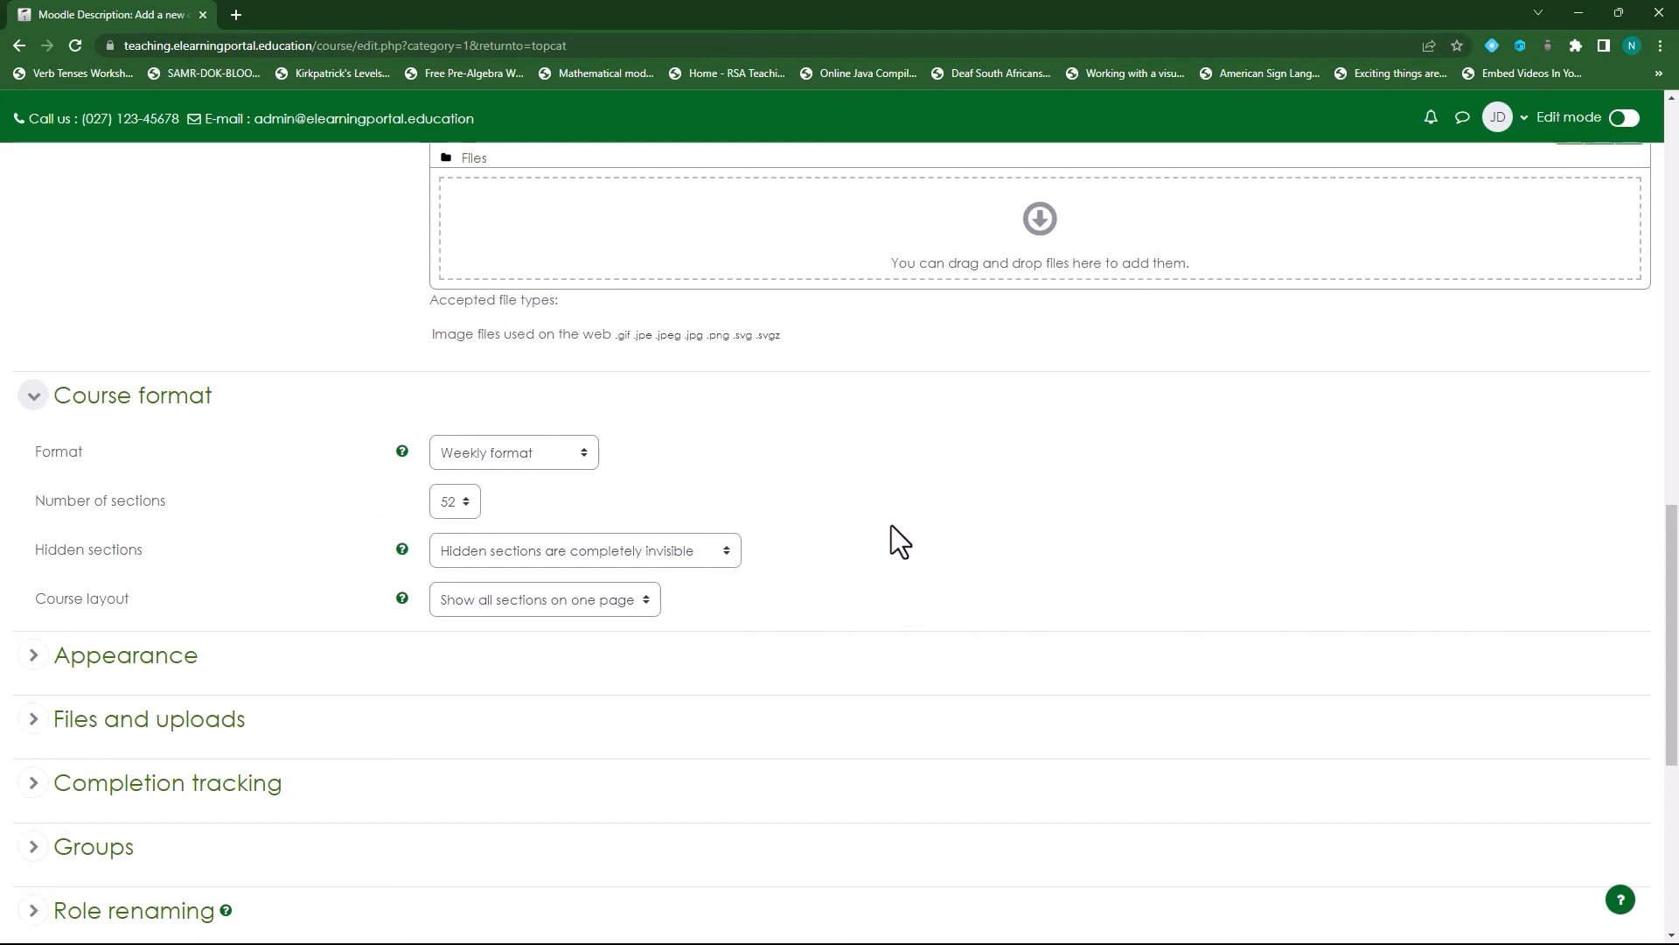
{"action": "mouse_move", "coordinate": [904, 553]}
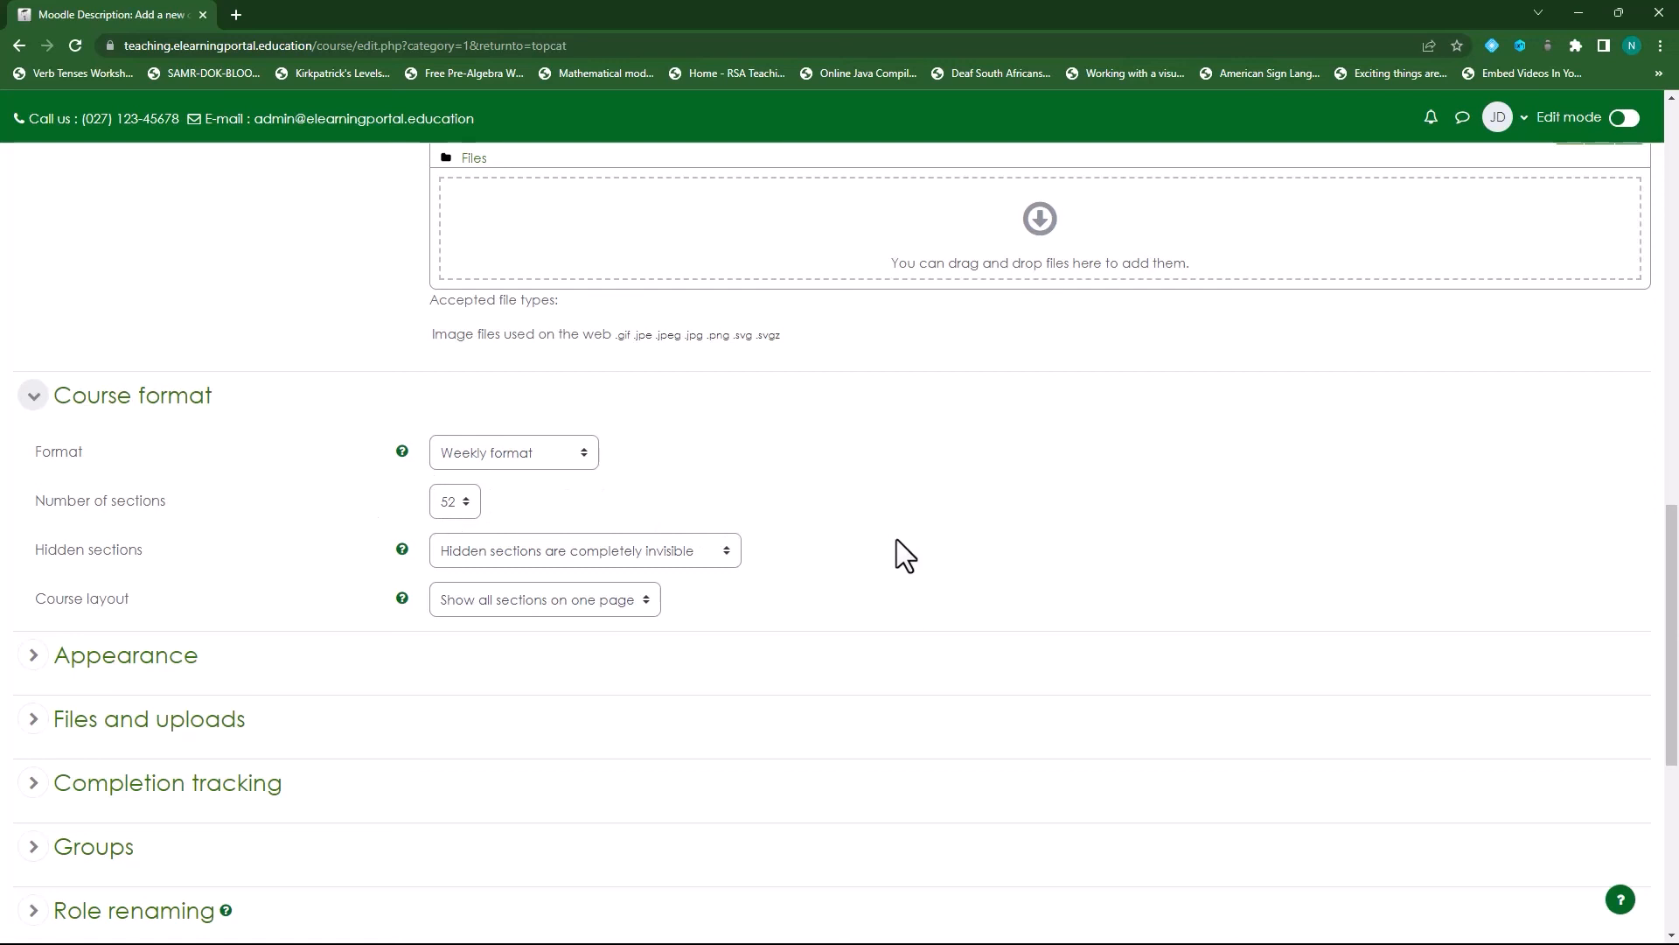
{"action": "mouse_move", "coordinate": [846, 451]}
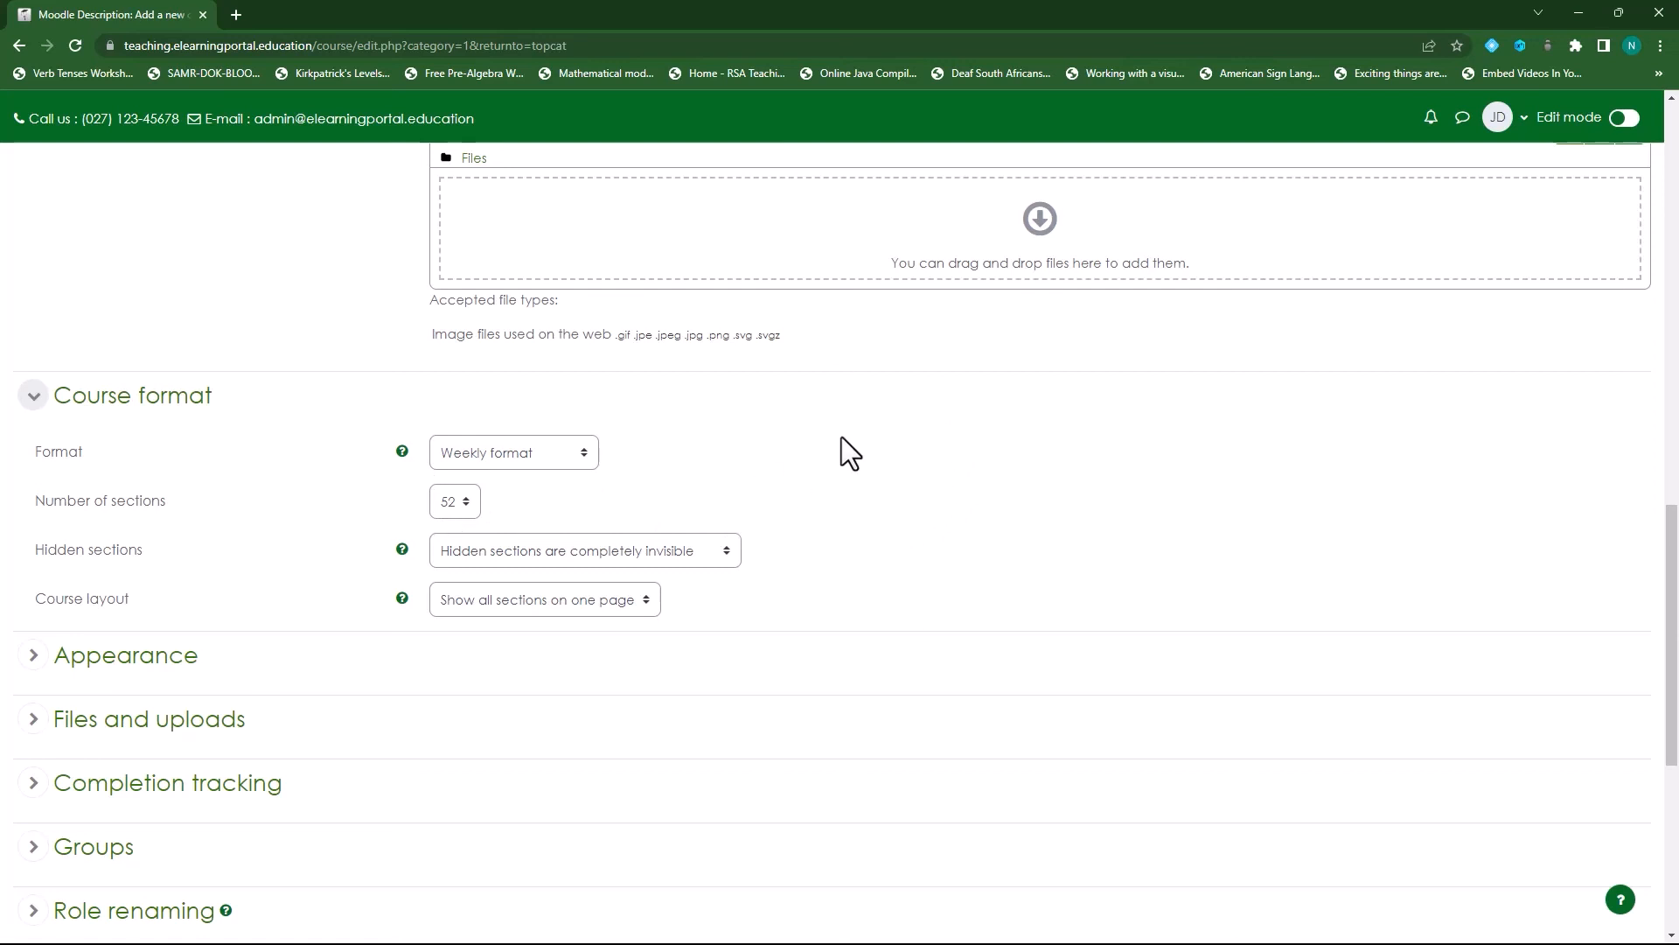
{"action": "mouse_move", "coordinate": [626, 523]}
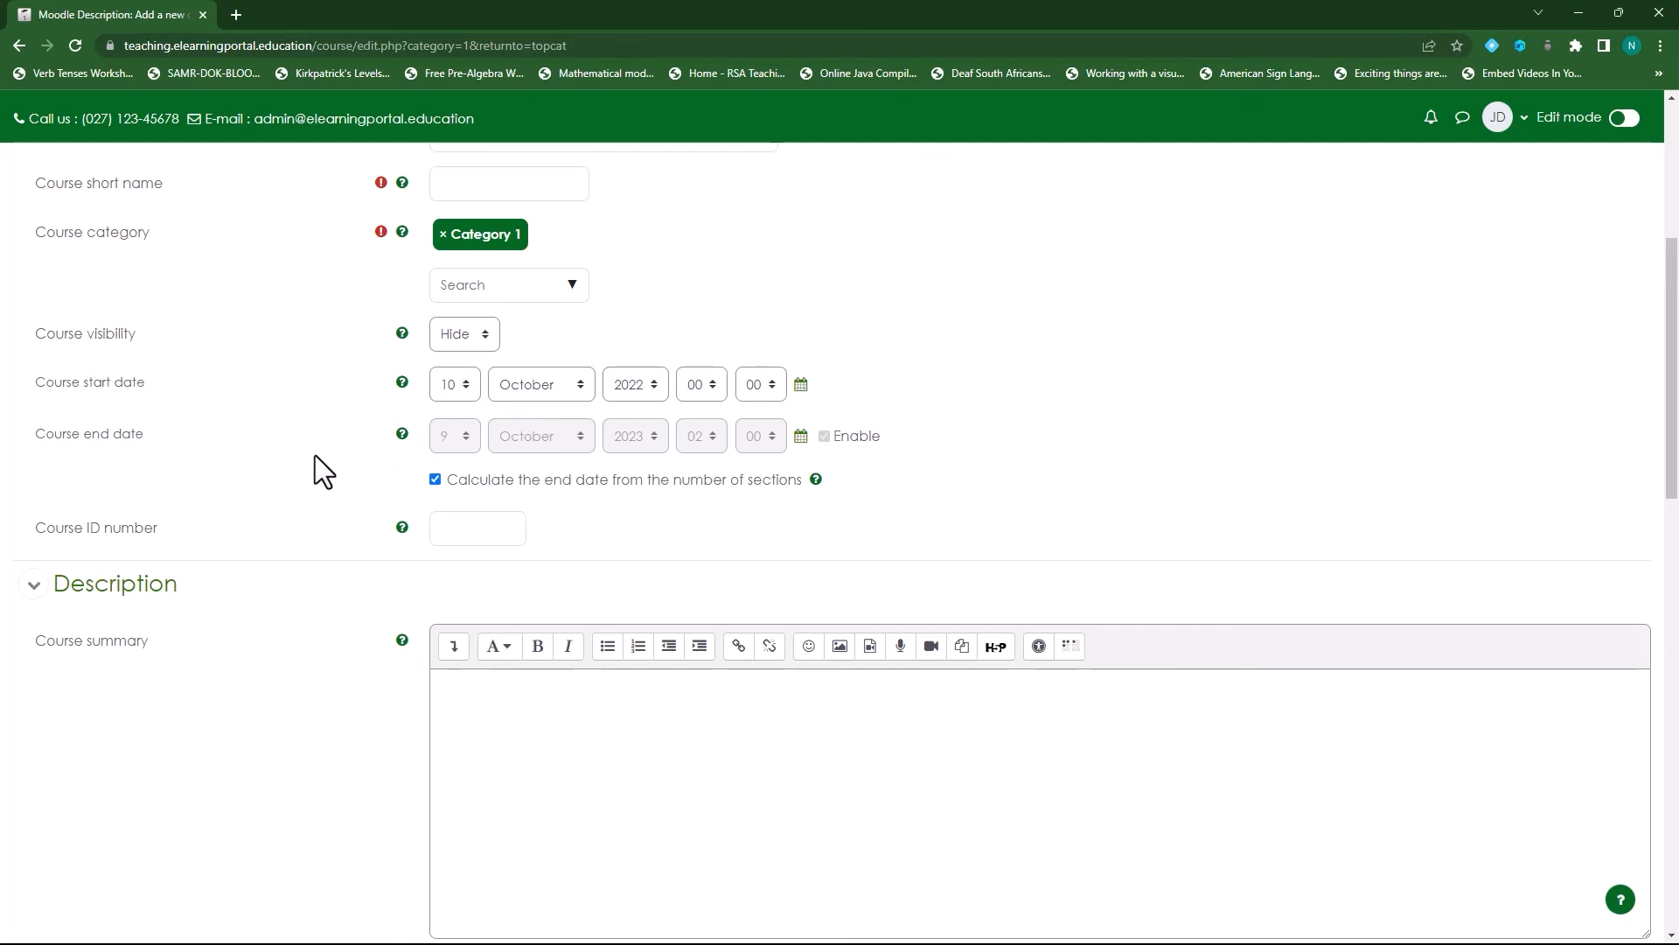
{"action": "mouse_move", "coordinate": [308, 469]}
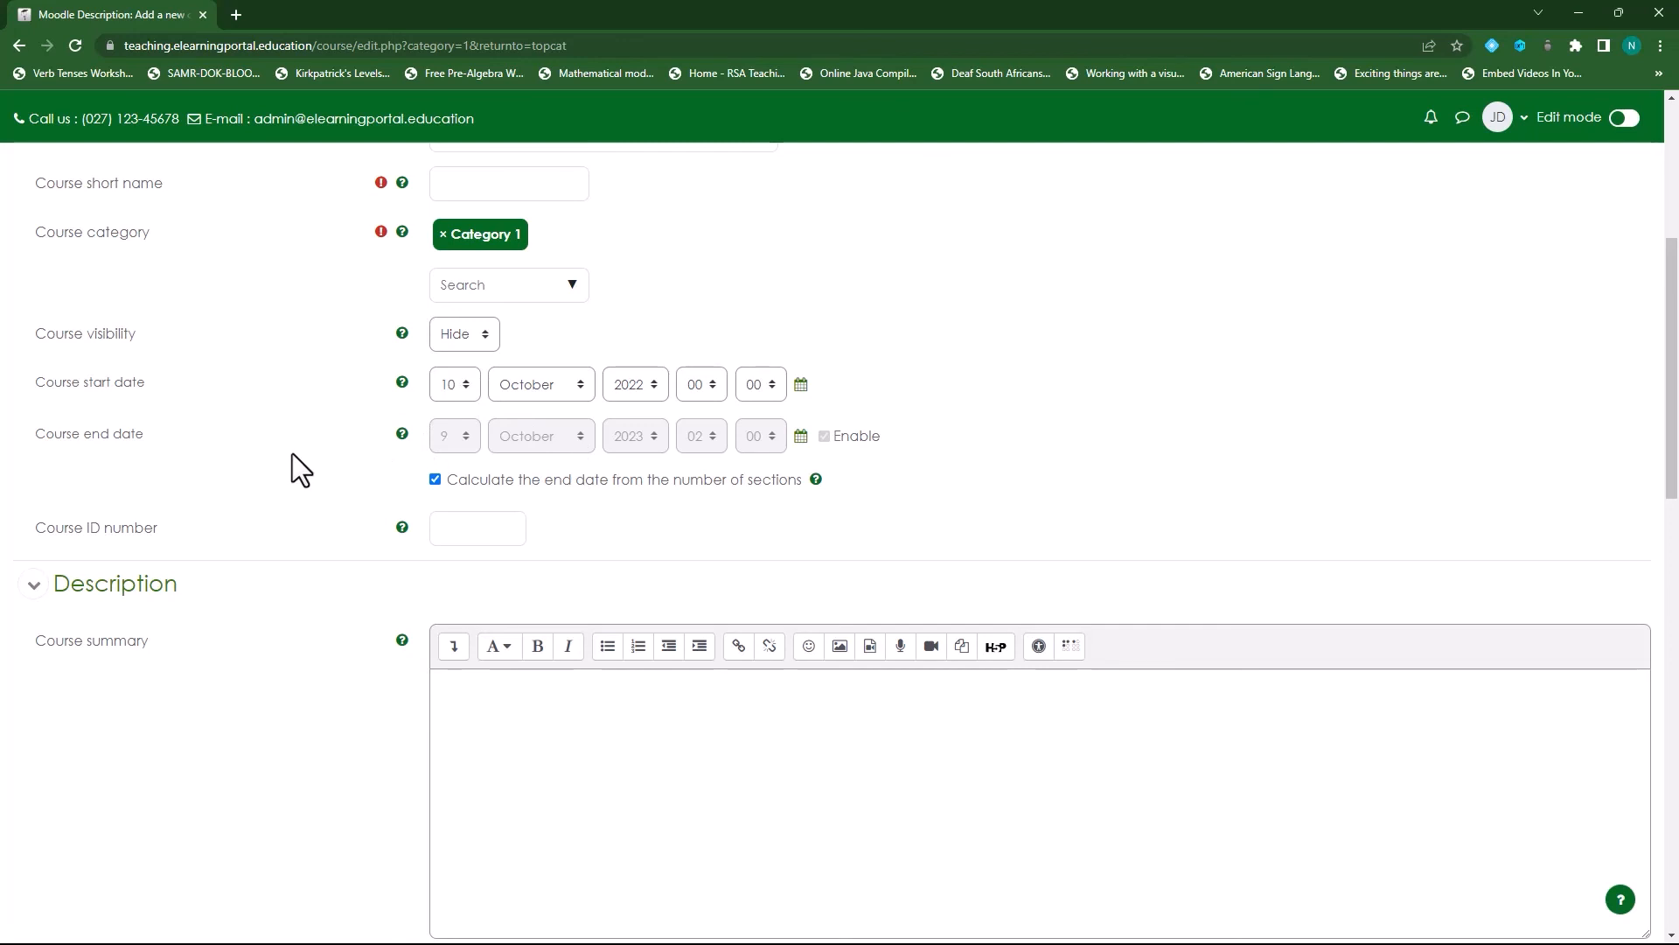
{"action": "mouse_move", "coordinate": [320, 474]}
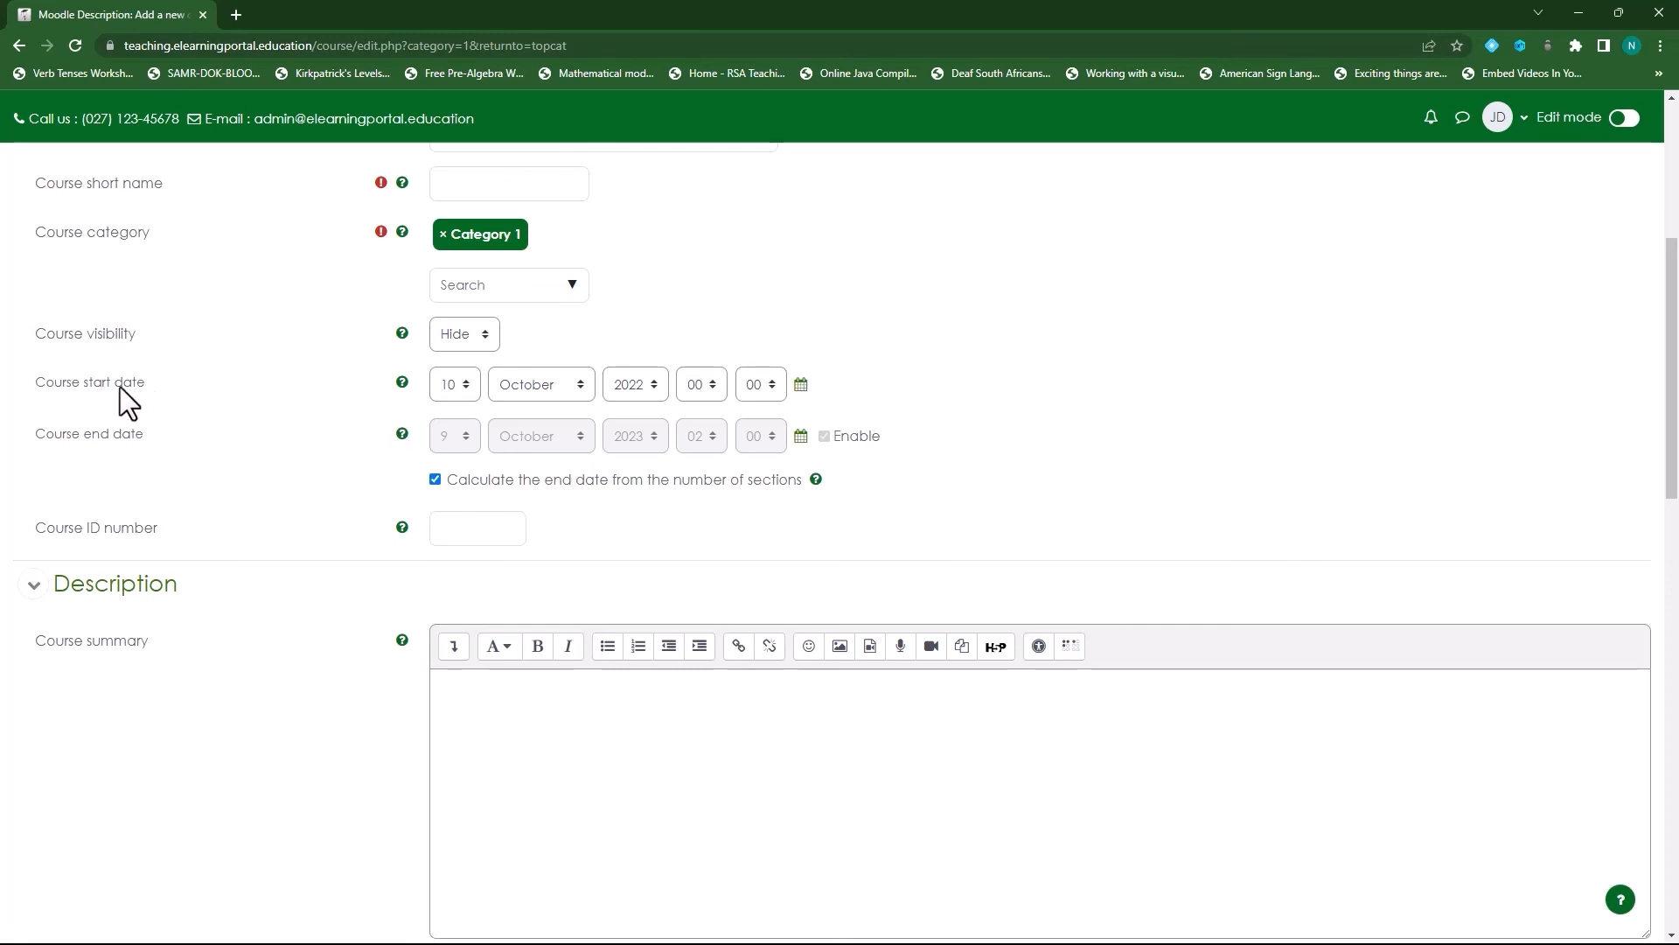
{"action": "double_click", "coordinate": [89, 382]}
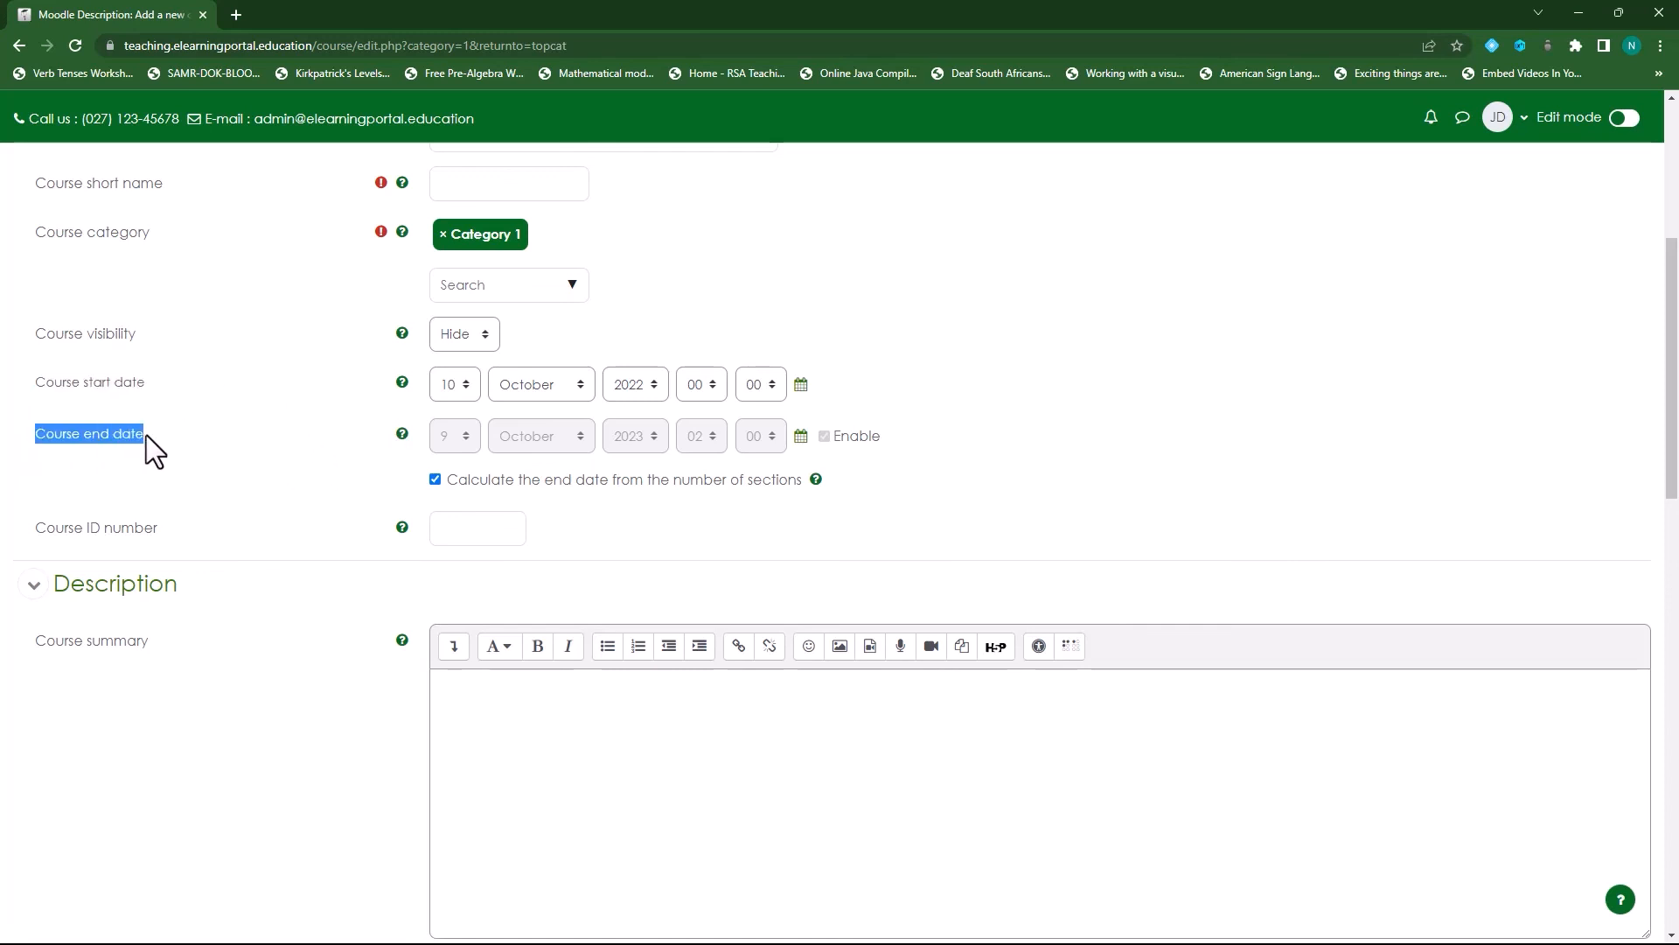
{"action": "mouse_move", "coordinate": [238, 437]}
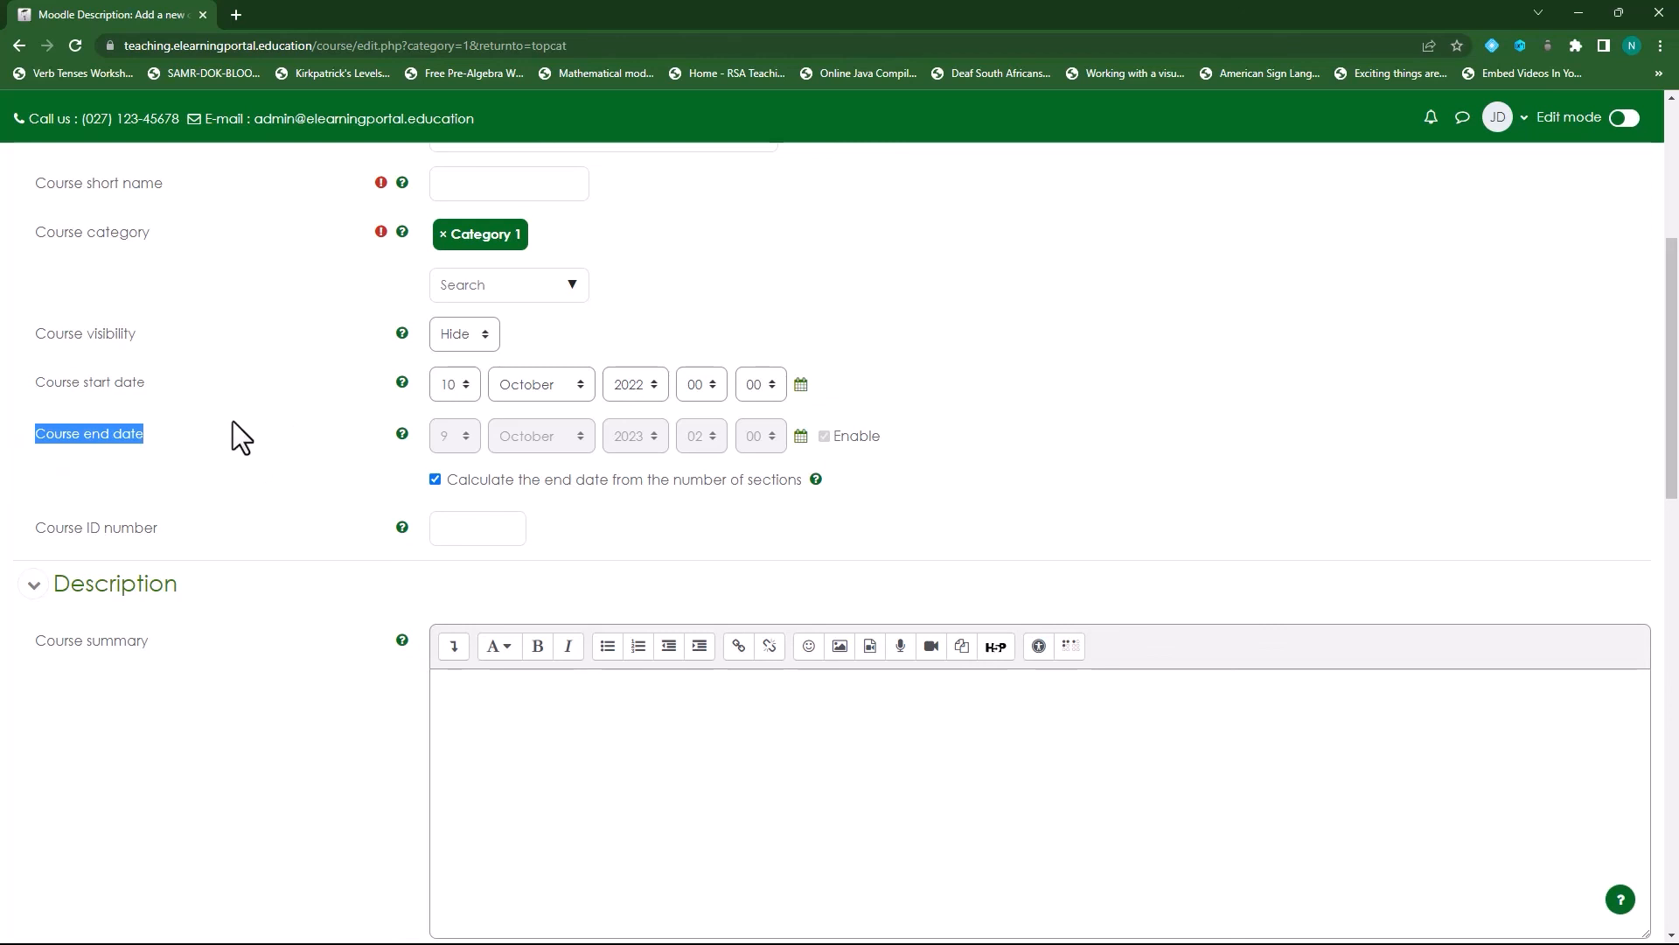
{"action": "mouse_move", "coordinate": [246, 470]}
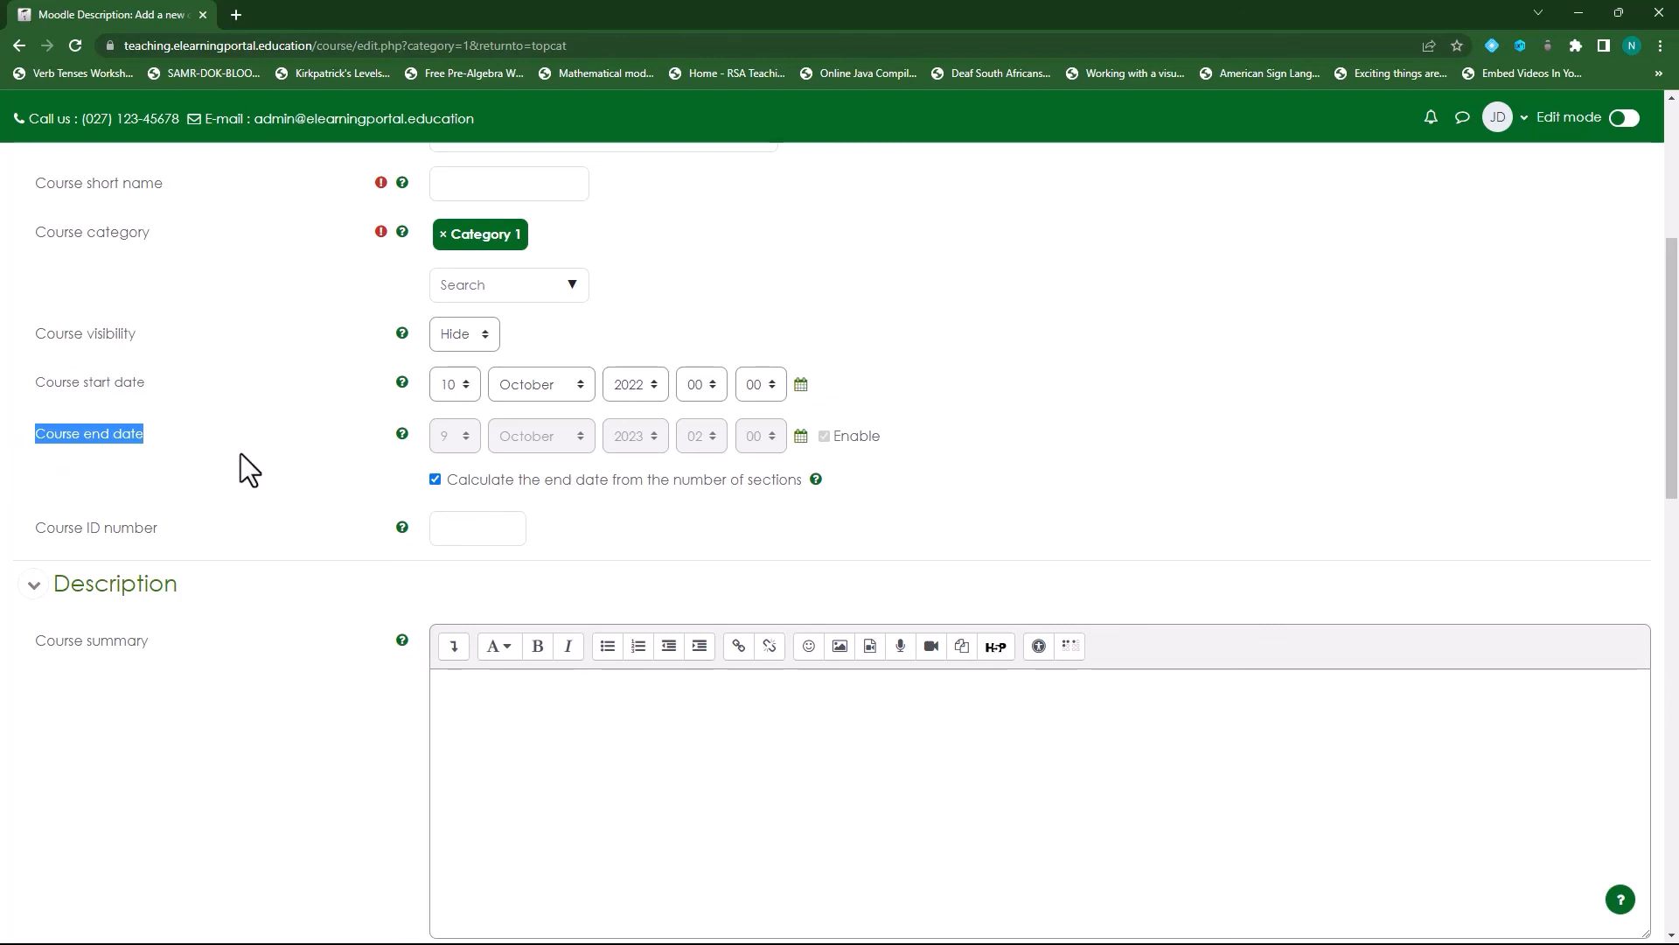
{"action": "mouse_move", "coordinate": [249, 614]}
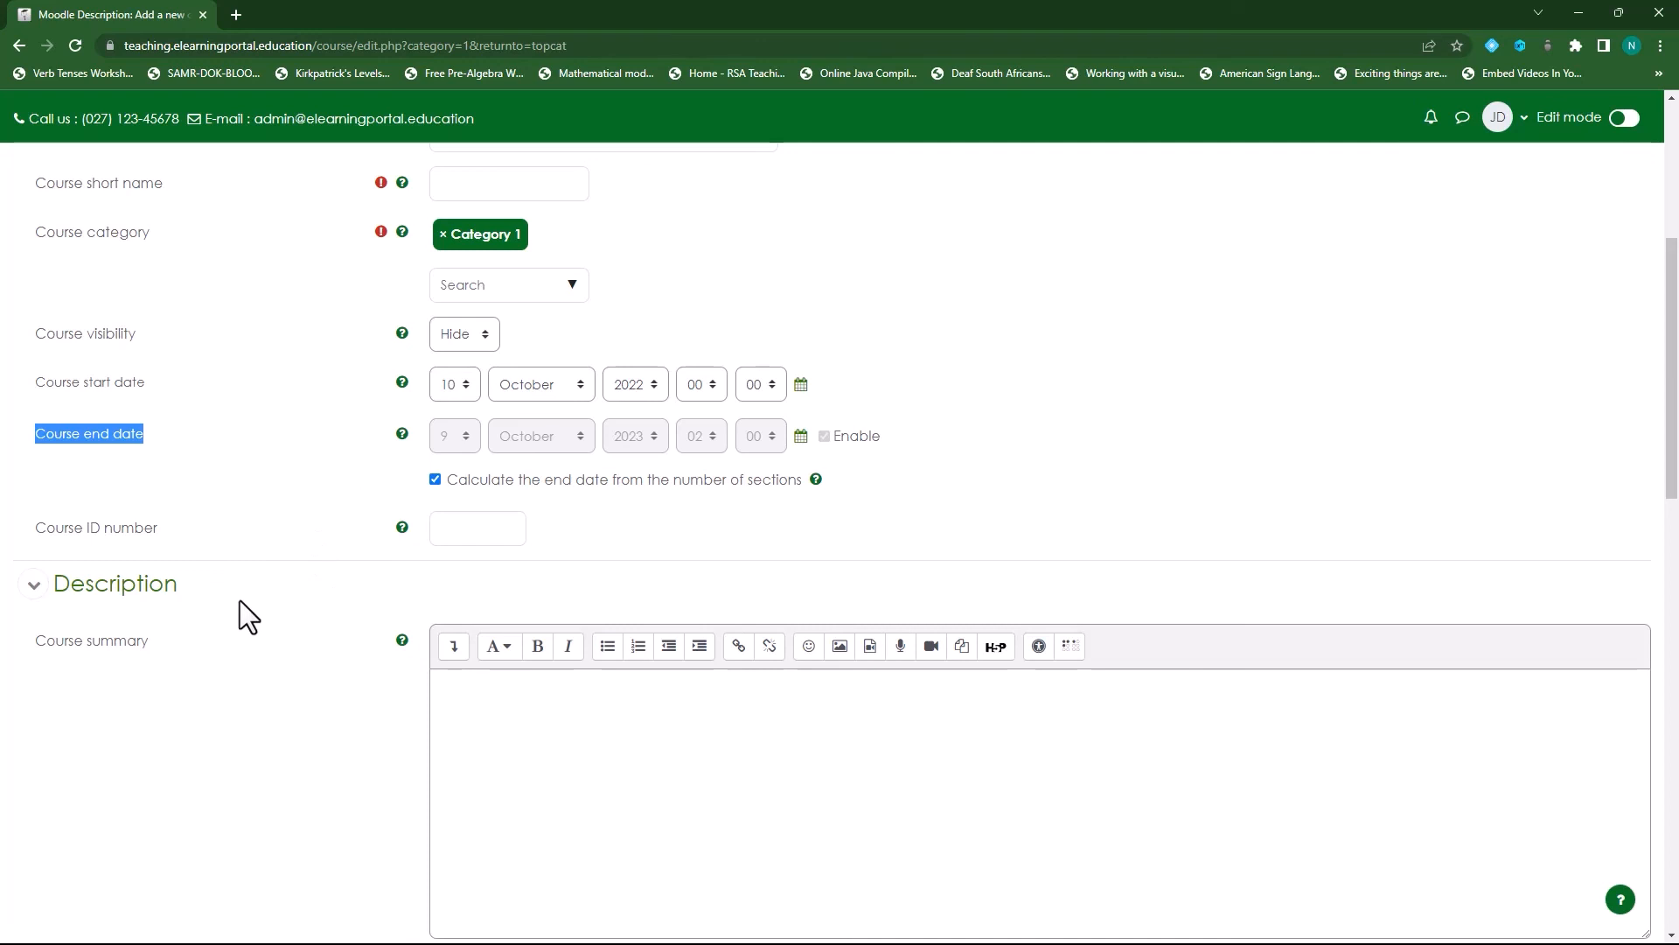
{"action": "mouse_move", "coordinate": [250, 548]}
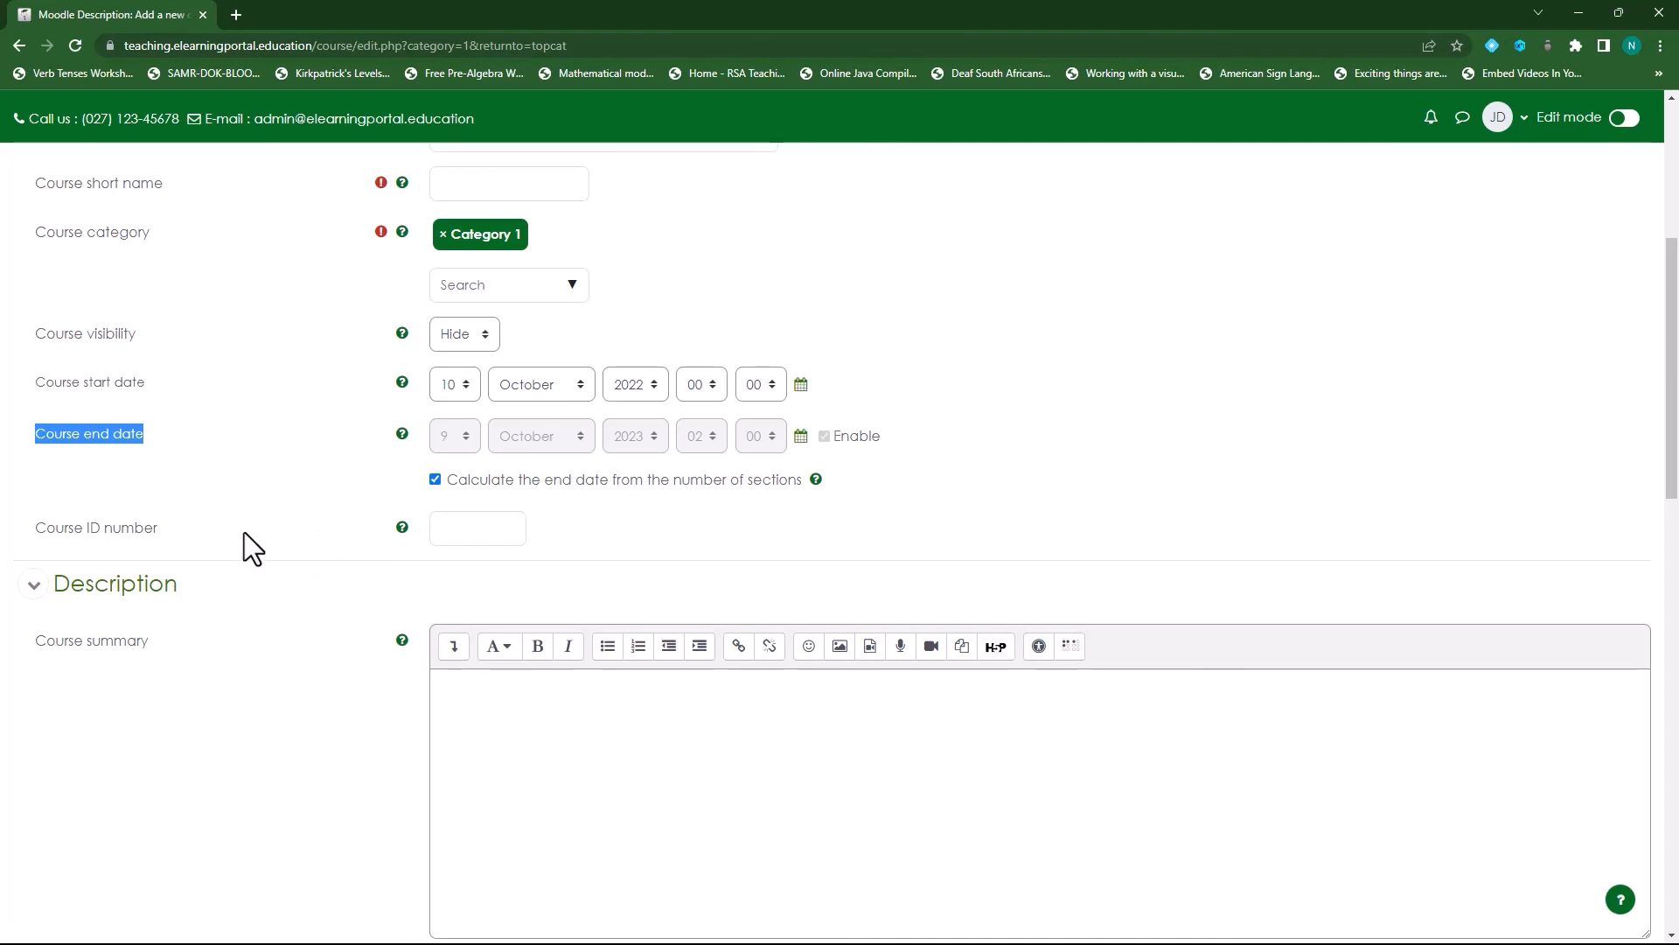
{"action": "mouse_move", "coordinate": [249, 506]}
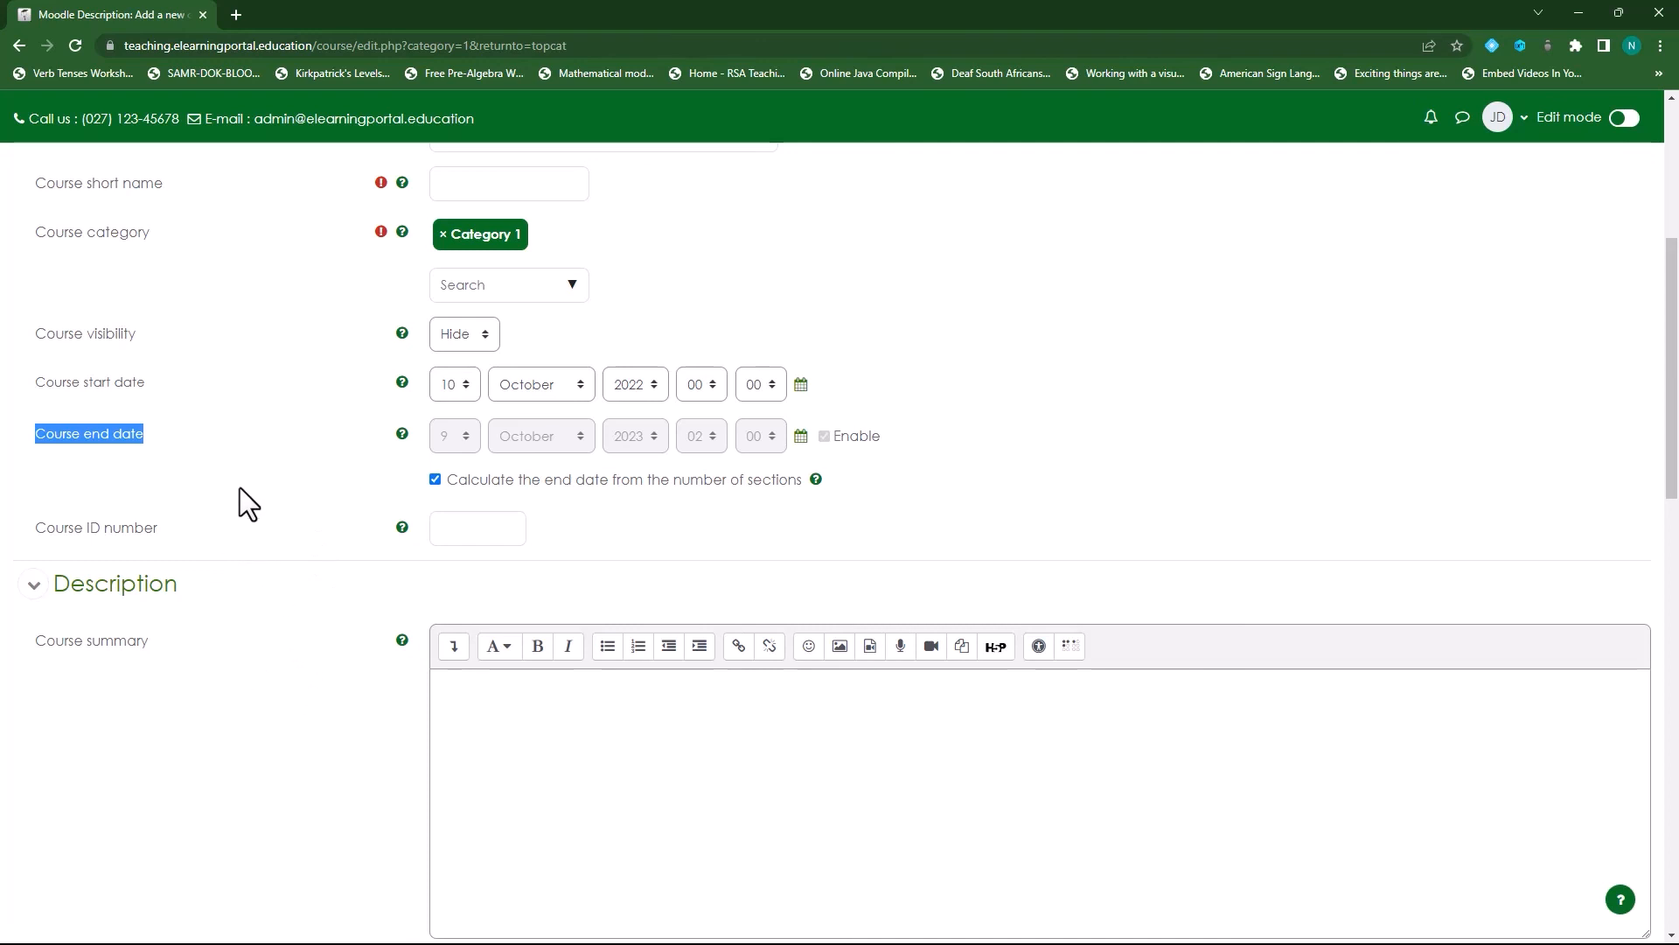
{"action": "scroll", "scroll_direction": "down", "scroll_amount": 3}
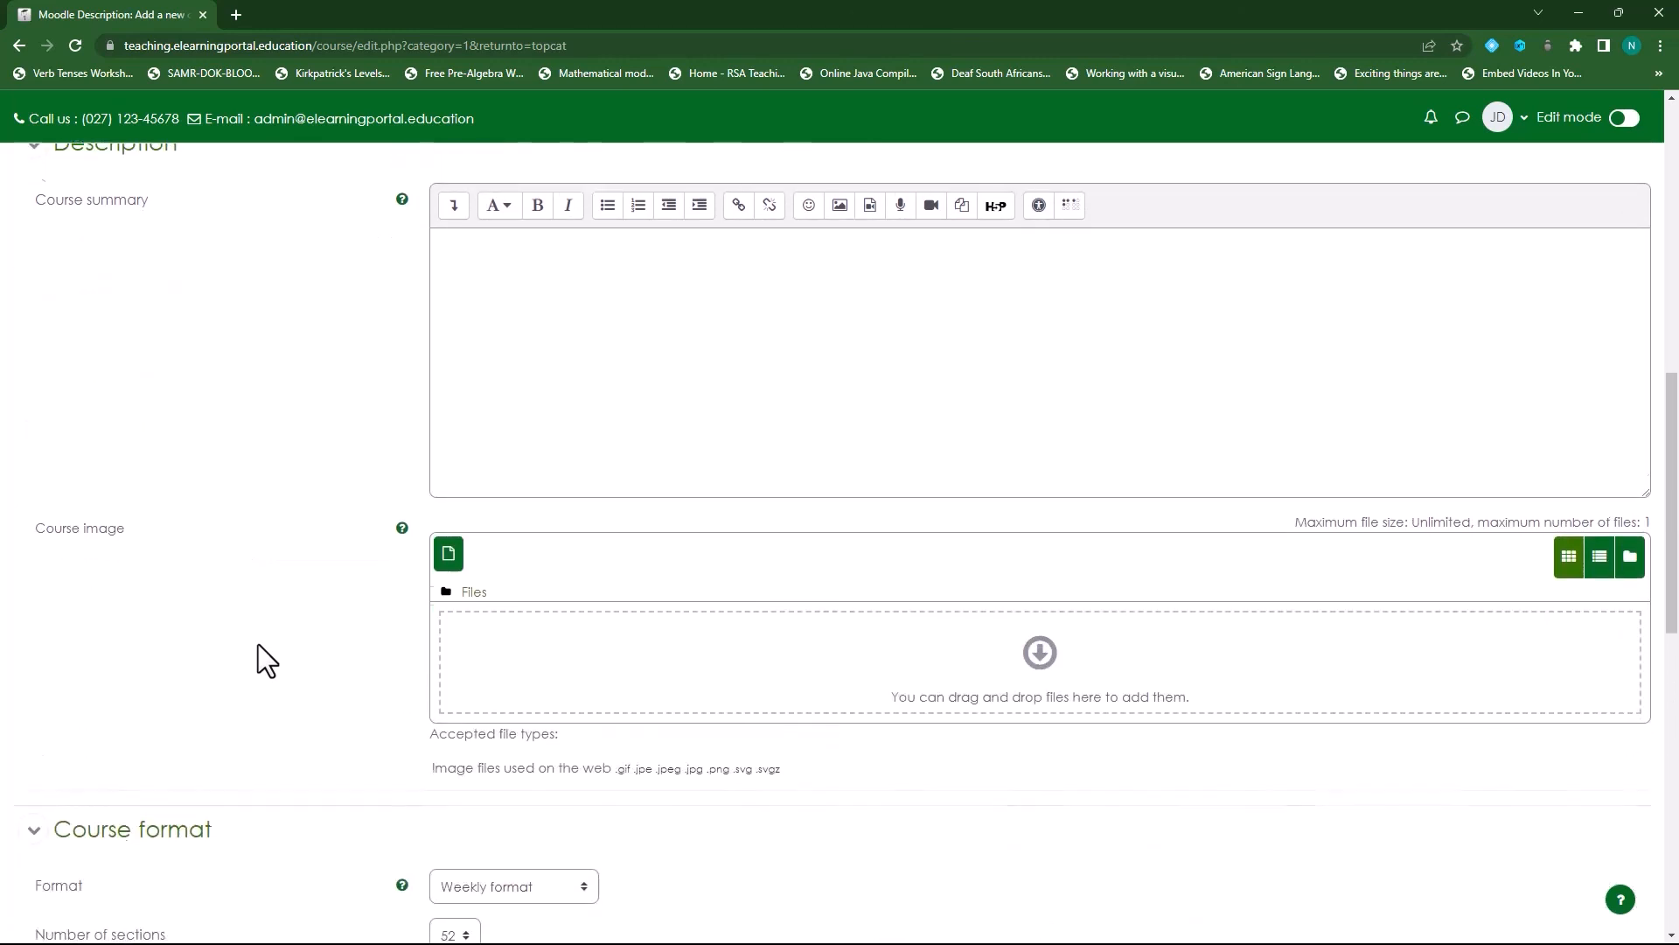
{"action": "scroll", "scroll_direction": "down", "scroll_amount": 3}
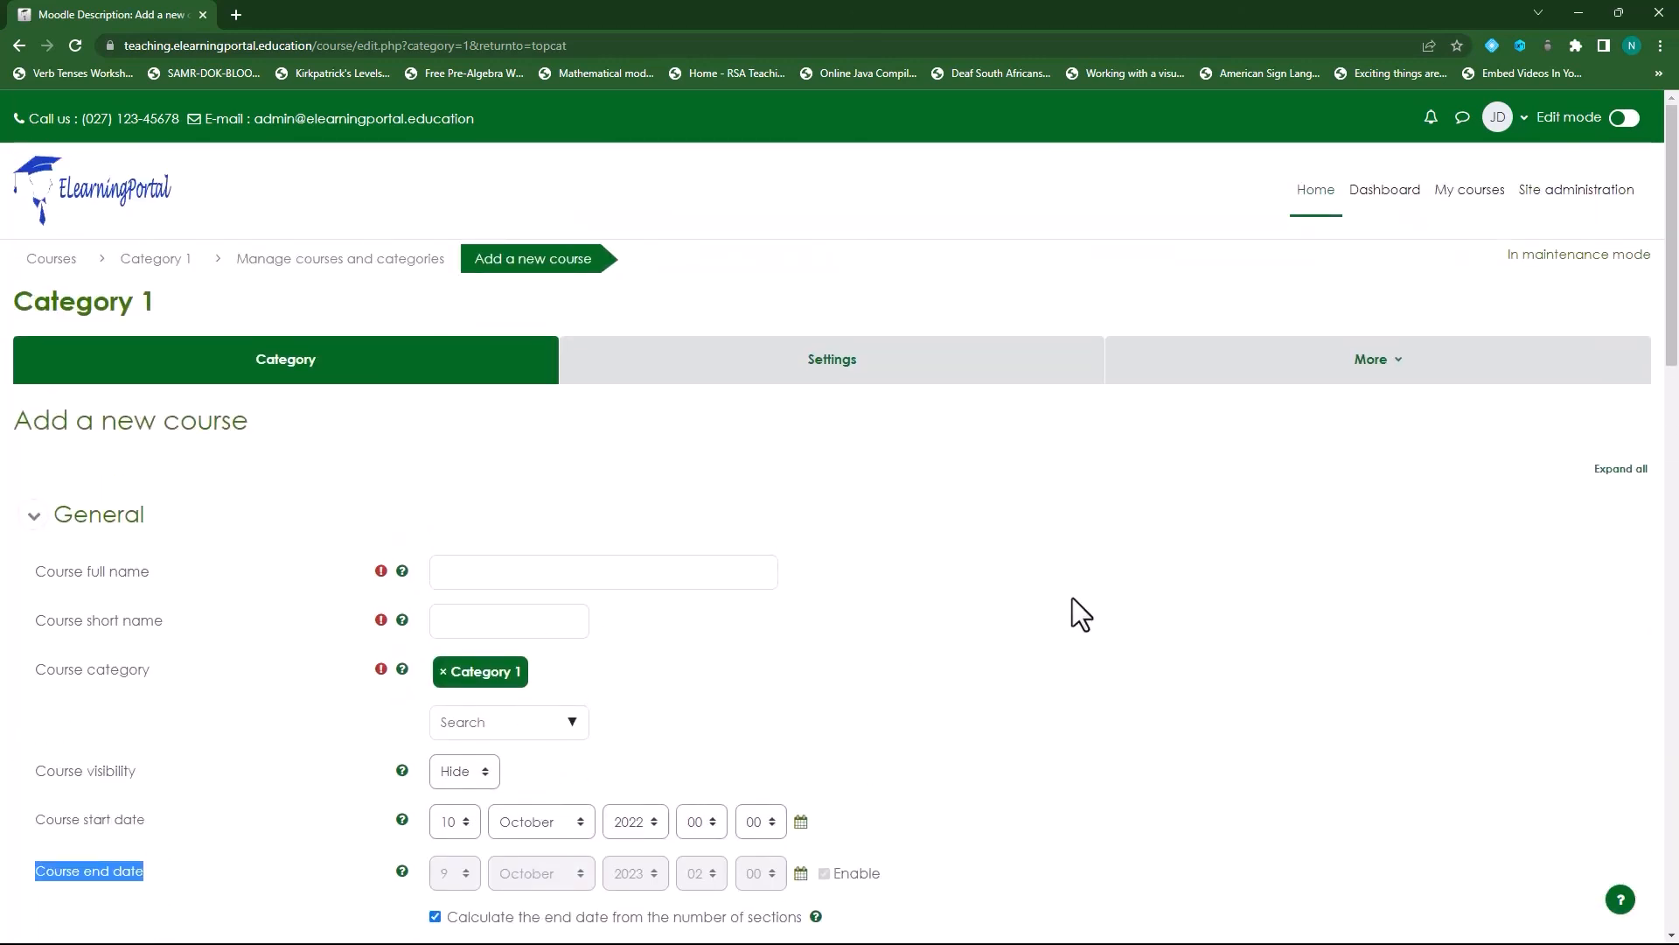
{"action": "mouse_move", "coordinate": [741, 471]}
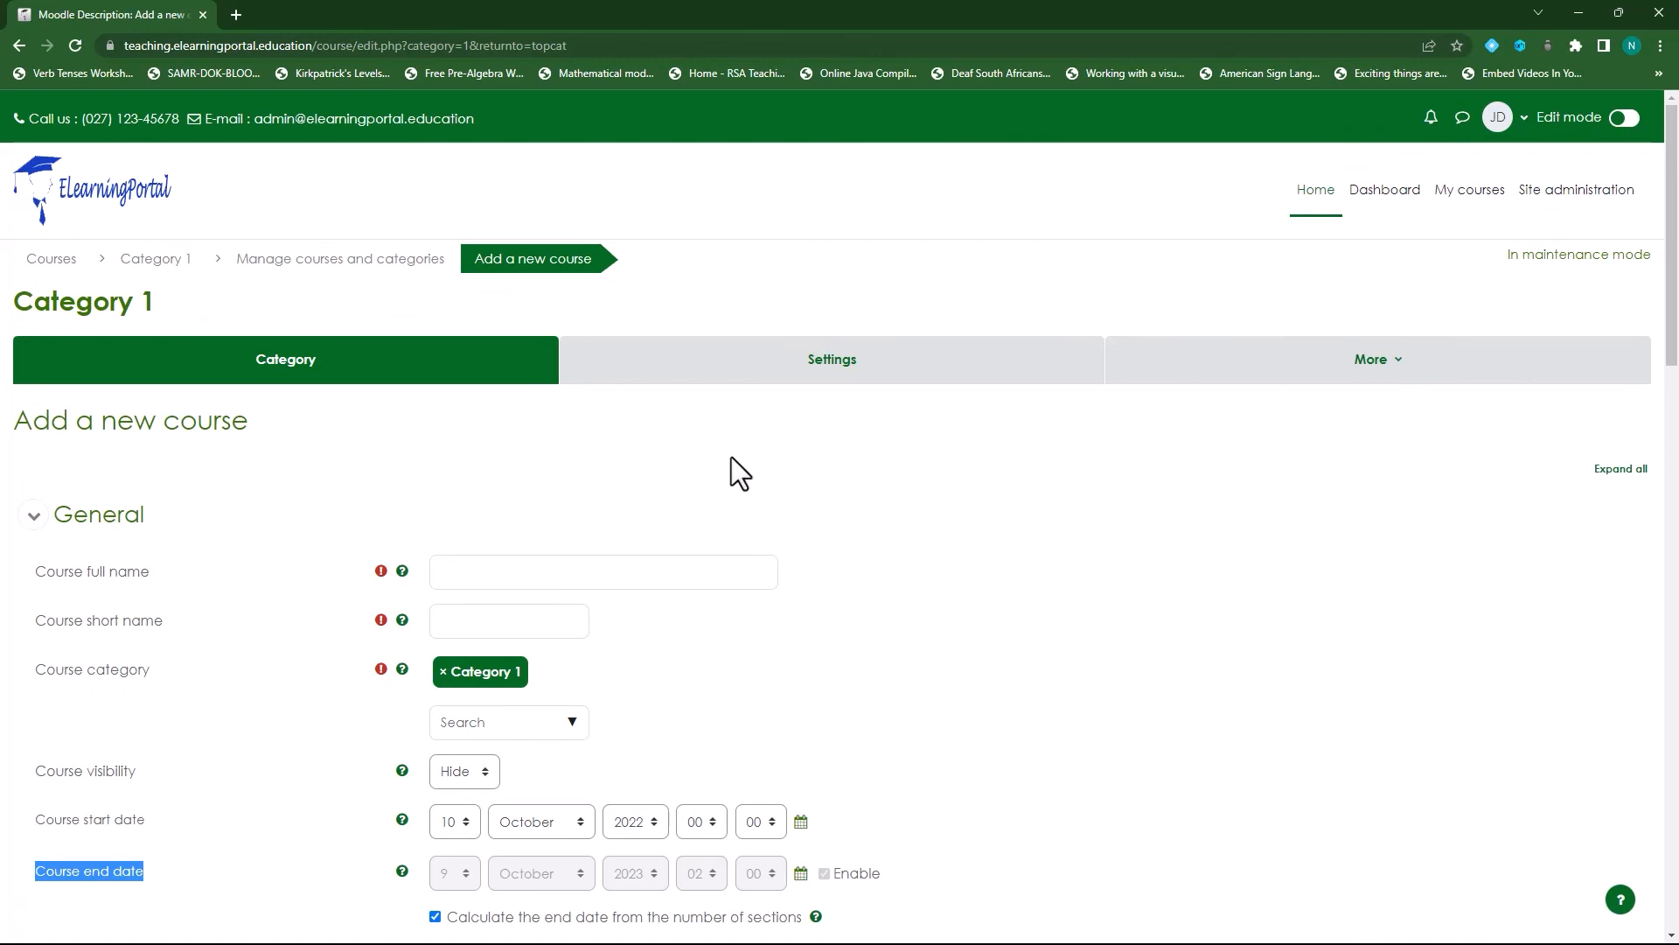
{"action": "mouse_move", "coordinate": [922, 468]}
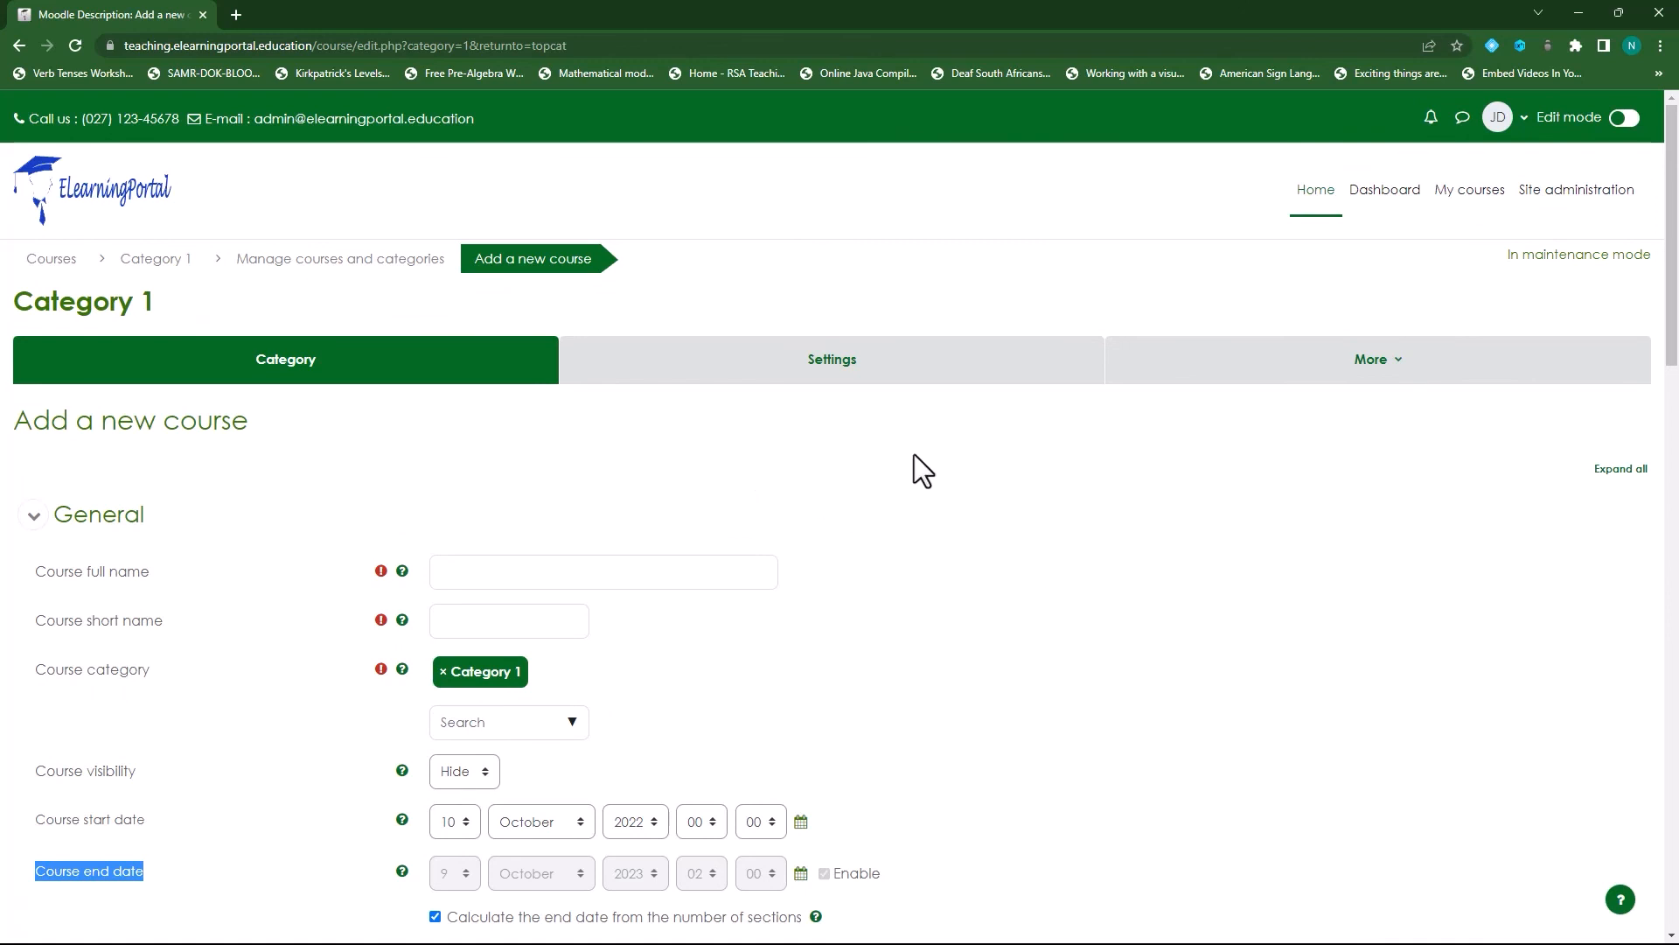
{"action": "mouse_move", "coordinate": [927, 482]}
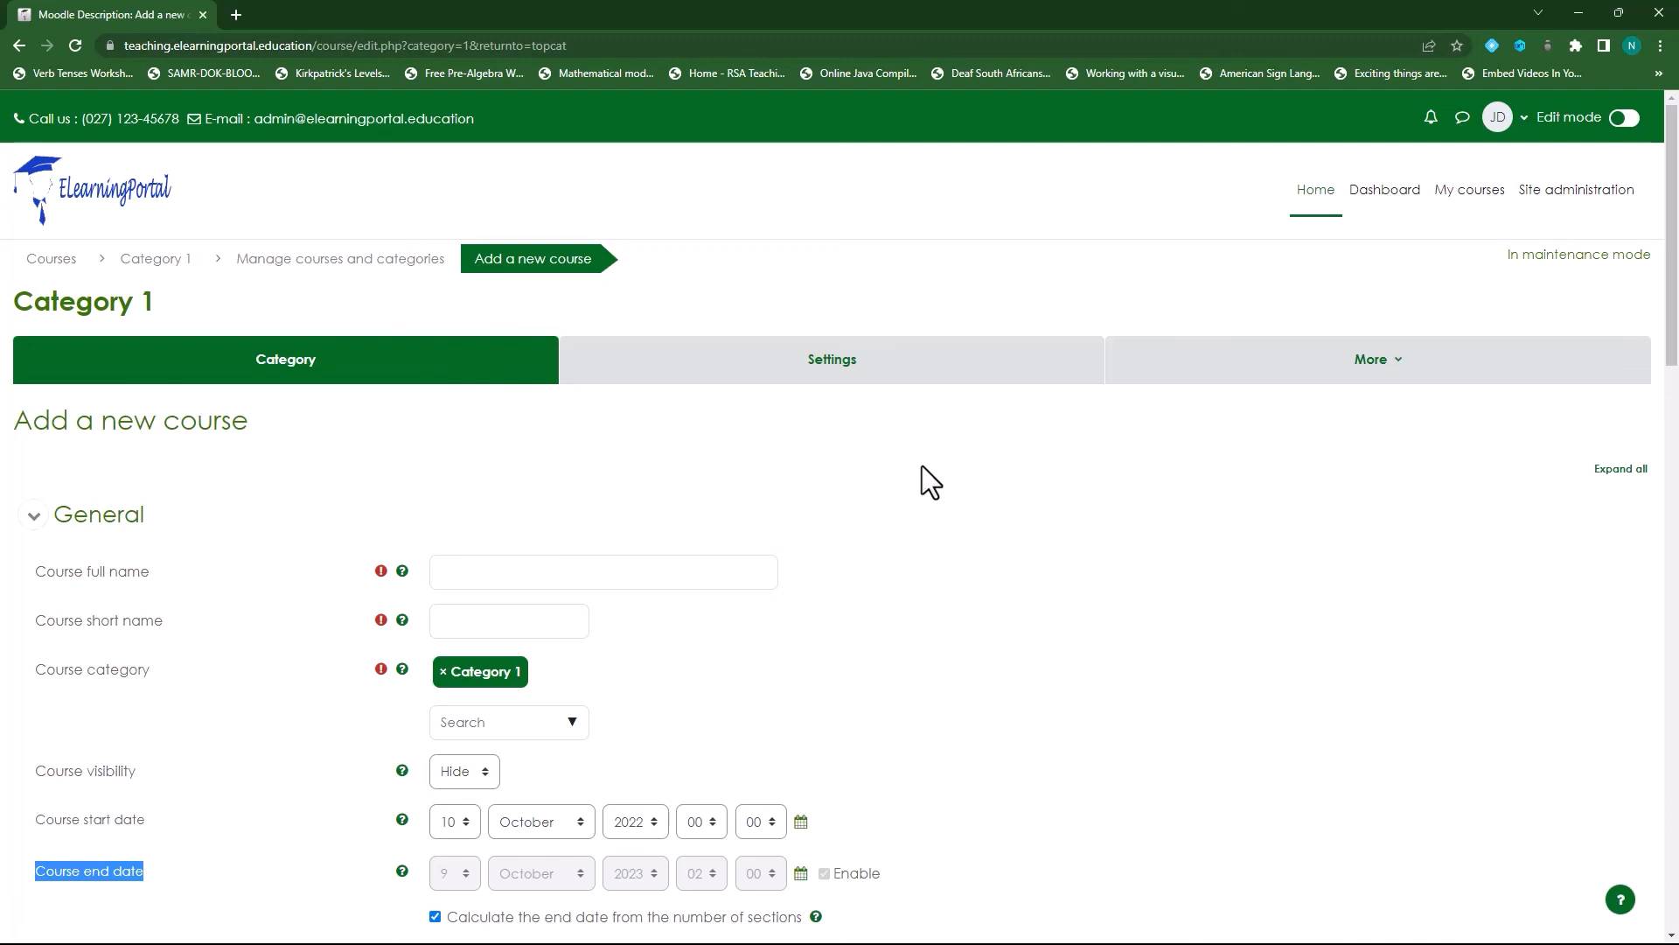
{"action": "mouse_move", "coordinate": [922, 475]}
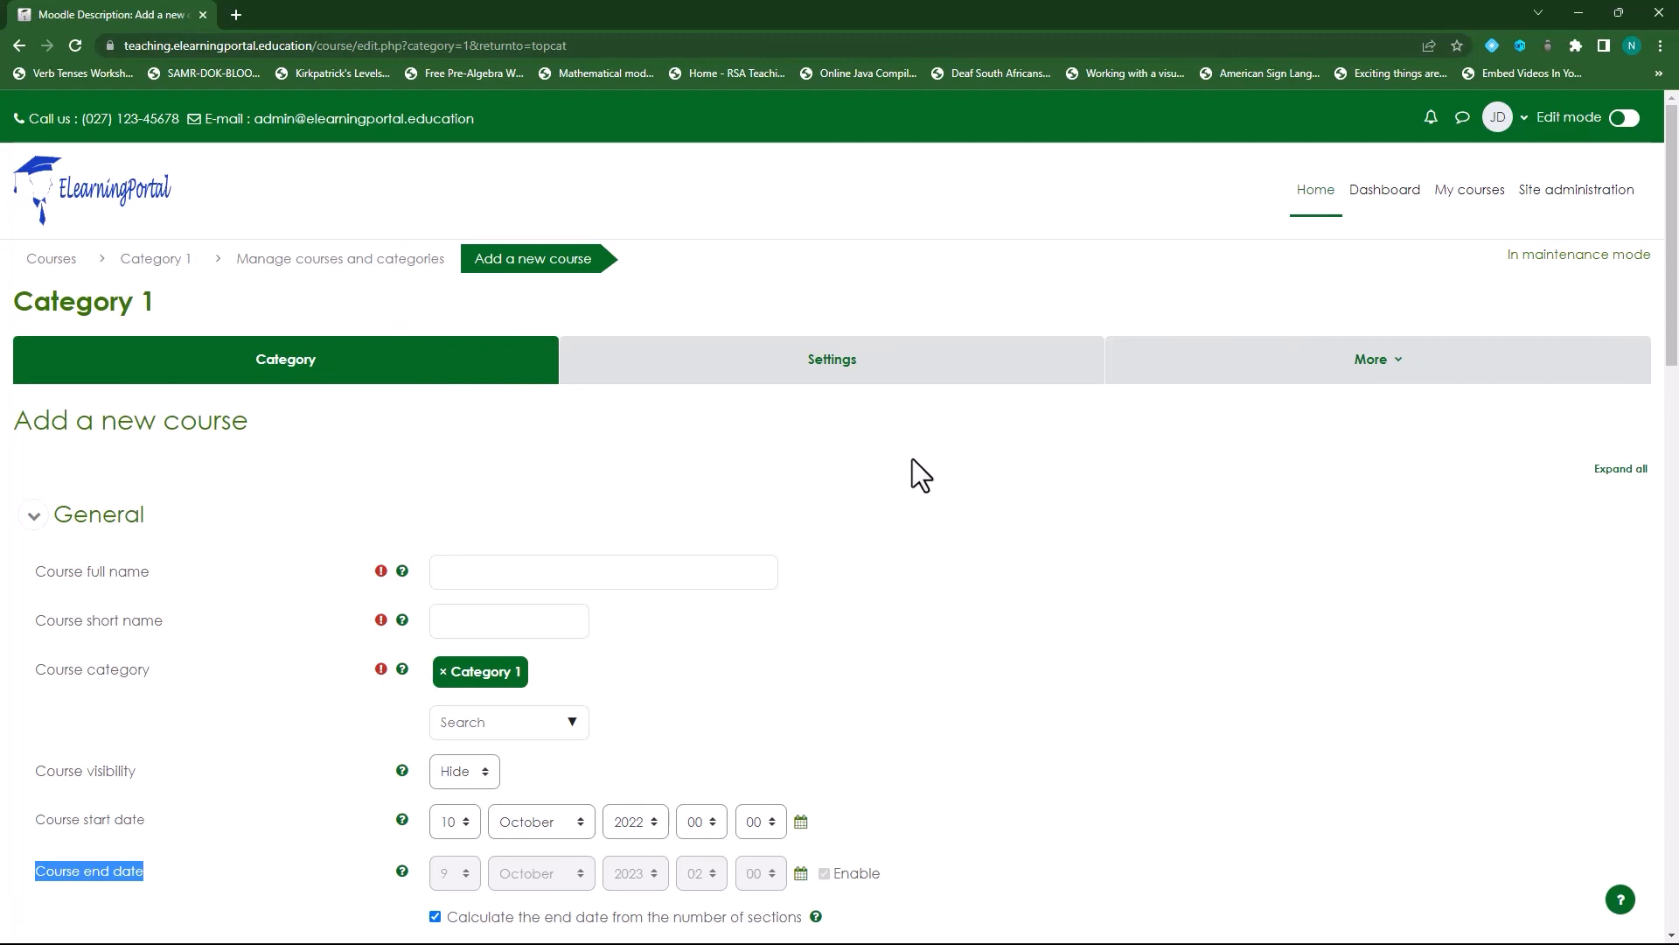
{"action": "mouse_move", "coordinate": [985, 482]}
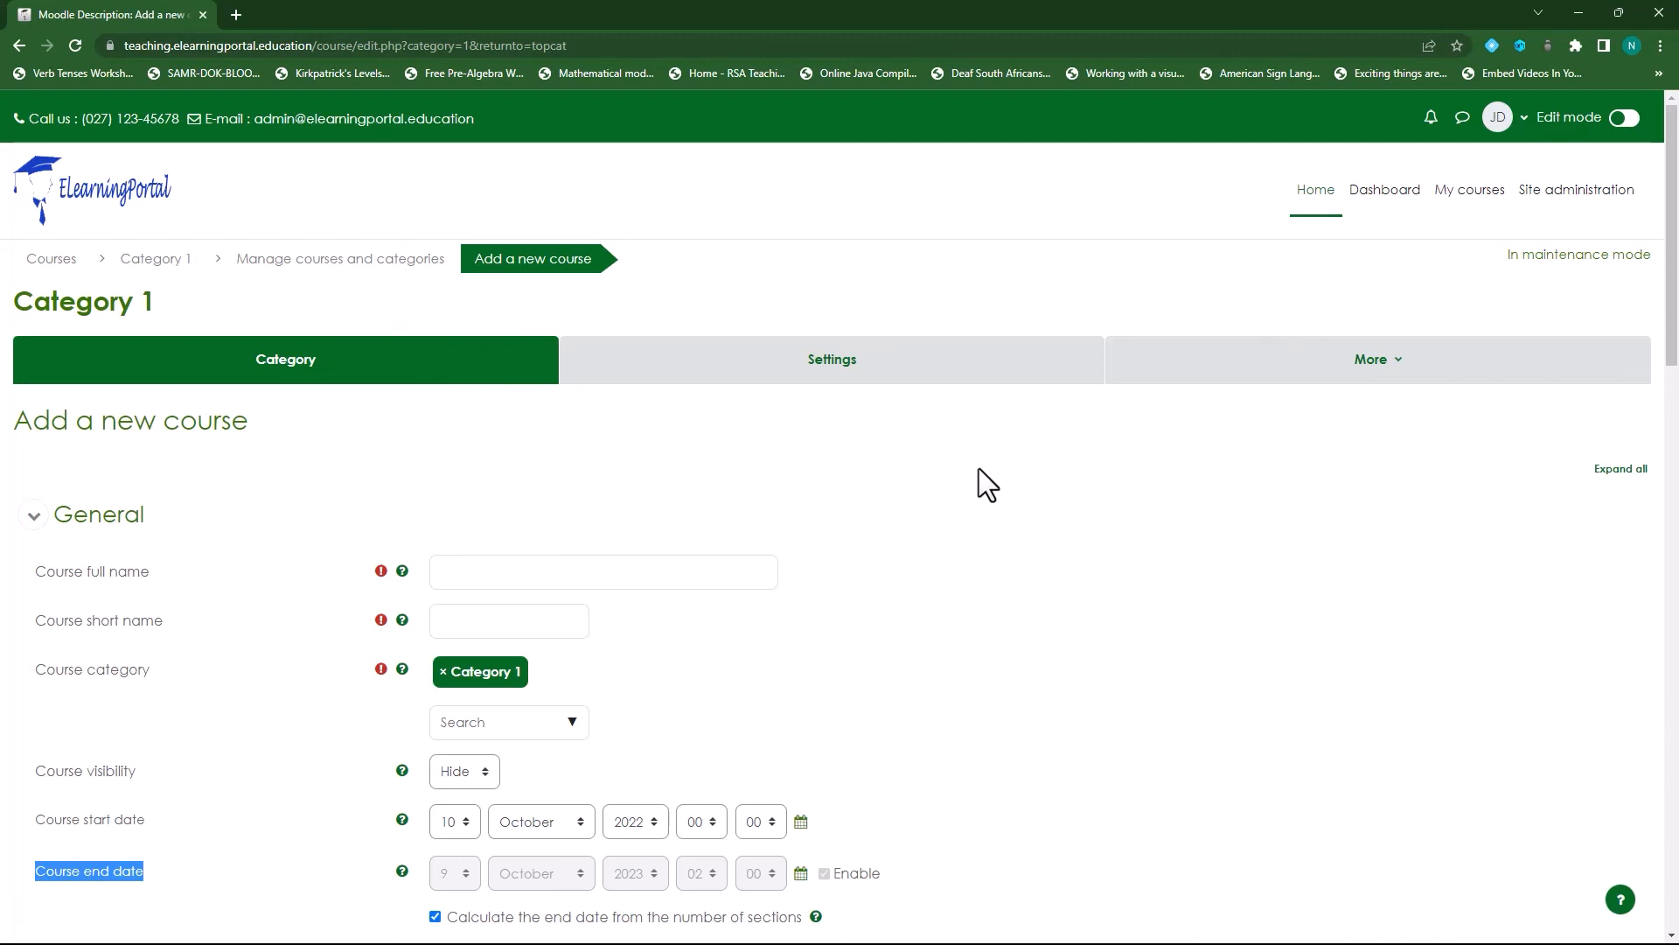
{"action": "mouse_move", "coordinate": [892, 478]}
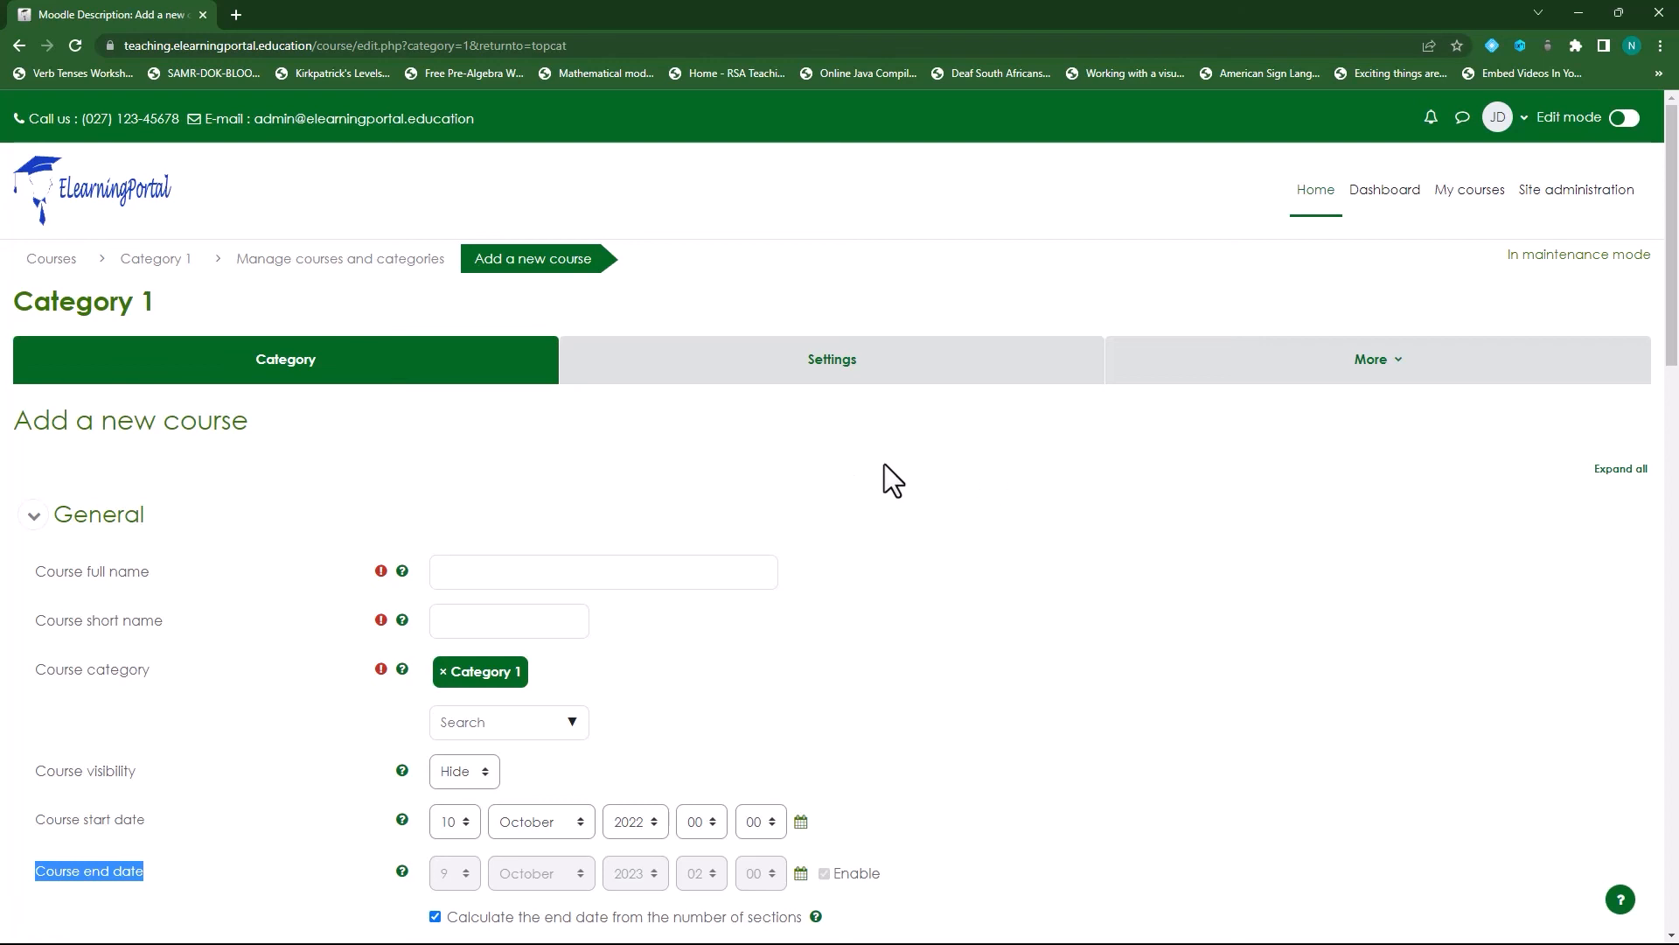